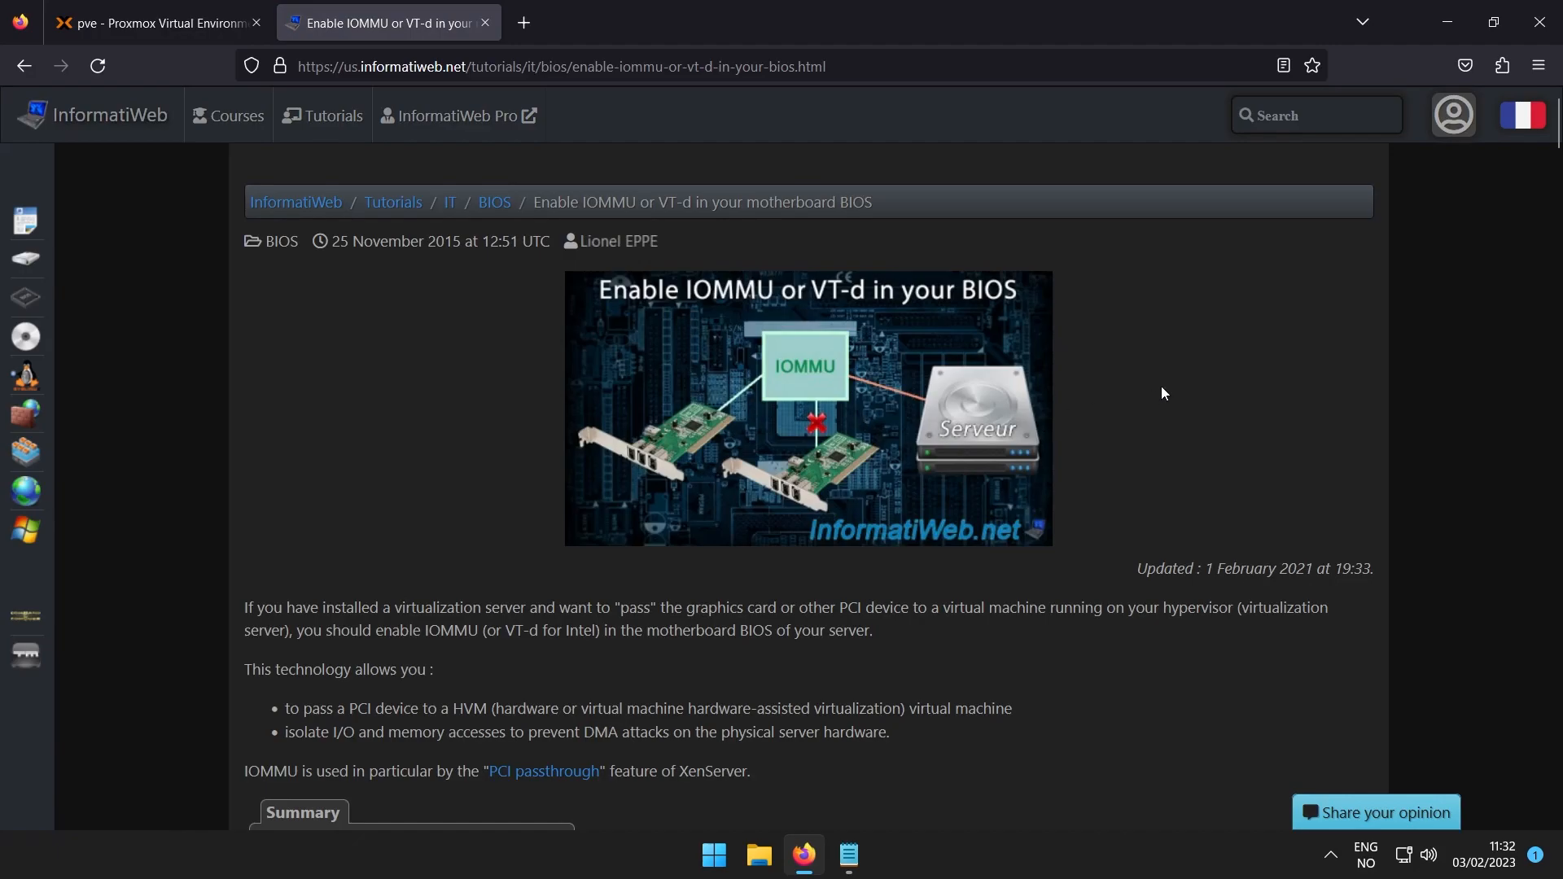
Step: Finish reading the IOMMU tutorial summary and switch back to the Proxmox pve tab
scroll(down, 3)
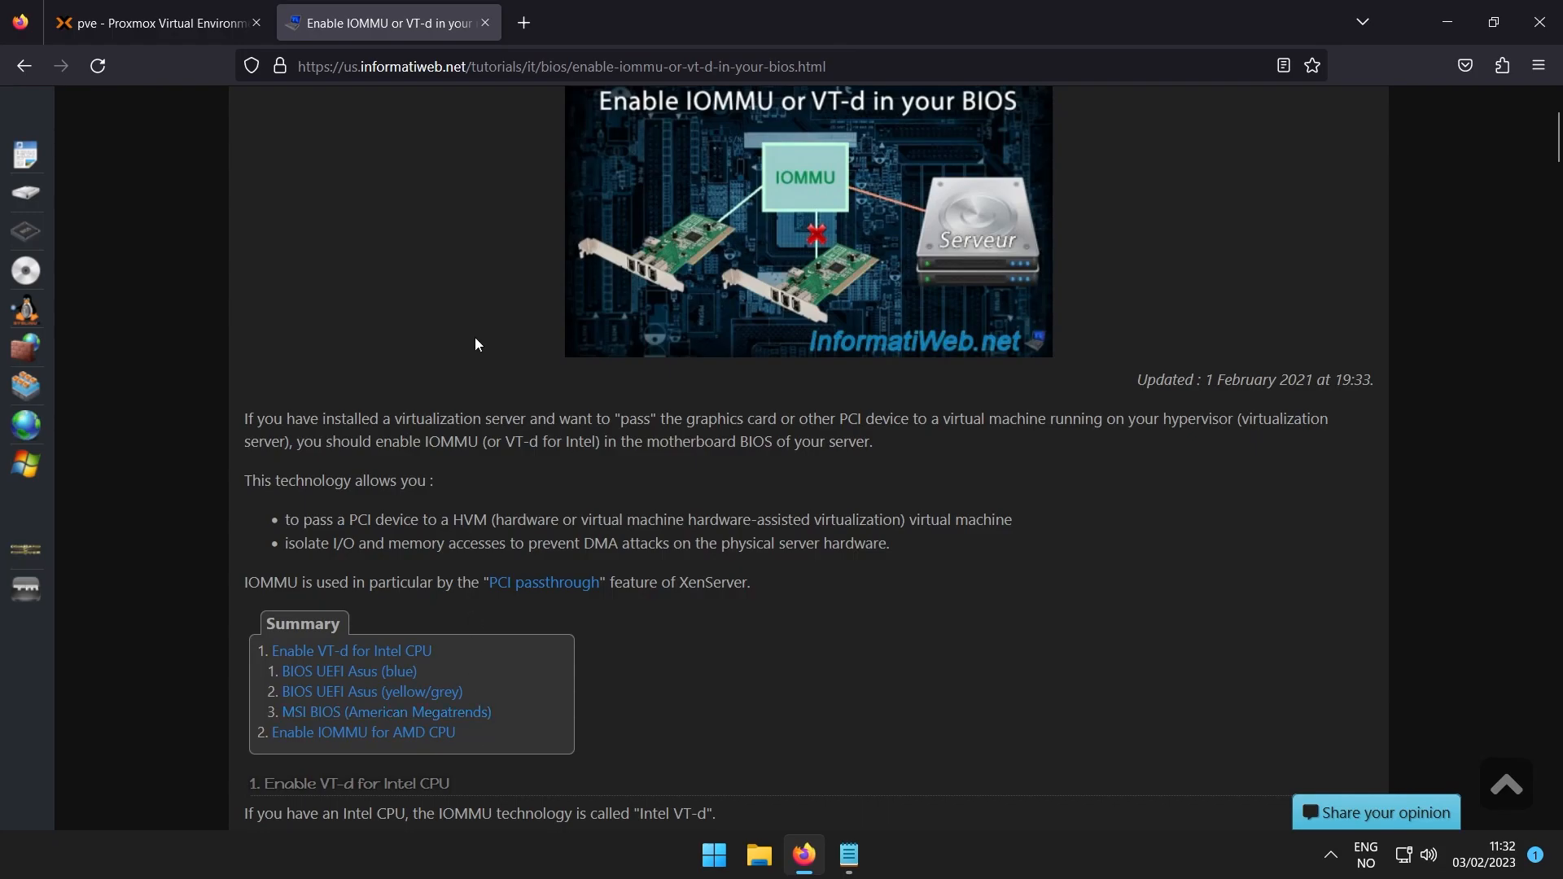
click(147, 22)
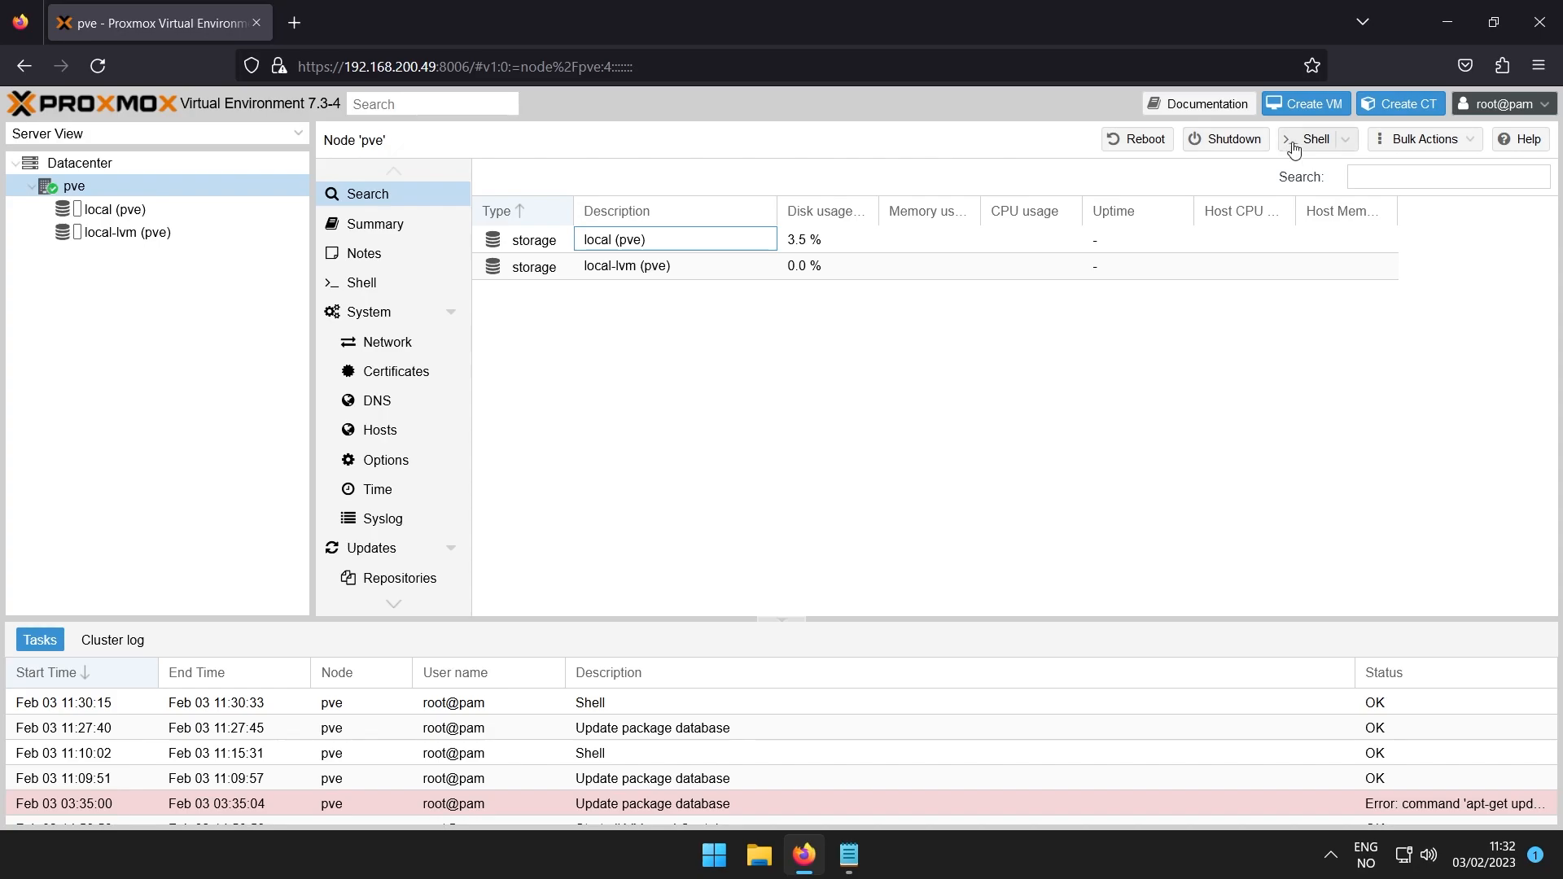
Step: Edit /etc/default/grub in the pve shell with the intel_iommu passthrough kernel line and save it
click(1310, 140)
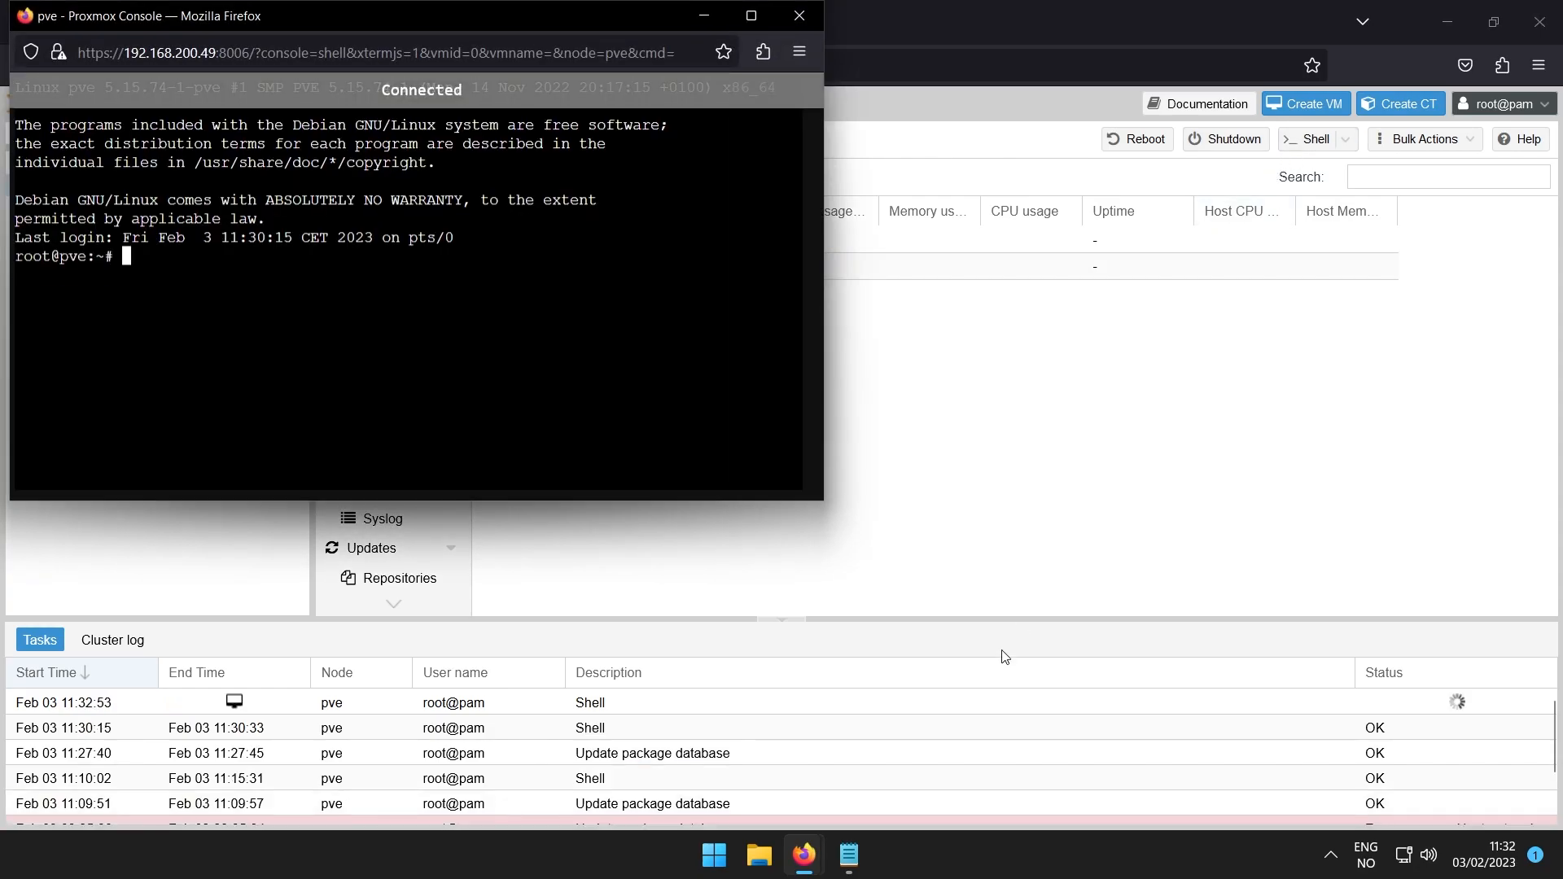
click(848, 857)
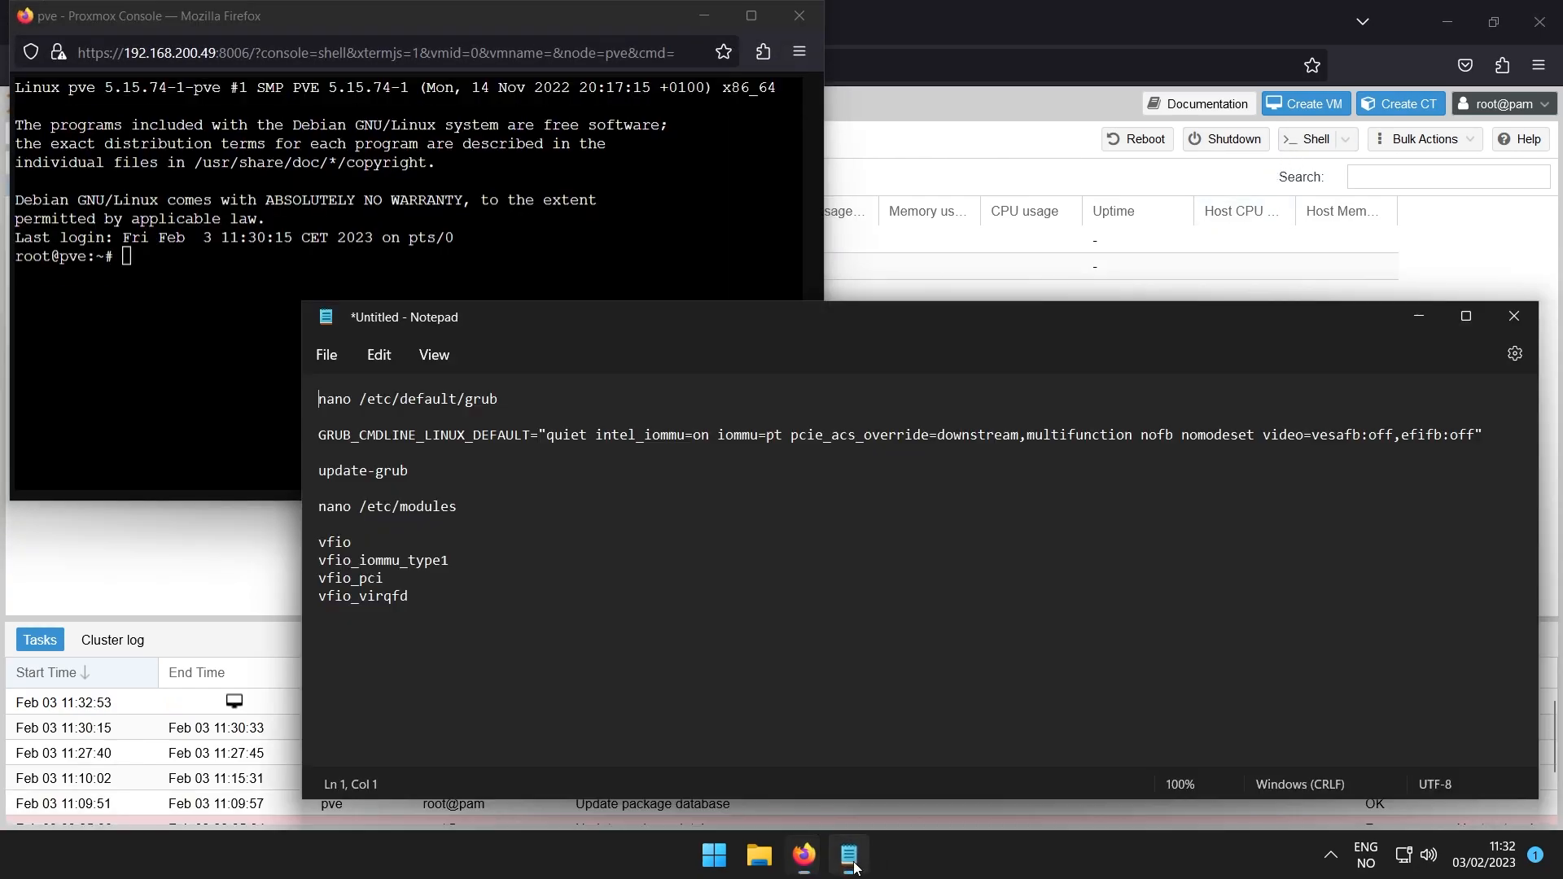
triple_click(409, 399)
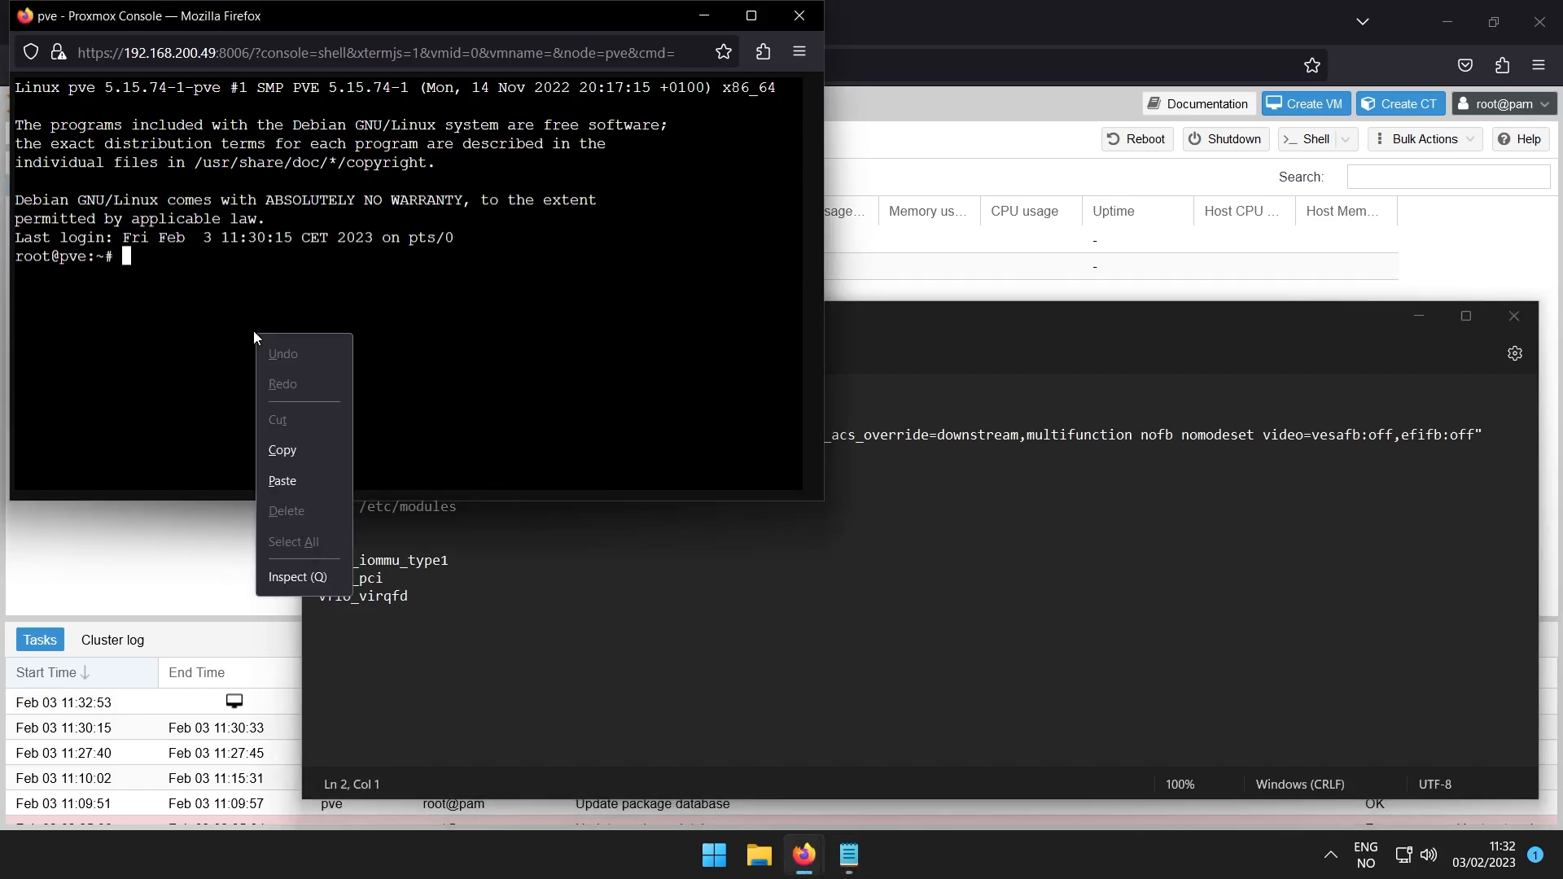
click(283, 481)
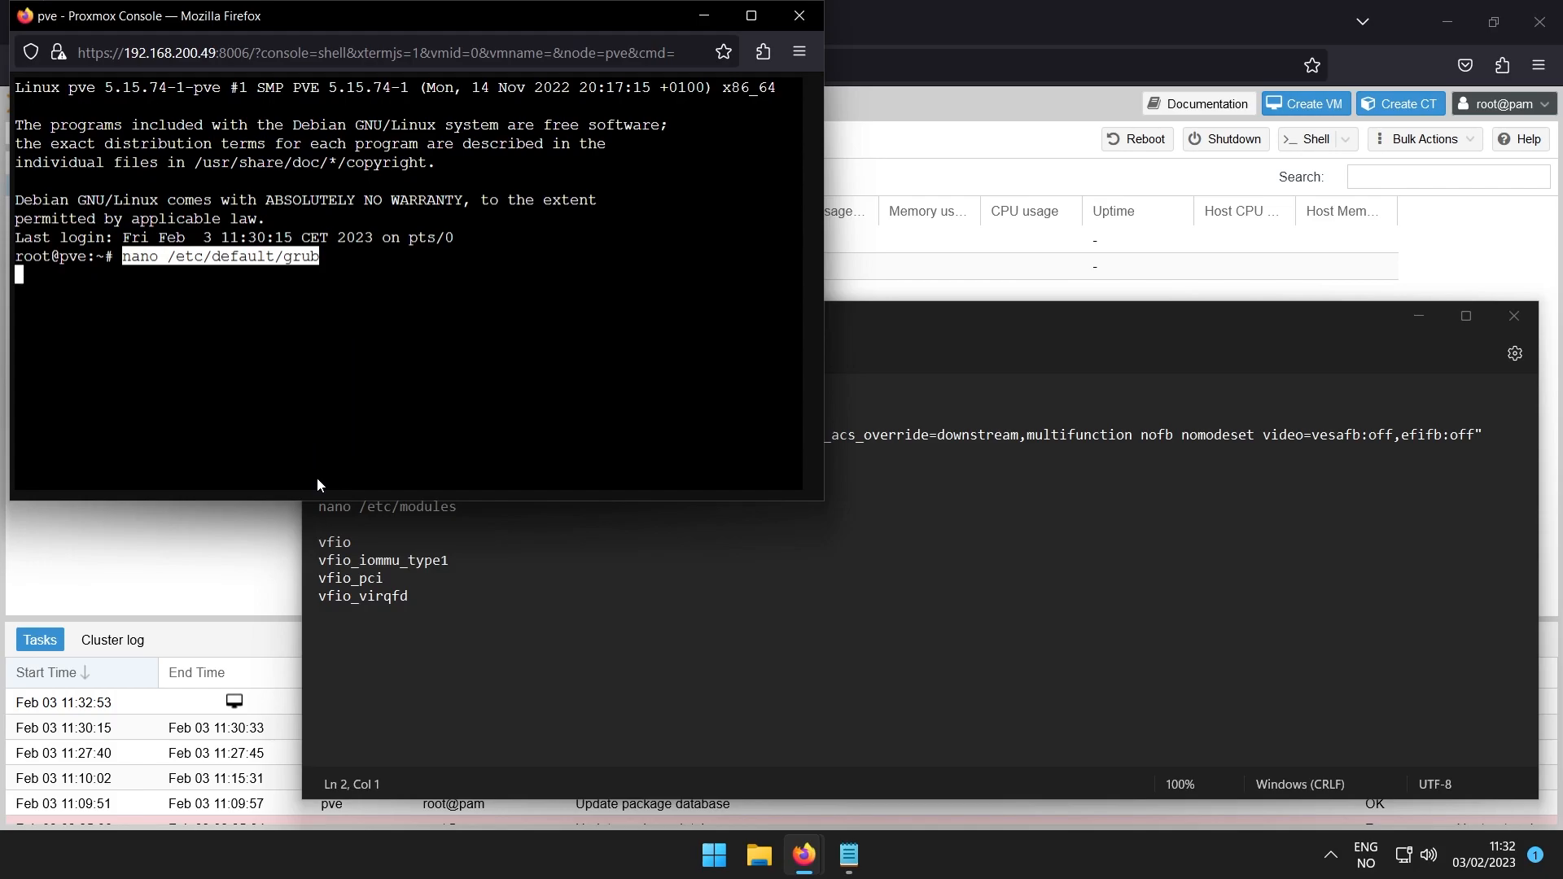
mouse_move(313, 471)
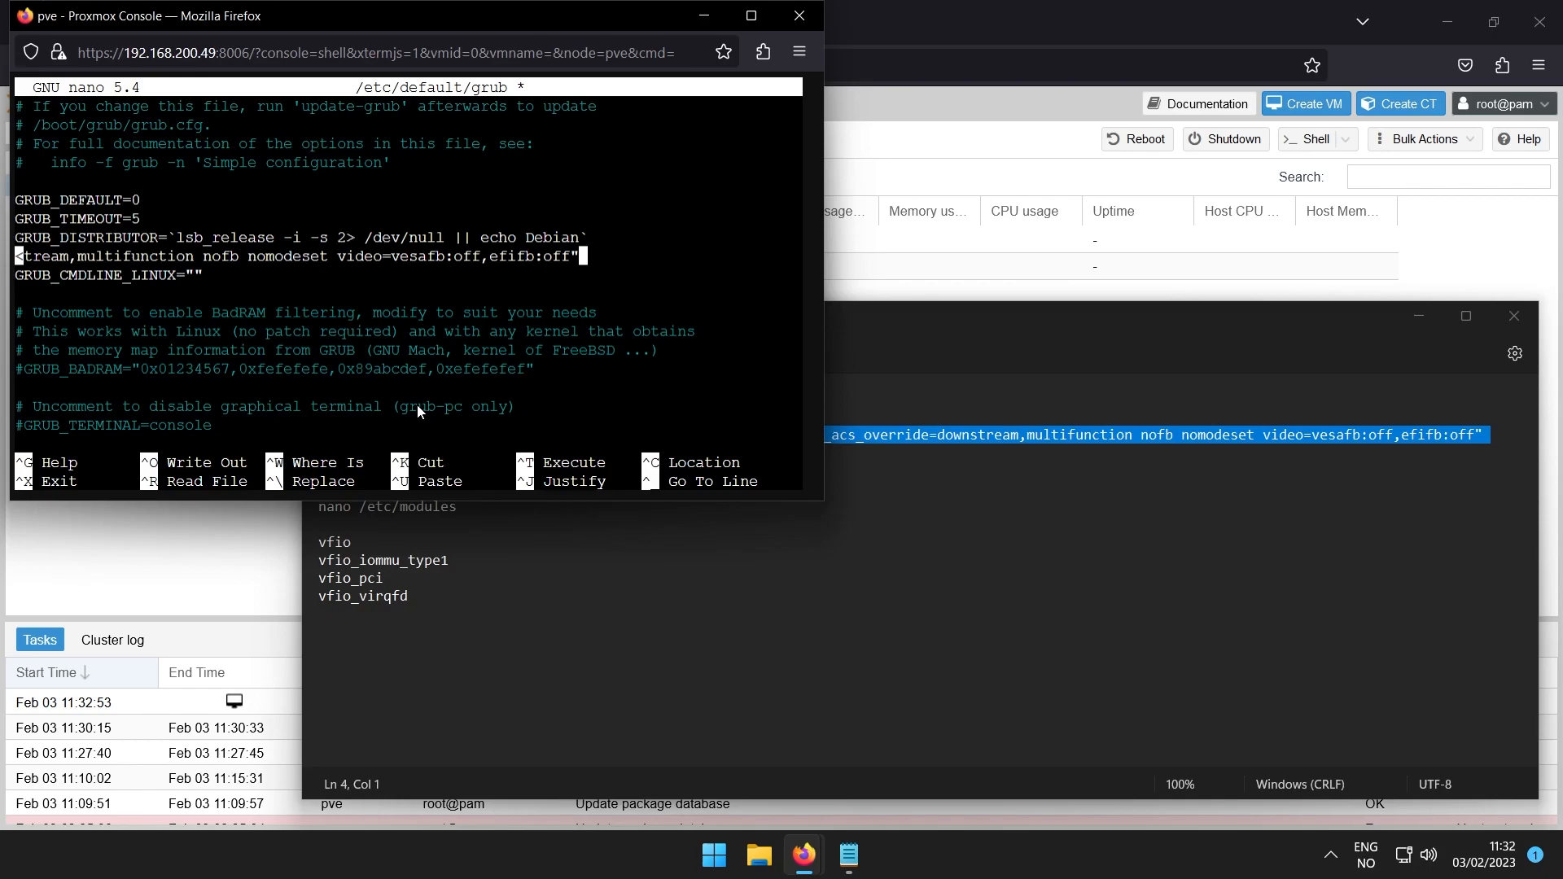
key(ctrl+o)
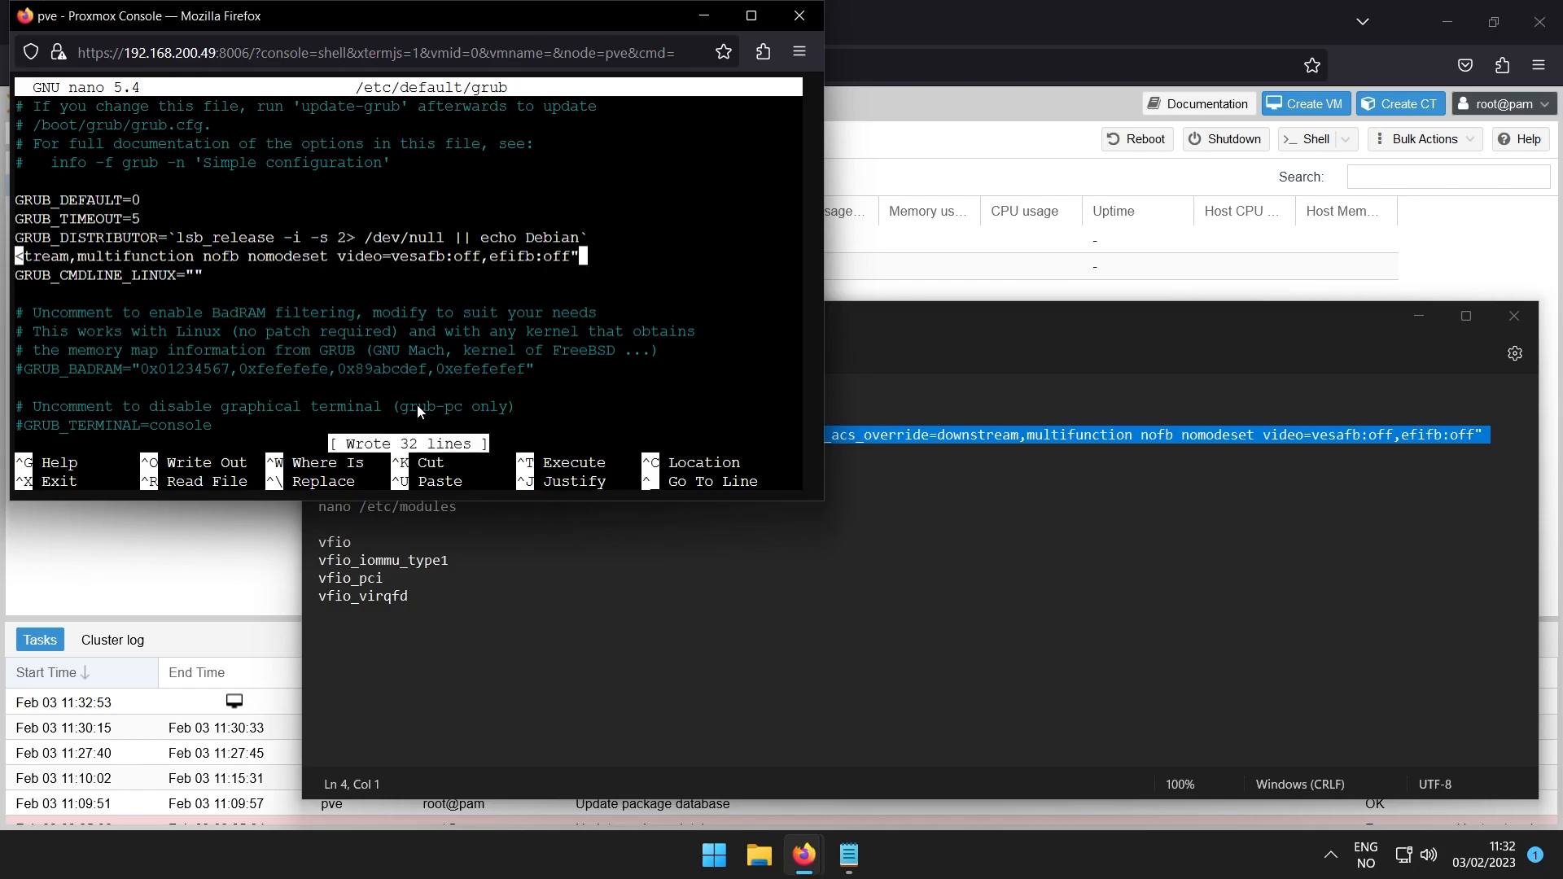
key(ctrl+x)
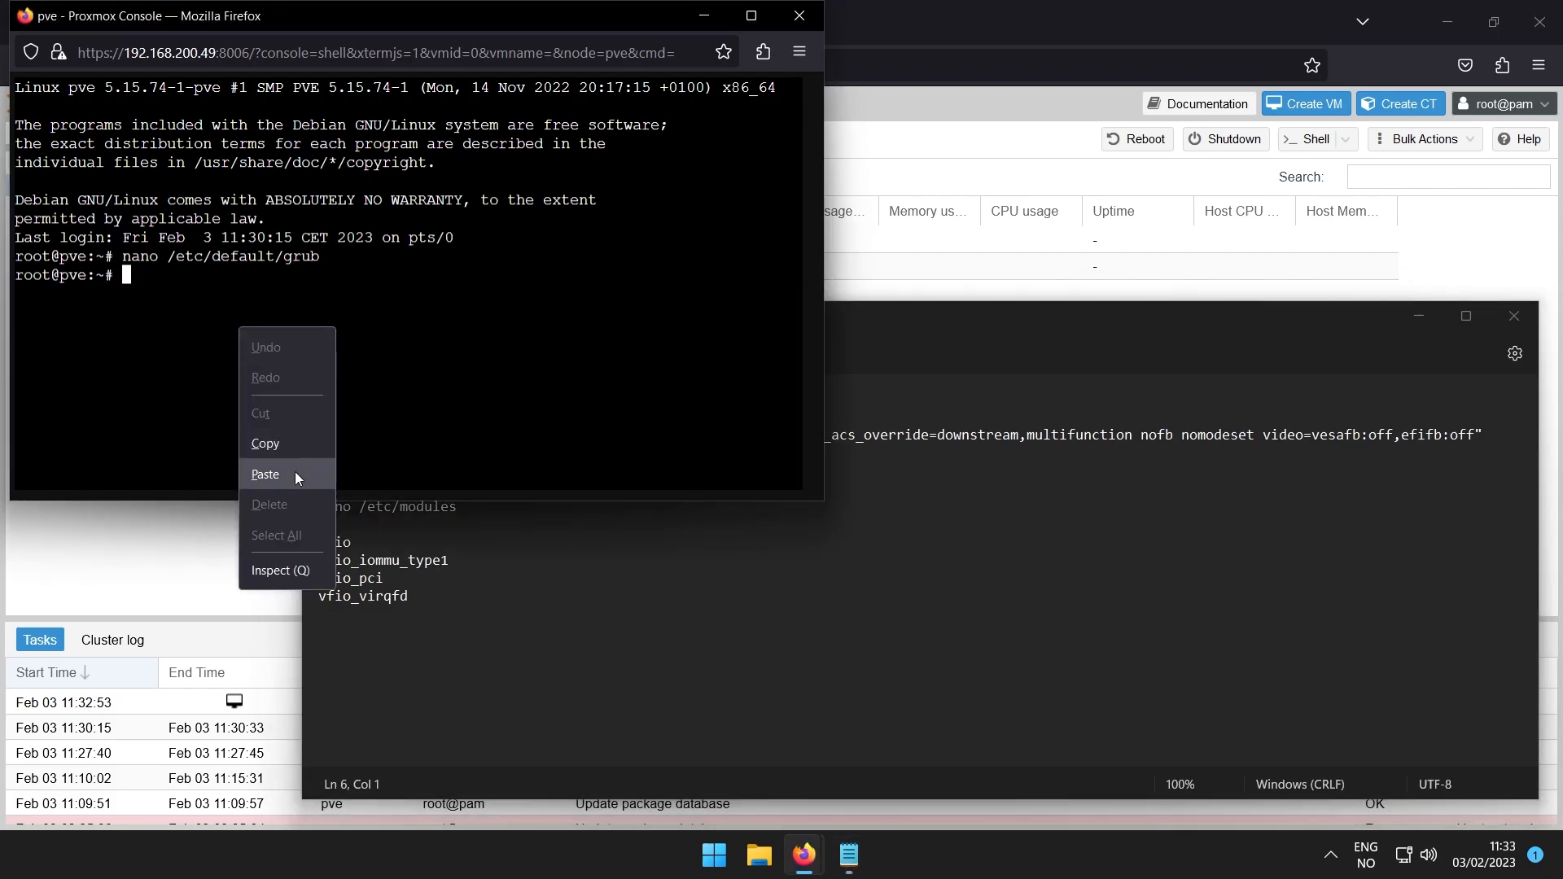
Step: Run update-grub, then add vfio, vfio_iommu_type1, vfio_pci and vfio_virqfd to /etc/modules and save
click(266, 476)
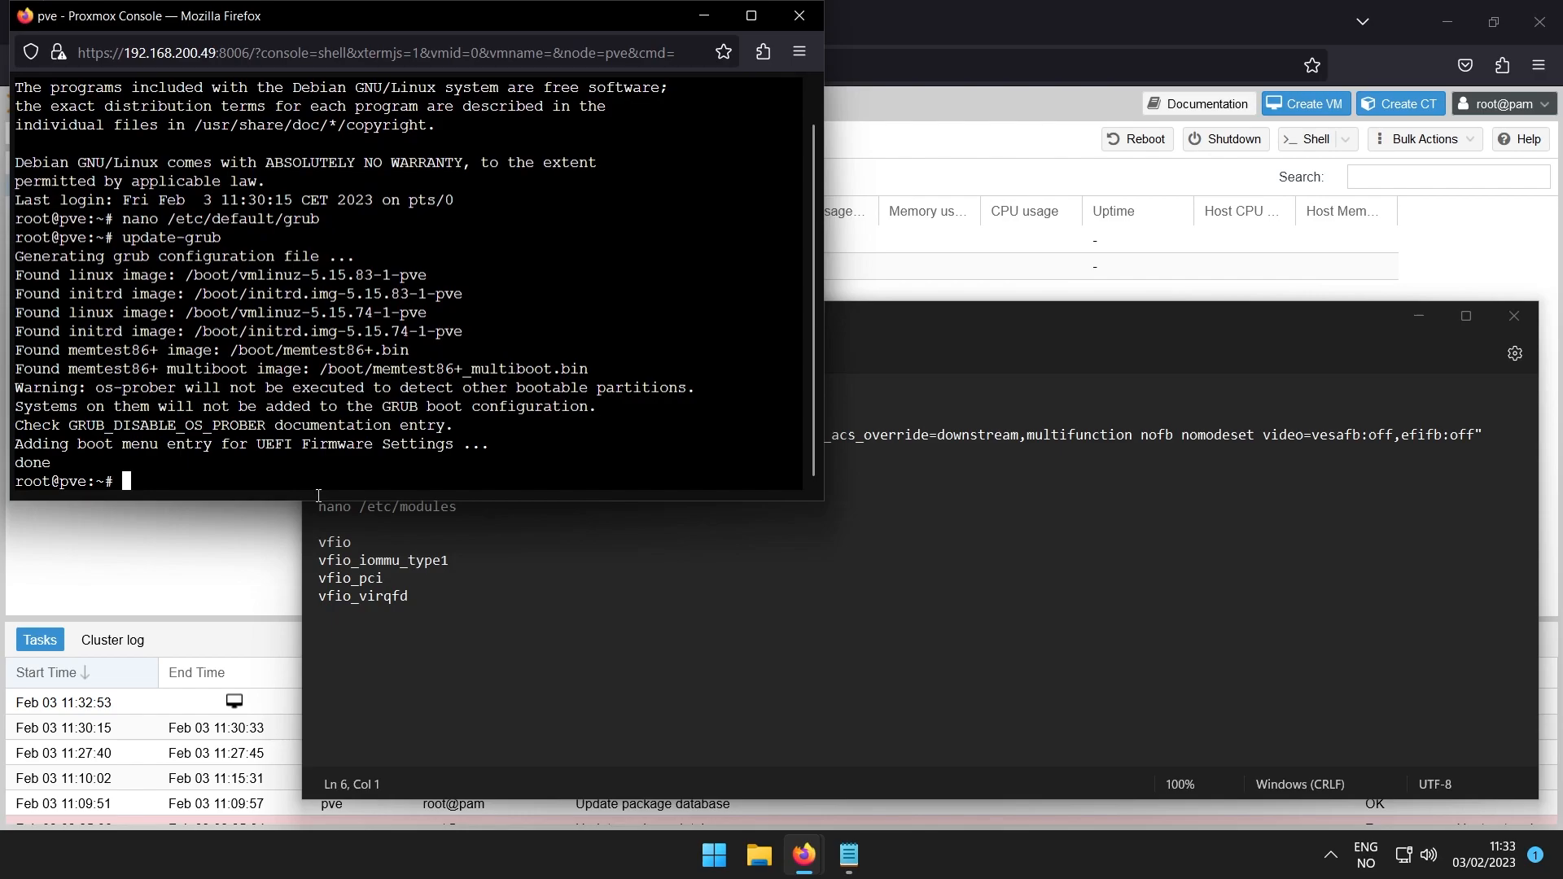
double_click(378, 507)
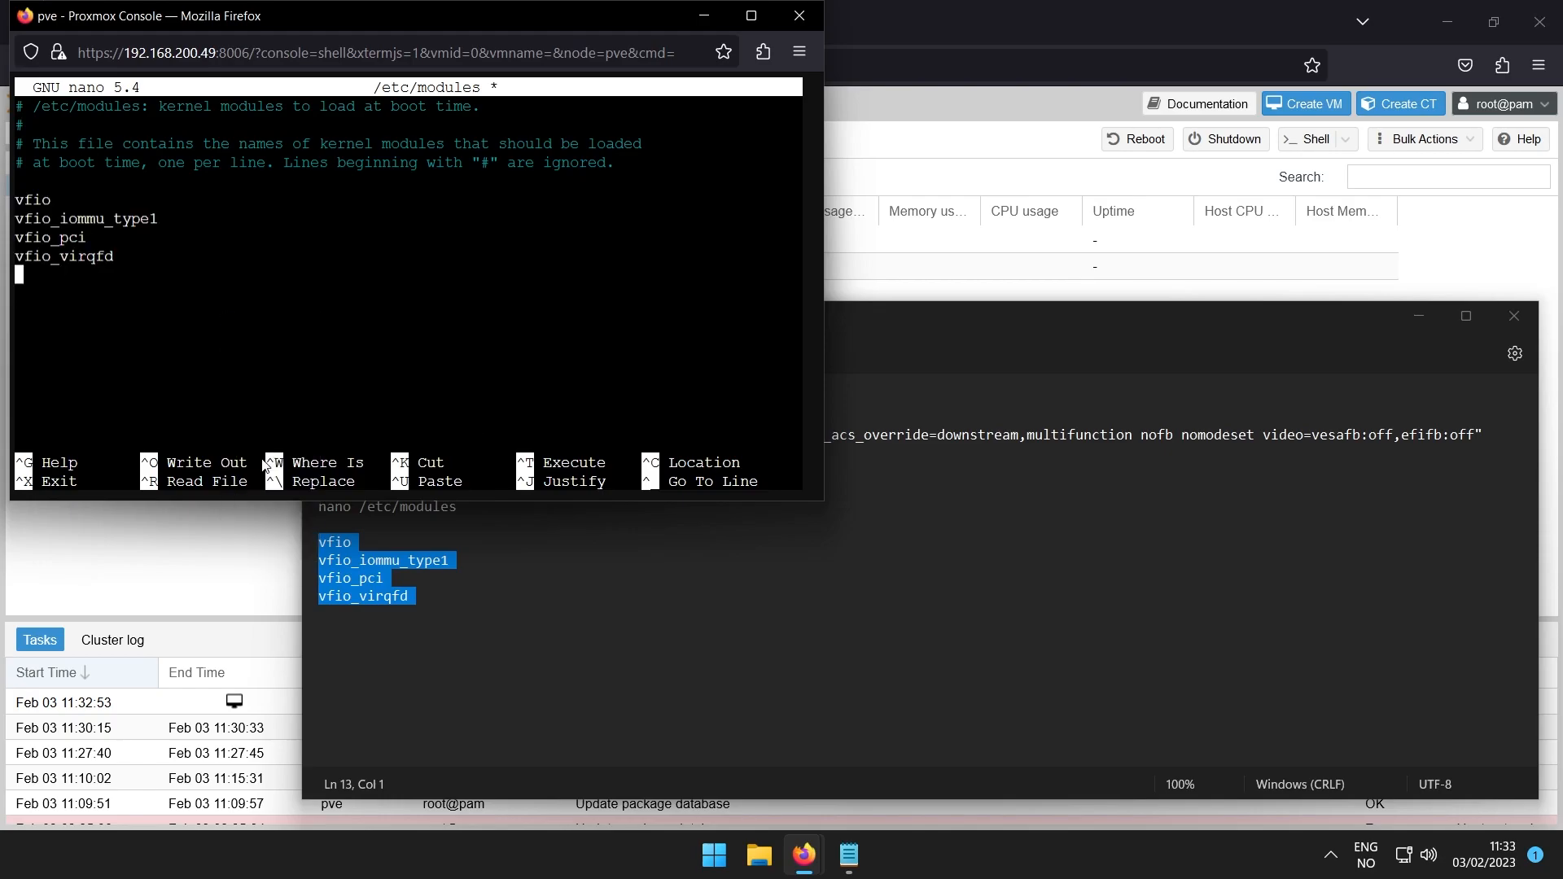
key(ctrl+o)
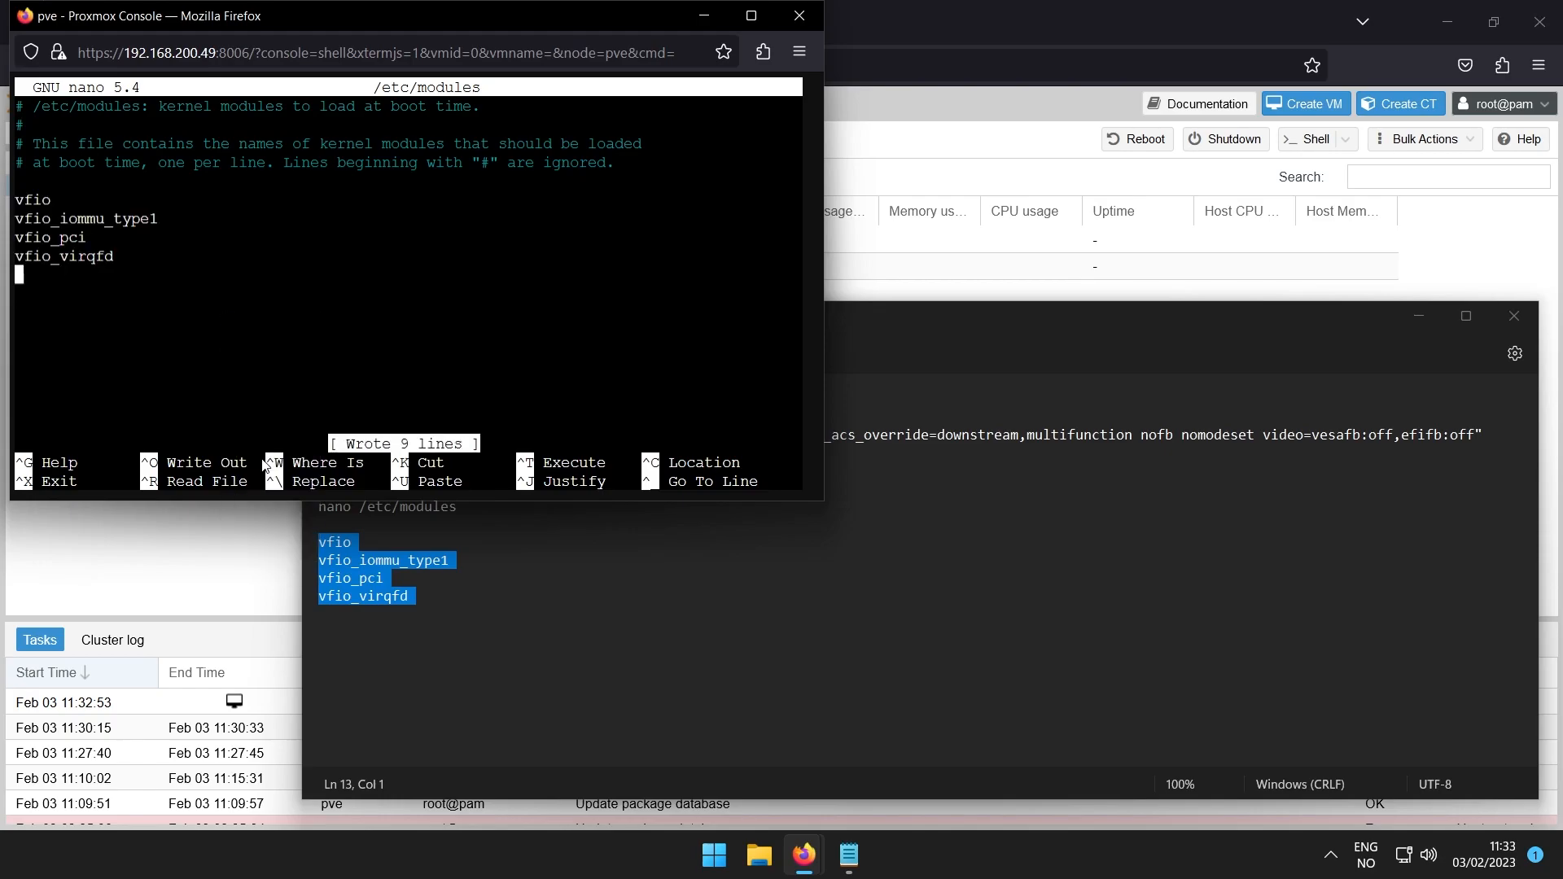
key(ctrl+x)
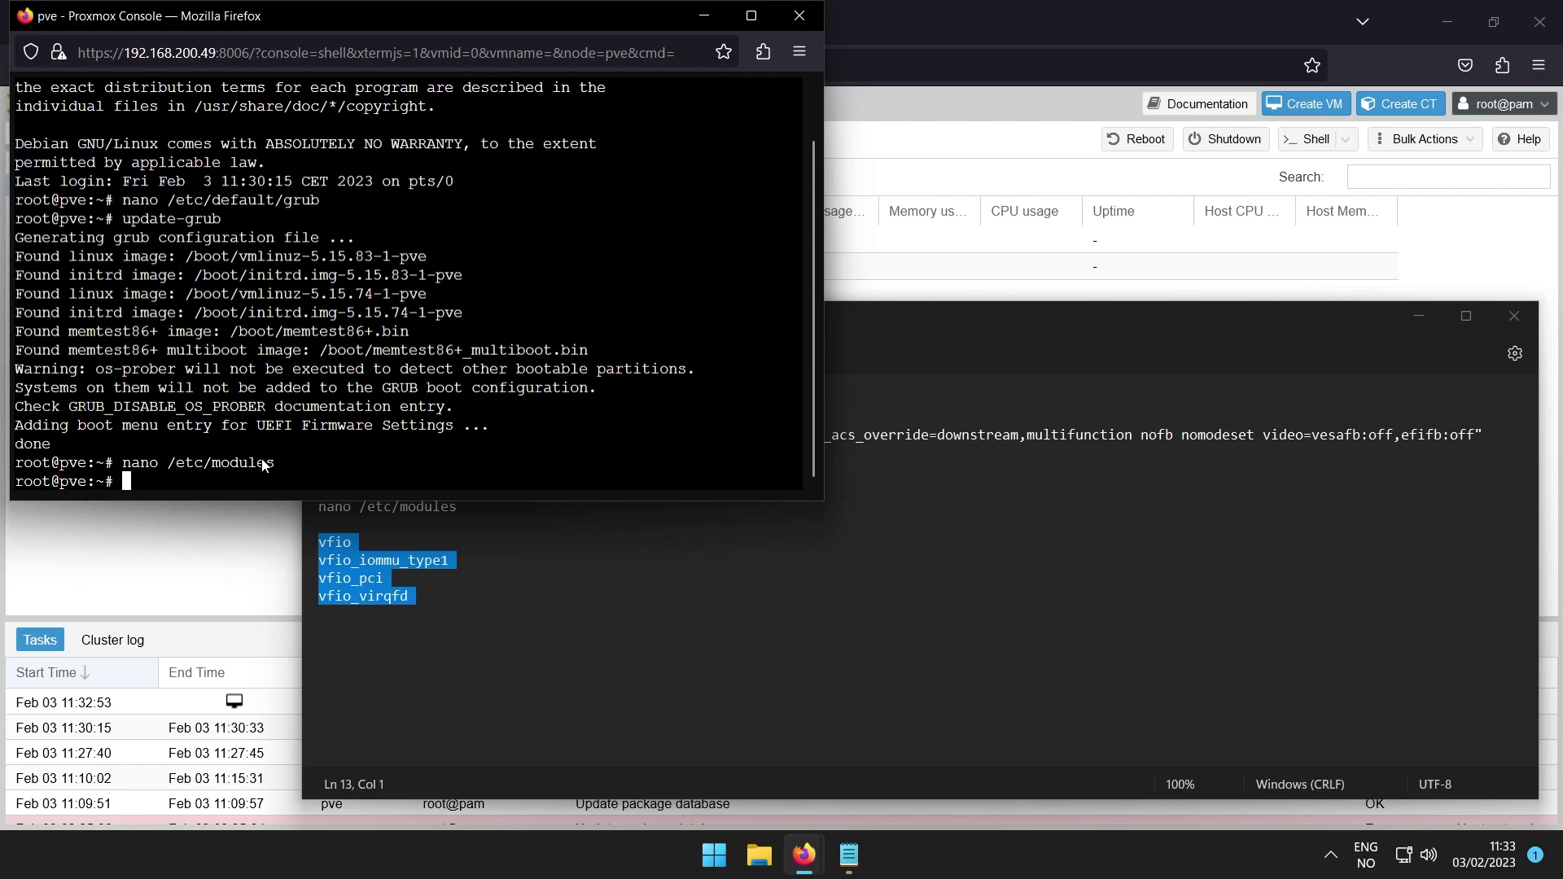
text(re)
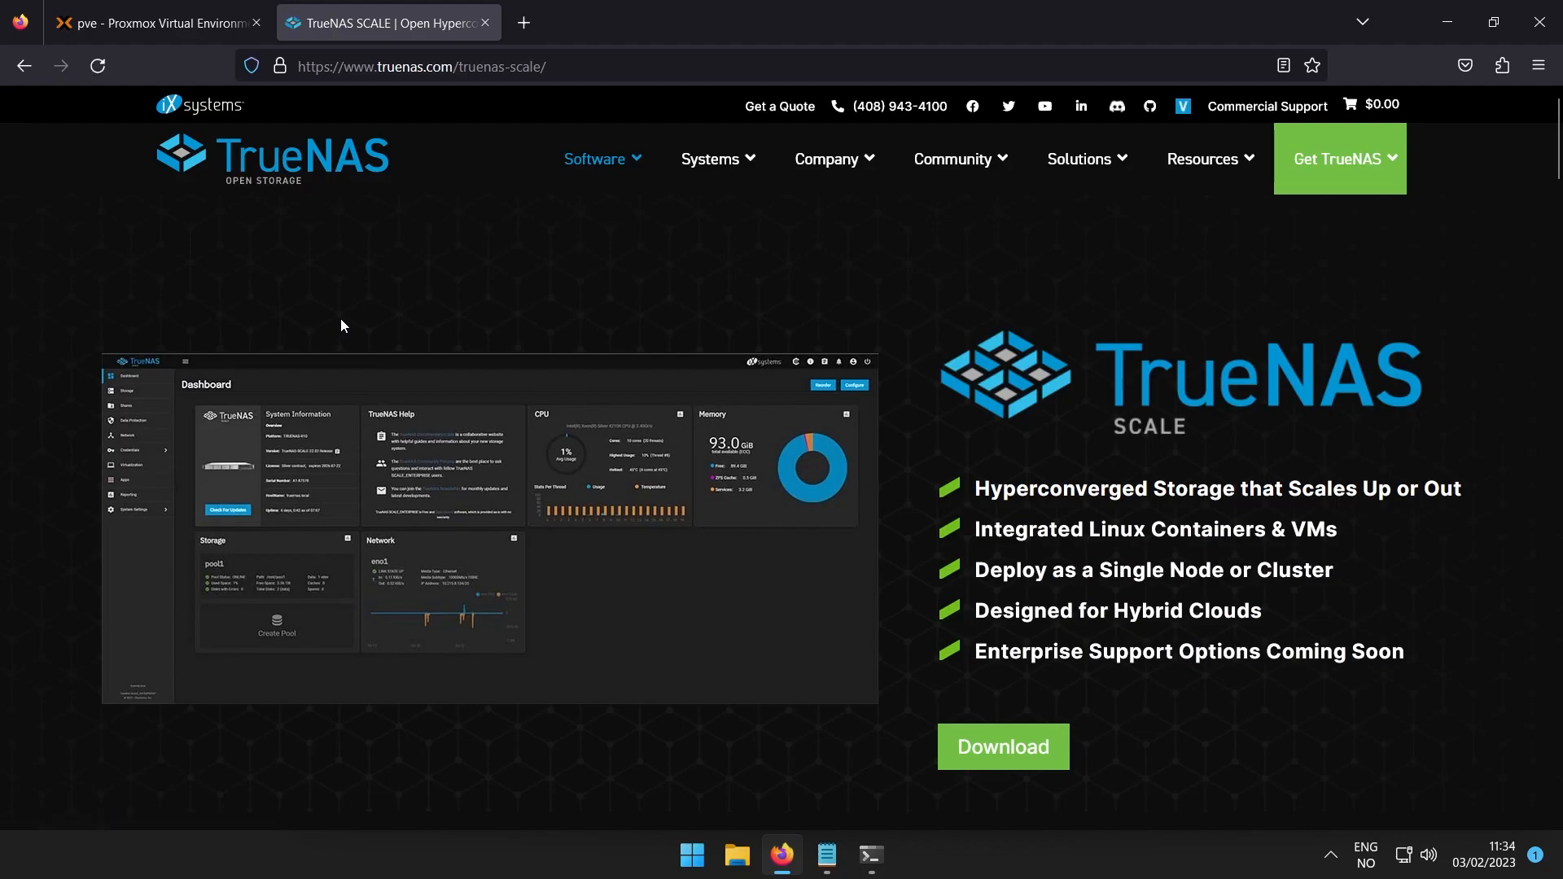
Step: Download the TrueNAS SCALE 22.12.0 stable ISO from the TrueNAS website
click(1338, 160)
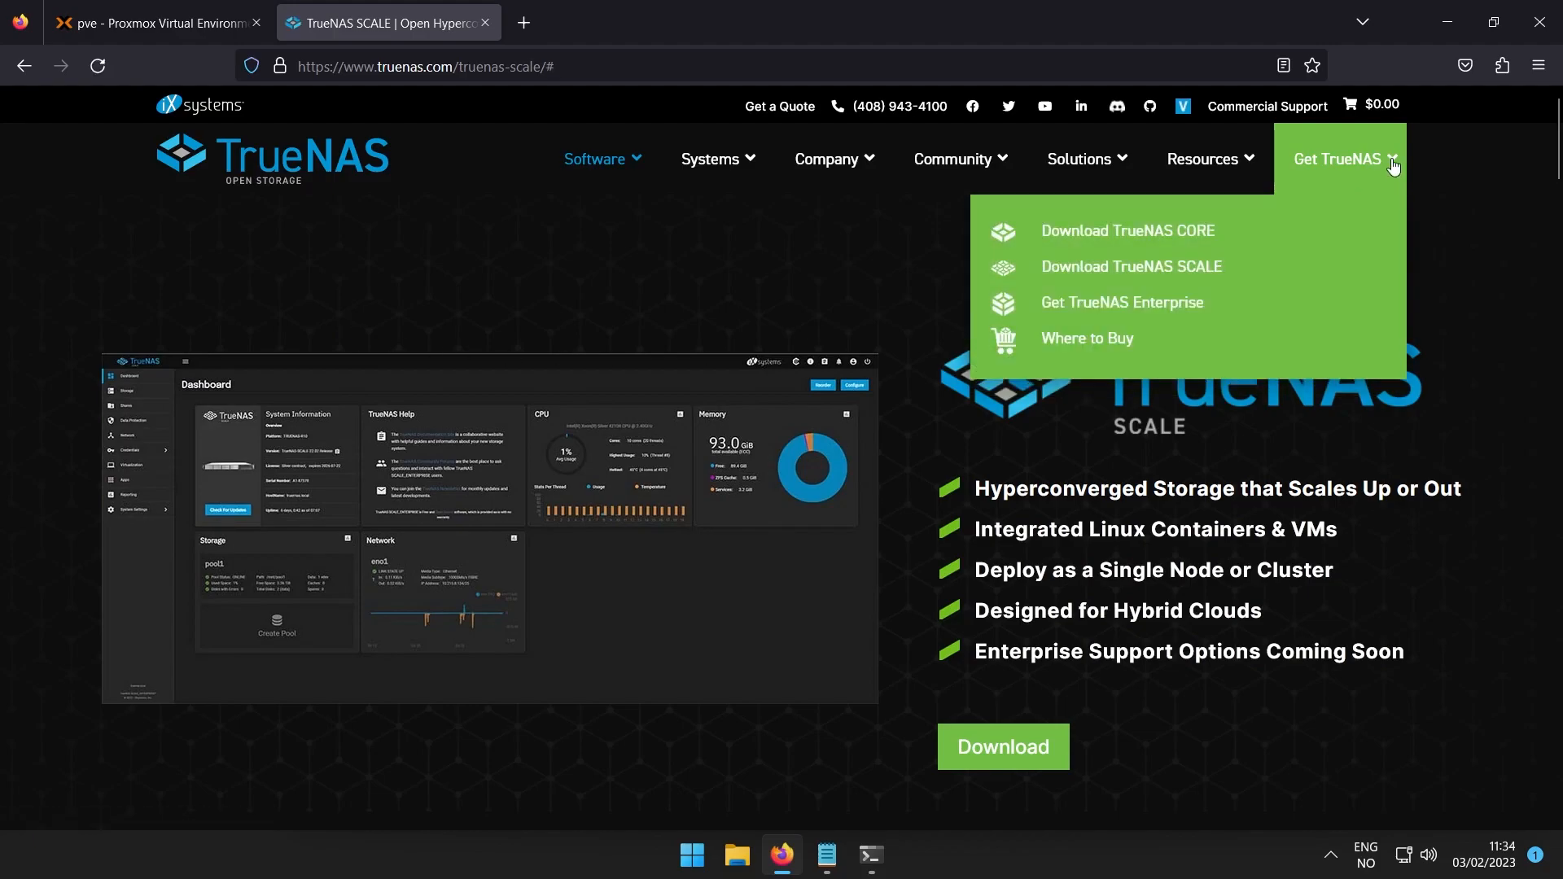
mouse_move(1163, 274)
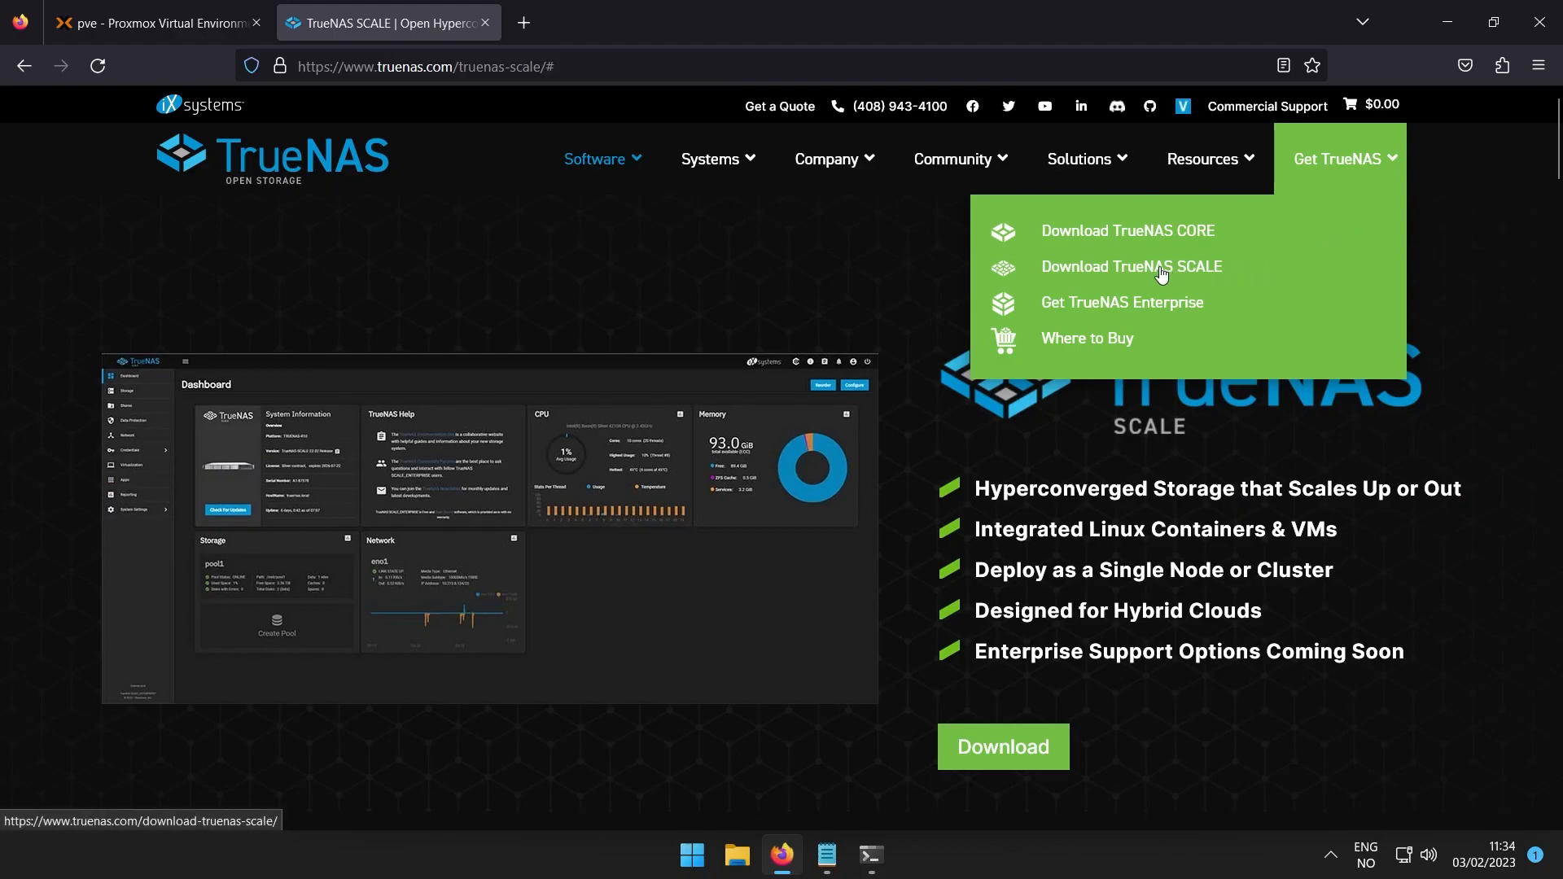
click(1132, 267)
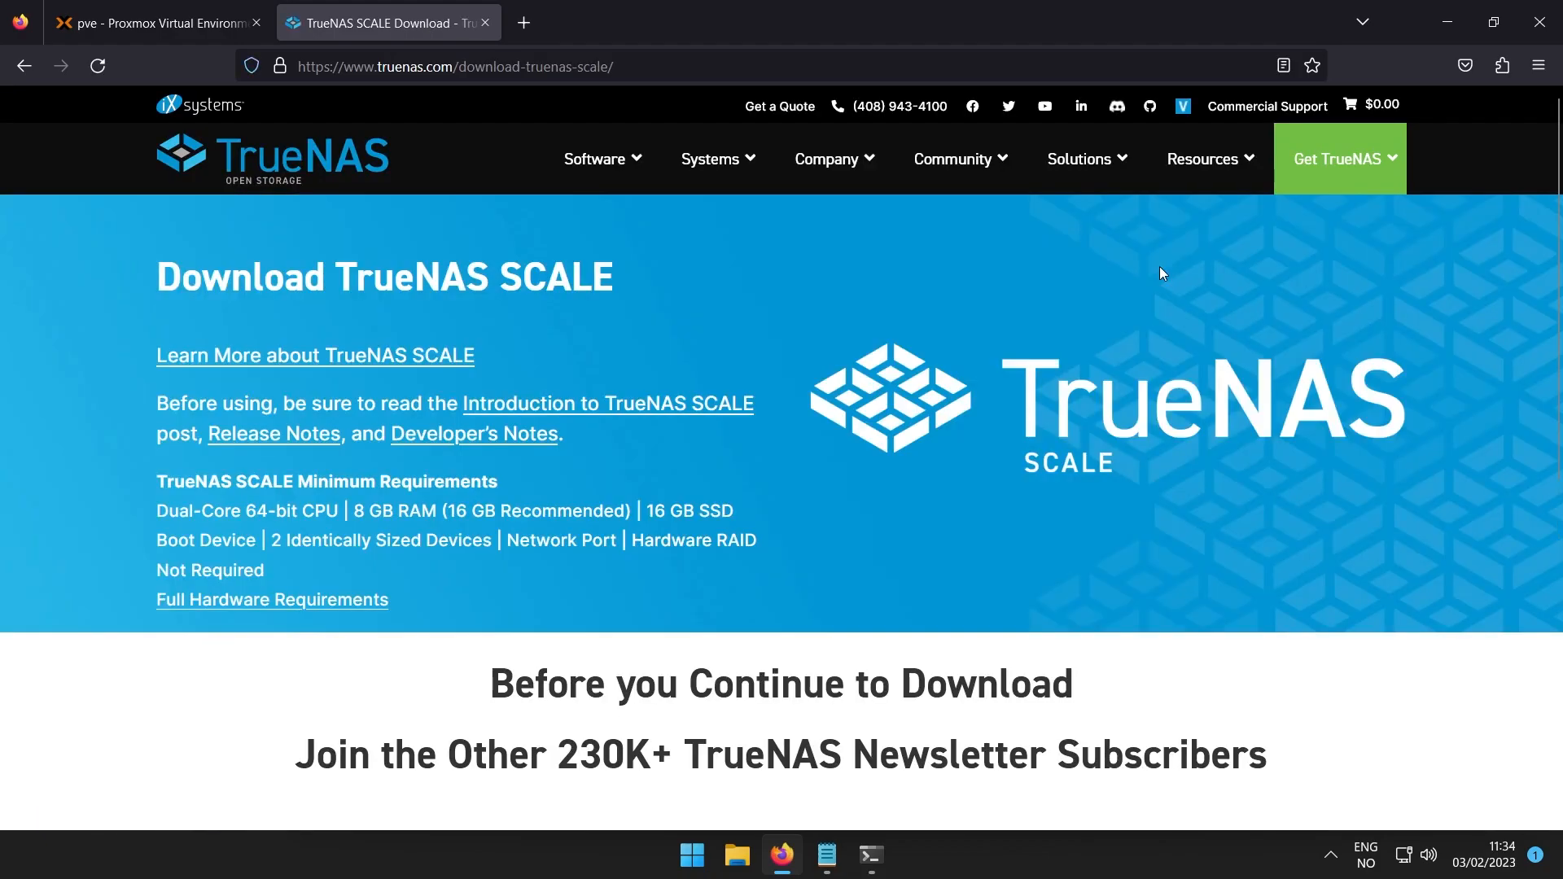
scroll(down, 3)
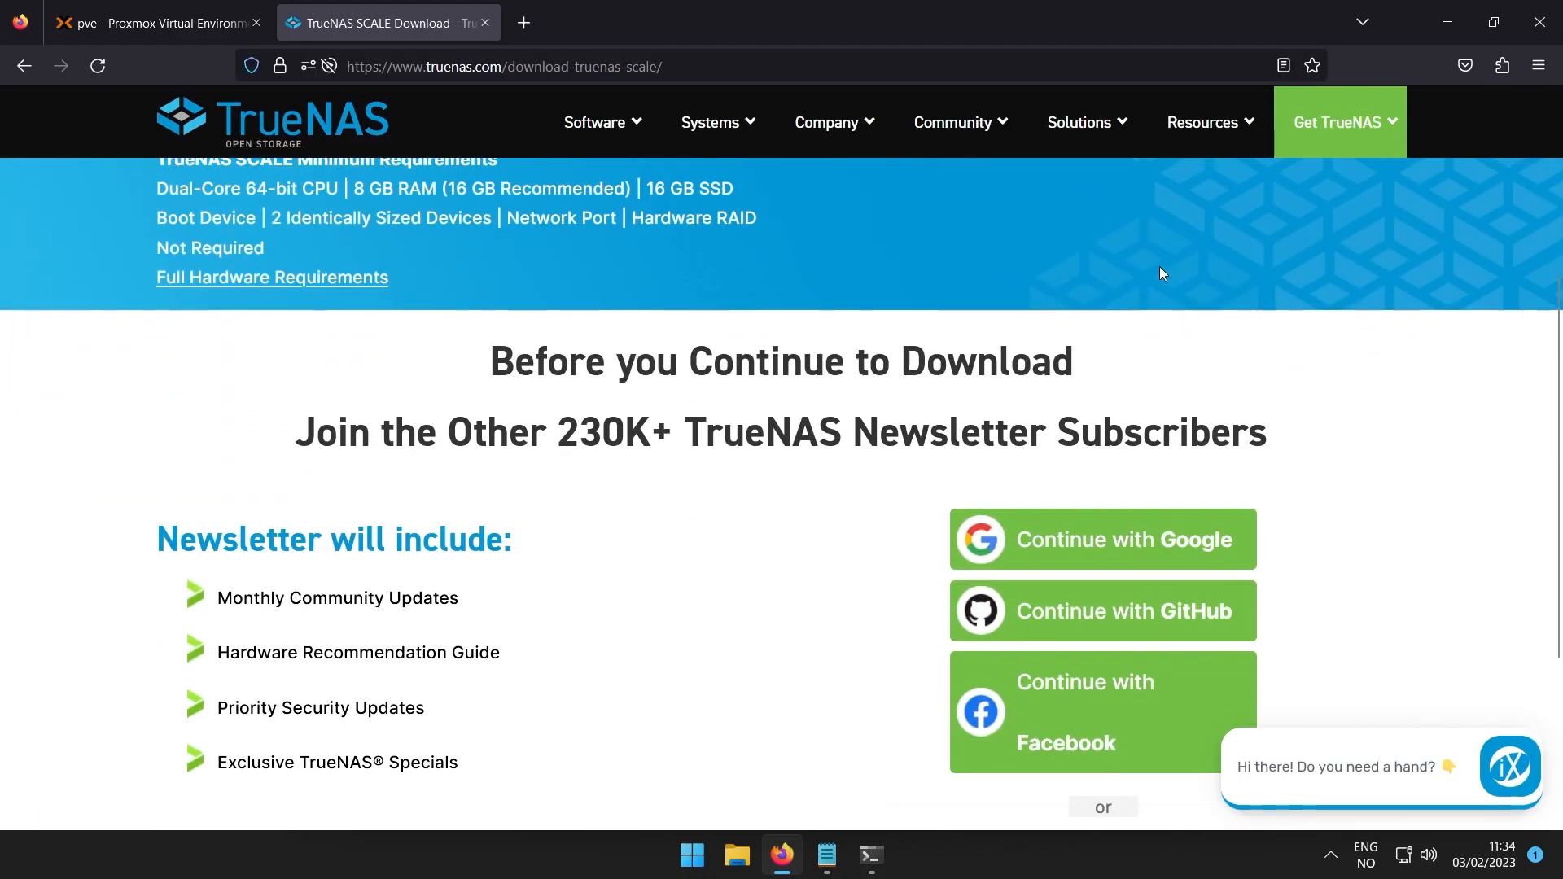
scroll(down, 3)
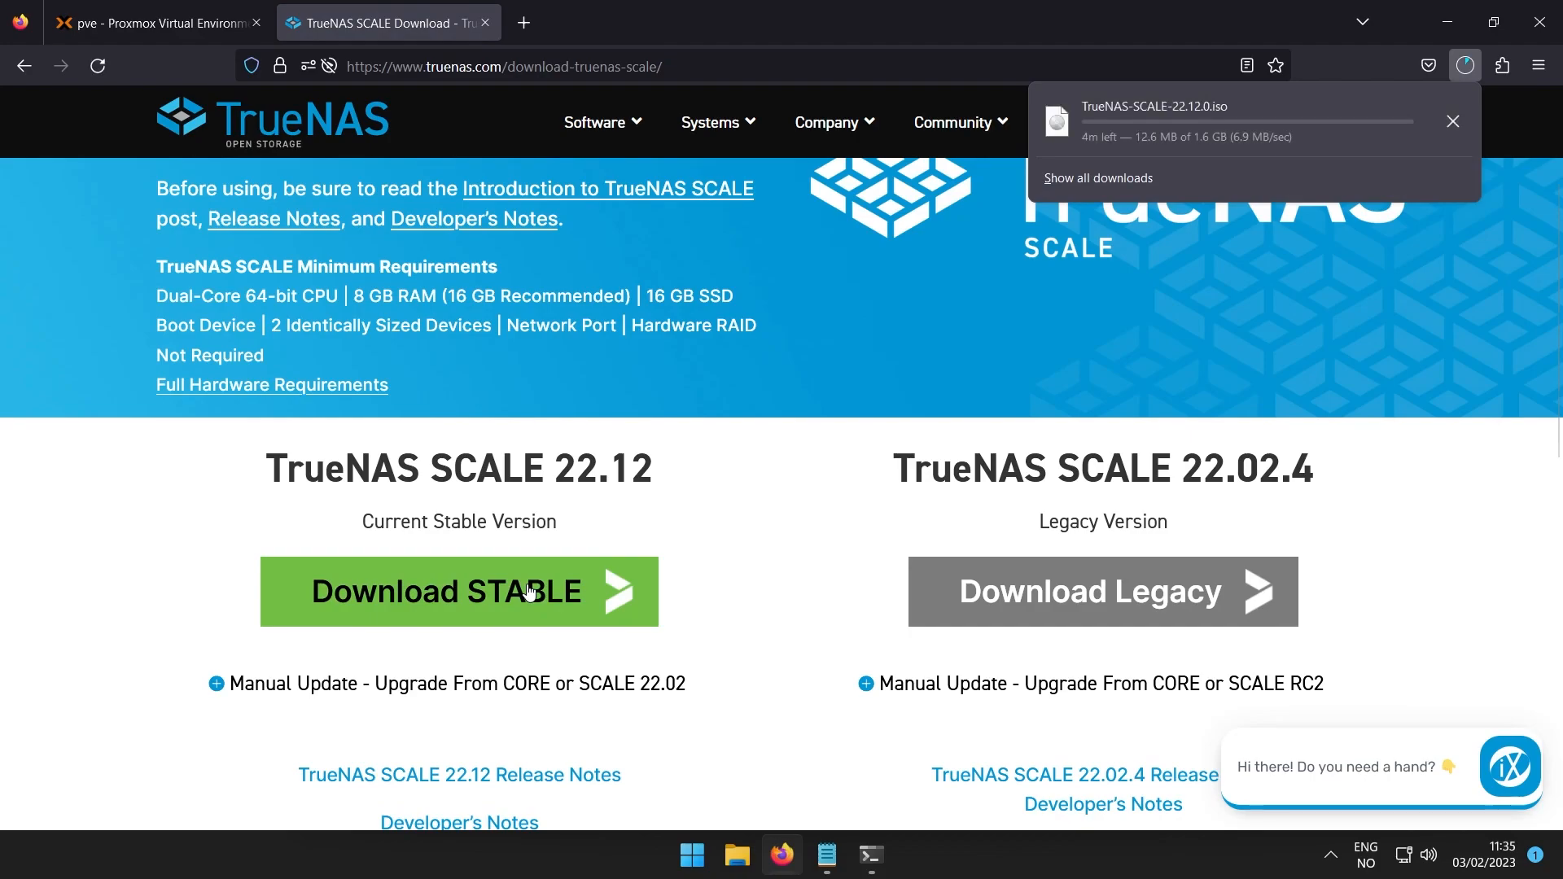
Step: Upload the TrueNAS ISO to the ISO images on Proxmox local (pve) storage
click(159, 23)
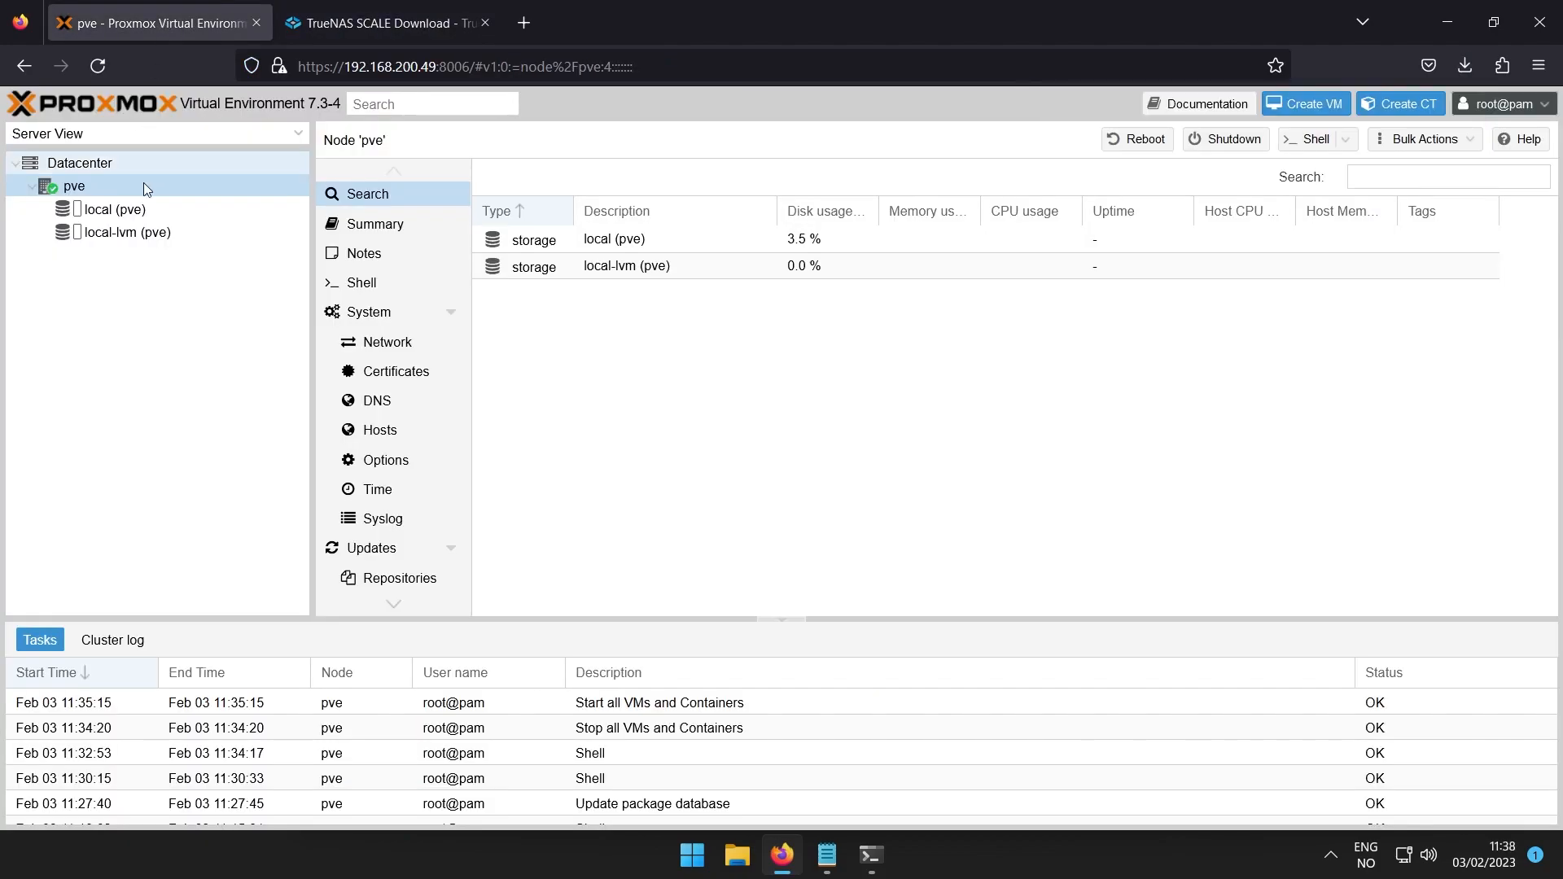
click(499, 176)
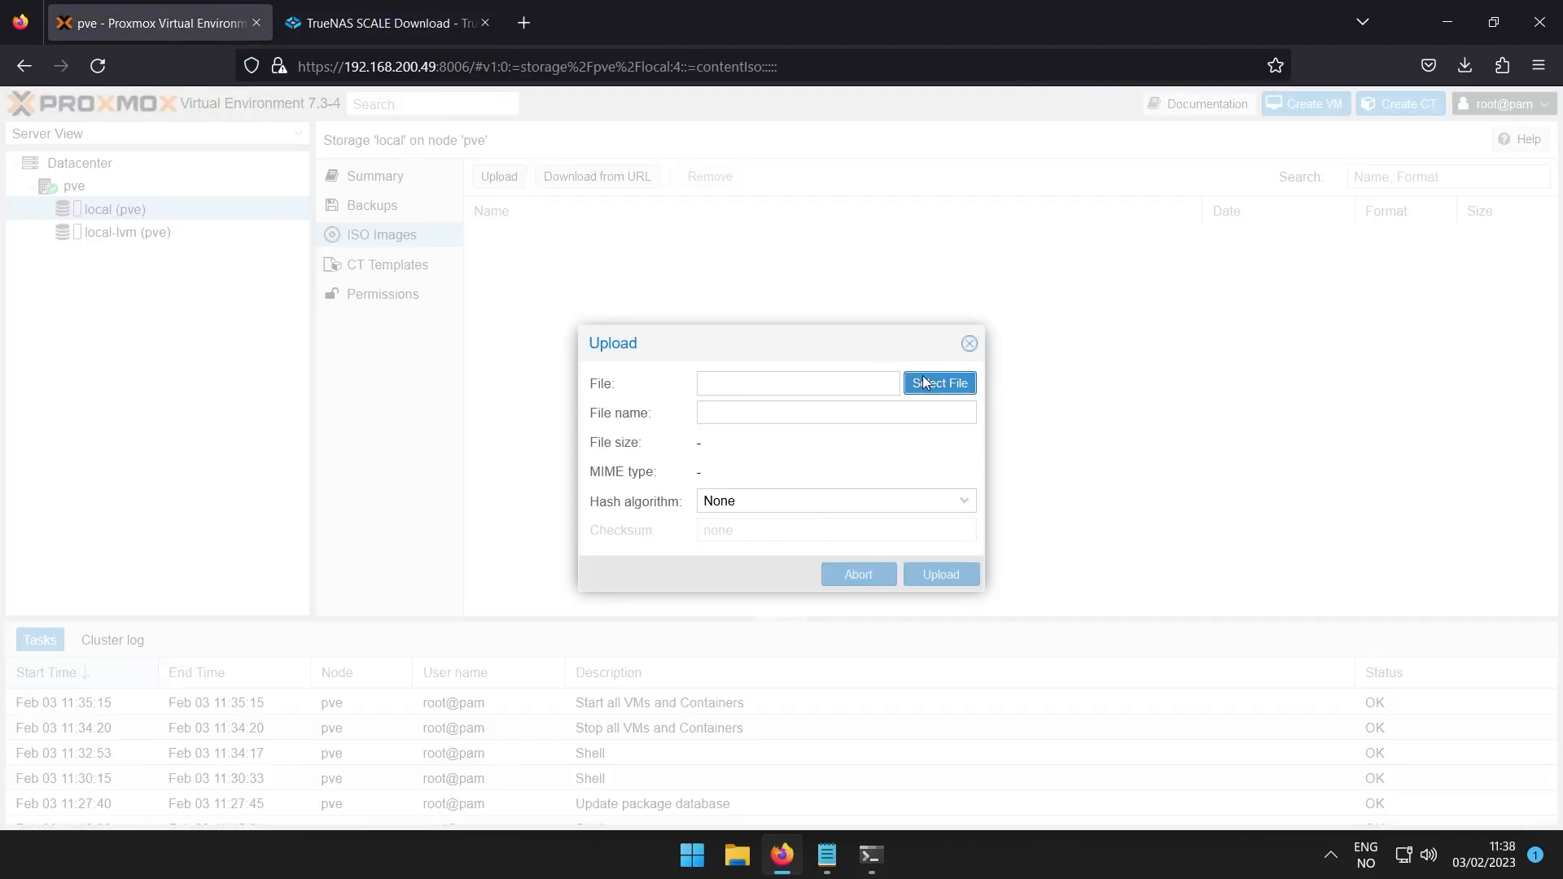
click(940, 382)
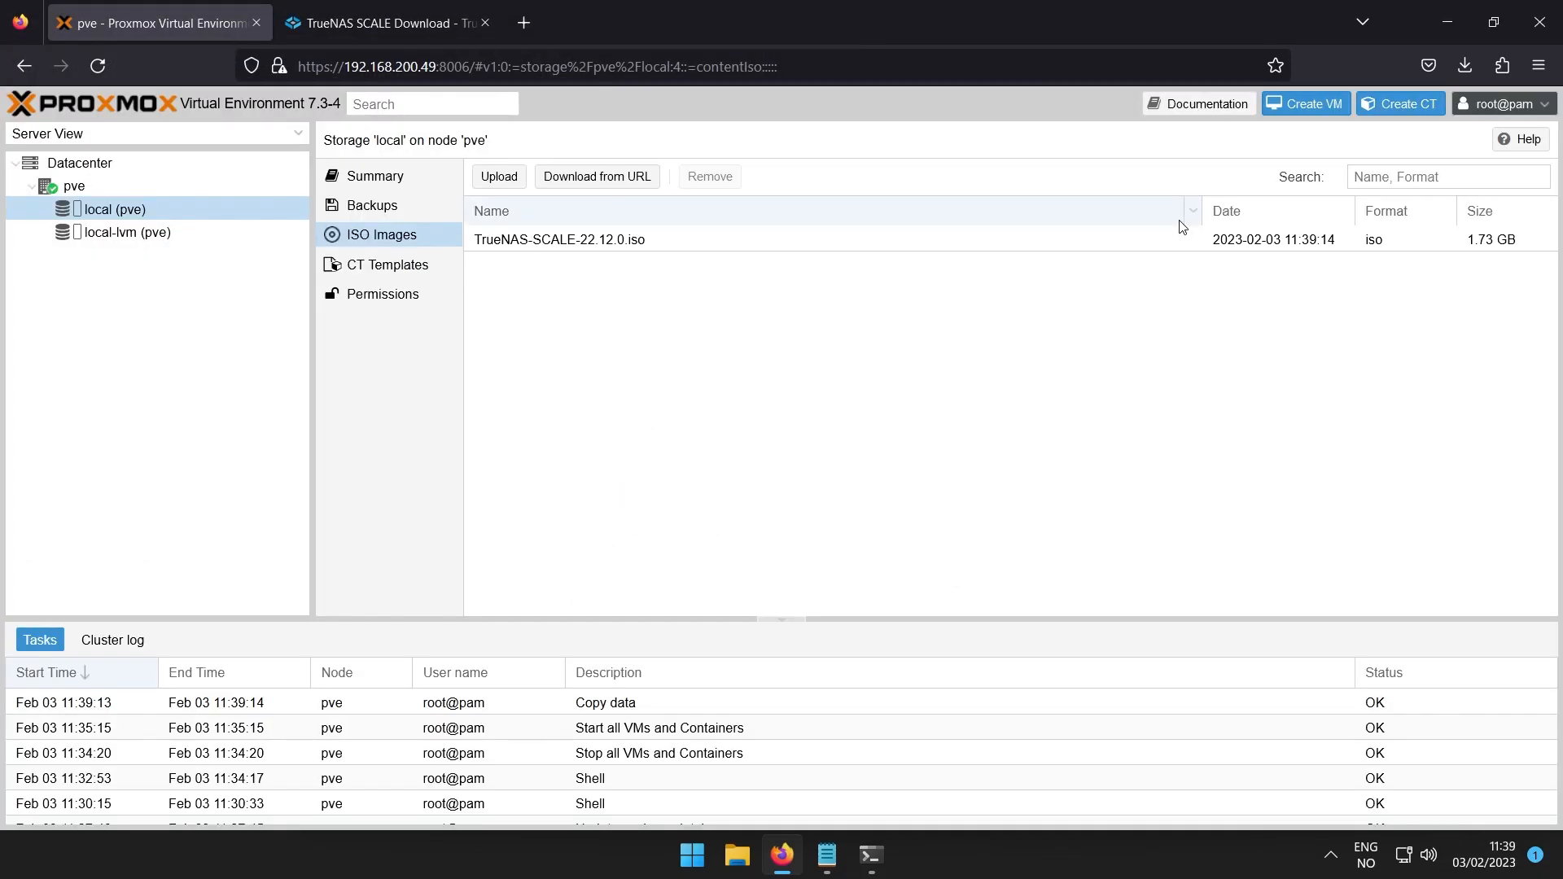
Step: Name the new VM truenas, enable start at boot and attach the TrueNAS-SCALE-22.12.0.iso as install media
click(1306, 104)
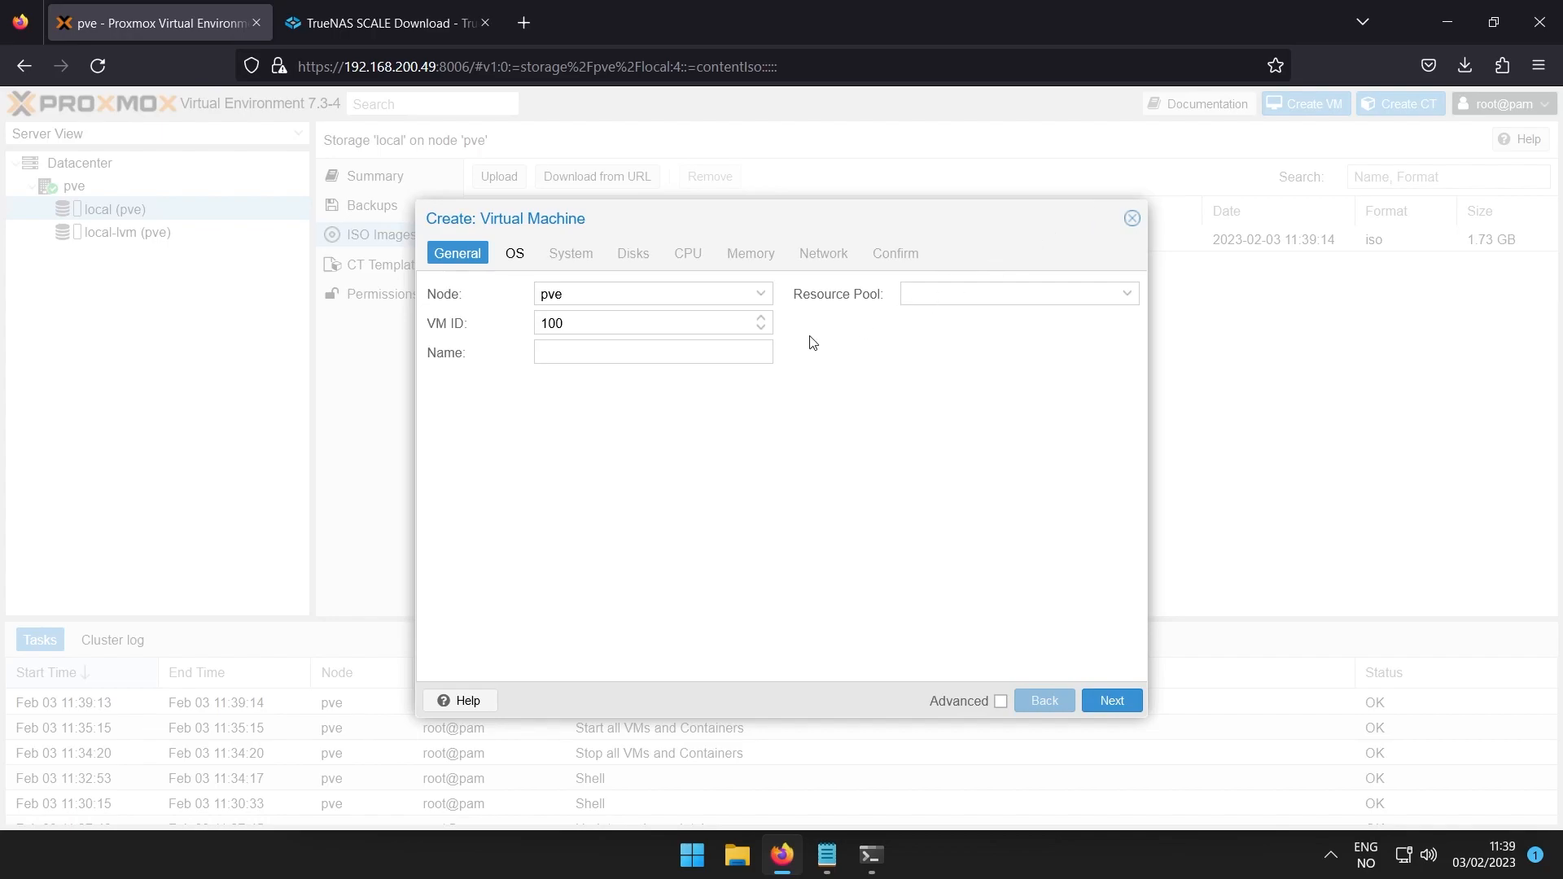
text(truenas)
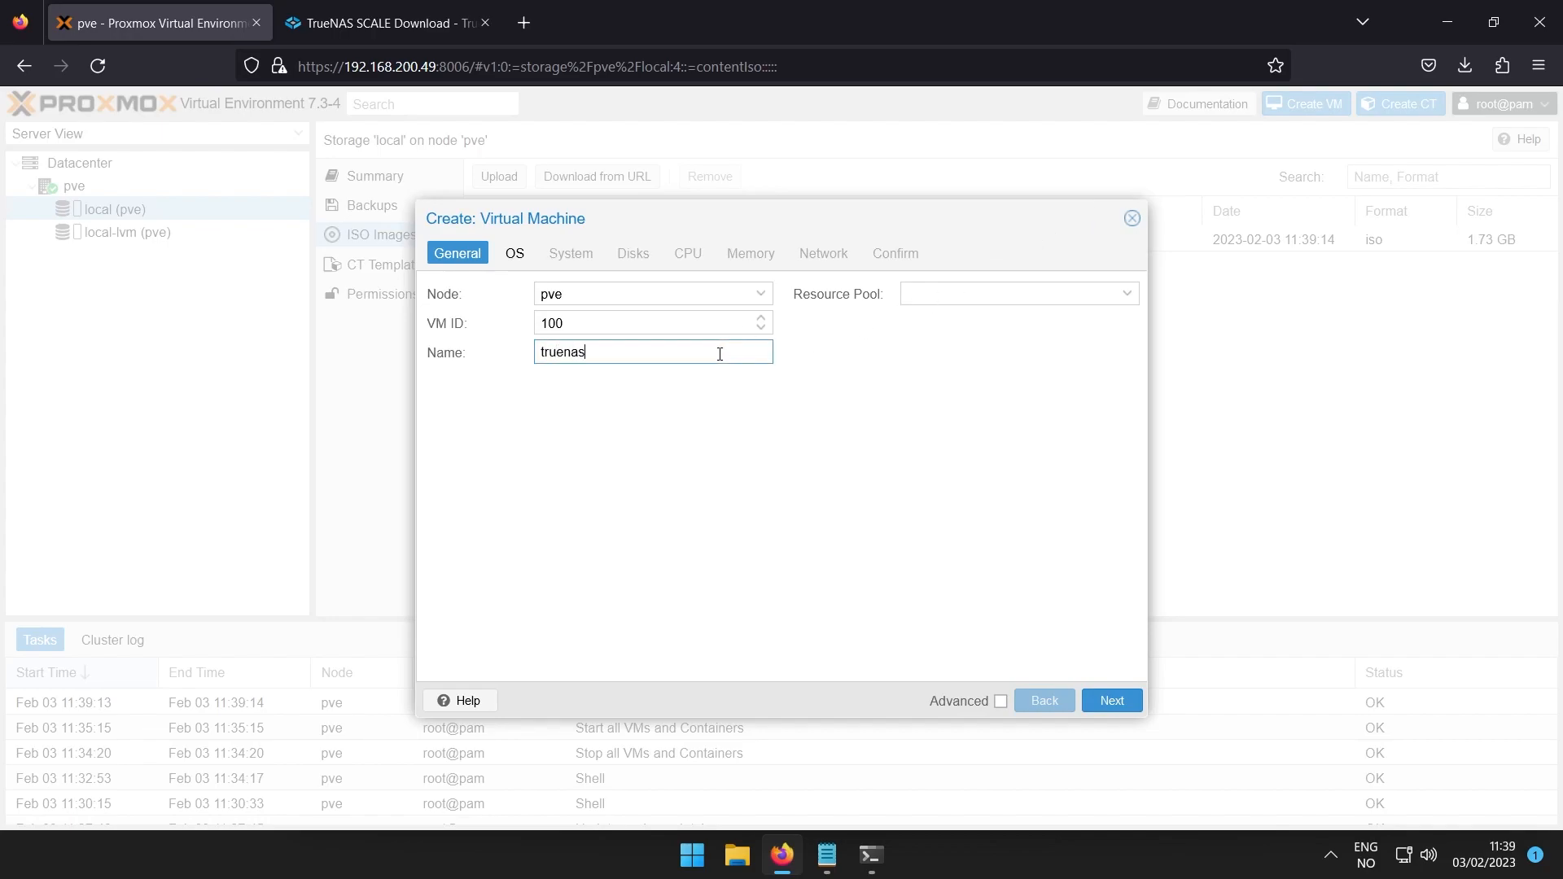
click(1000, 701)
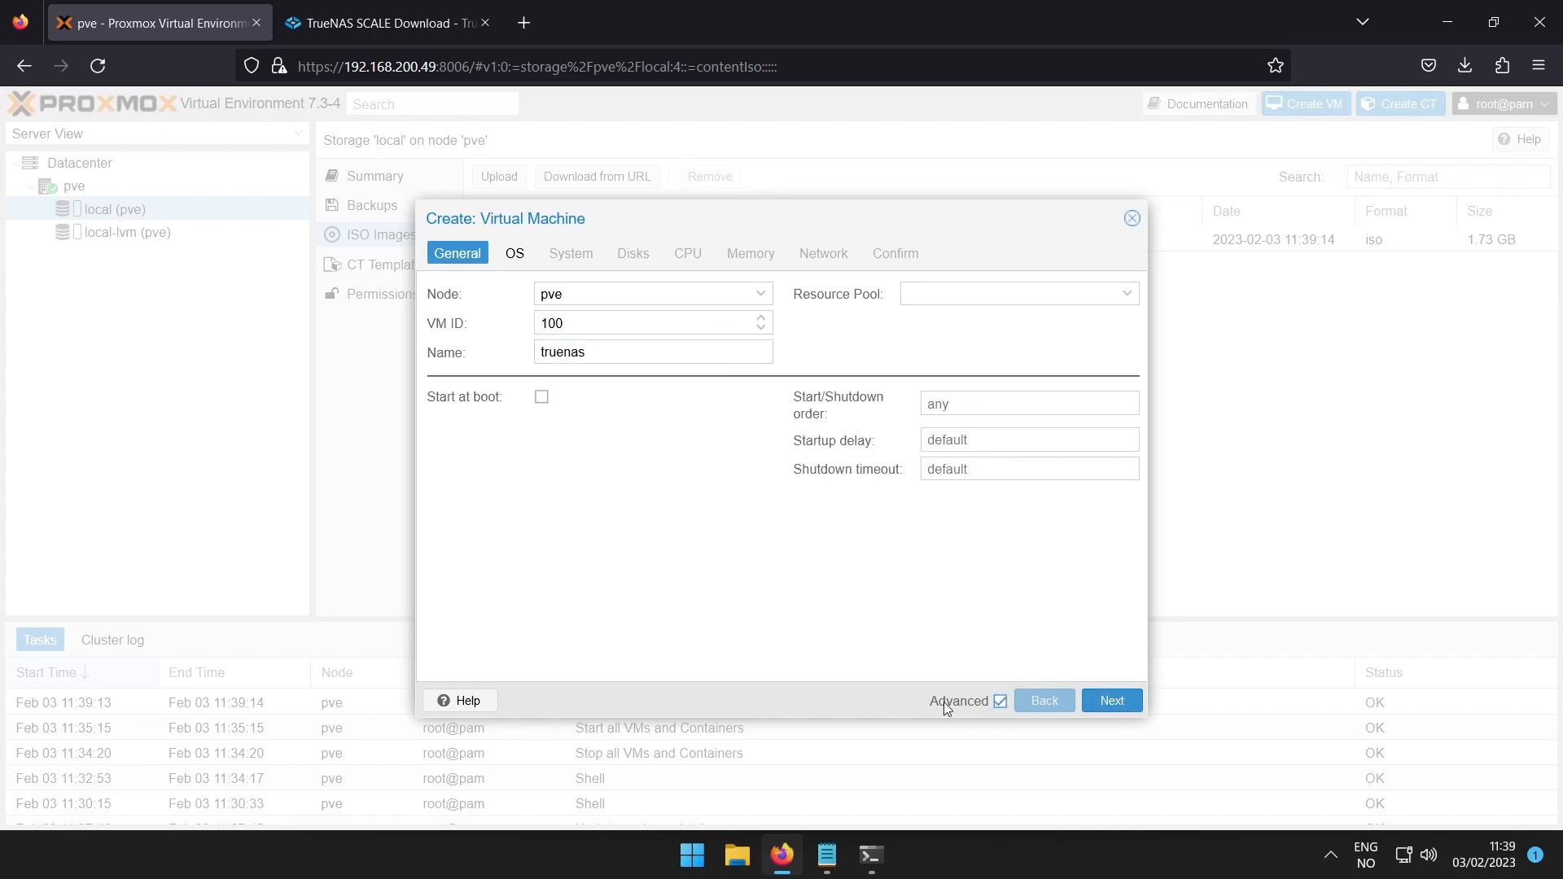
click(540, 396)
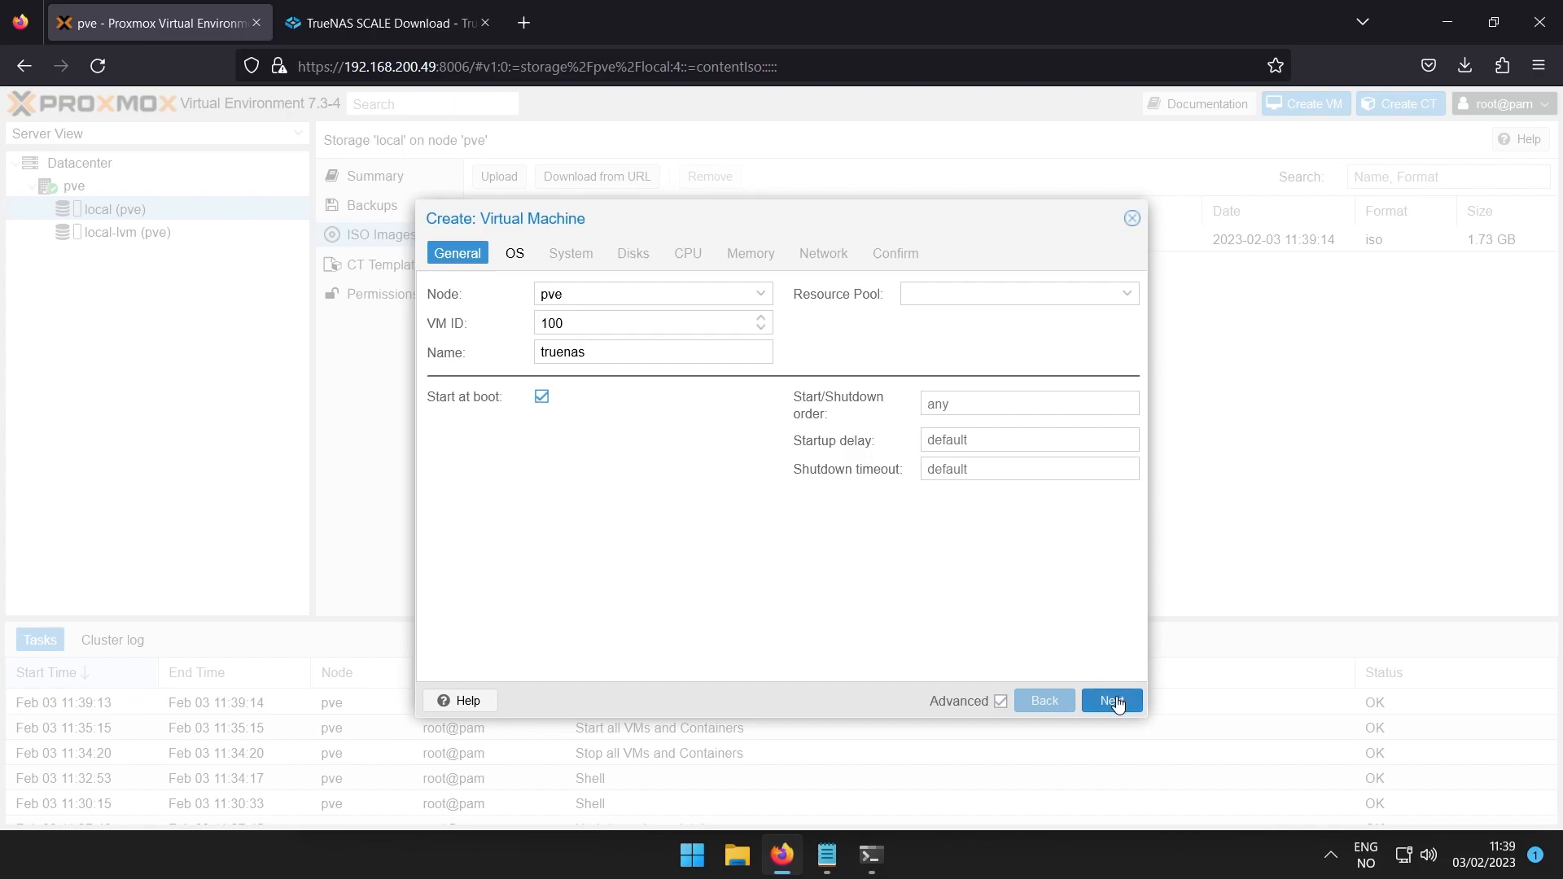
click(1112, 701)
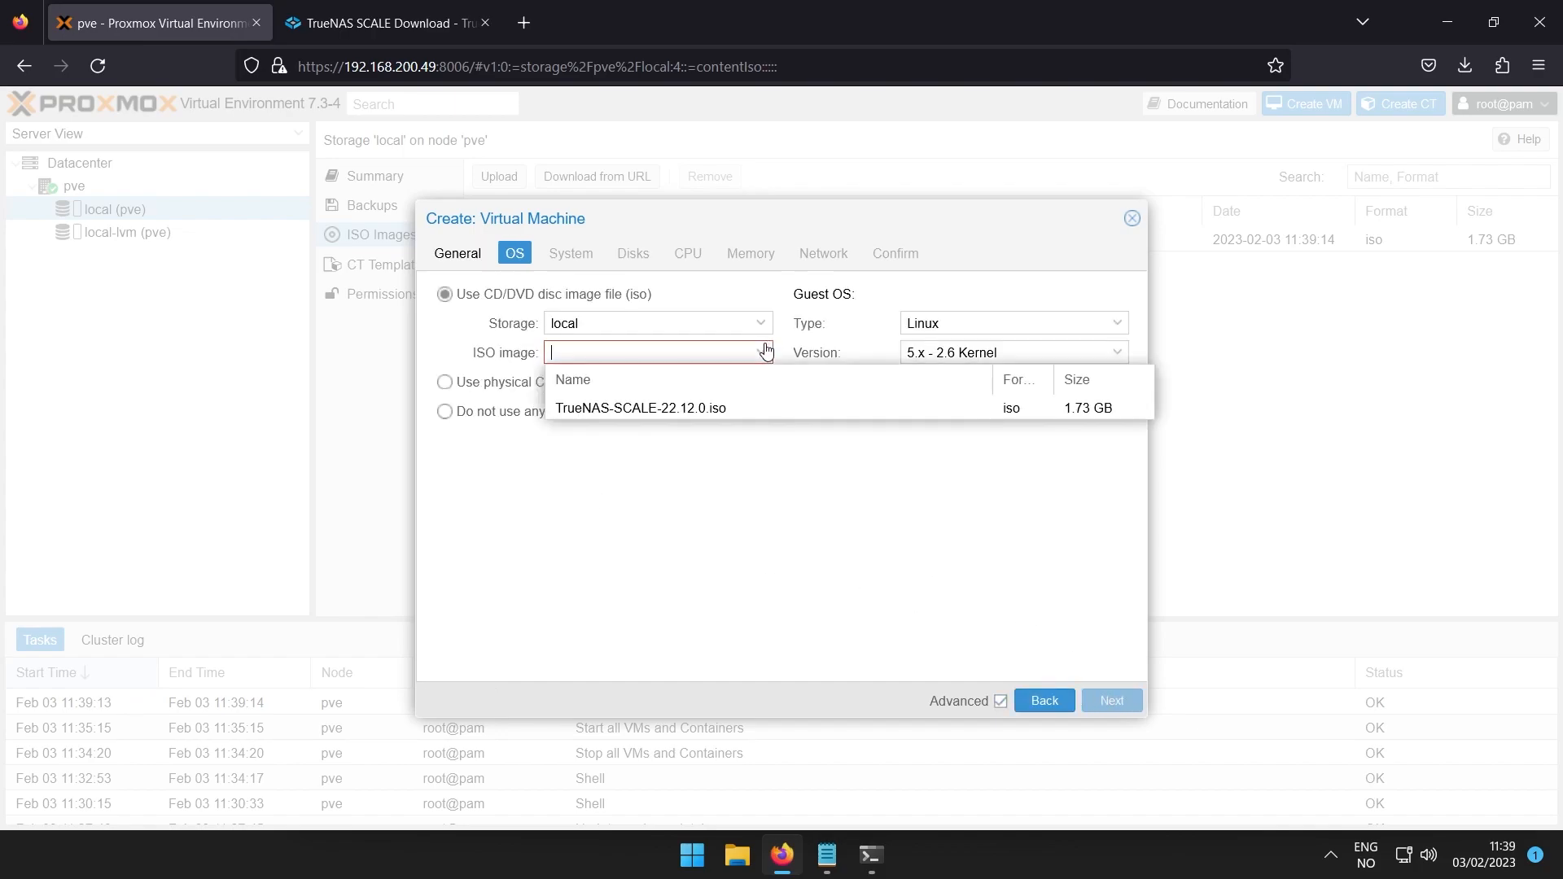
click(640, 407)
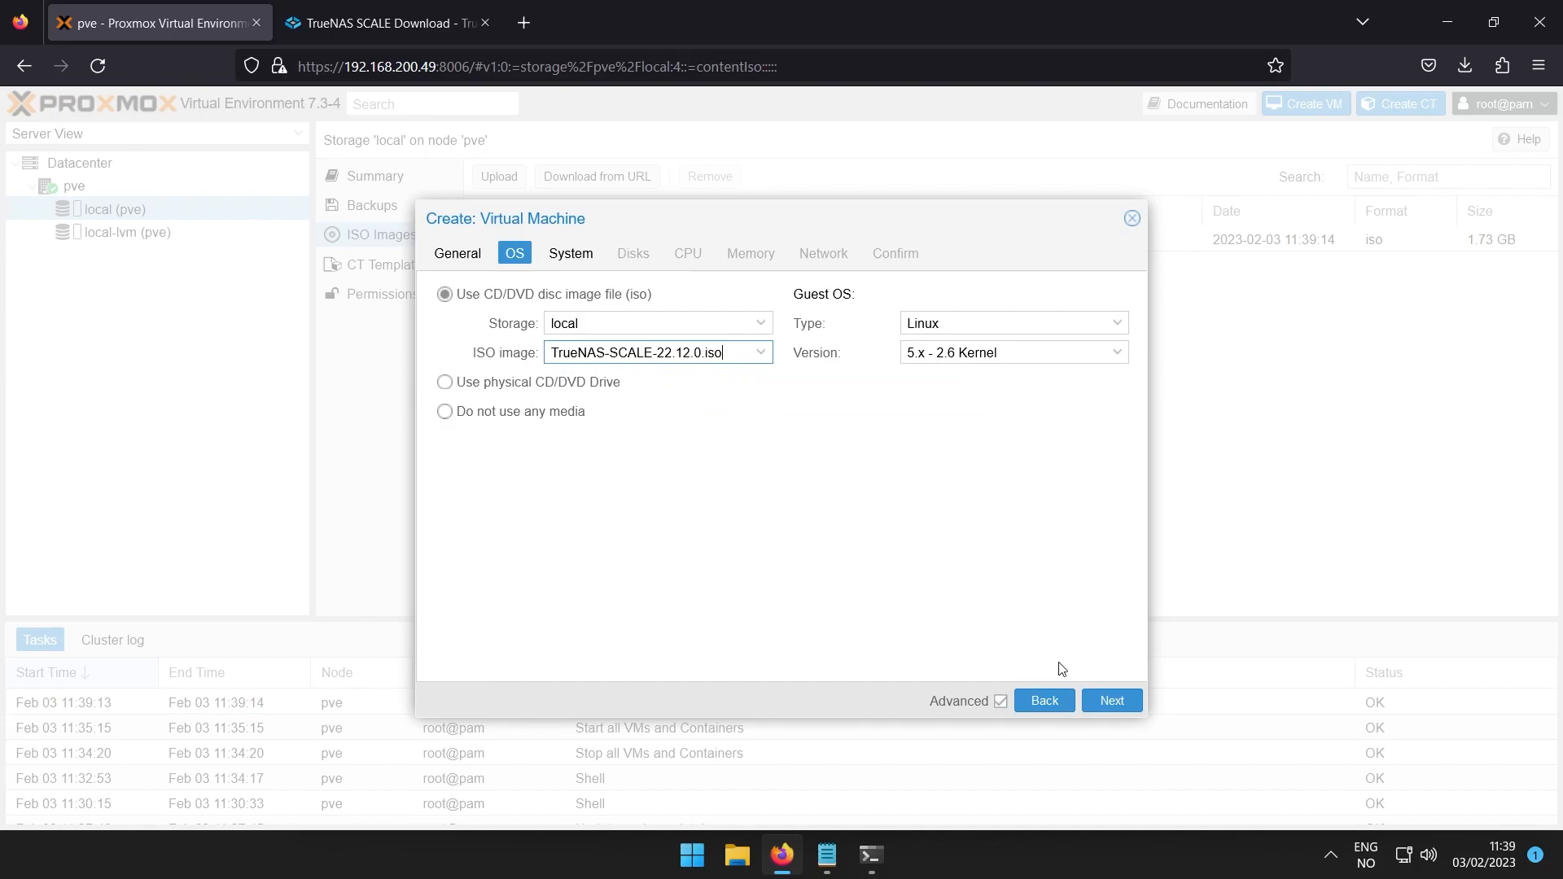
Step: Accept the system, 32 GB disk, 2-core CPU and 8192 MB memory settings and finish creating the VM
click(1112, 701)
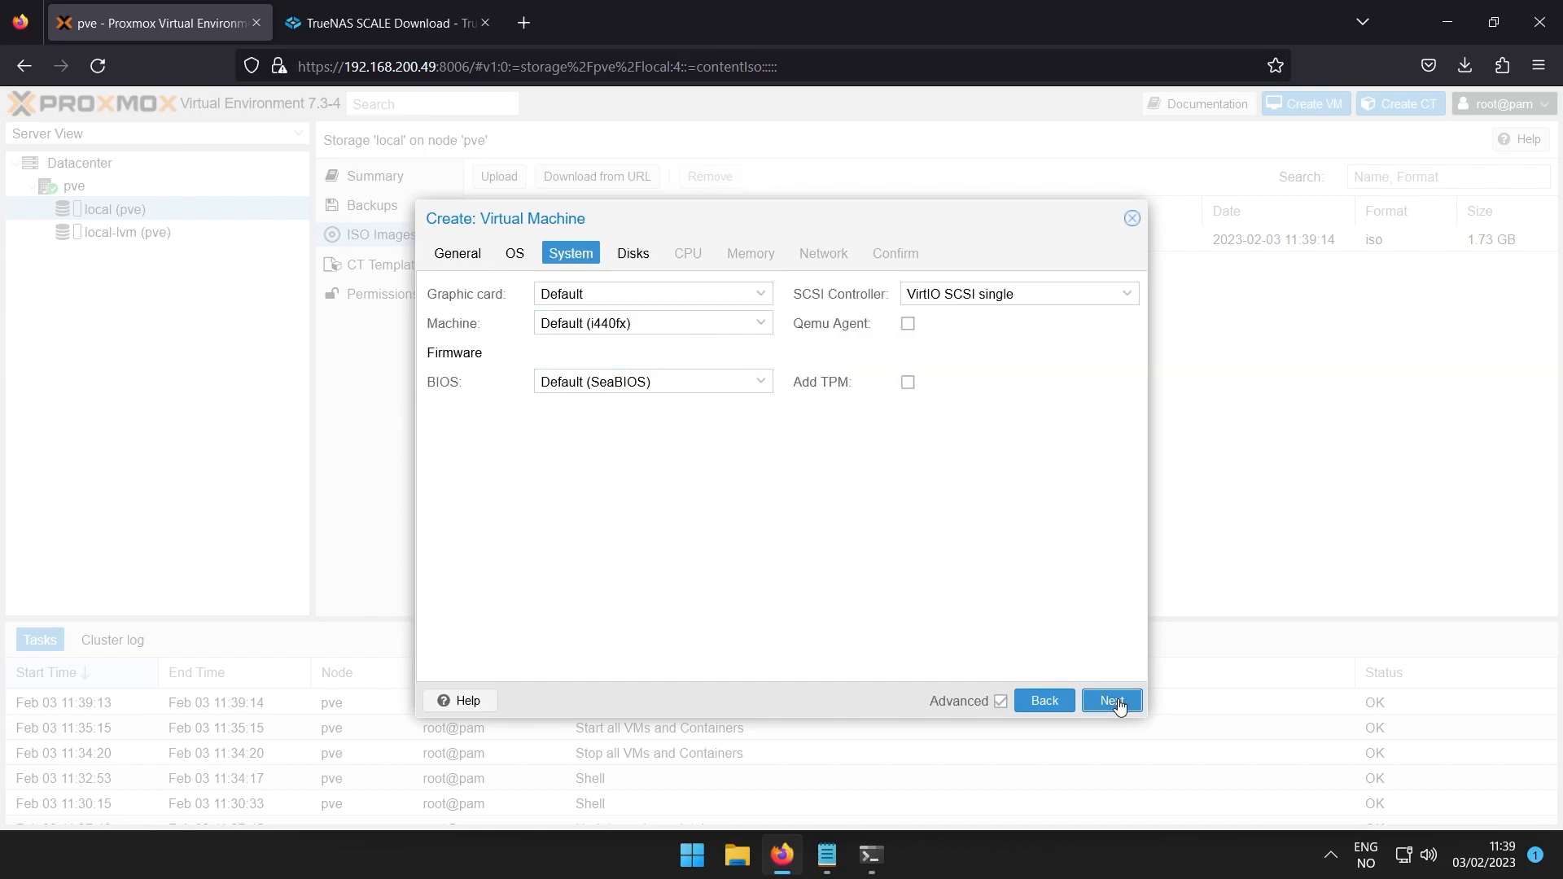
click(1112, 700)
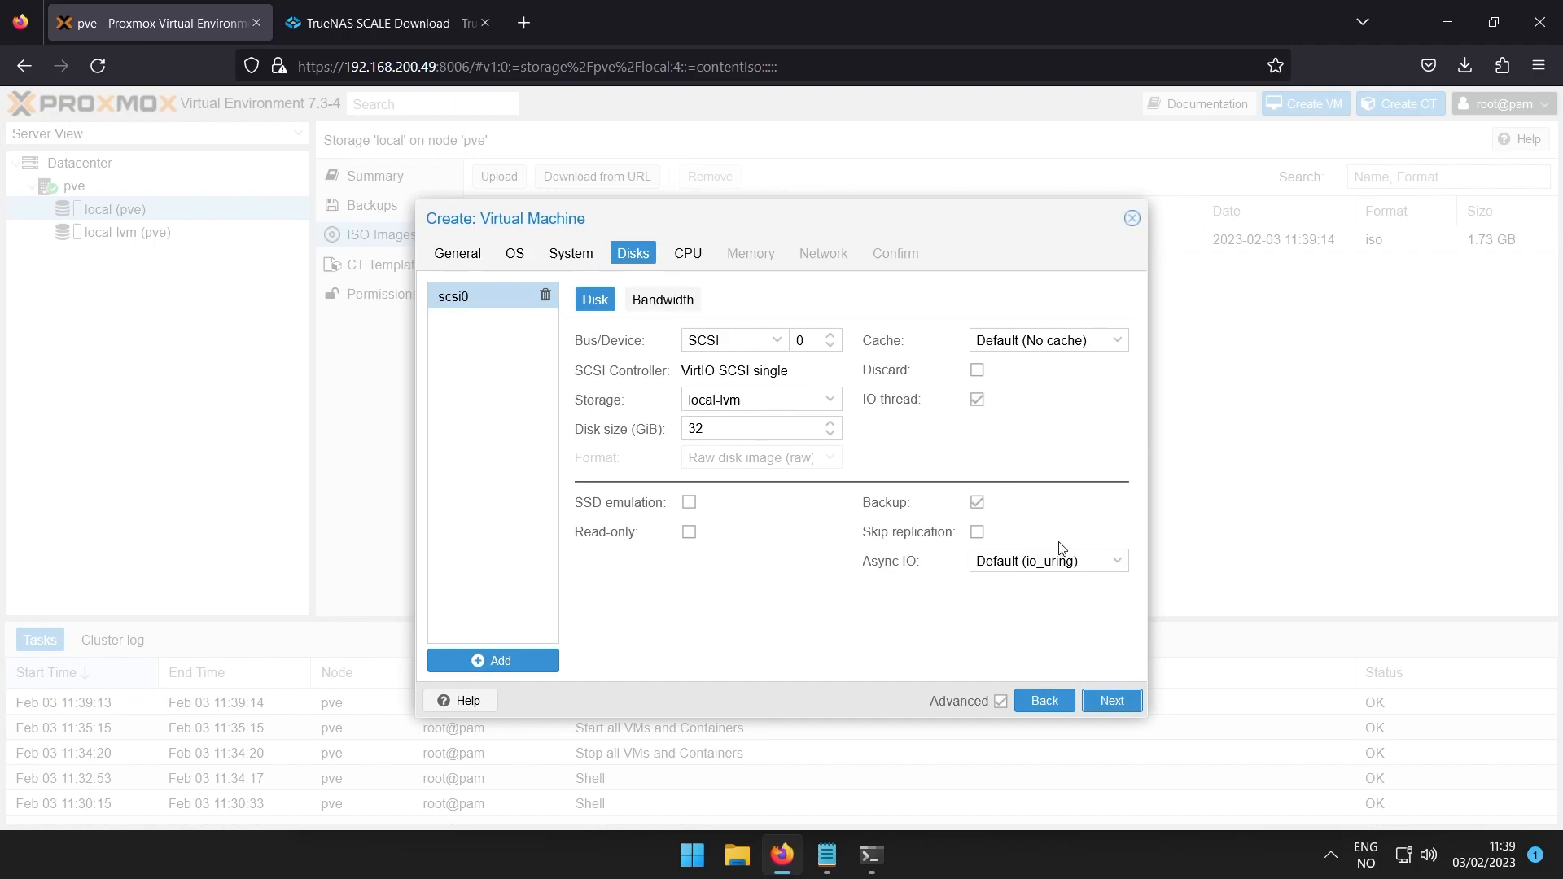
click(687, 253)
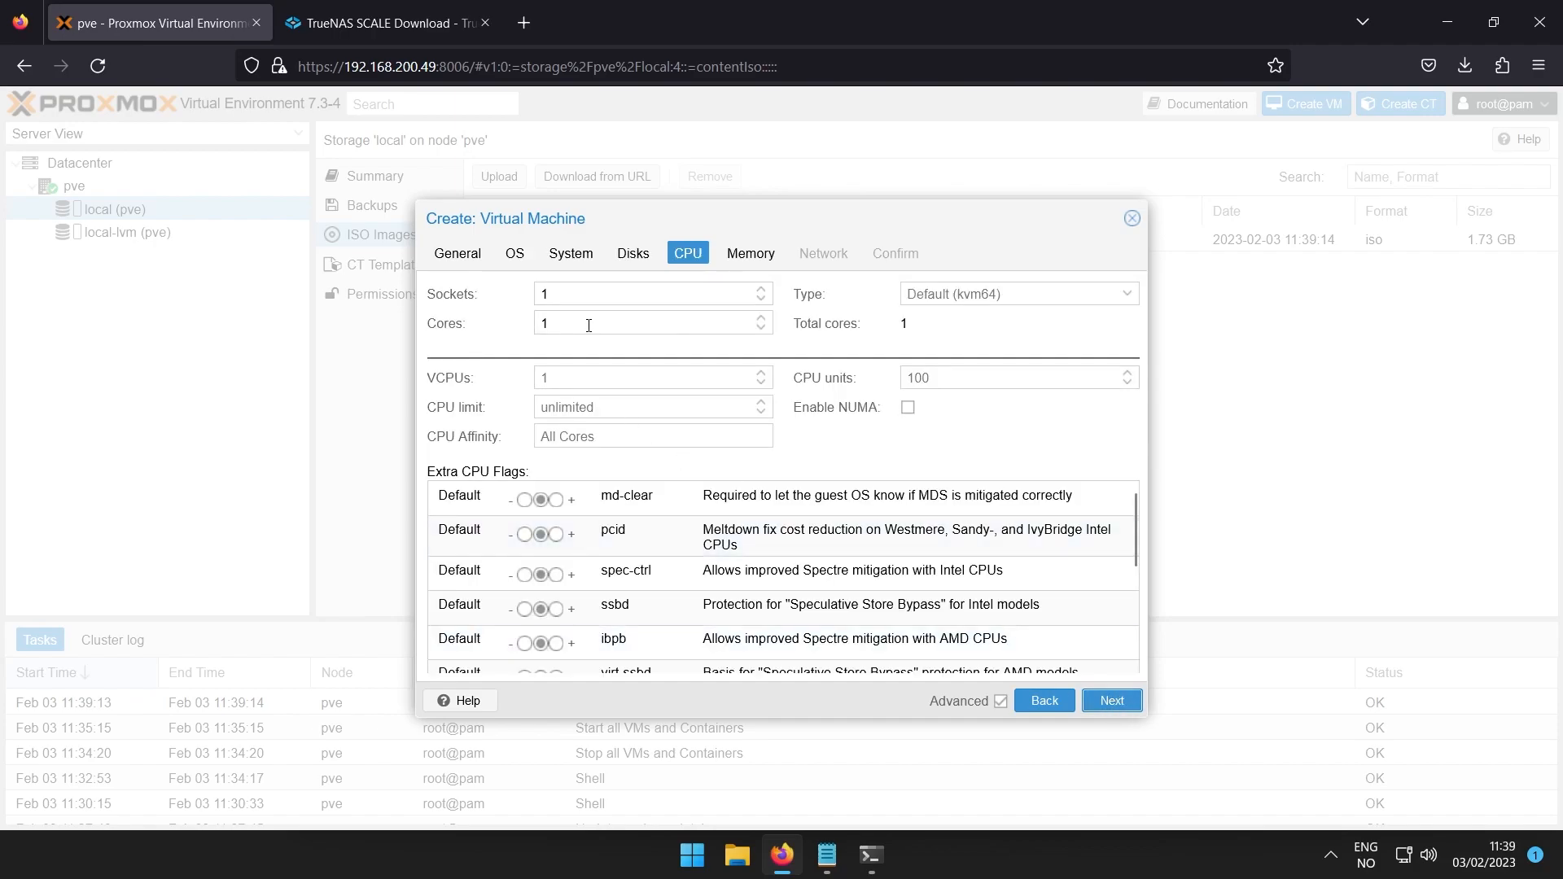
click(1112, 700)
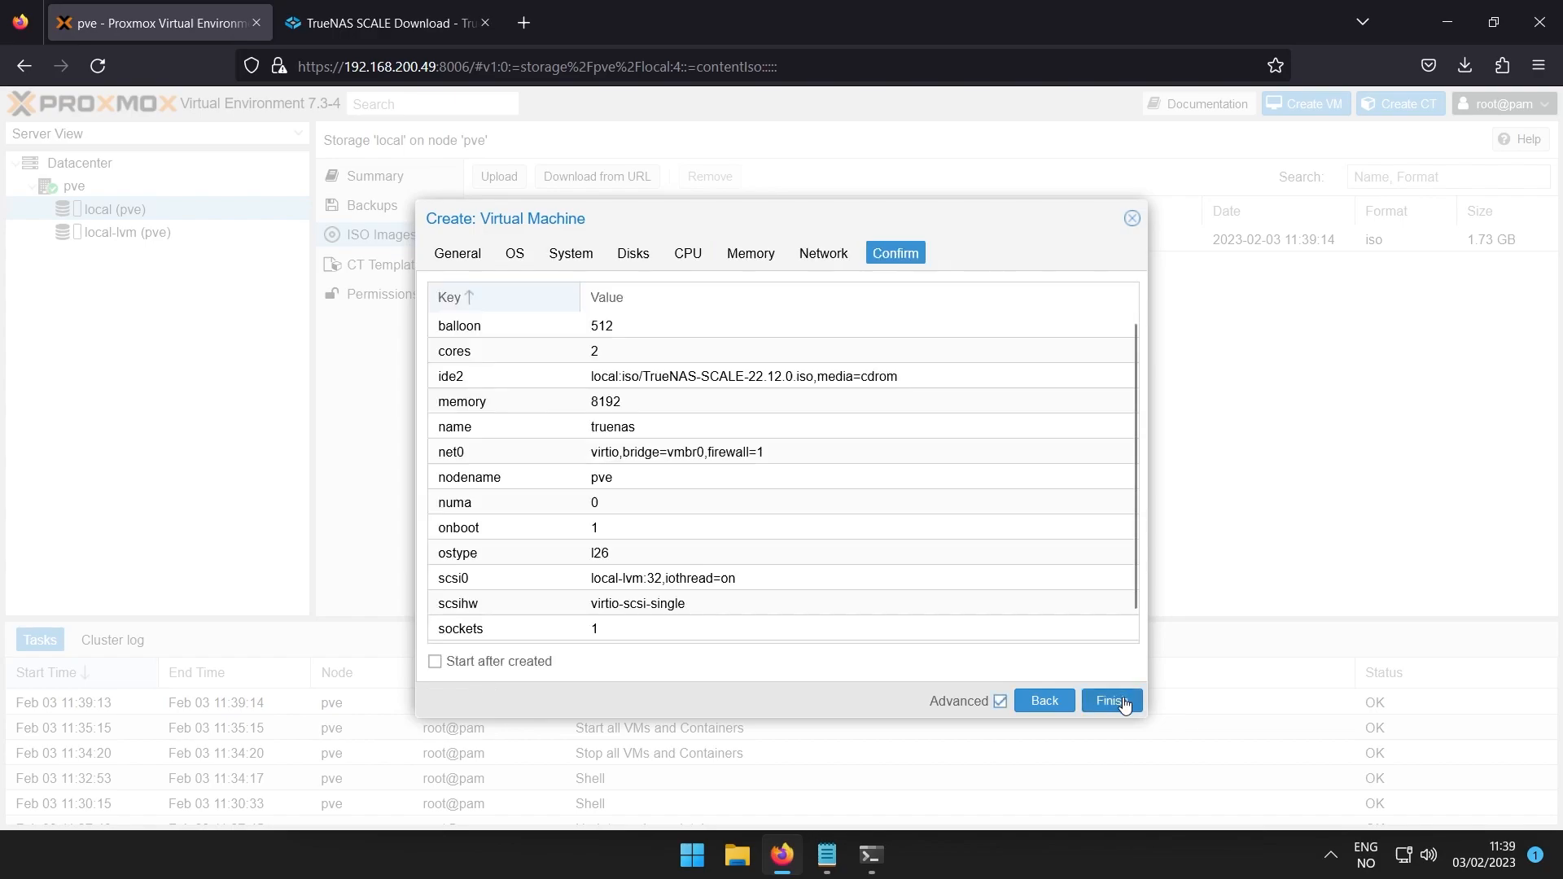
click(1110, 700)
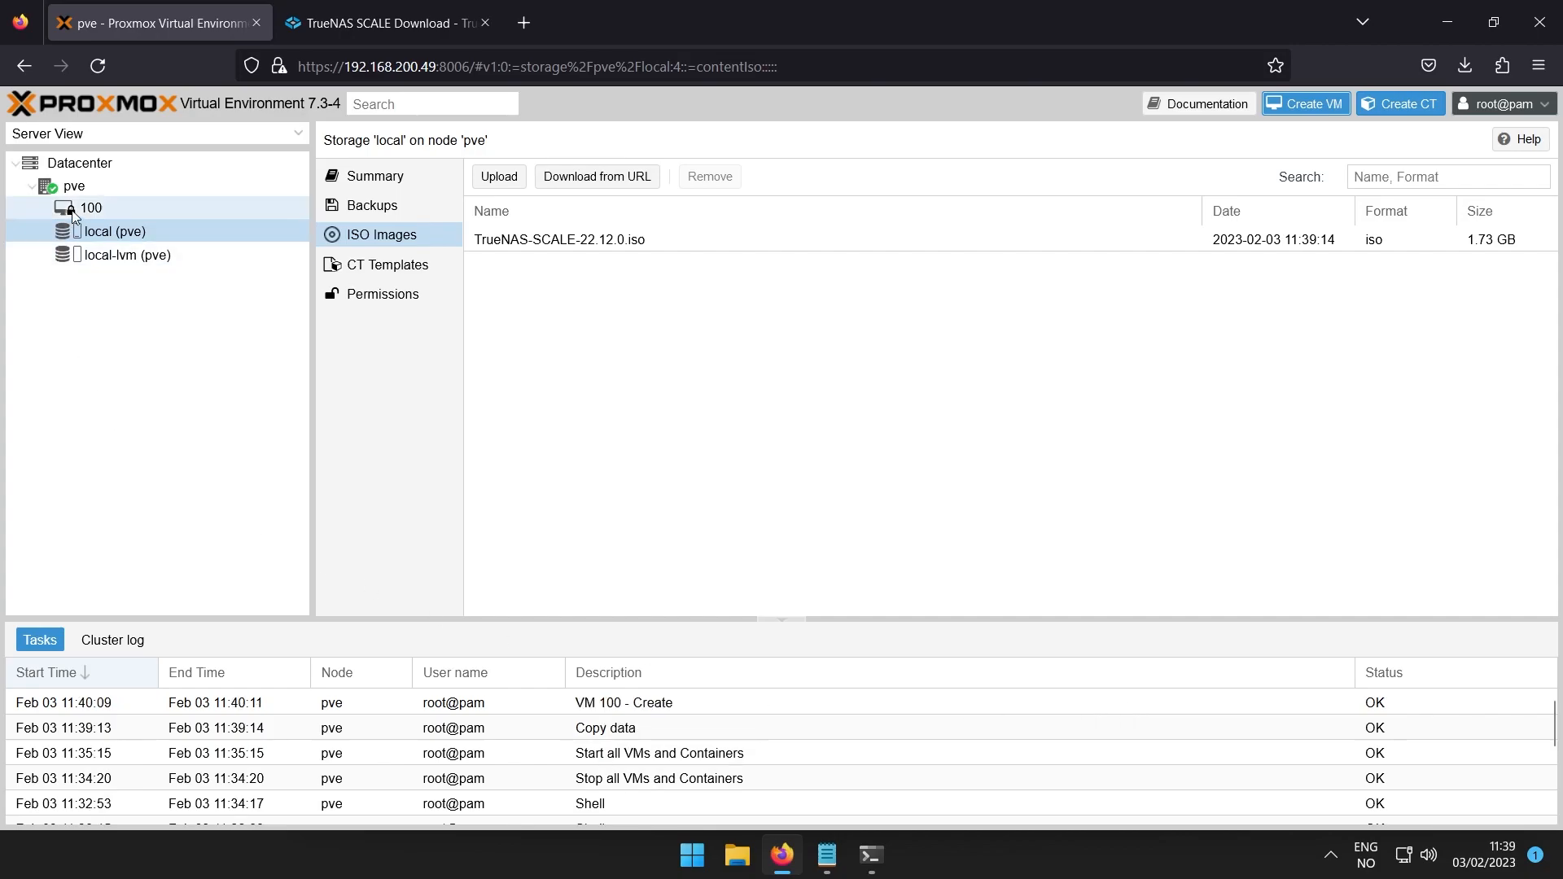
Step: Add PCI device 0000:01:00.0 to the hardware of VM 100 truenas
click(83, 209)
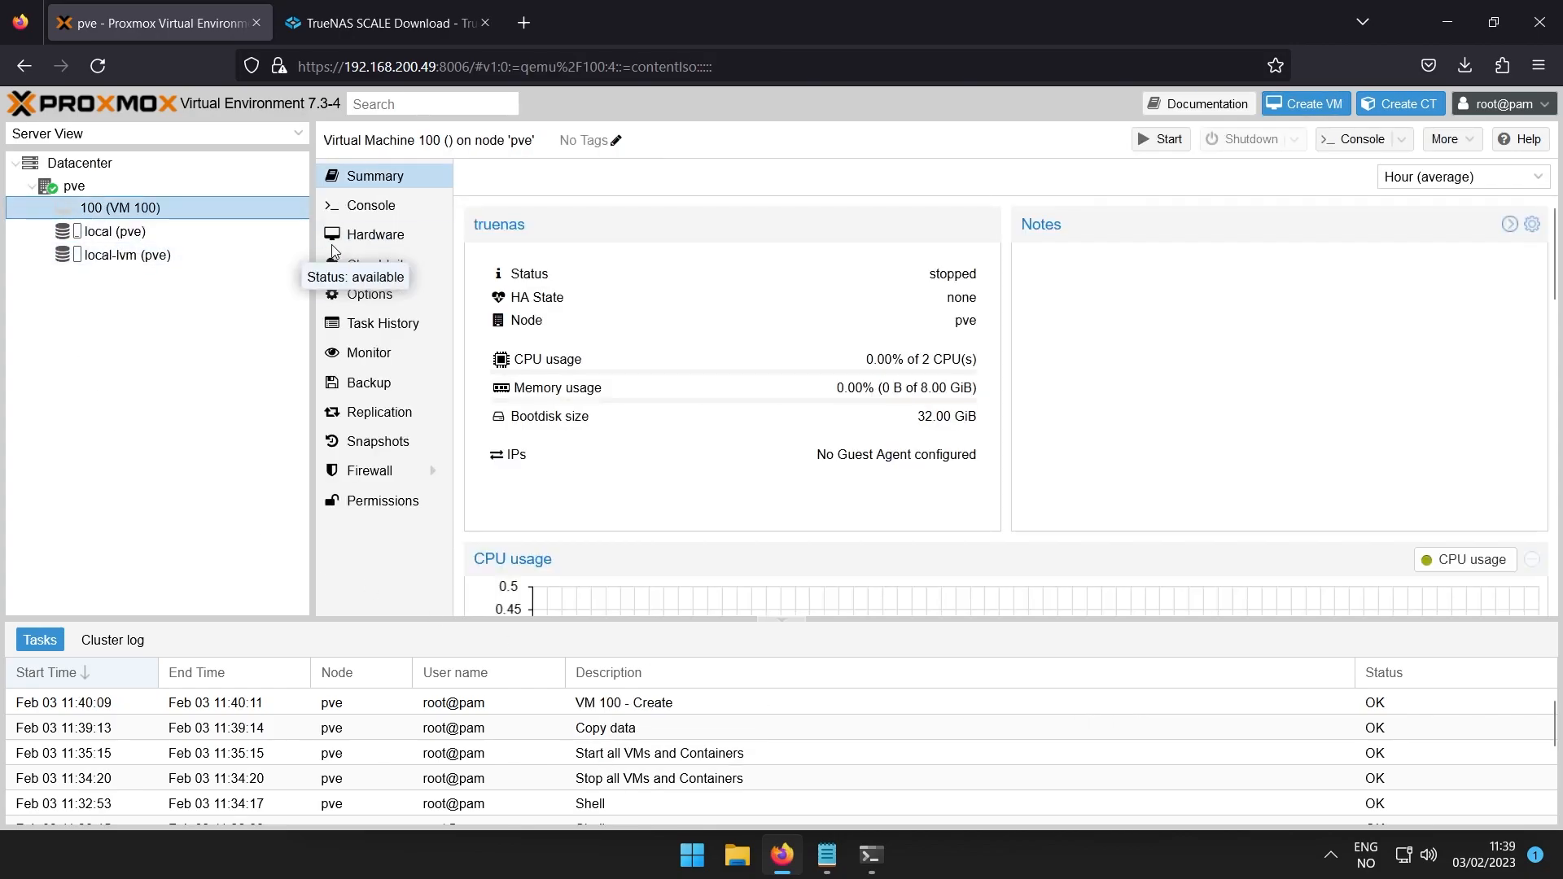
click(375, 234)
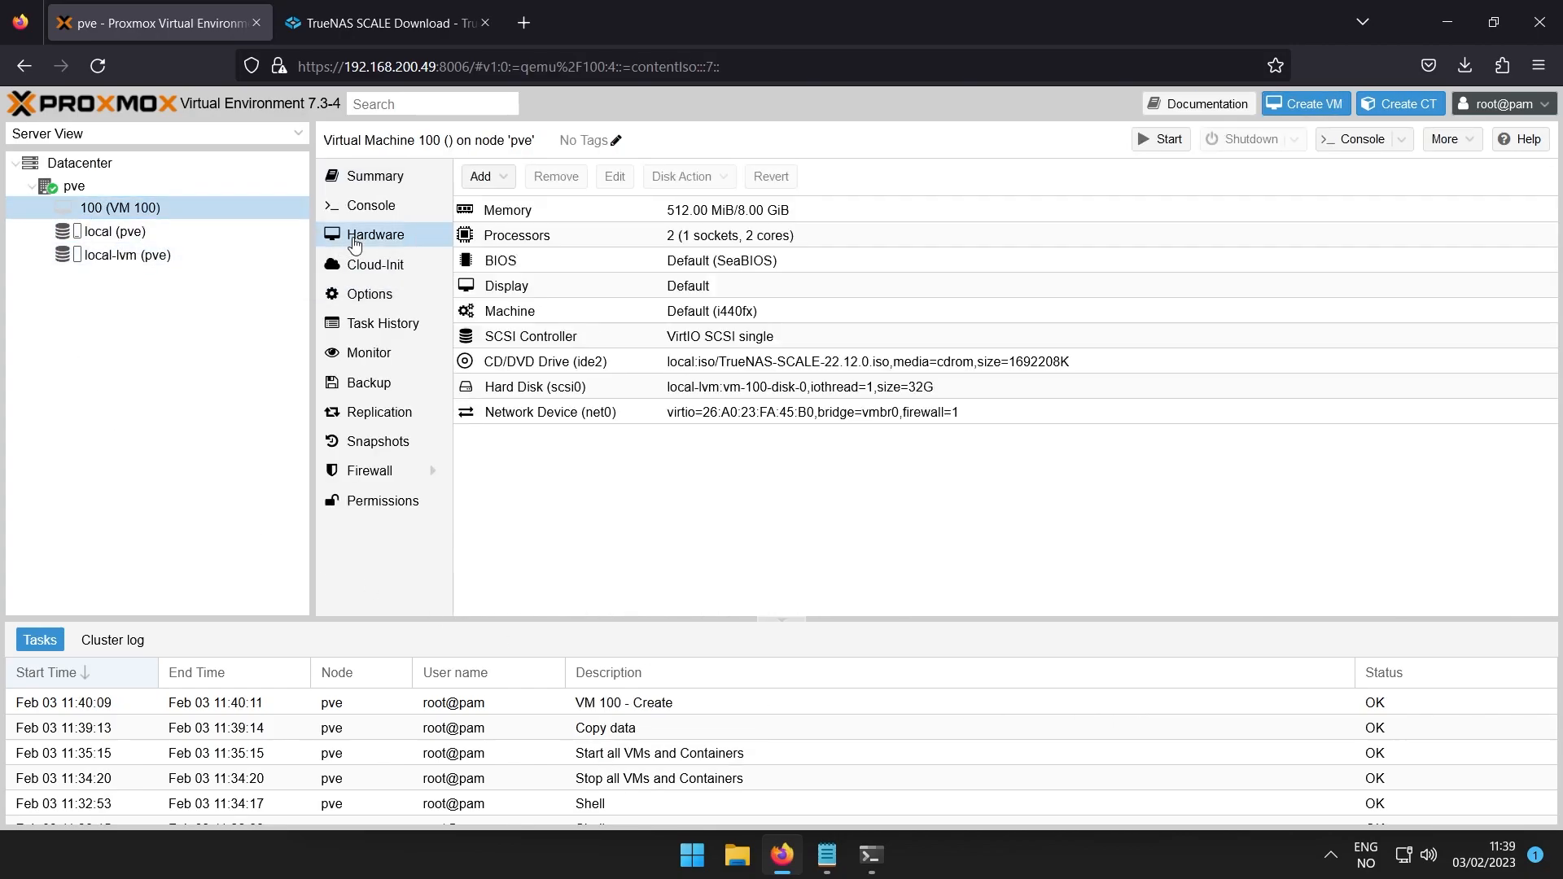
click(482, 176)
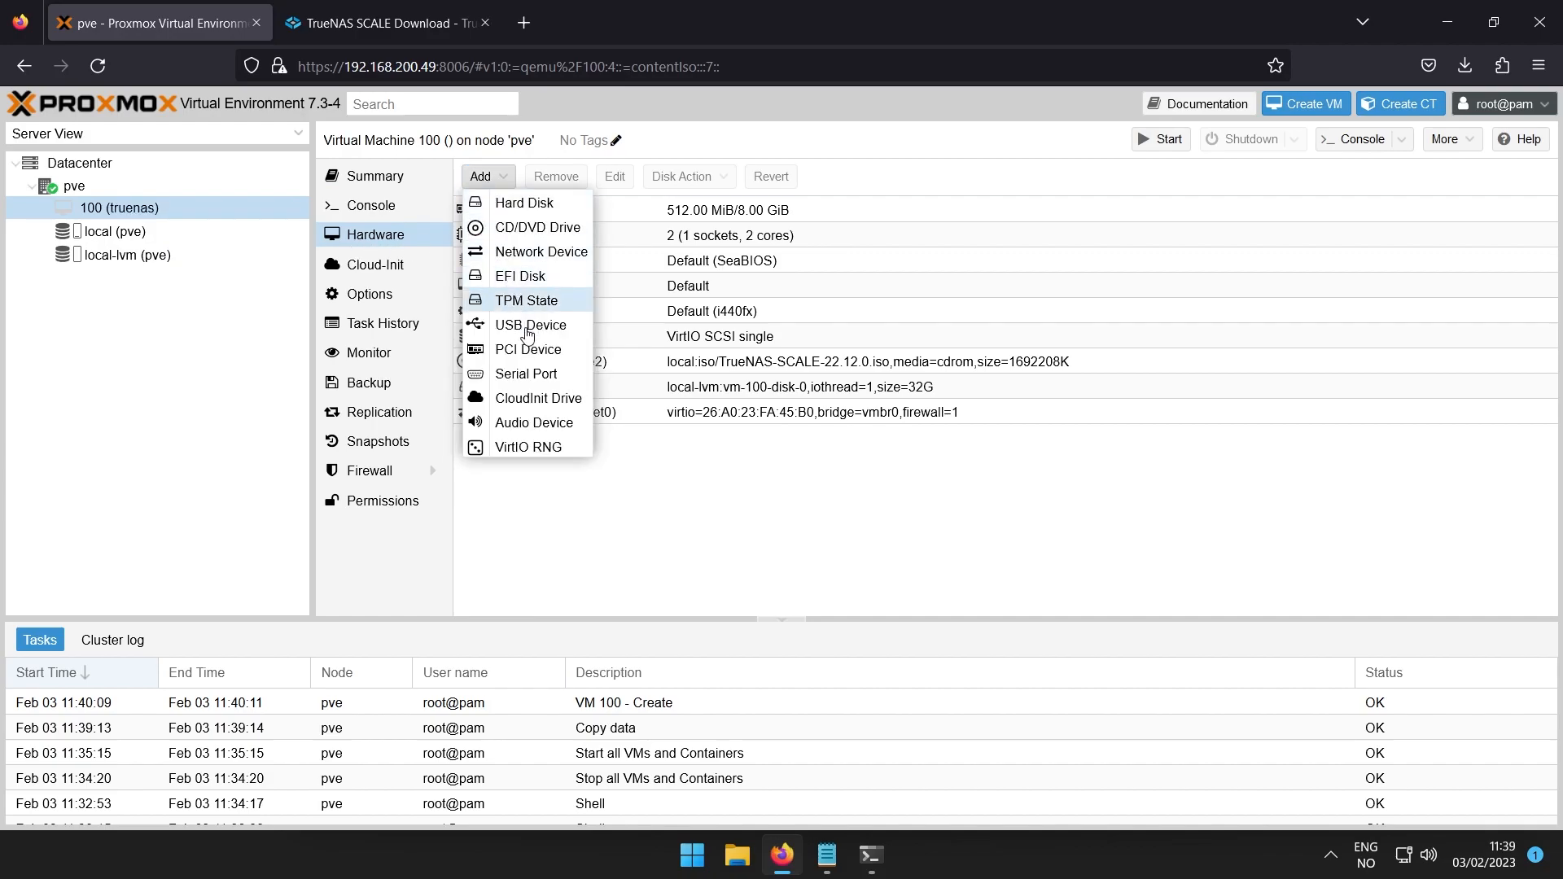
click(528, 349)
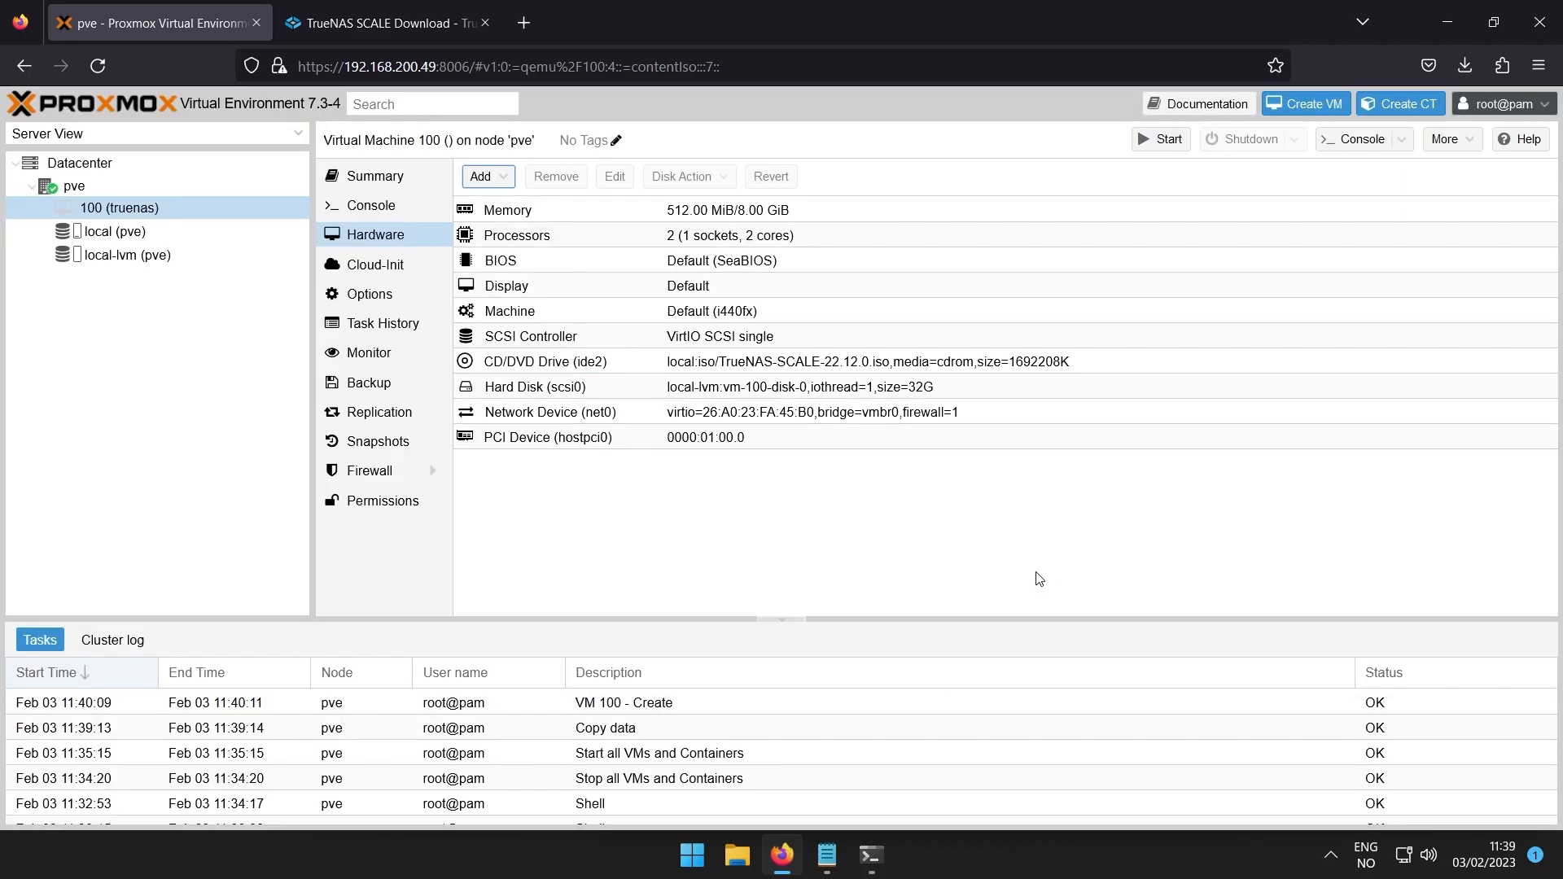
click(762, 391)
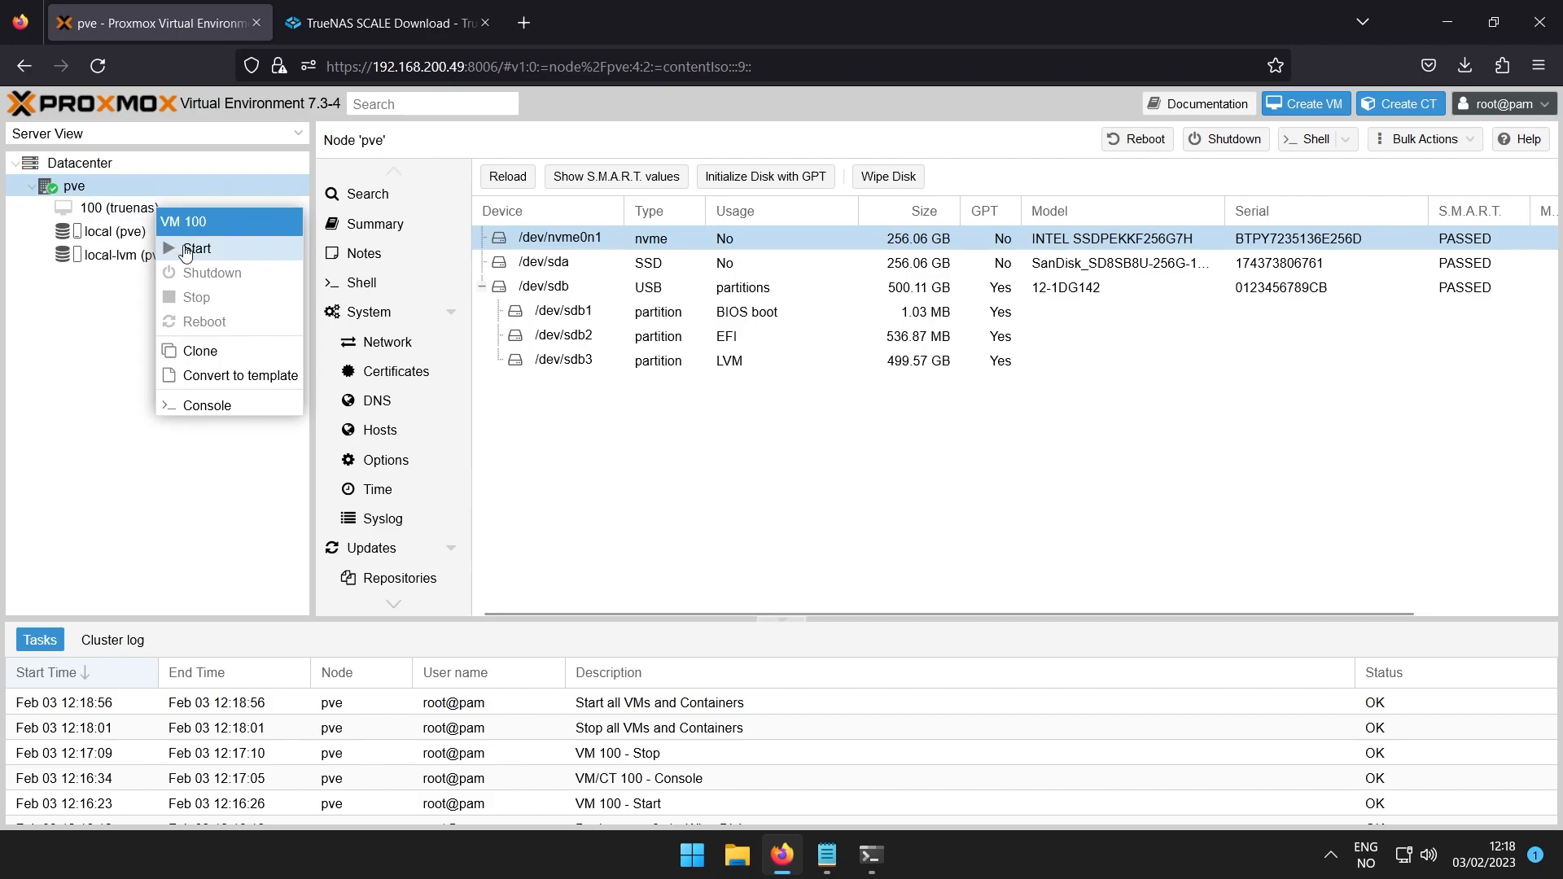
Step: Start VM 100 truenas so it boots into the TrueNAS setup menu
click(198, 248)
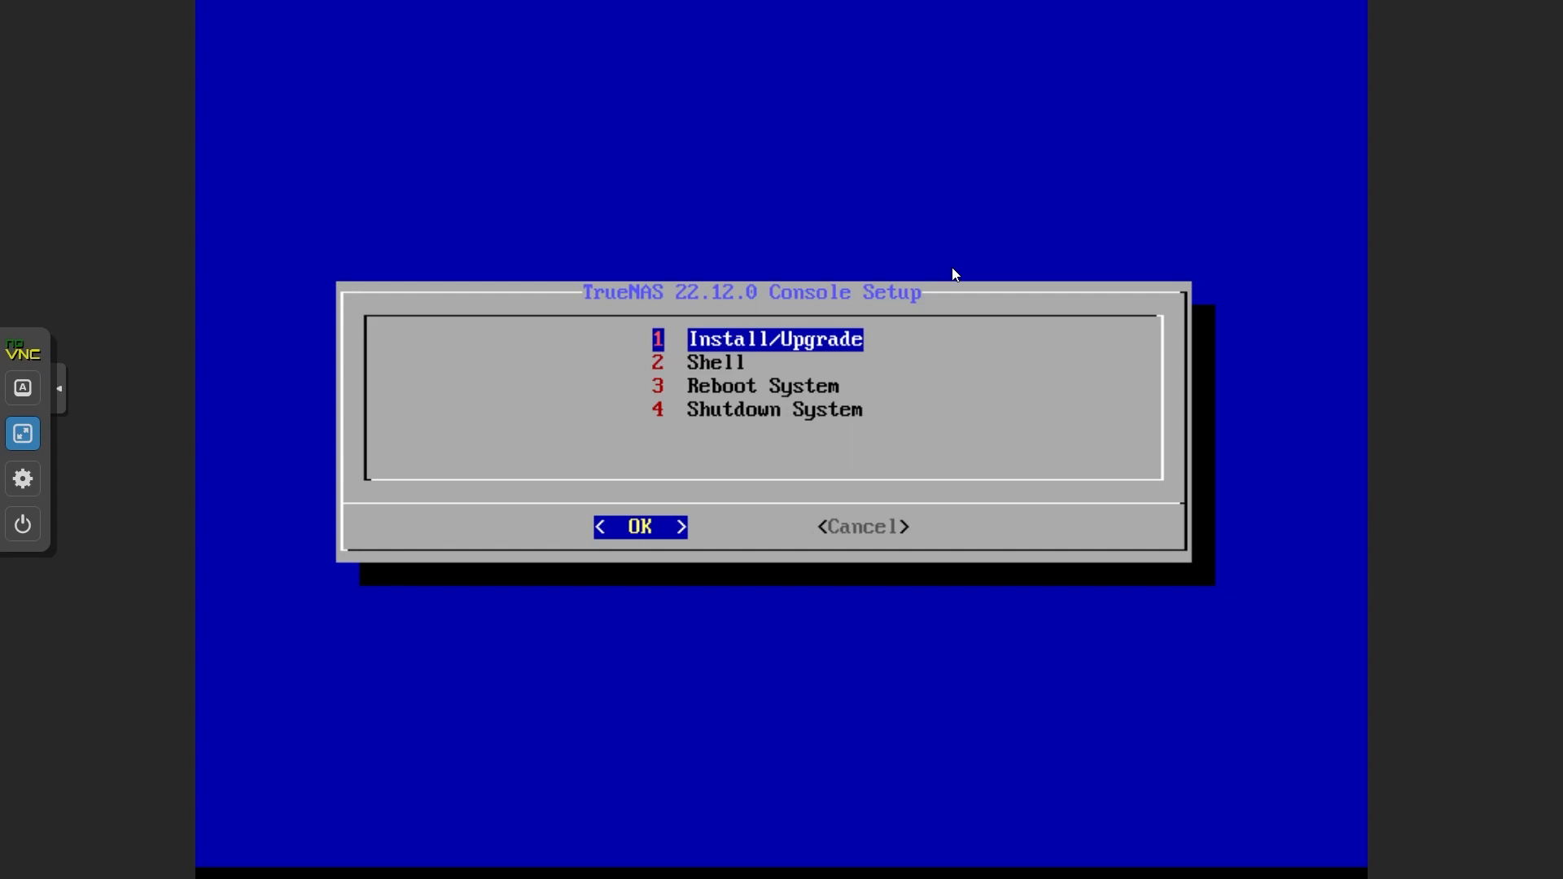
Step: Begin the install past the RAM warning and confirm erasing sdb as the destination
click(640, 528)
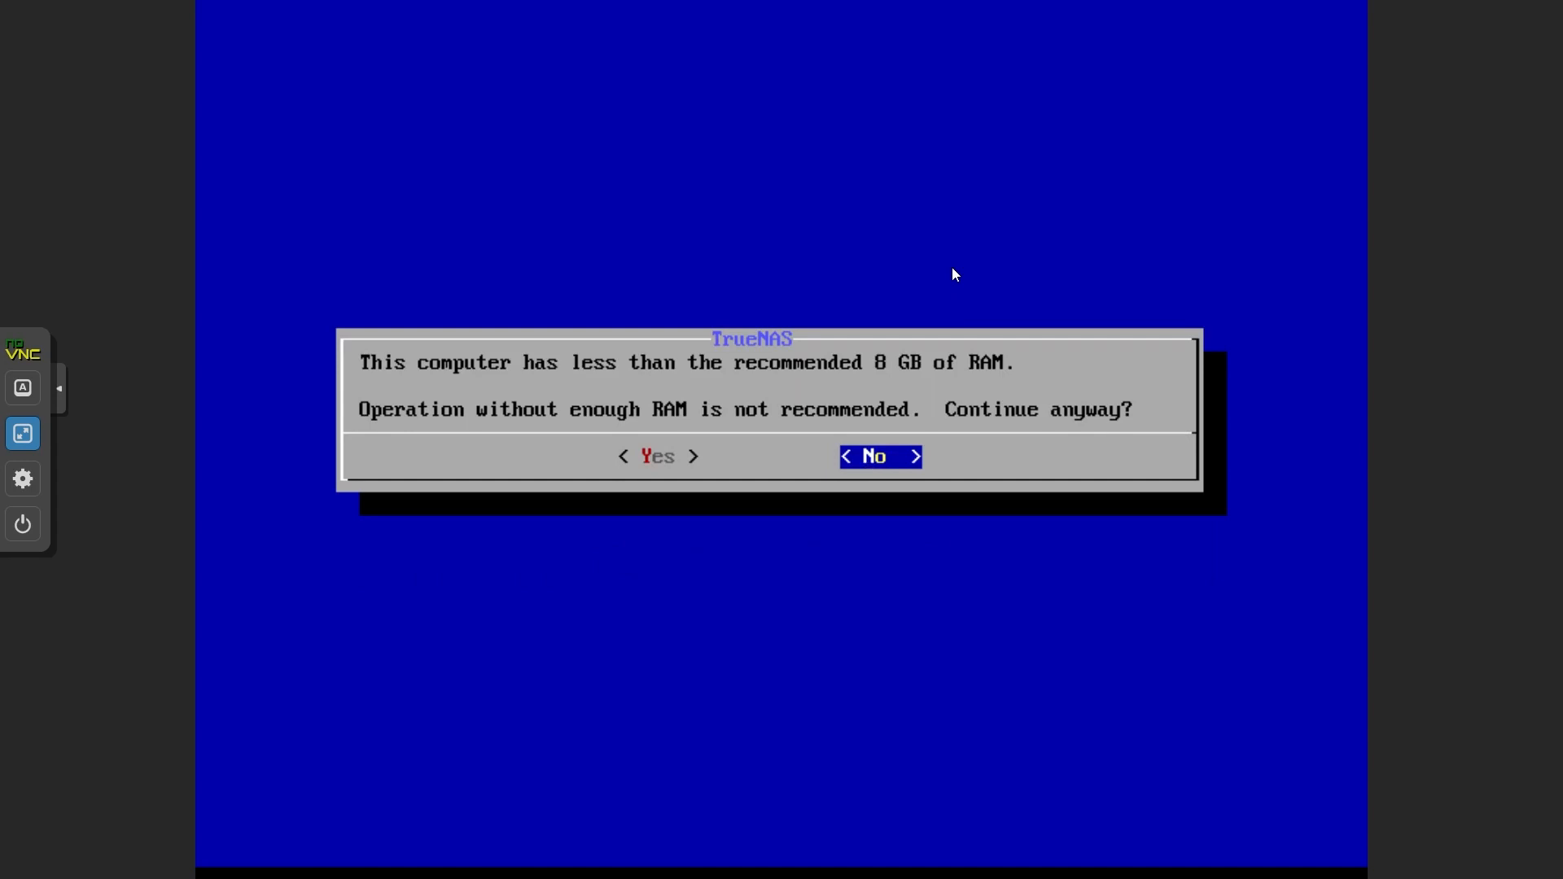
click(658, 456)
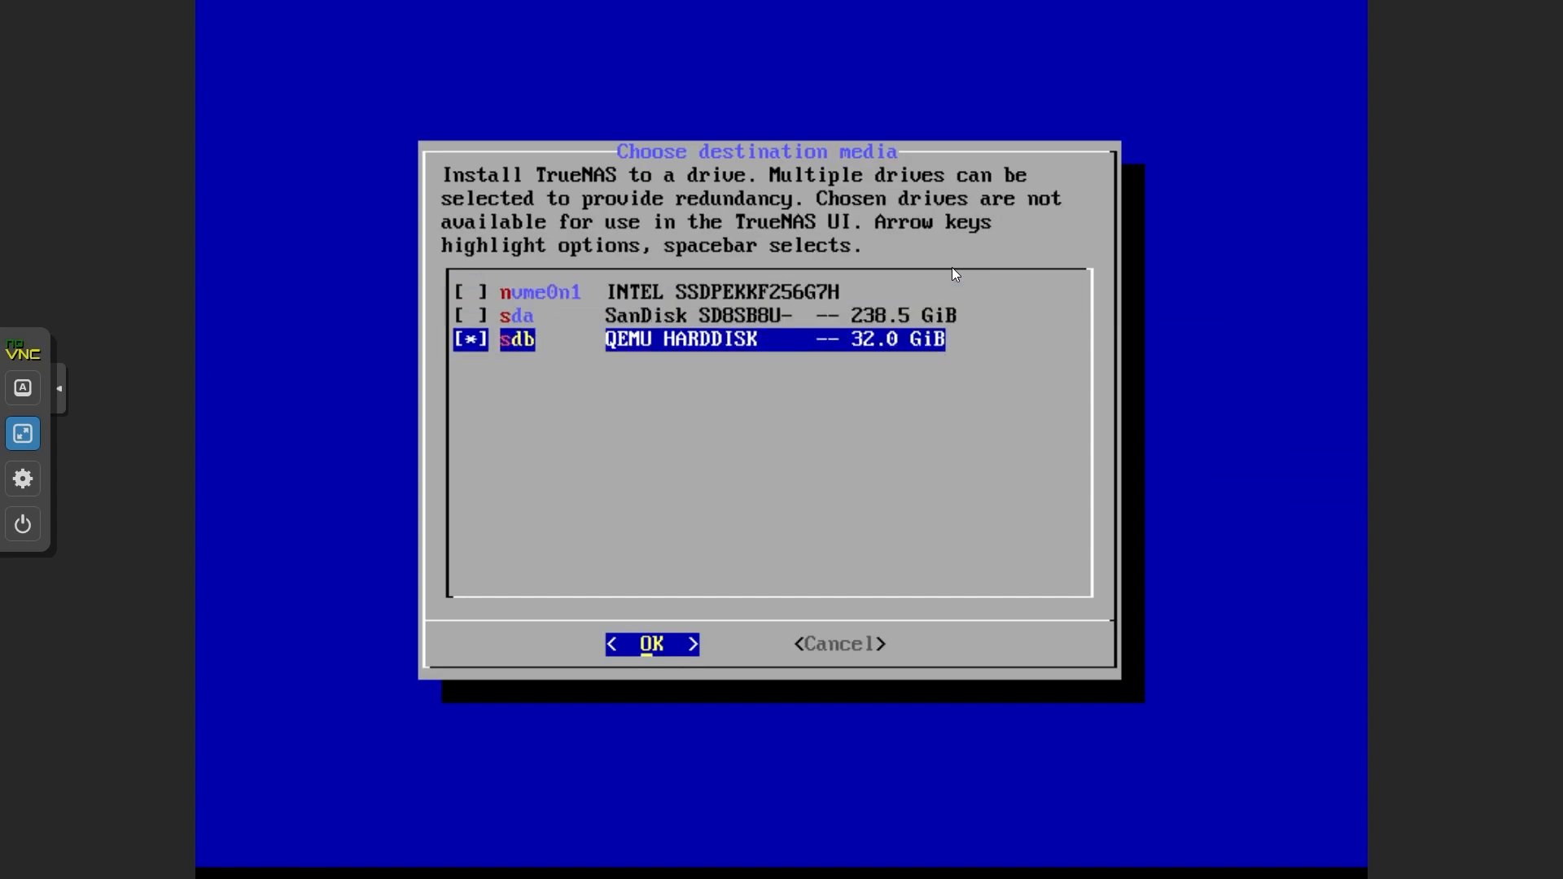
click(651, 645)
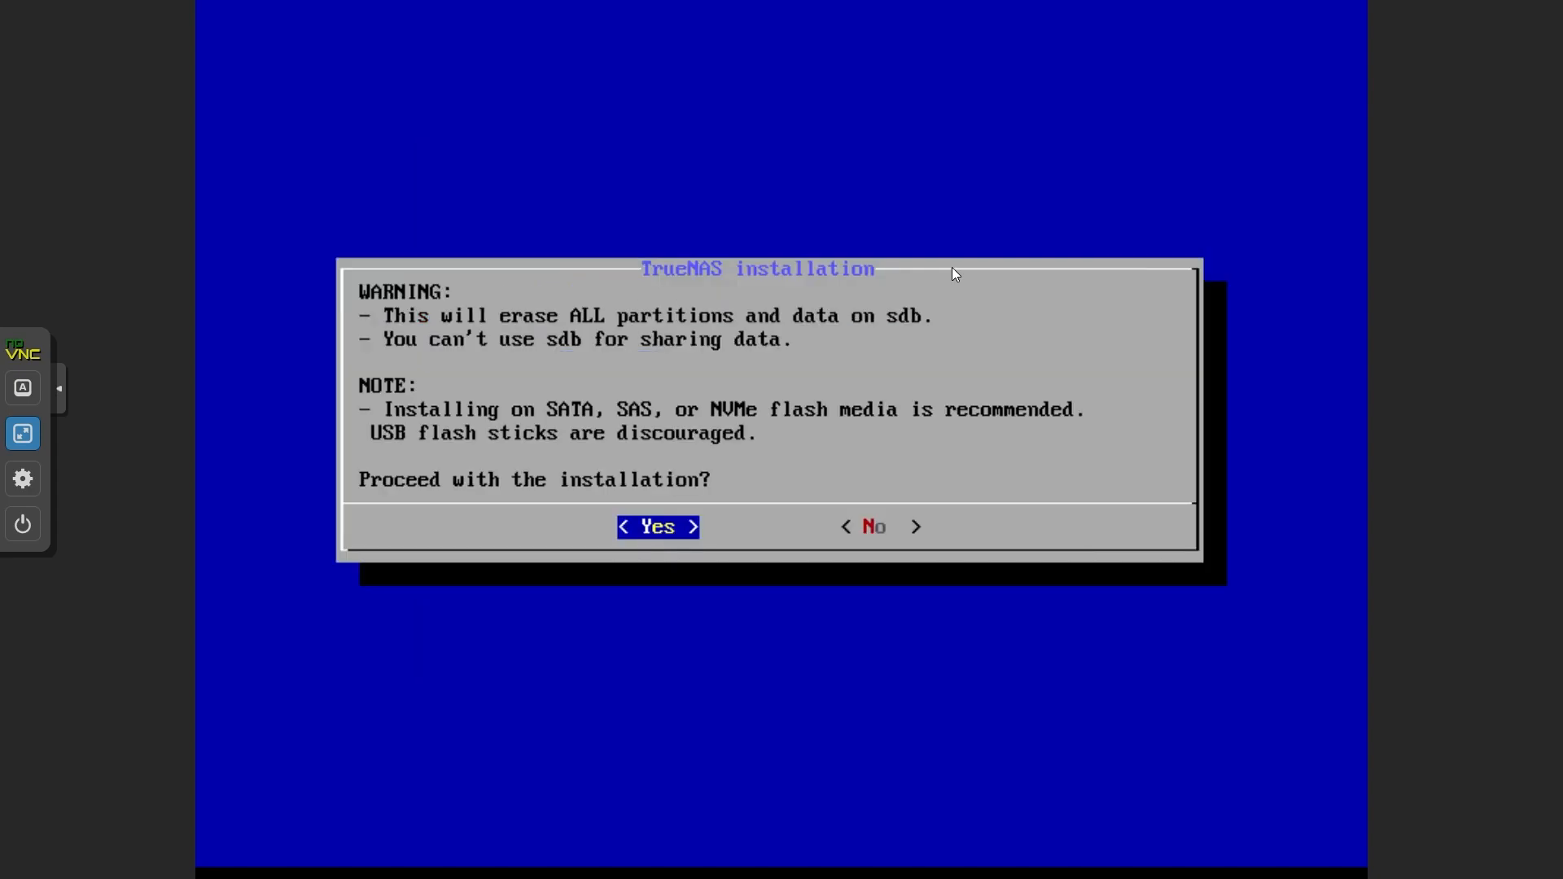
click(658, 528)
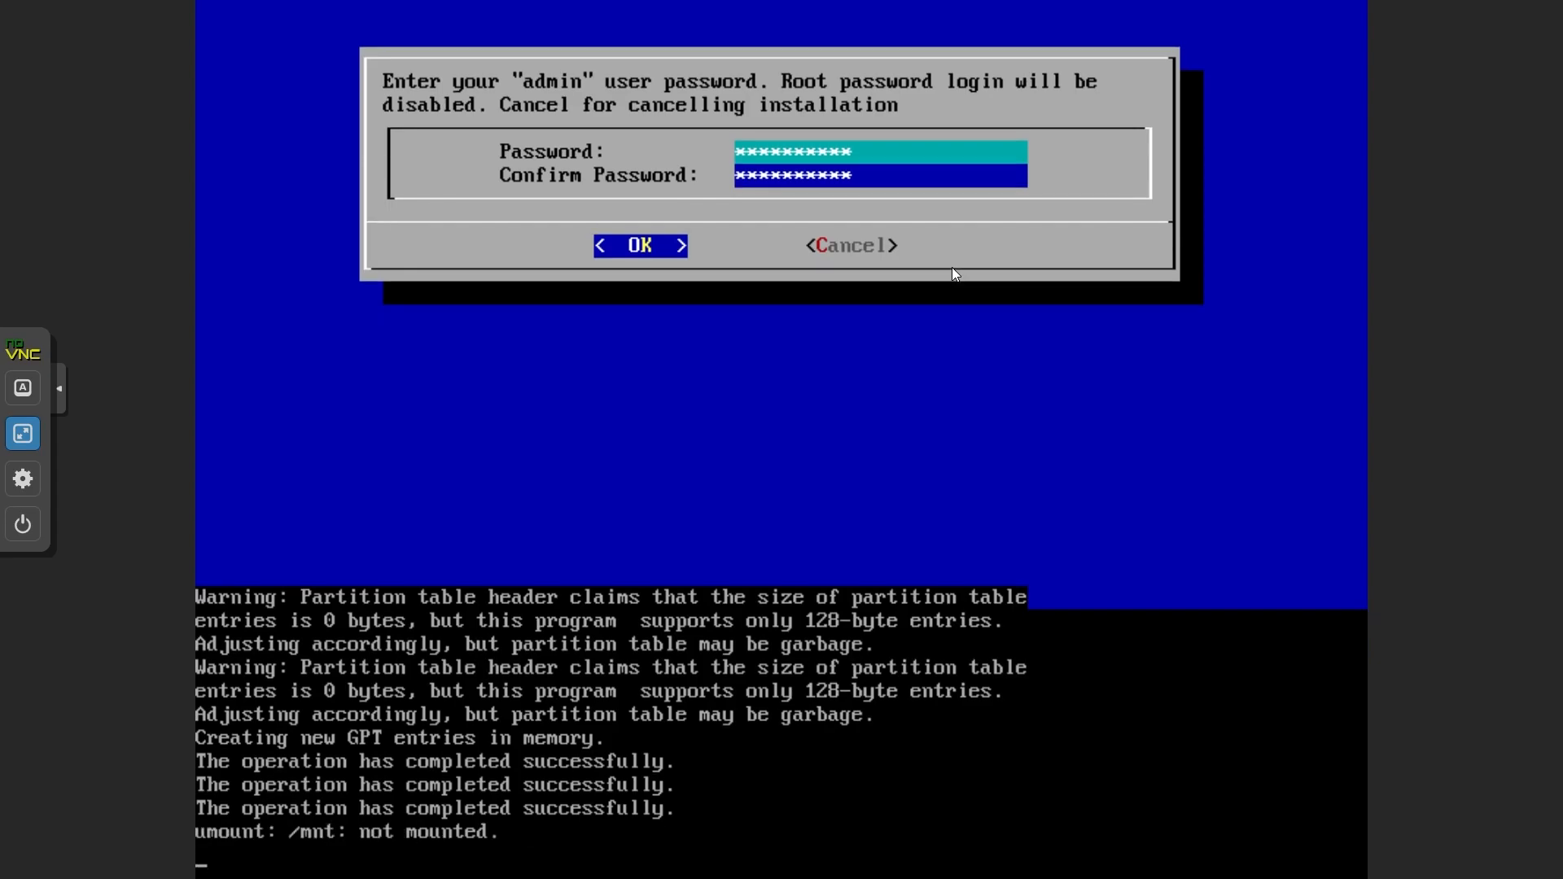
Step: Set the admin password, acknowledge the successful installation and reboot the system
click(639, 244)
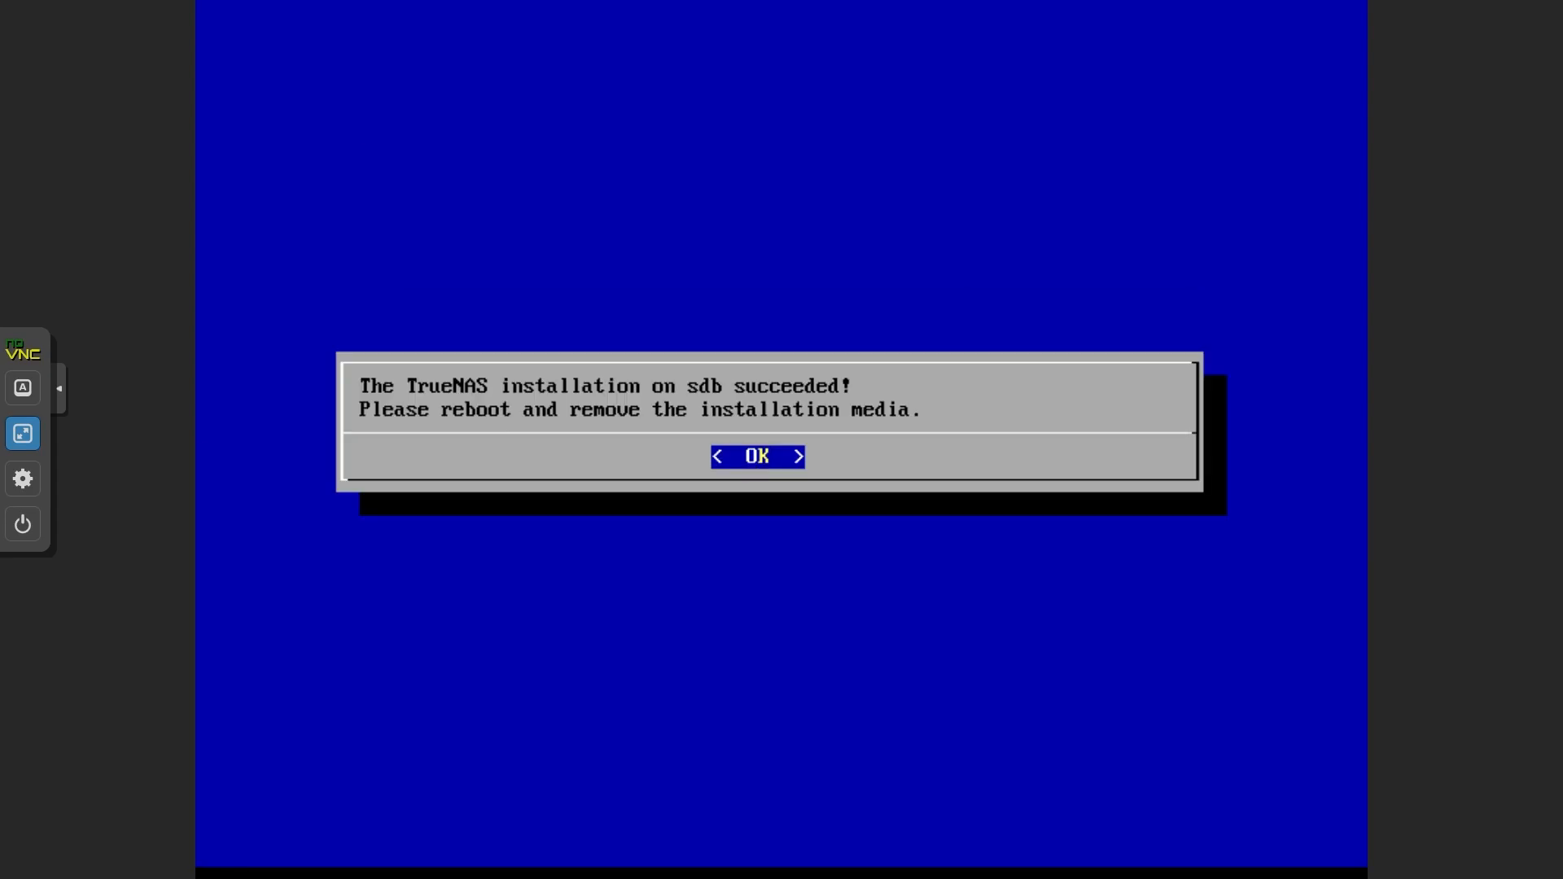
click(759, 456)
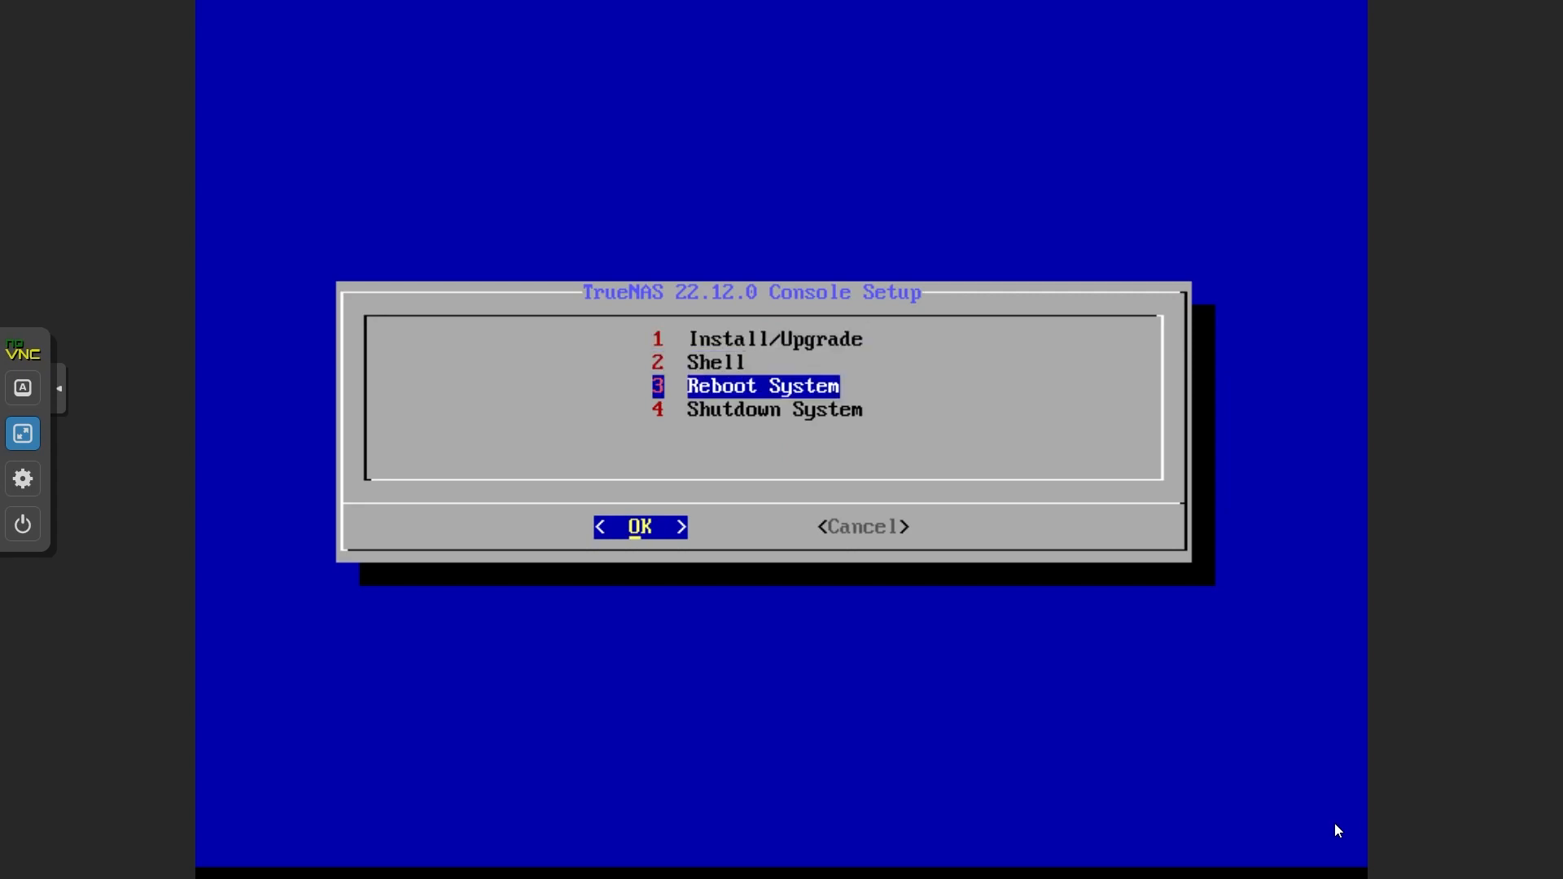
click(638, 527)
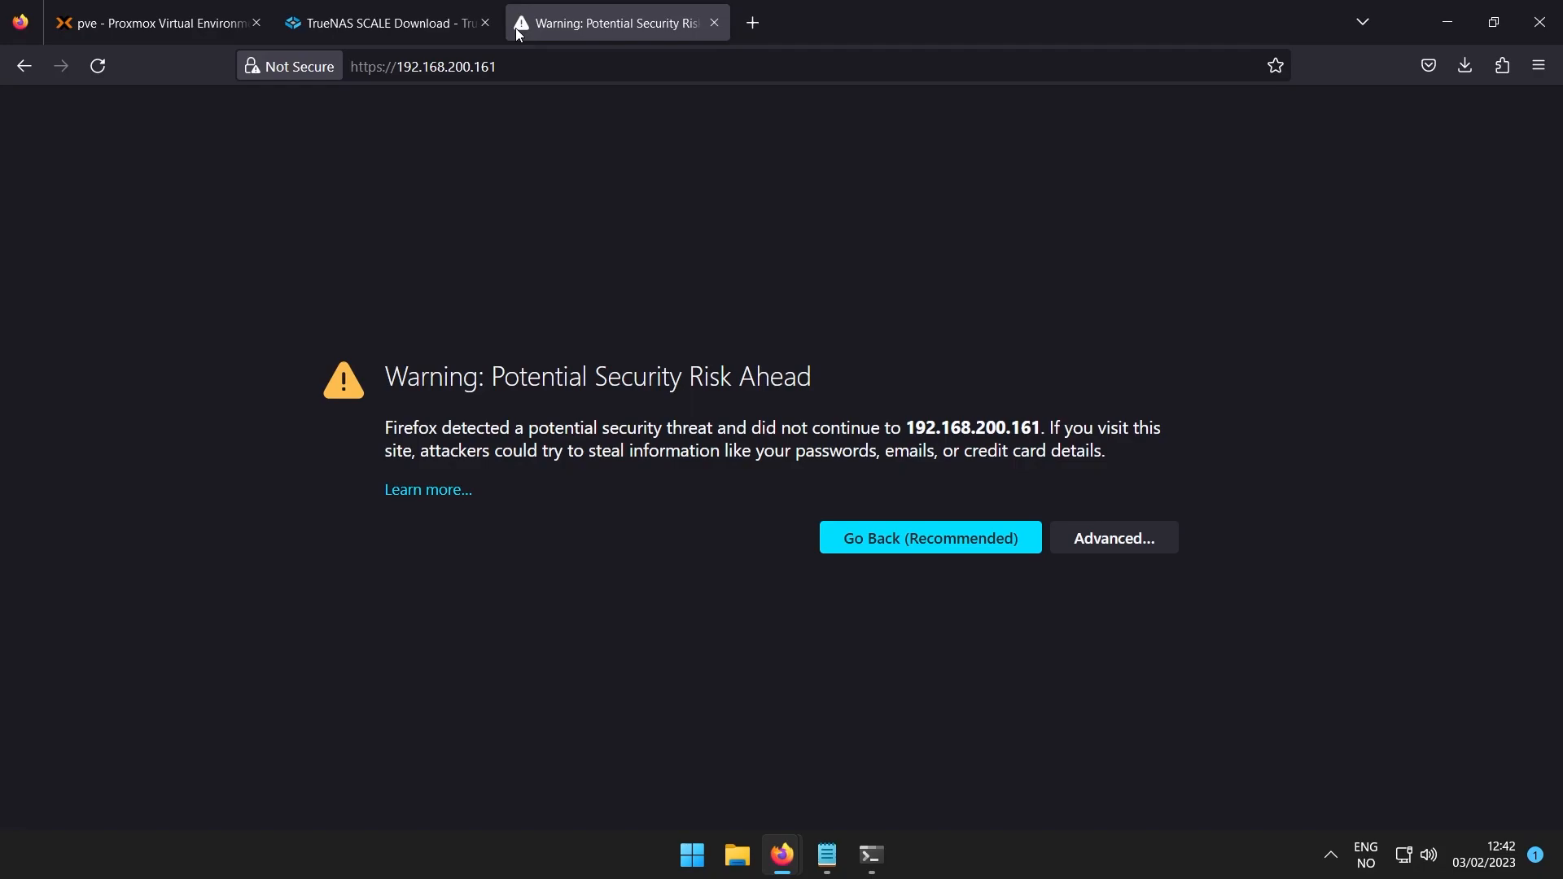
Step: Accept the certificate risk at 192.168.200.161 and log in as admin to the Dashboard
click(1113, 537)
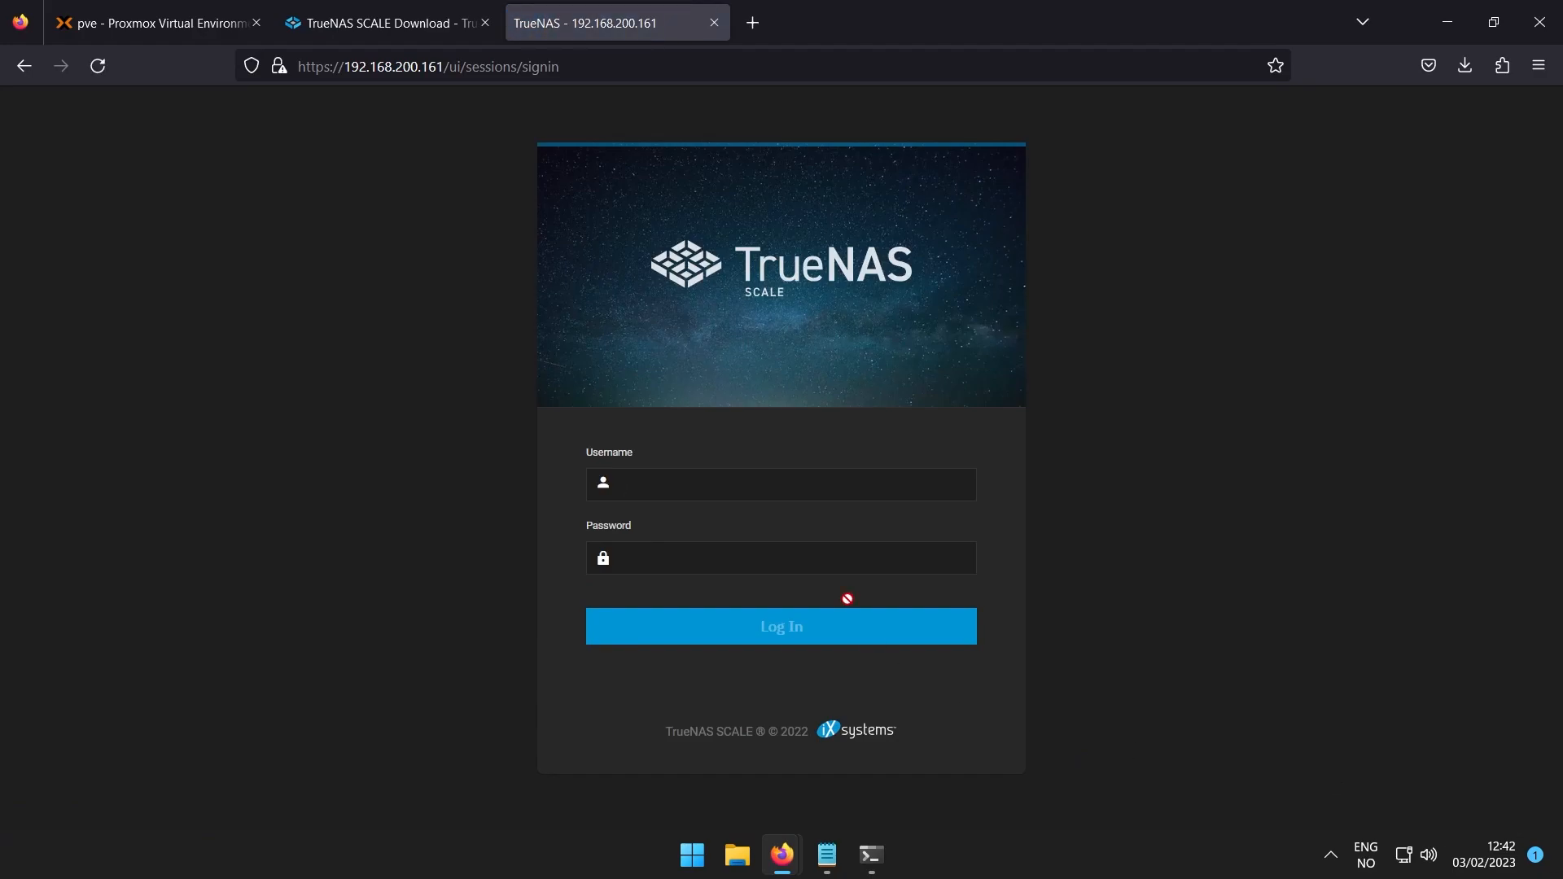
text(admin)
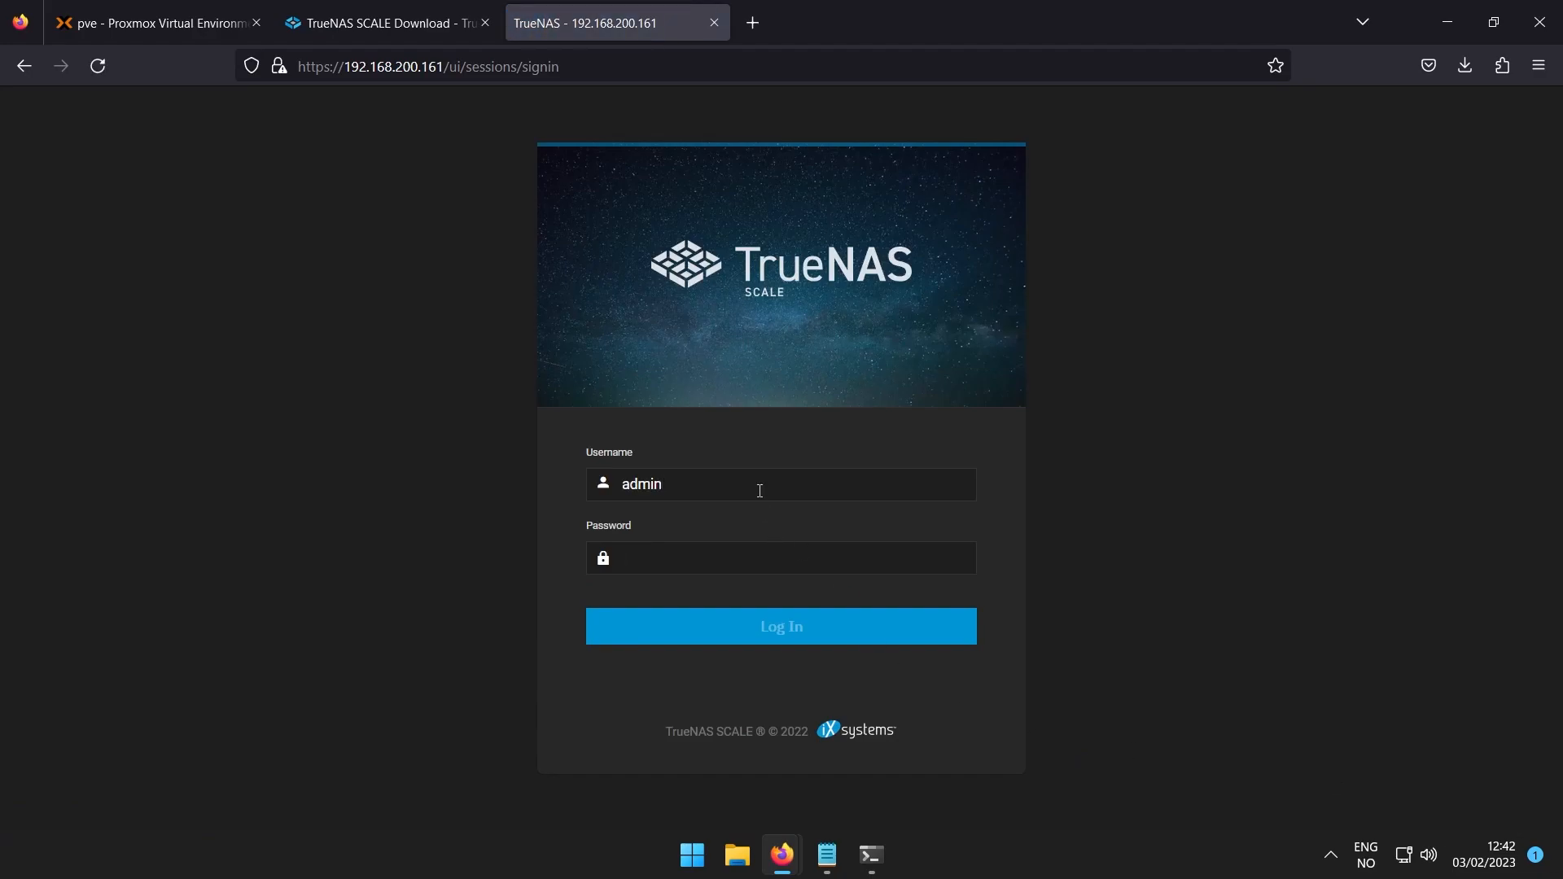
text(password)
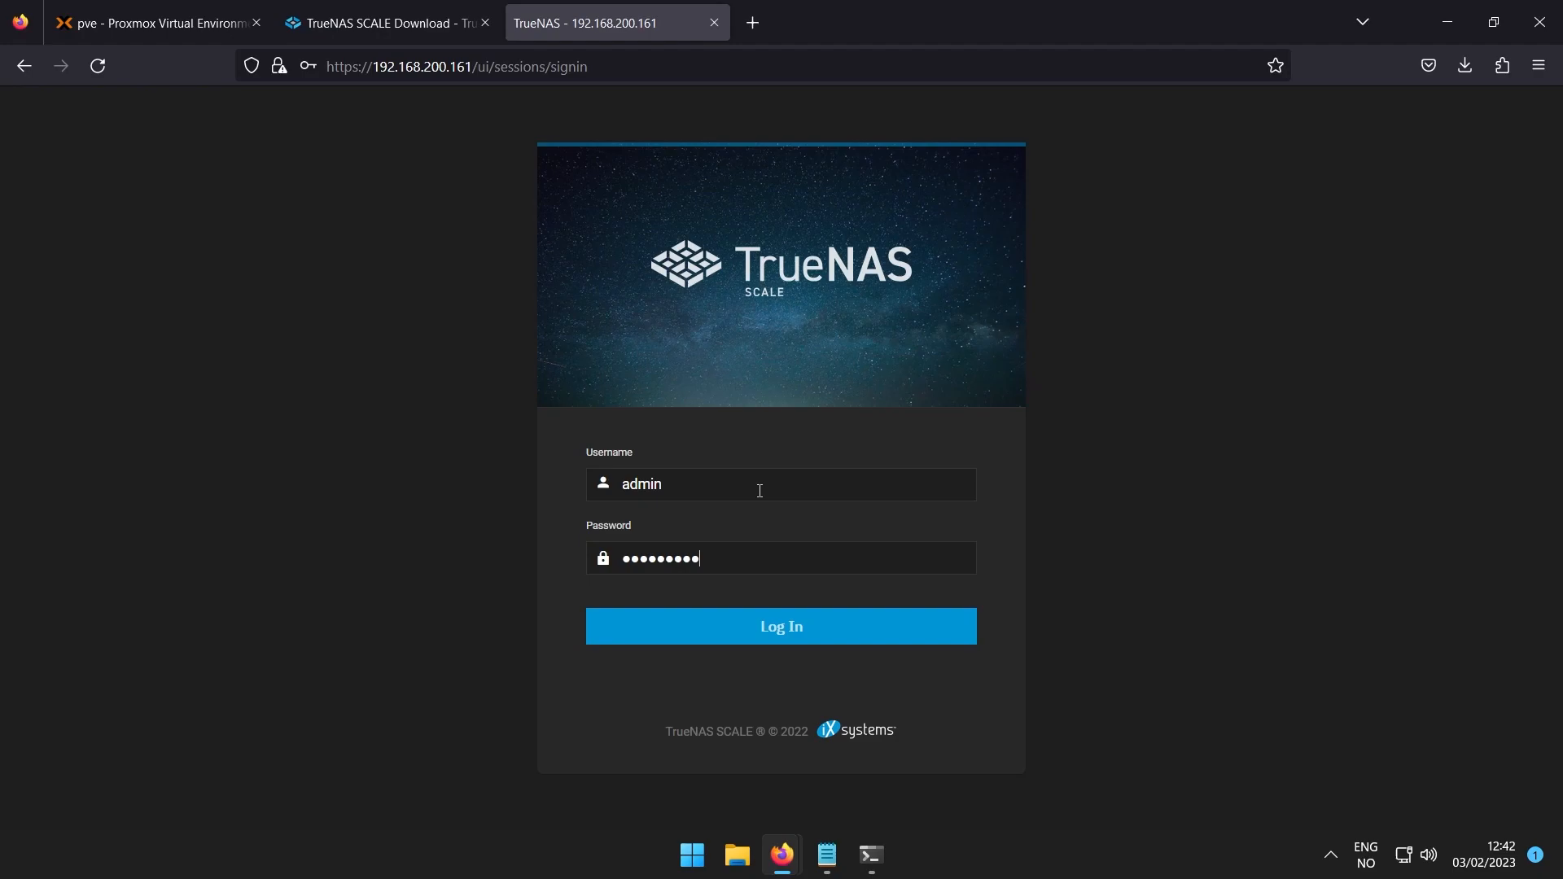
click(782, 625)
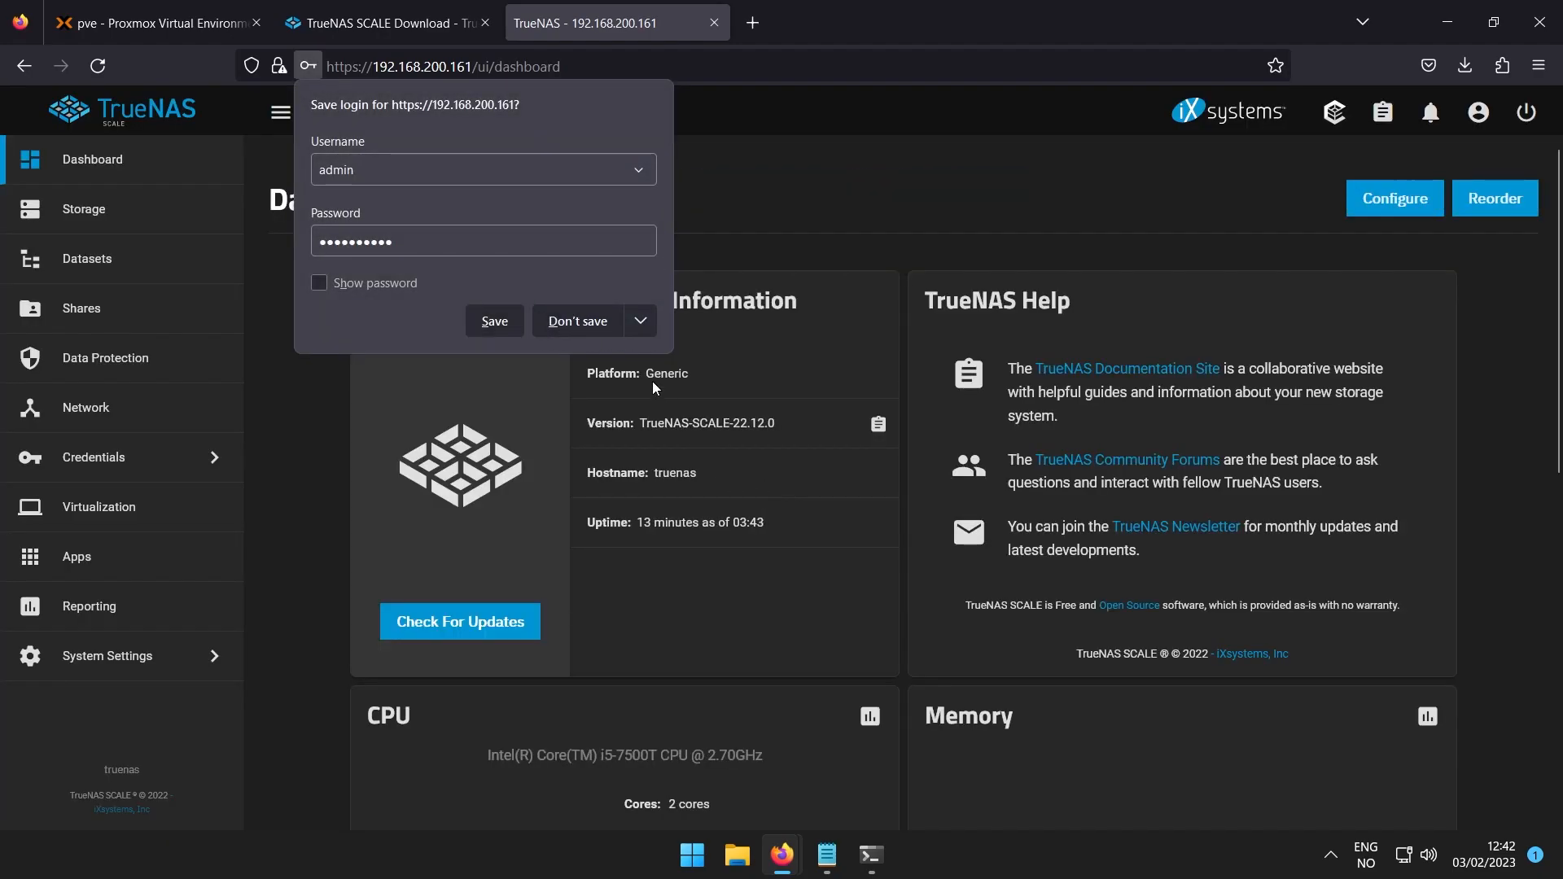
Step: Decline saving the login and start a new pool named homenas in Storage
click(576, 321)
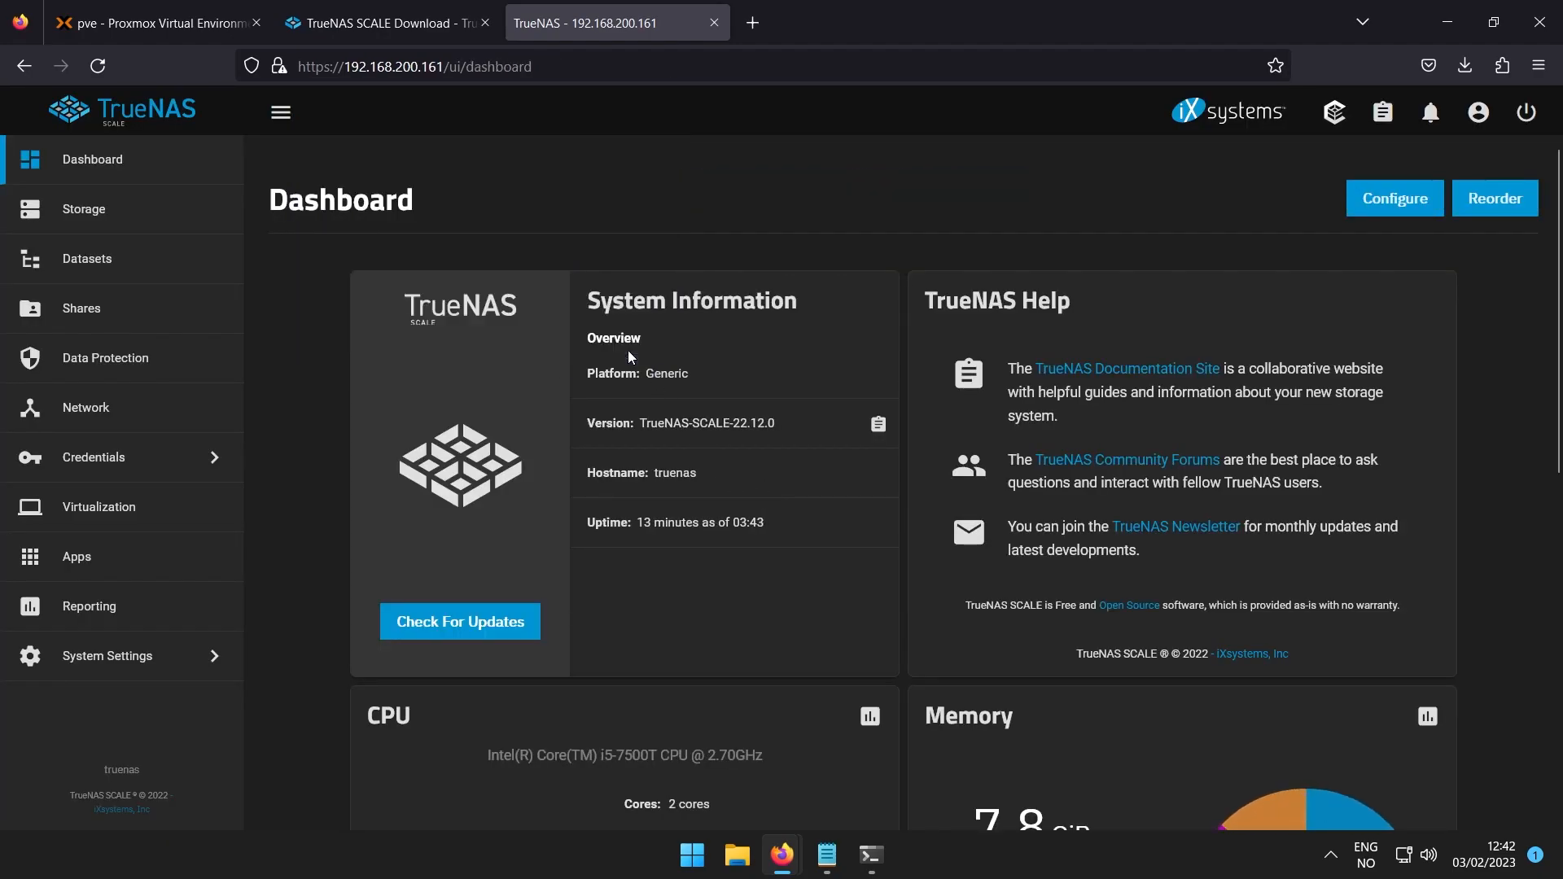
mouse_move(186, 247)
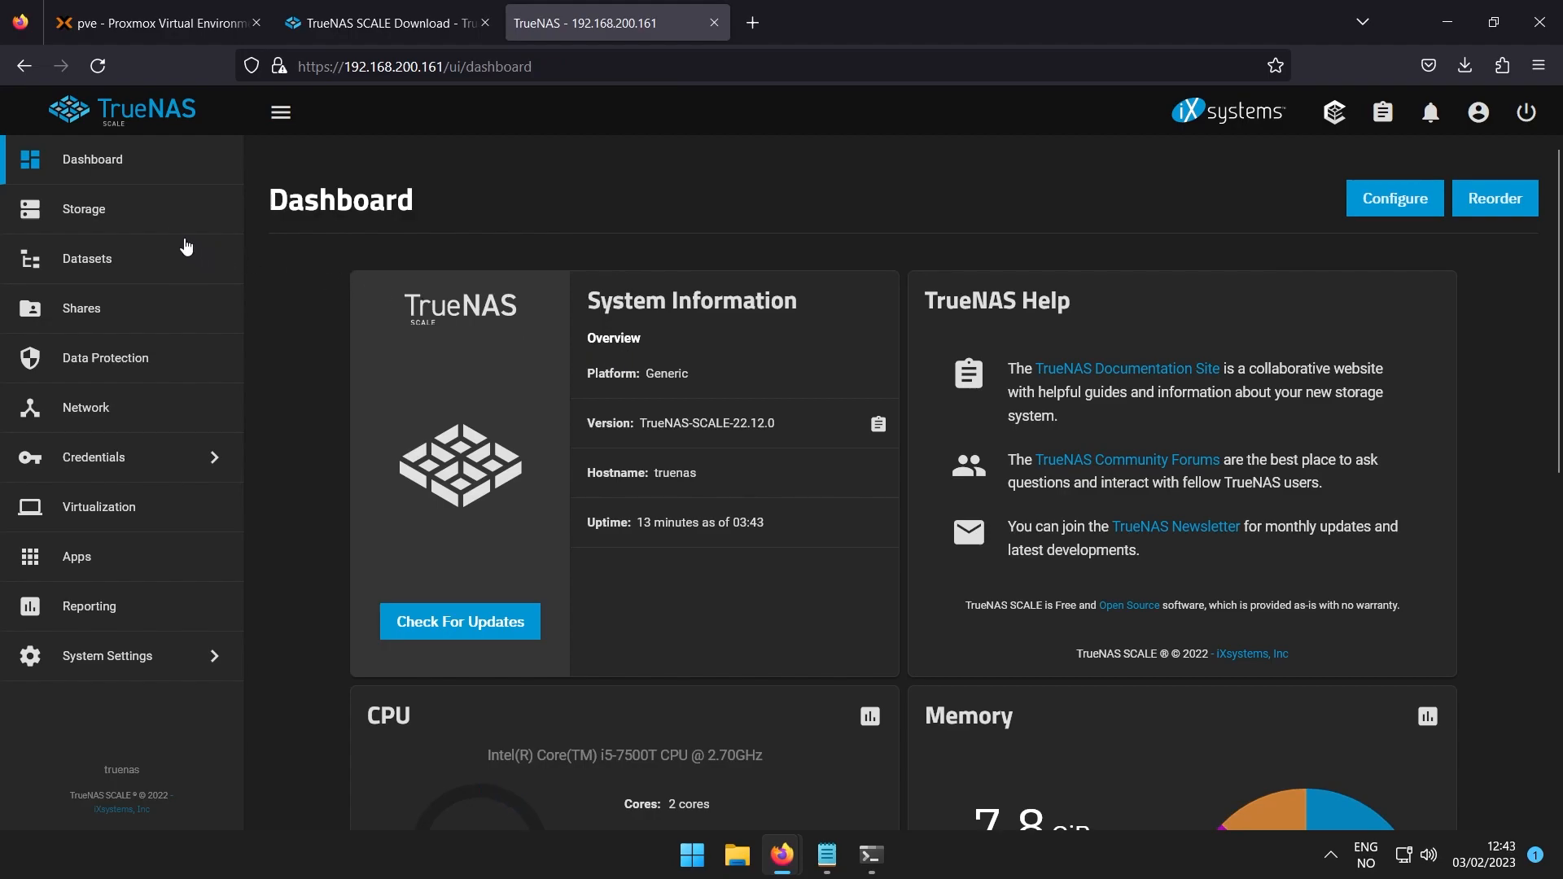
click(83, 208)
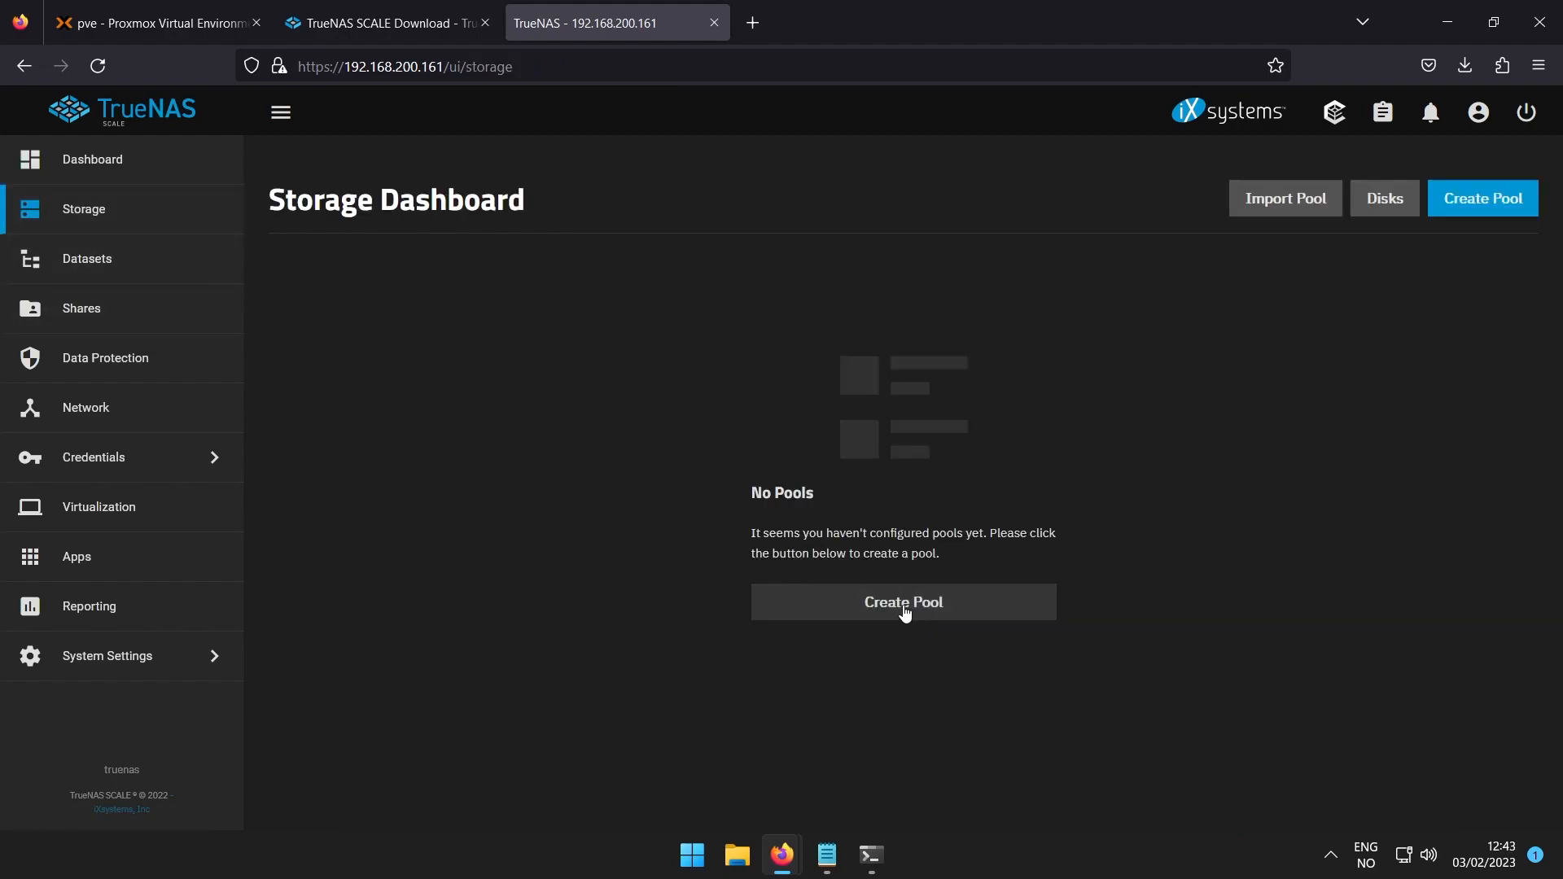
click(903, 603)
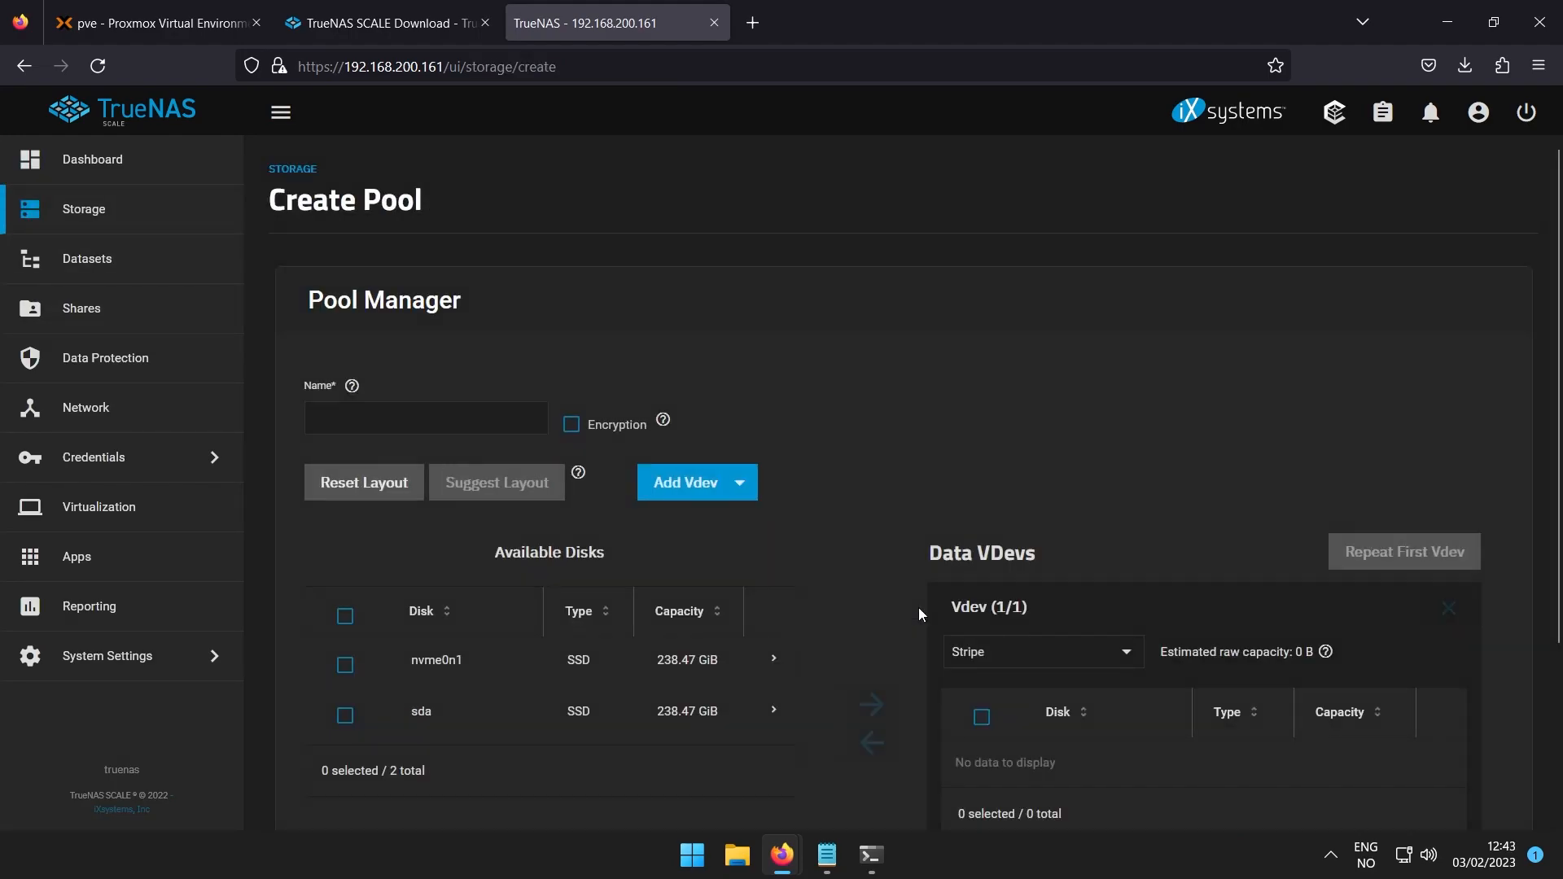
scroll(down, 3)
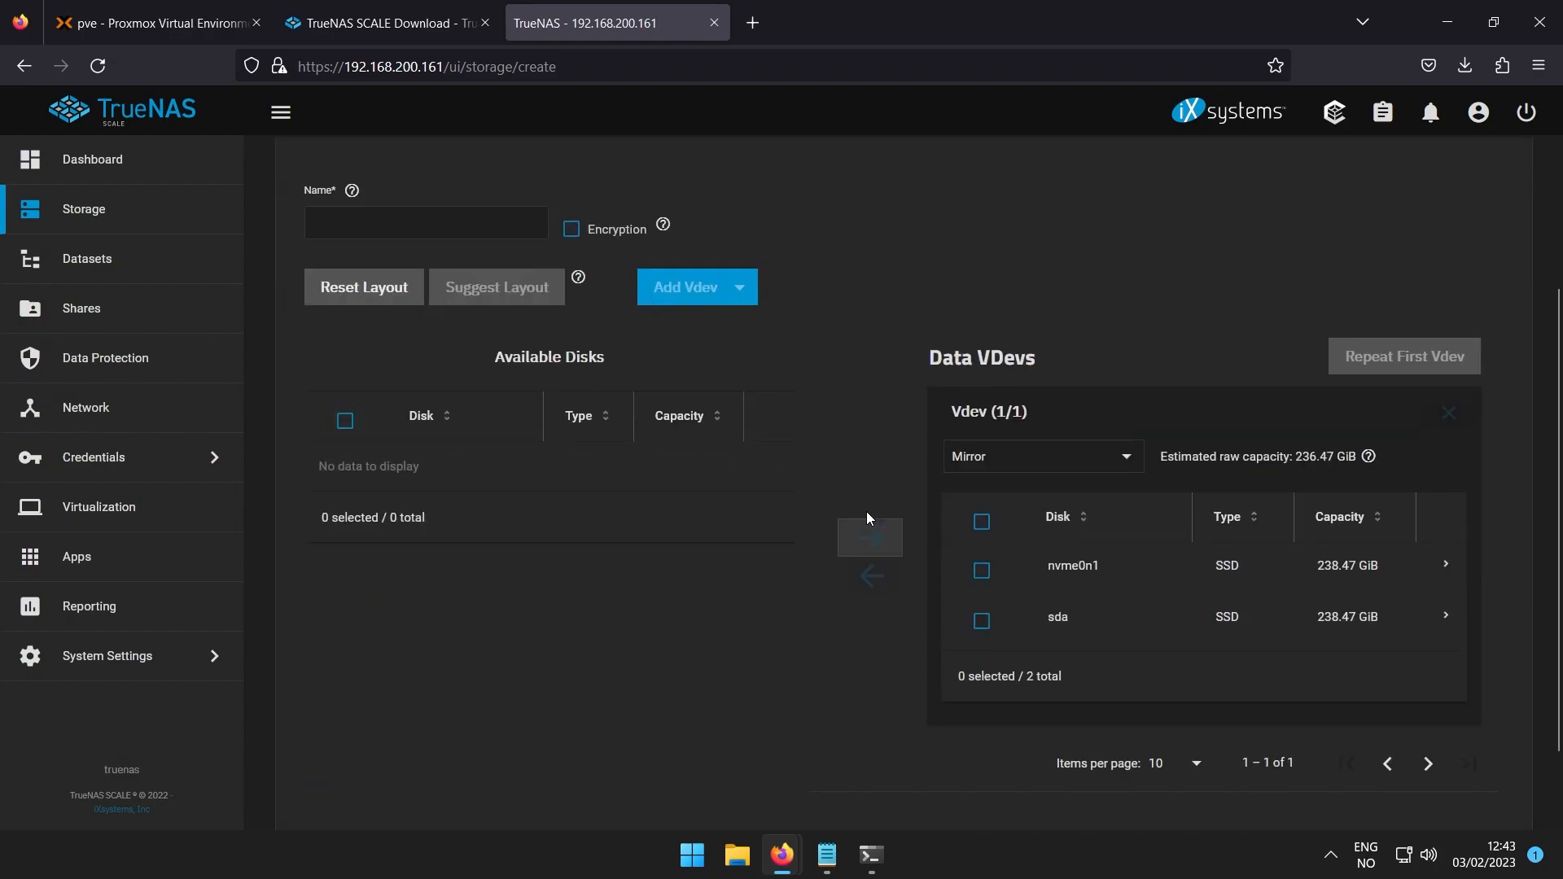
text(homenas)
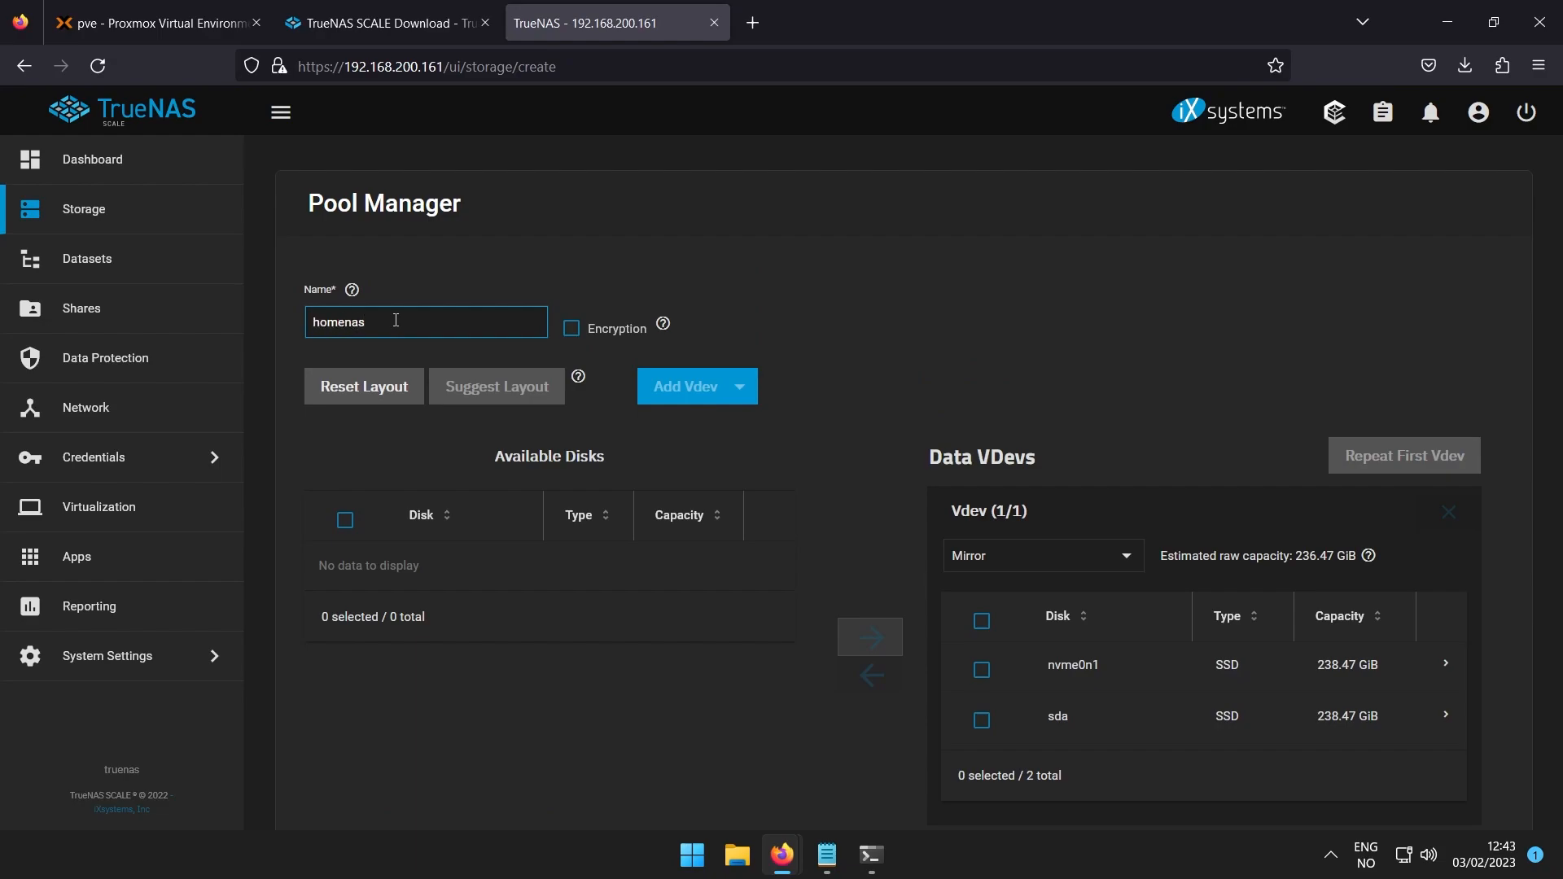
scroll(down, 3)
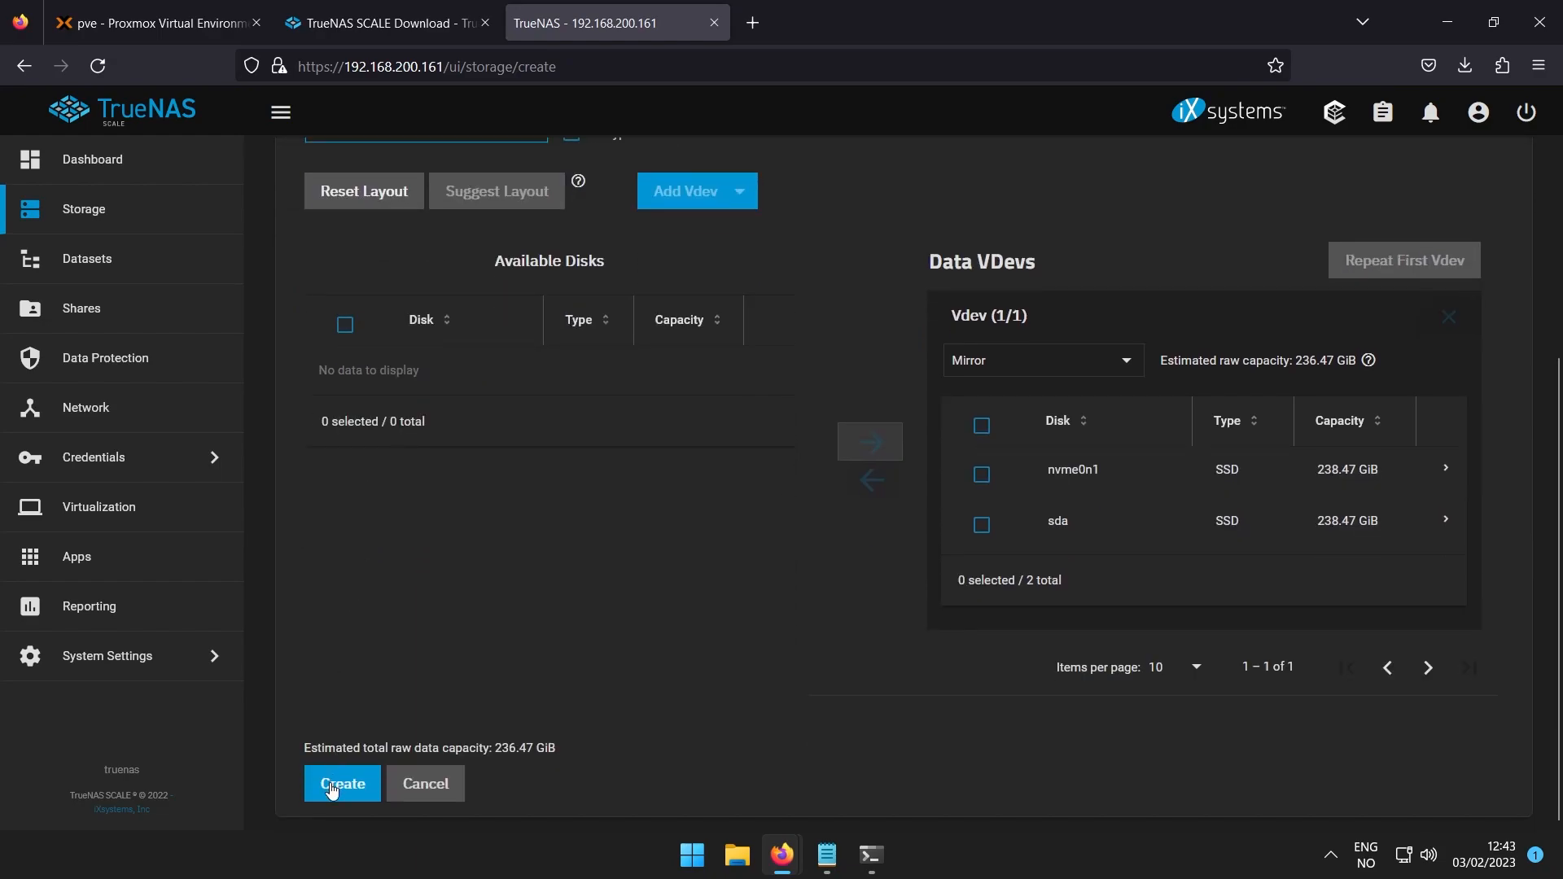
Step: Create the mirrored homenas pool, confirming disk erasure, and view its datasets
click(342, 784)
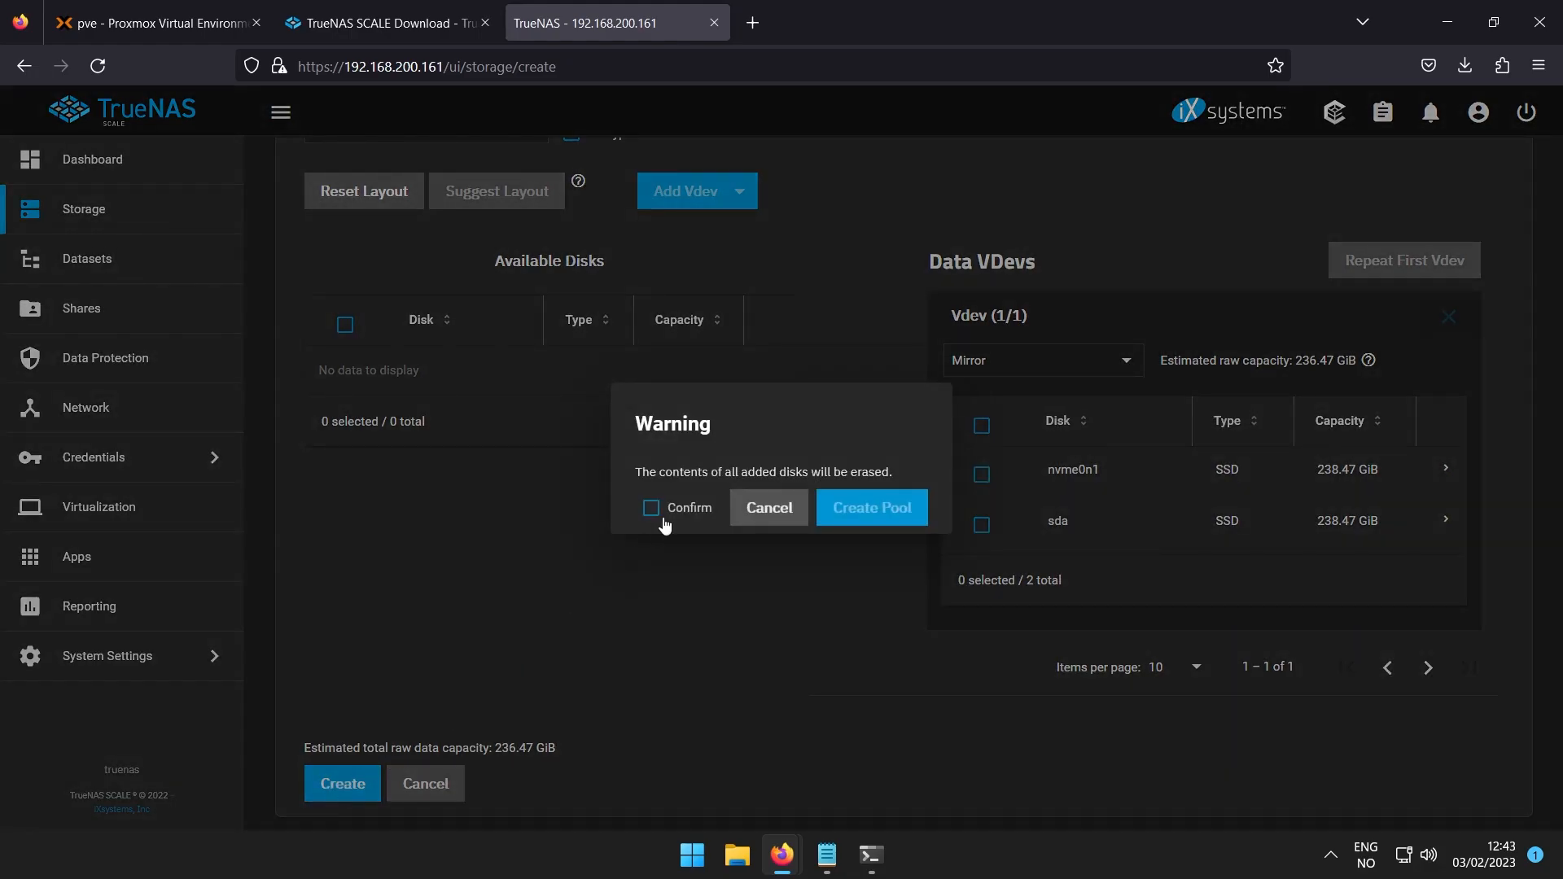
click(872, 508)
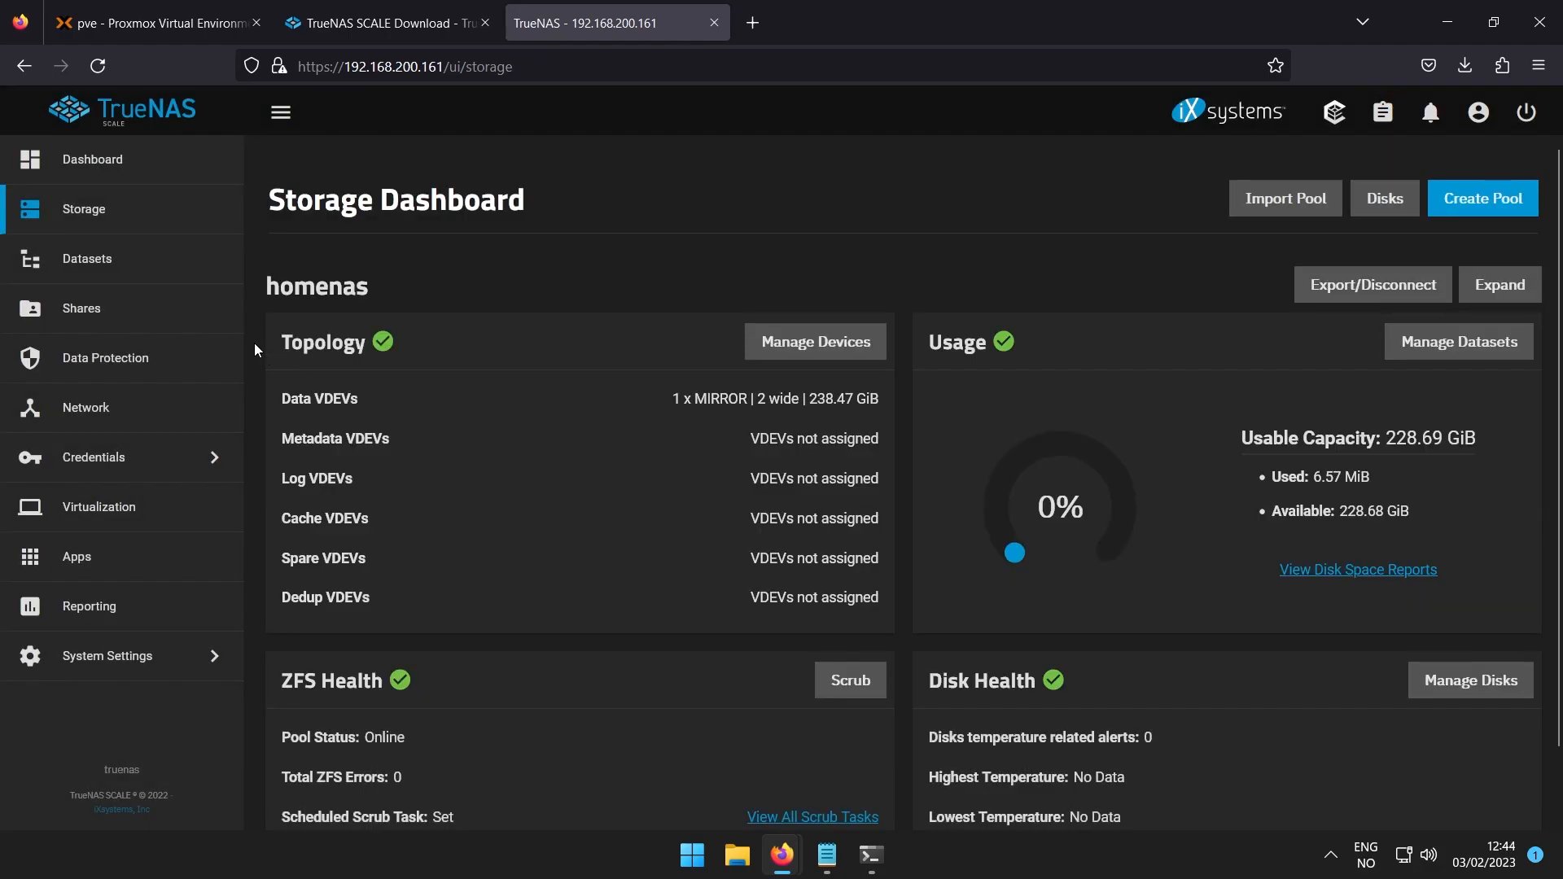
click(86, 259)
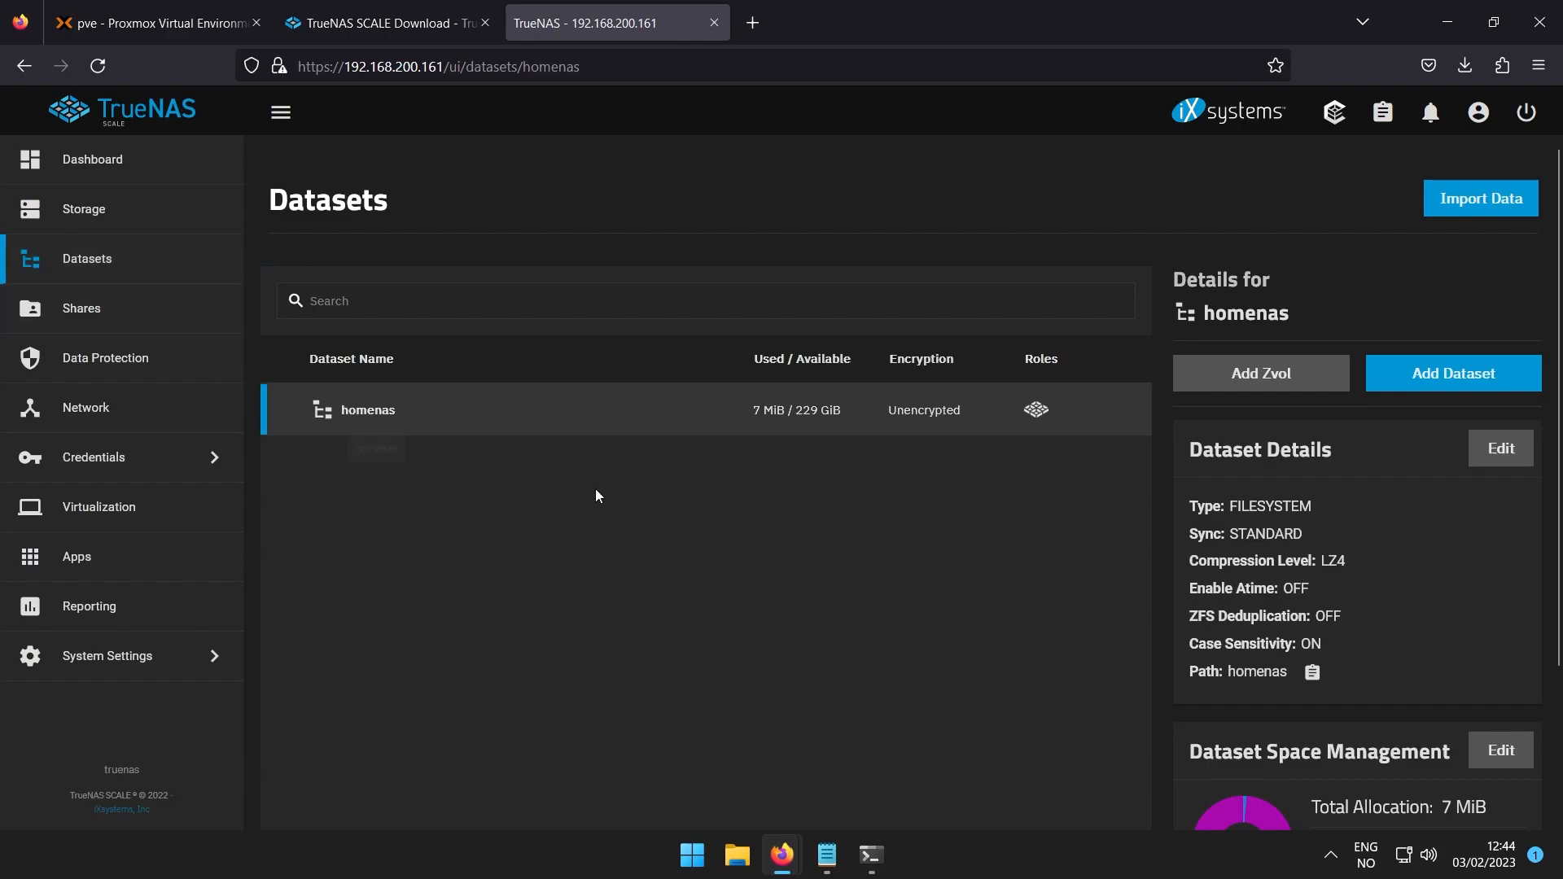
Step: Create the child dataset homeshare under the homenas pool and select it
click(1453, 373)
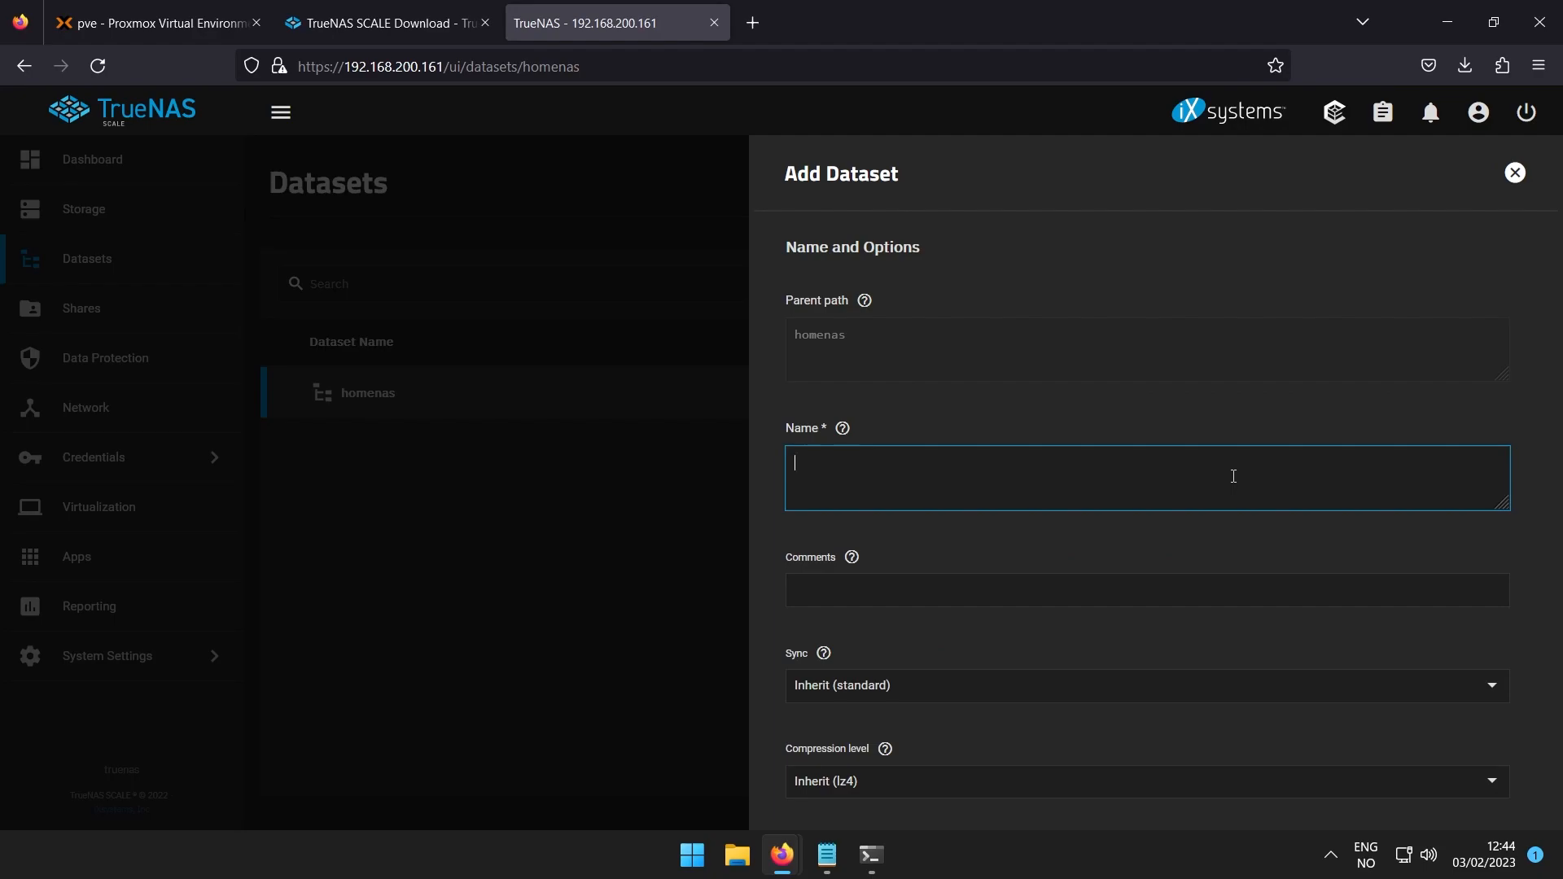
scroll(down, 3)
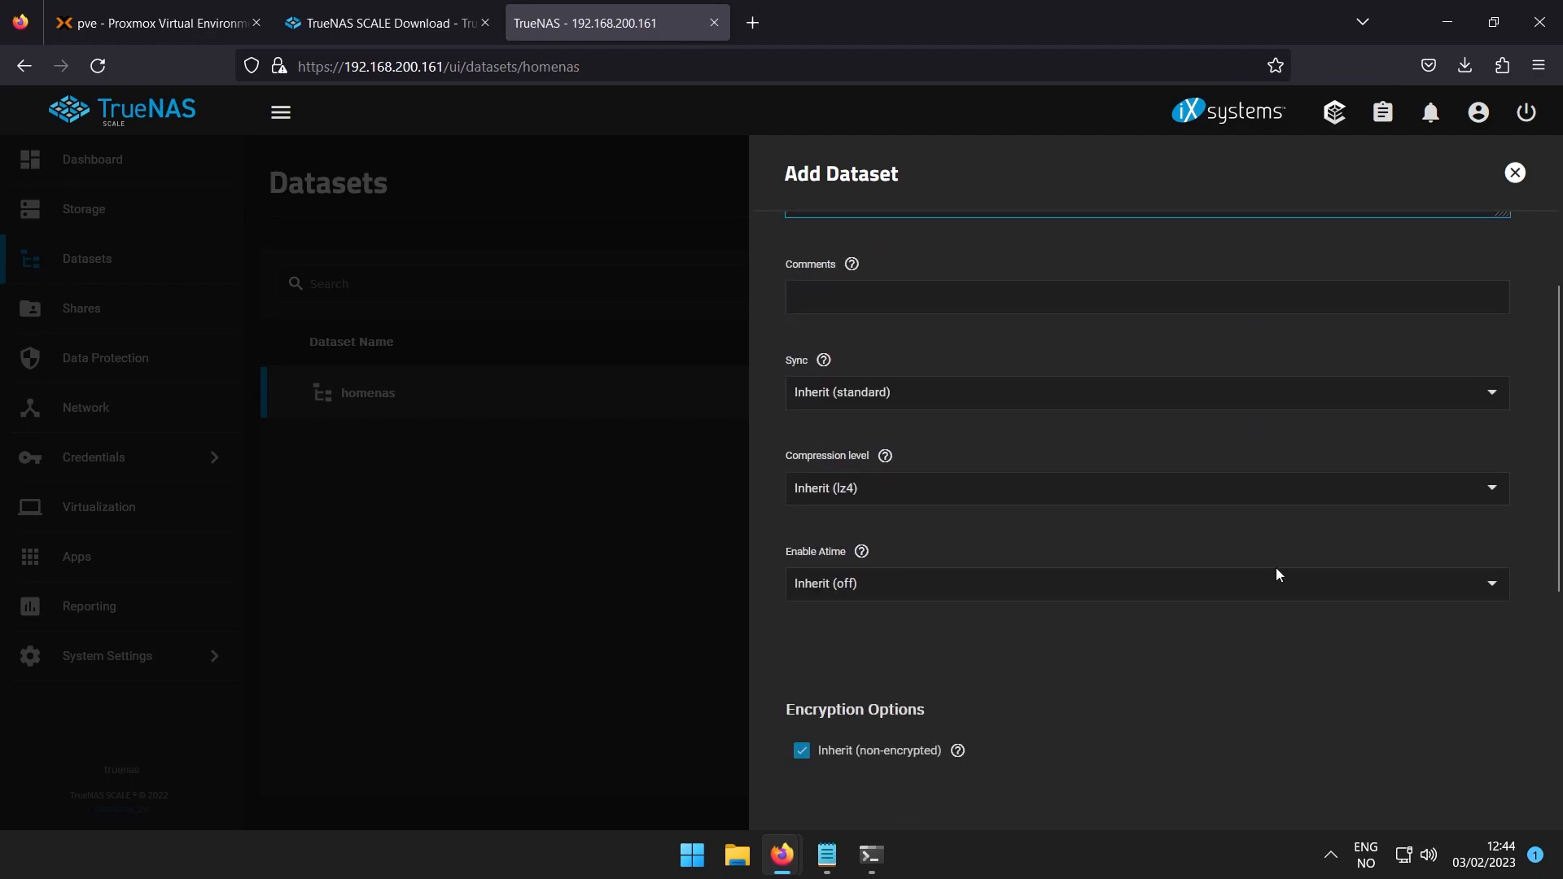
click(1515, 173)
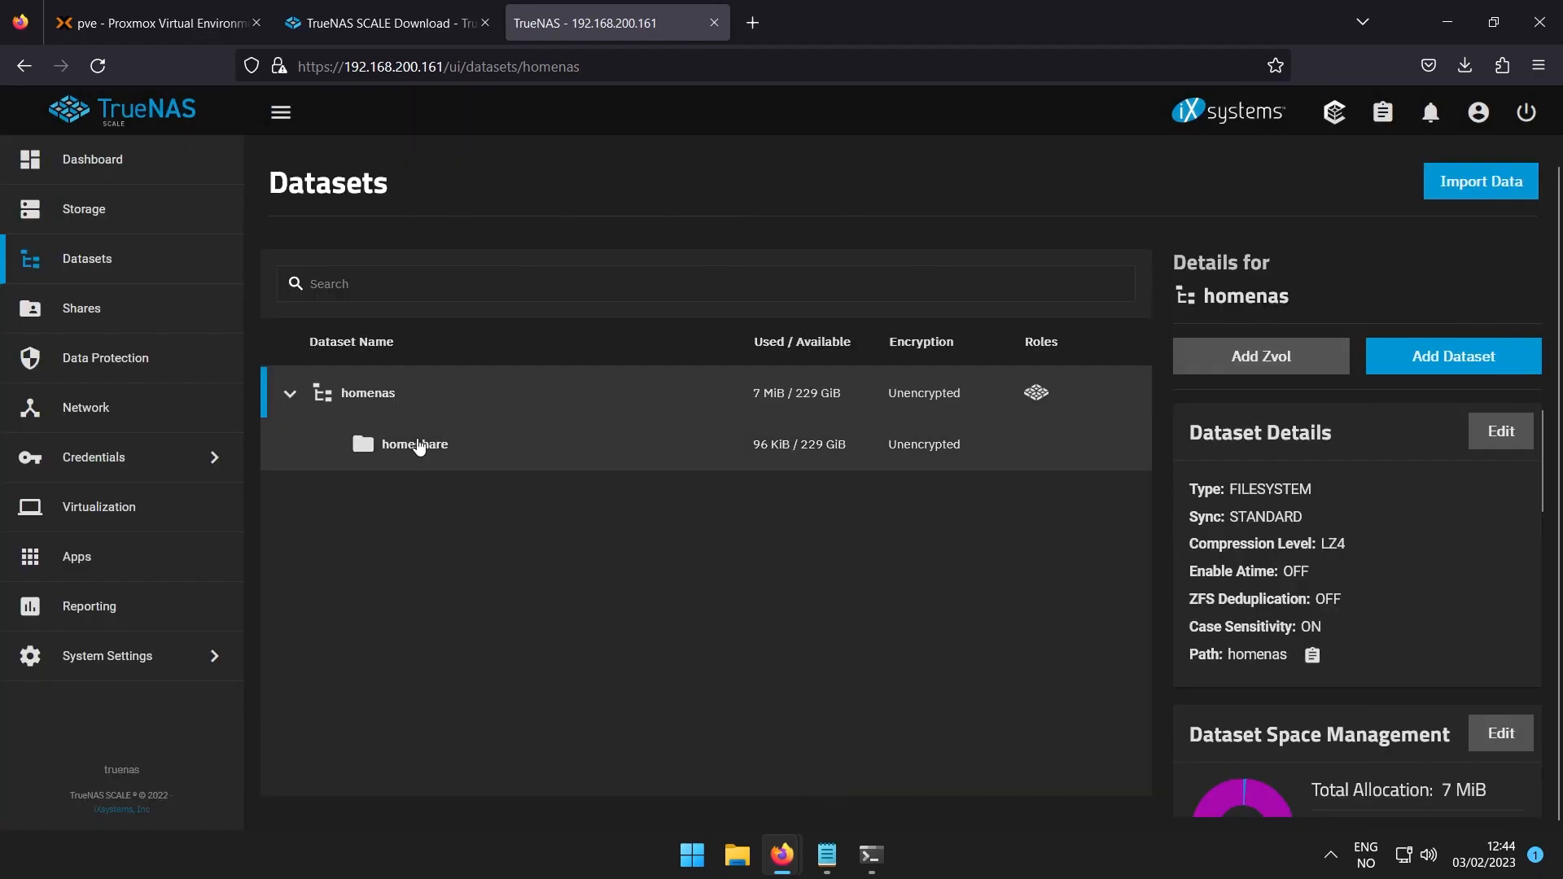
click(415, 445)
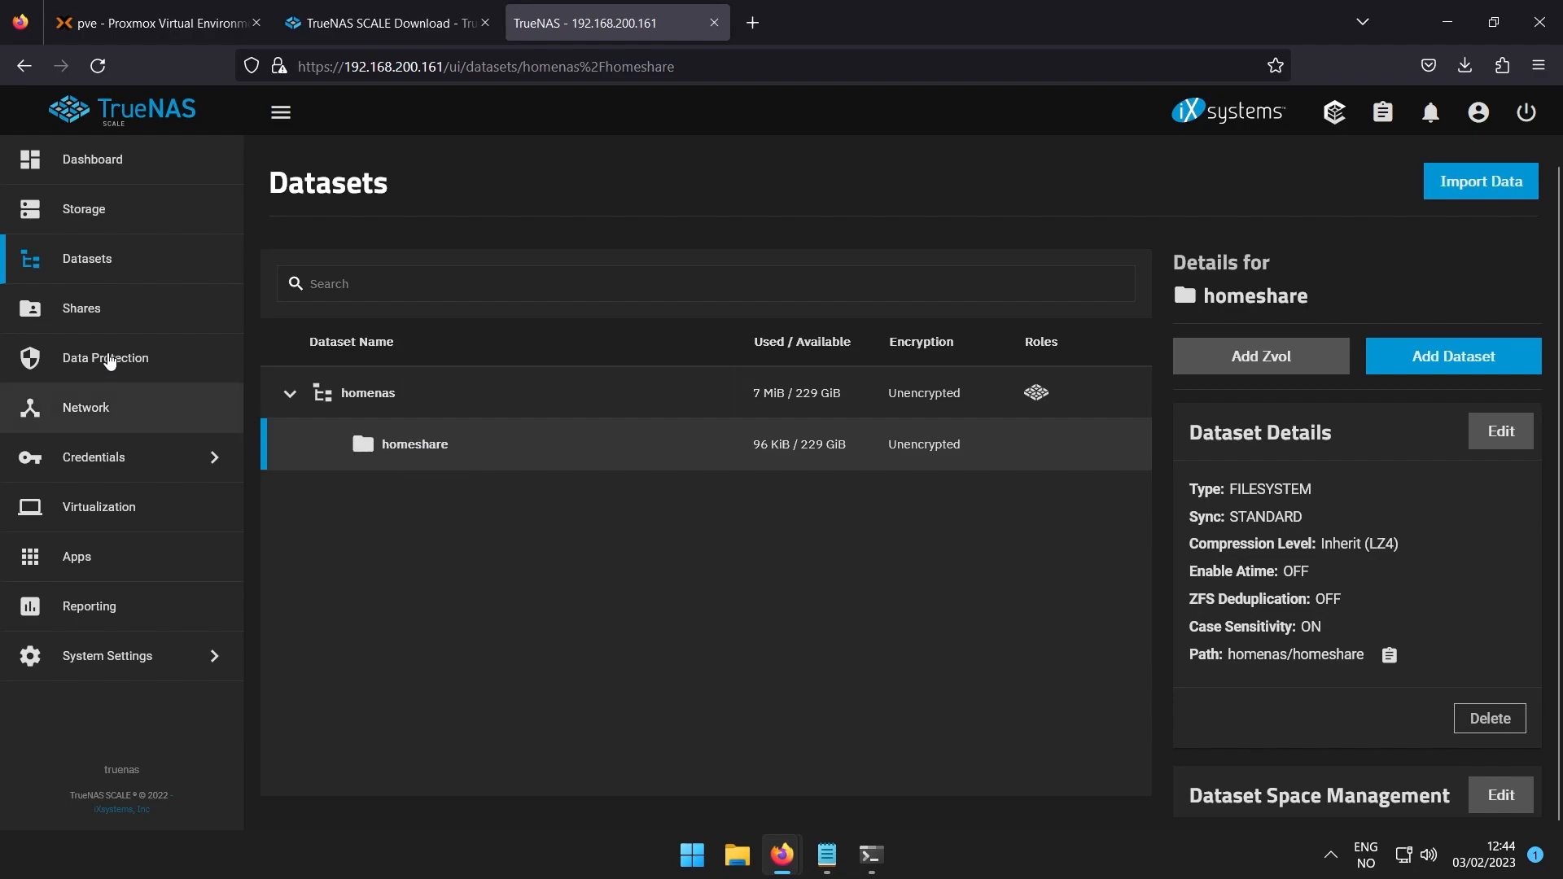
Step: Add a Windows SMB share on /mnt/homenas/homeshare from the Shares page
click(81, 309)
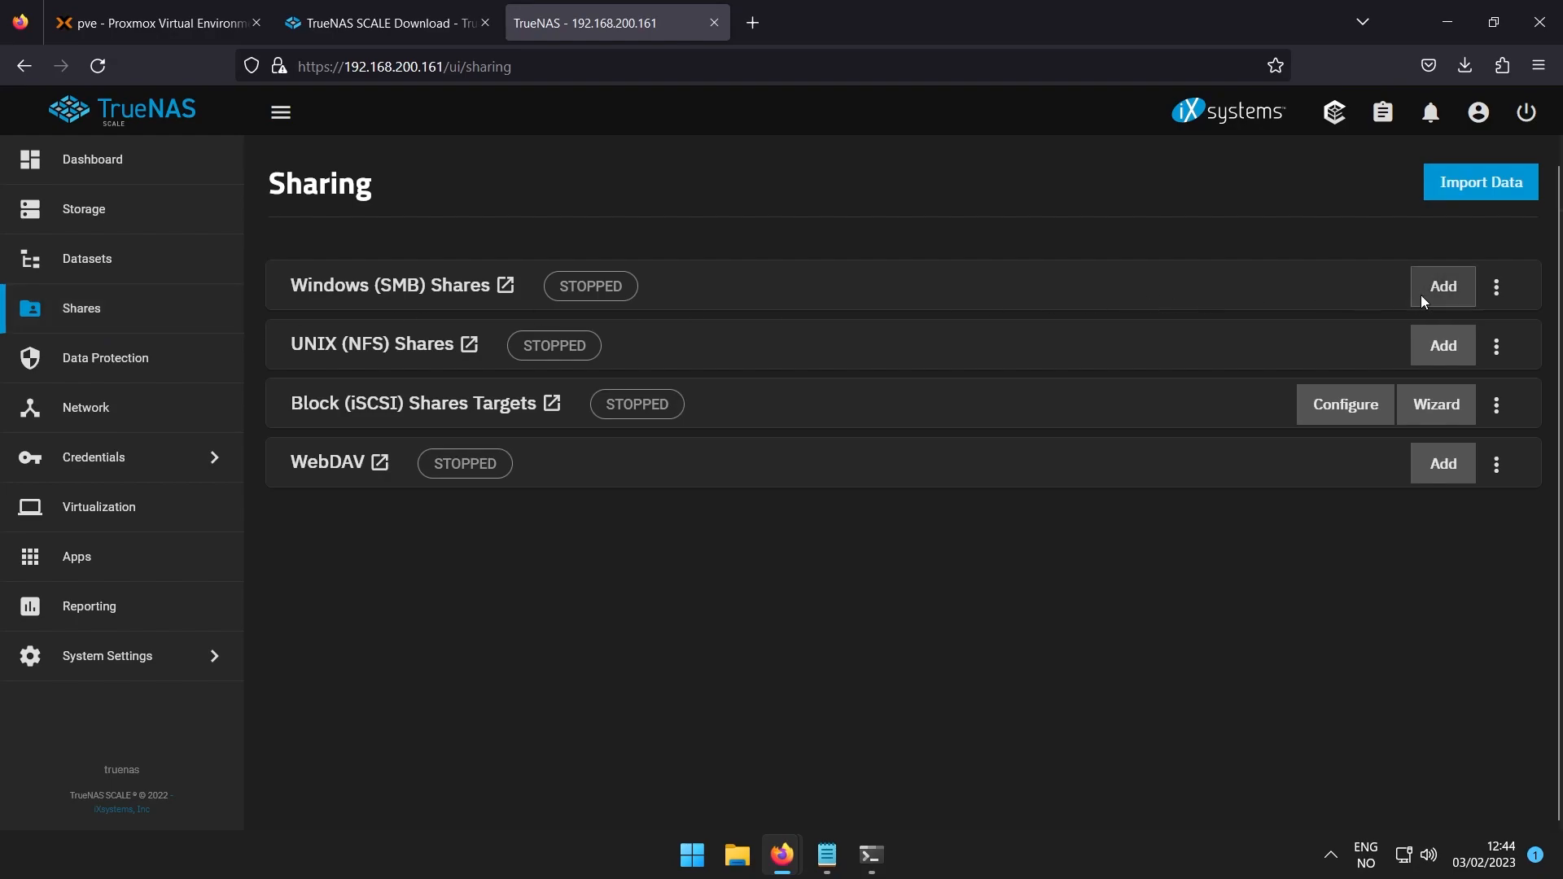
click(1442, 285)
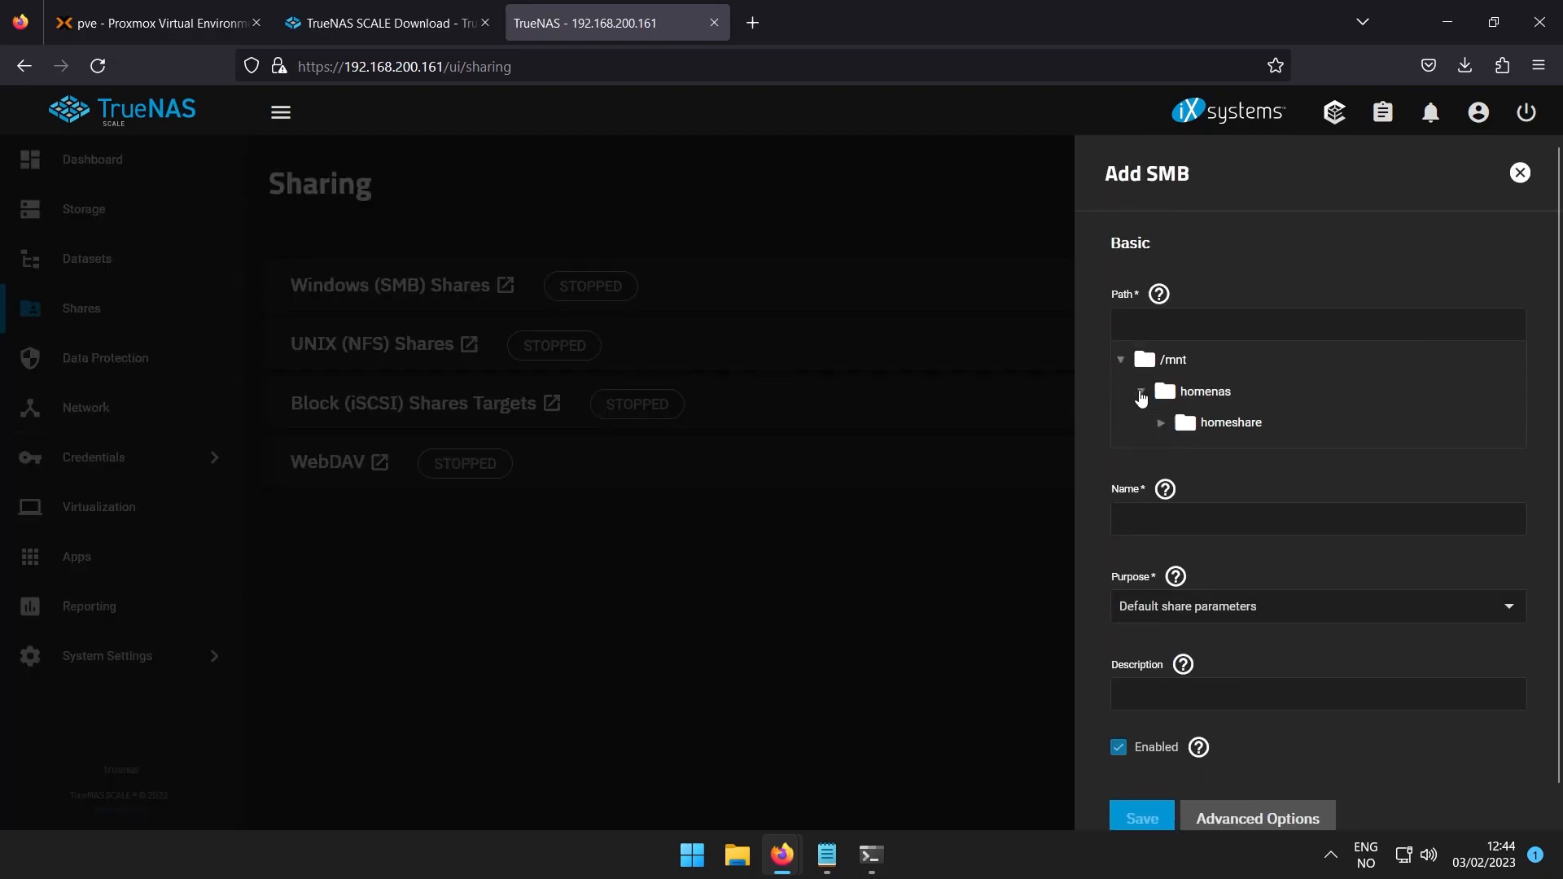
click(1232, 423)
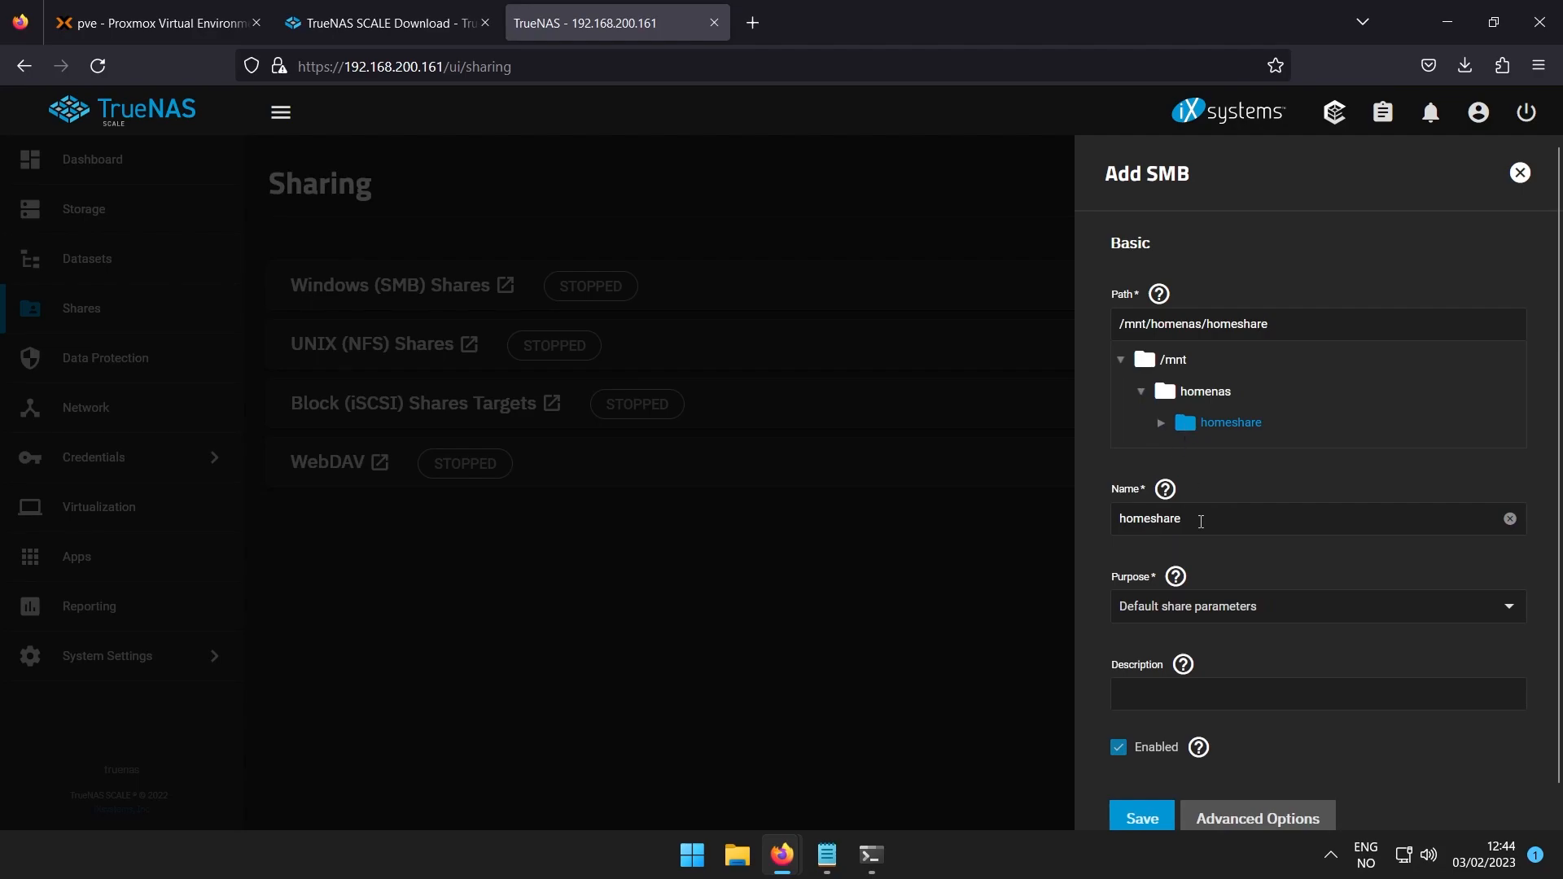
click(1143, 817)
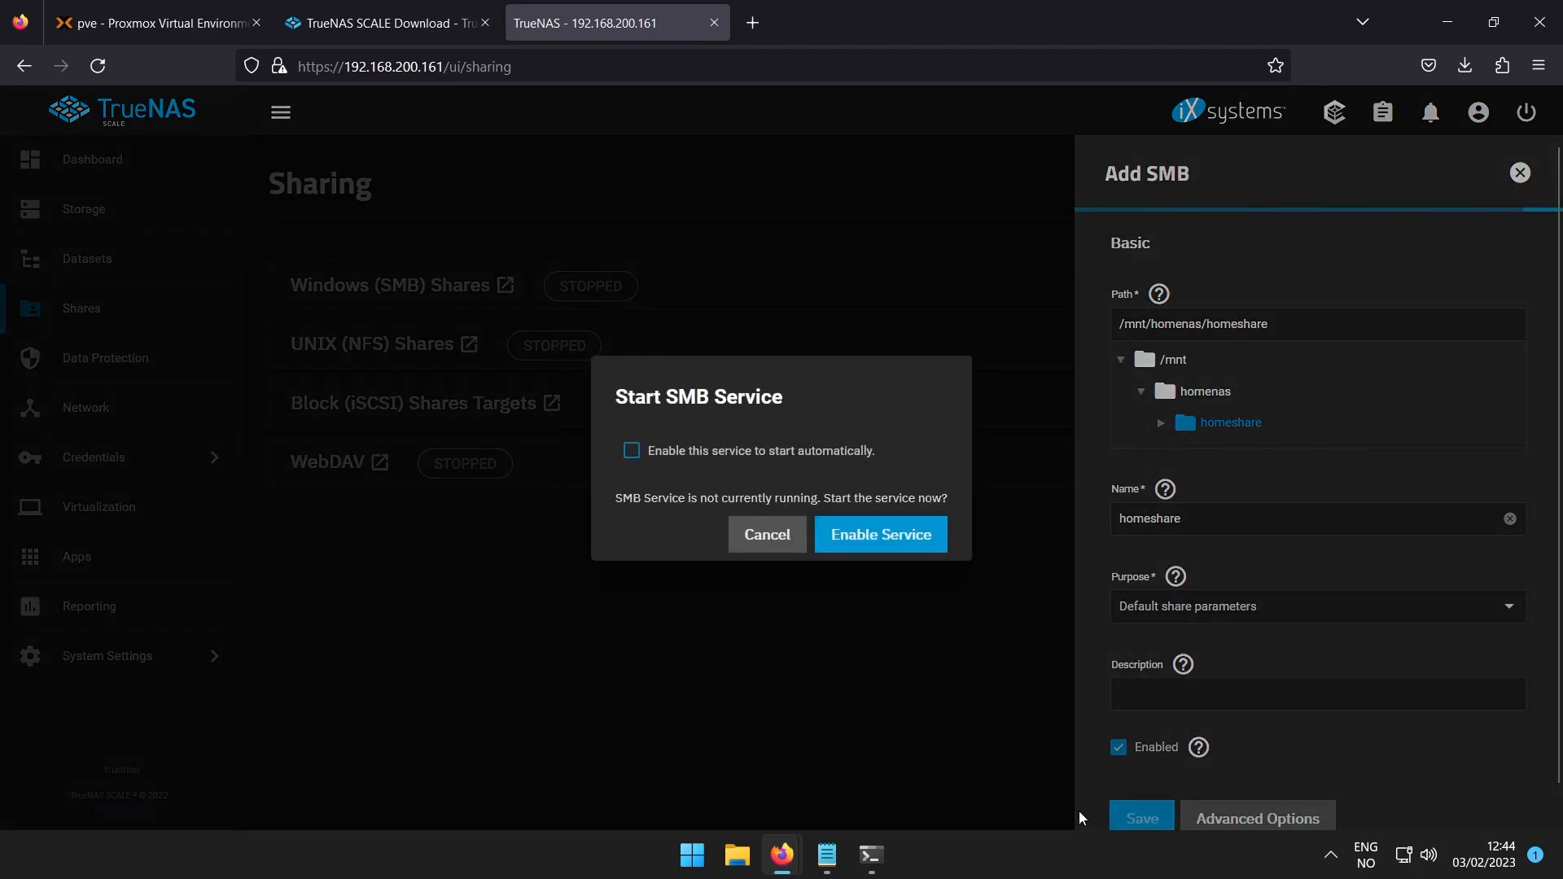
mouse_move(803, 466)
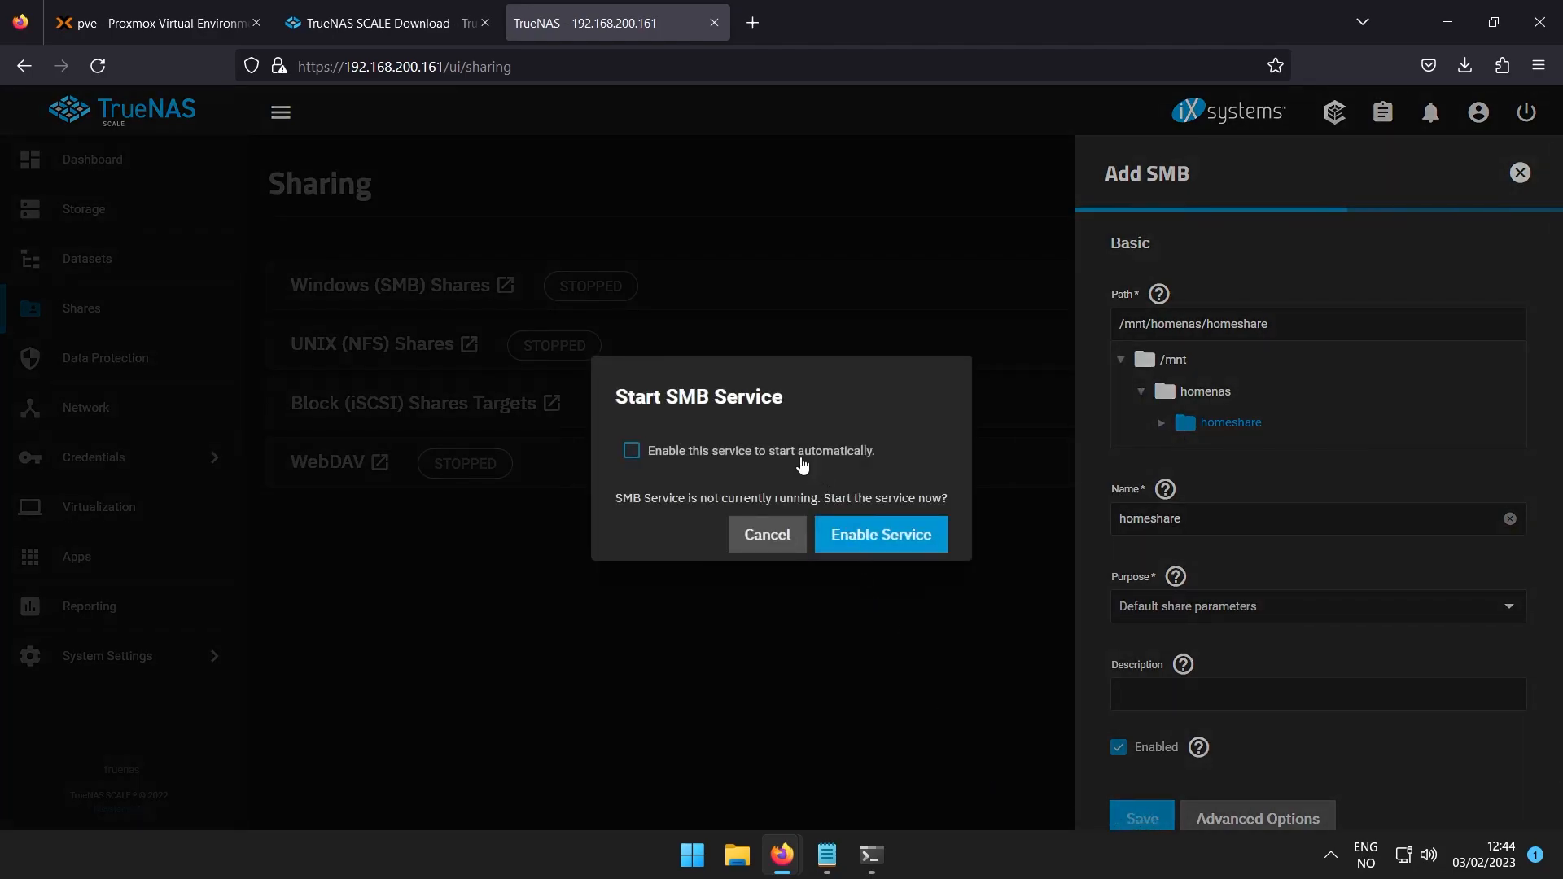
Step: Enable the SMB service to start automatically and start it now
click(632, 450)
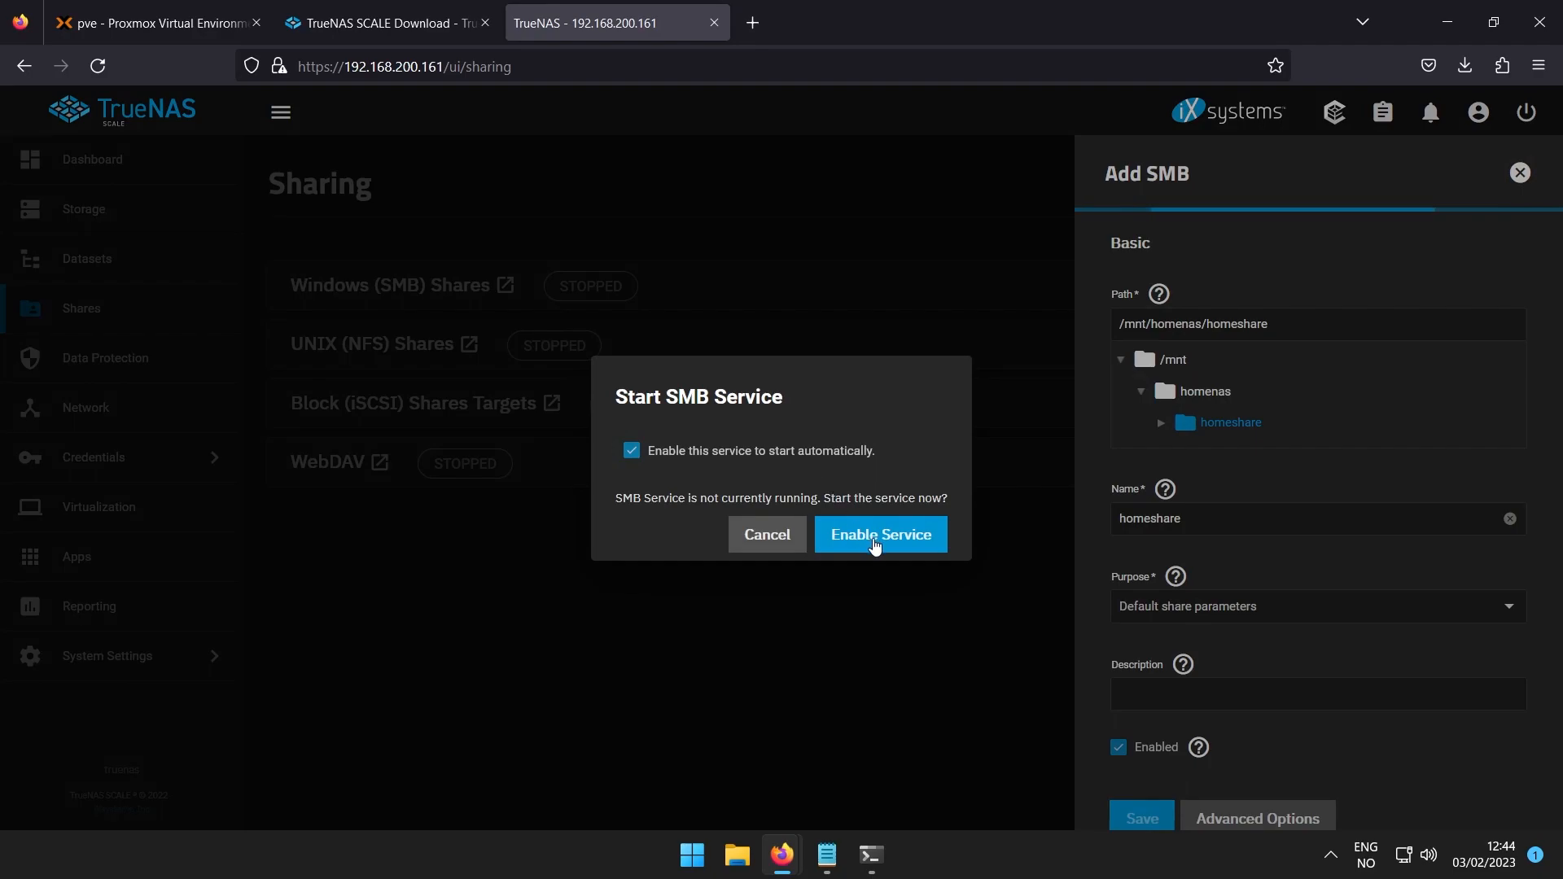
click(881, 534)
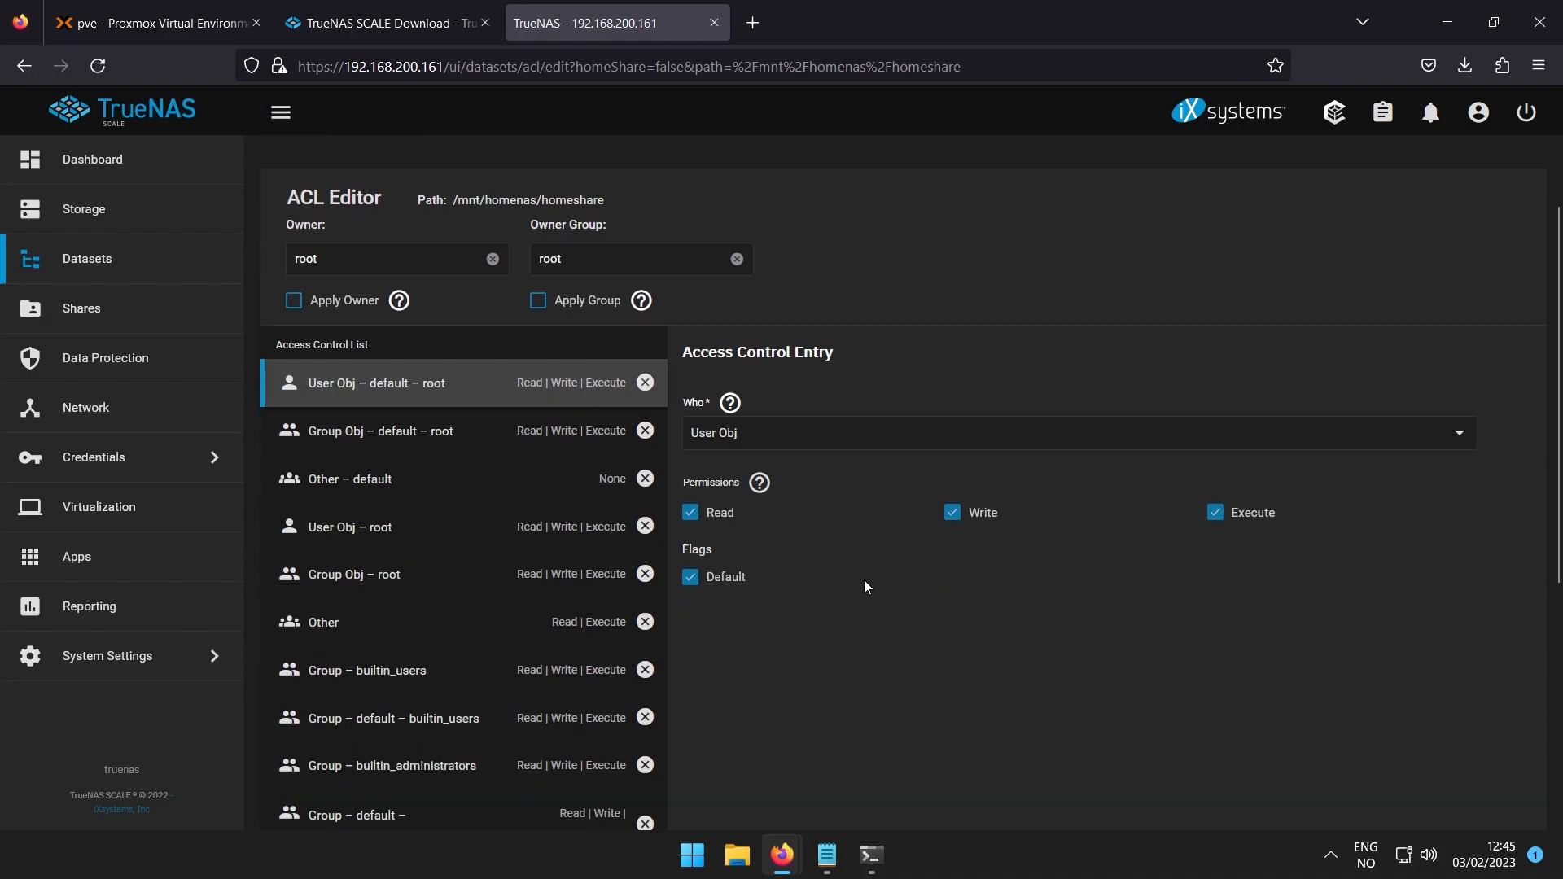
Step: Save the access control list for the homeshare dataset
scroll(down, 3)
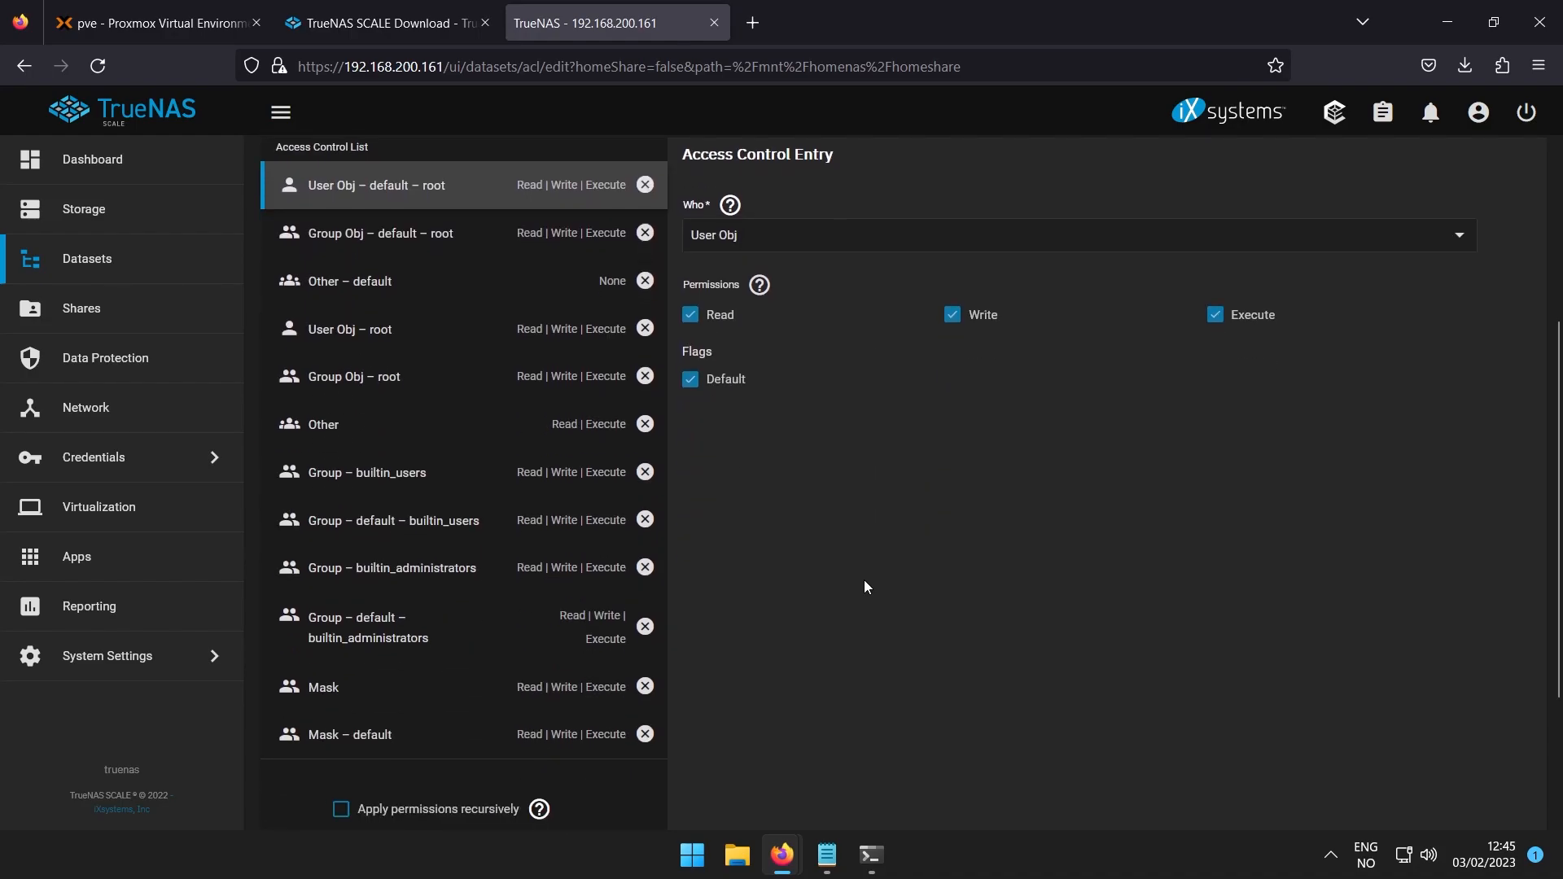
click(464, 763)
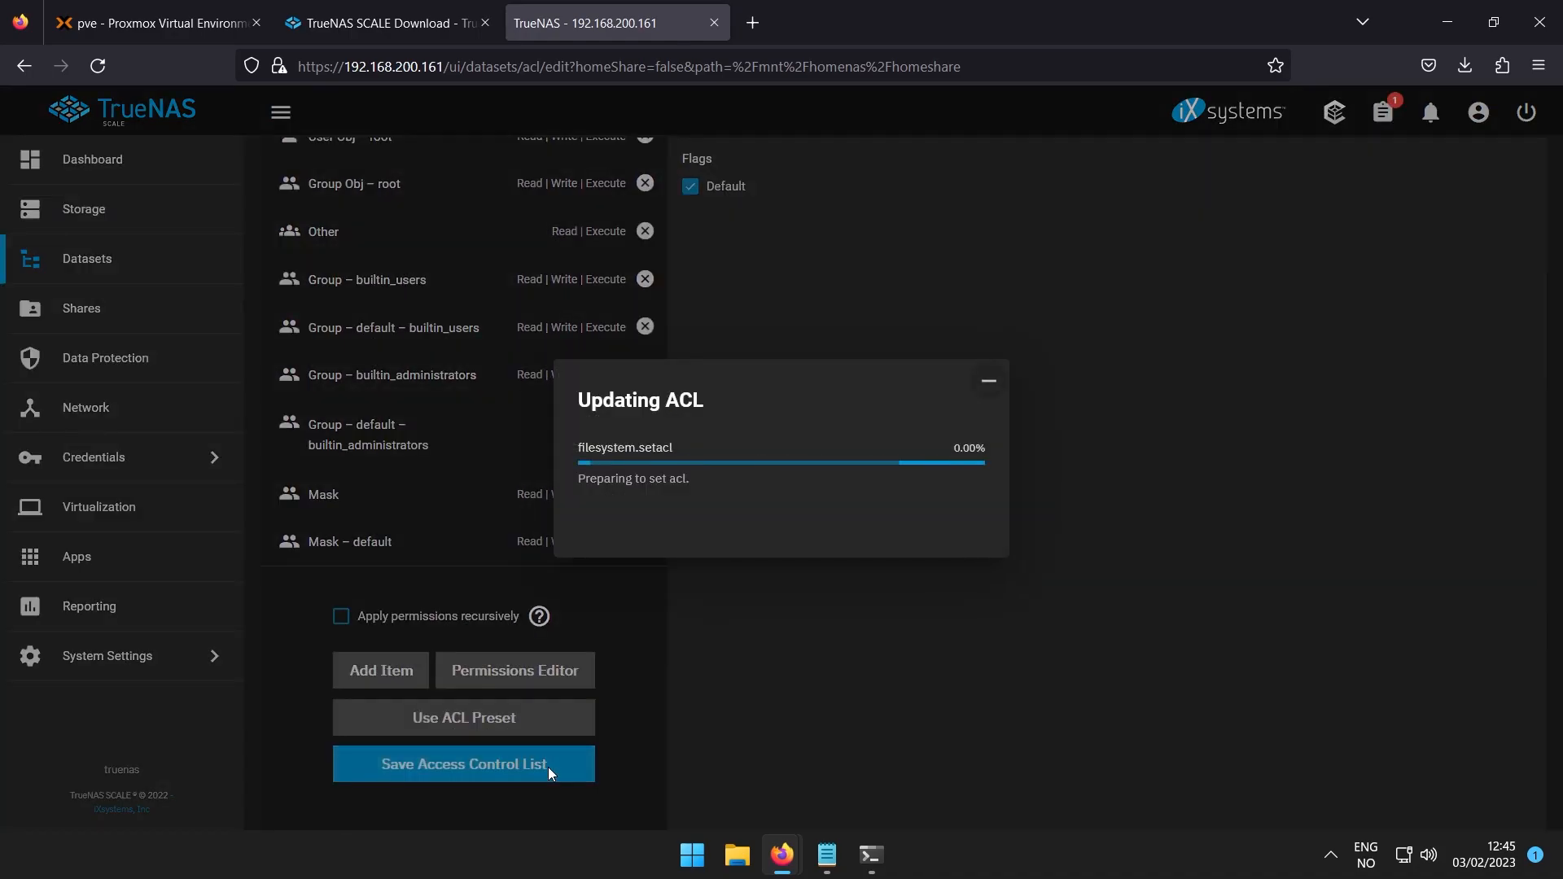
click(462, 763)
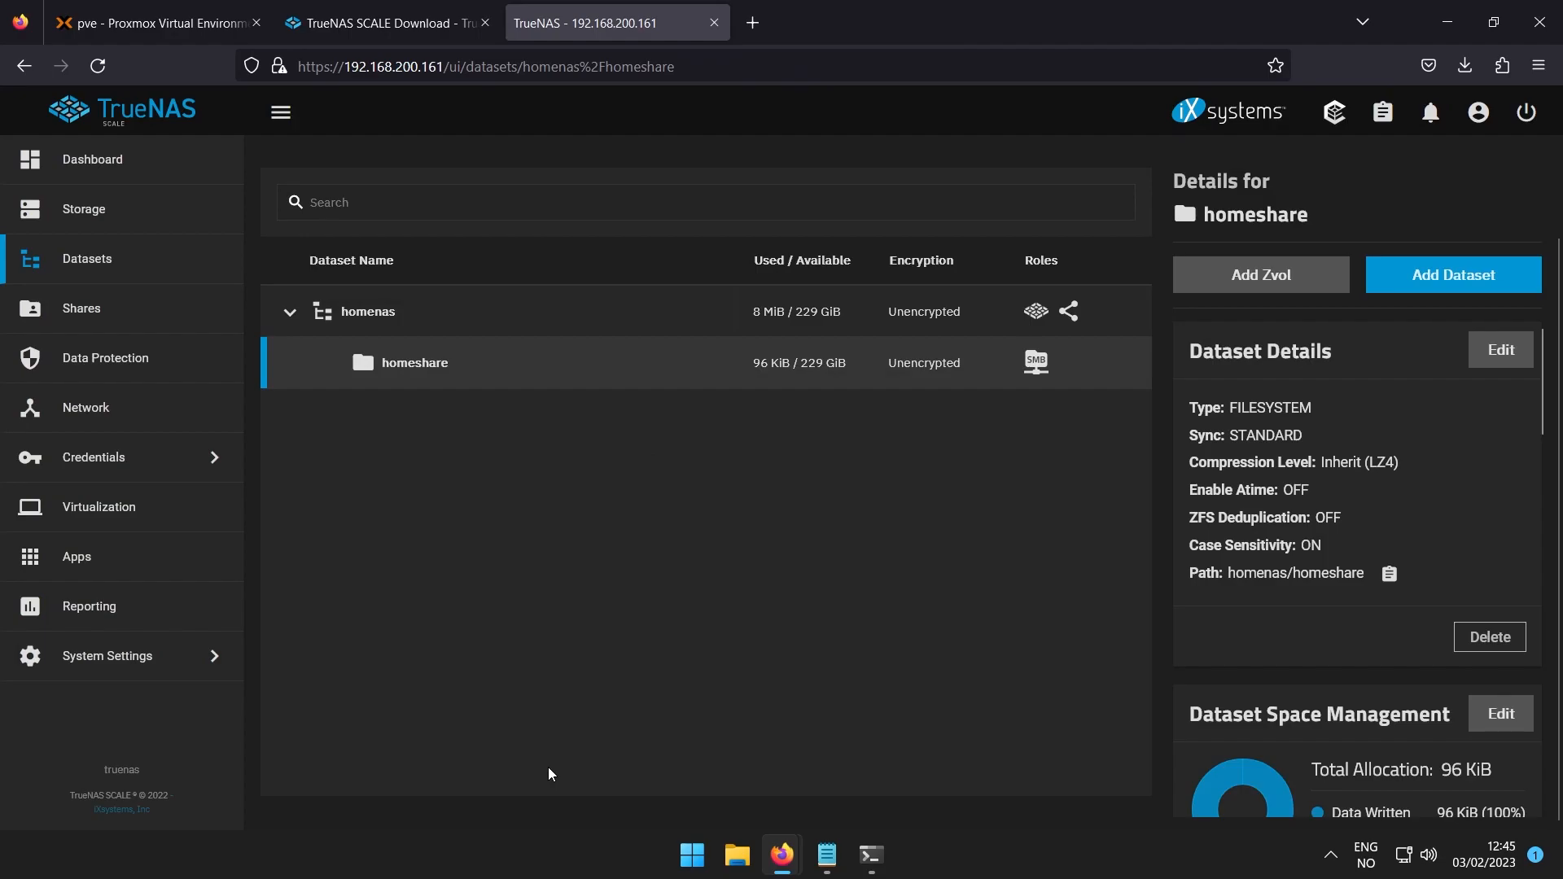
mouse_move(253, 630)
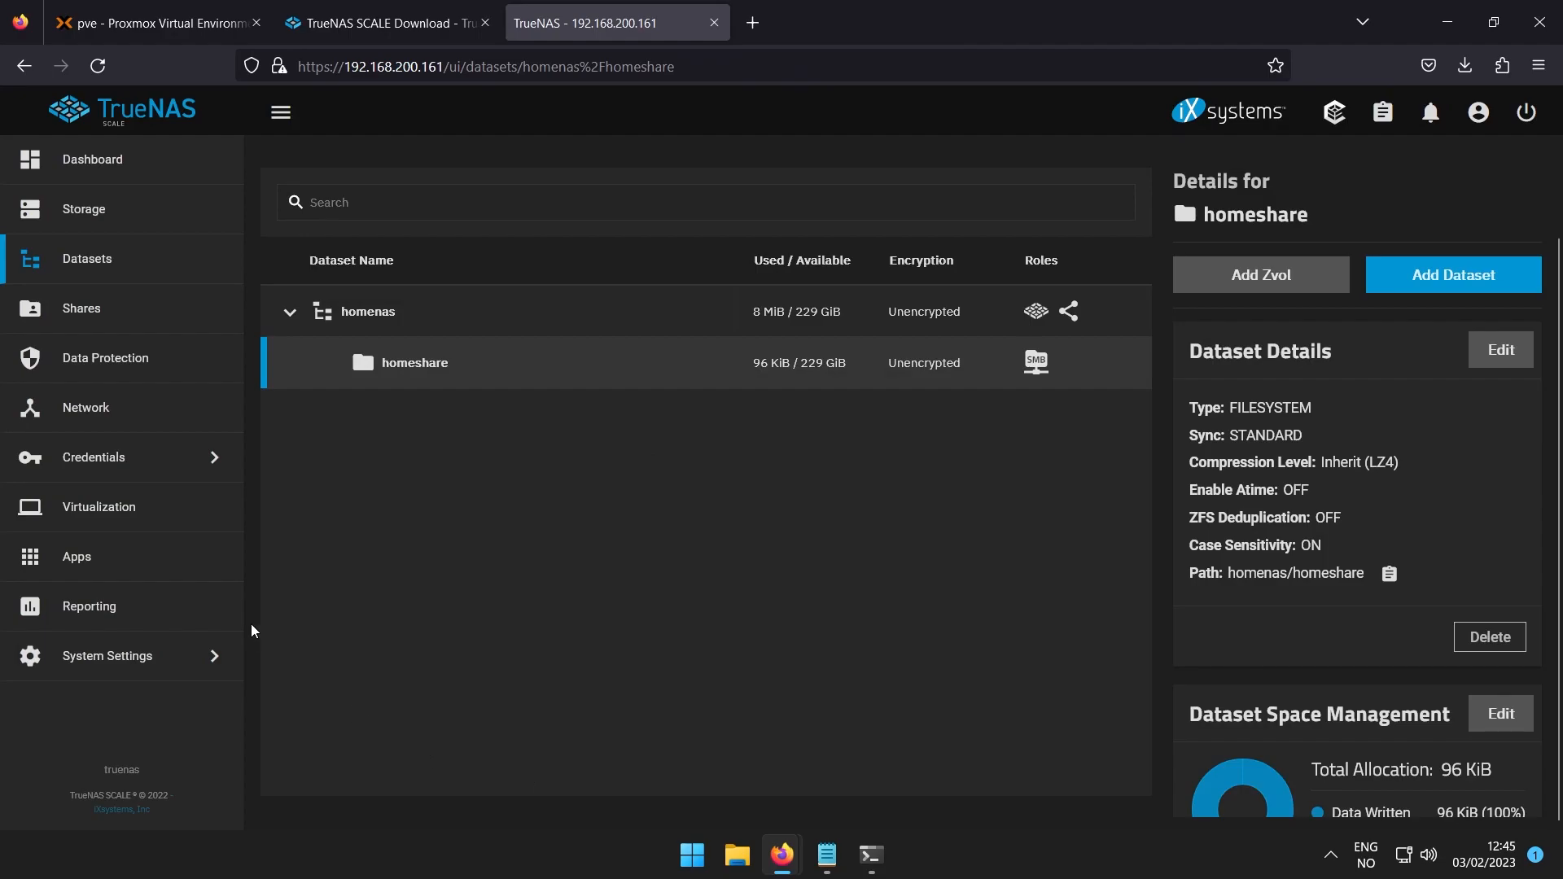
Step: Add local user johnny (full name j g, UID 3000) with Samba authentication via Credentials > Local Users
click(94, 458)
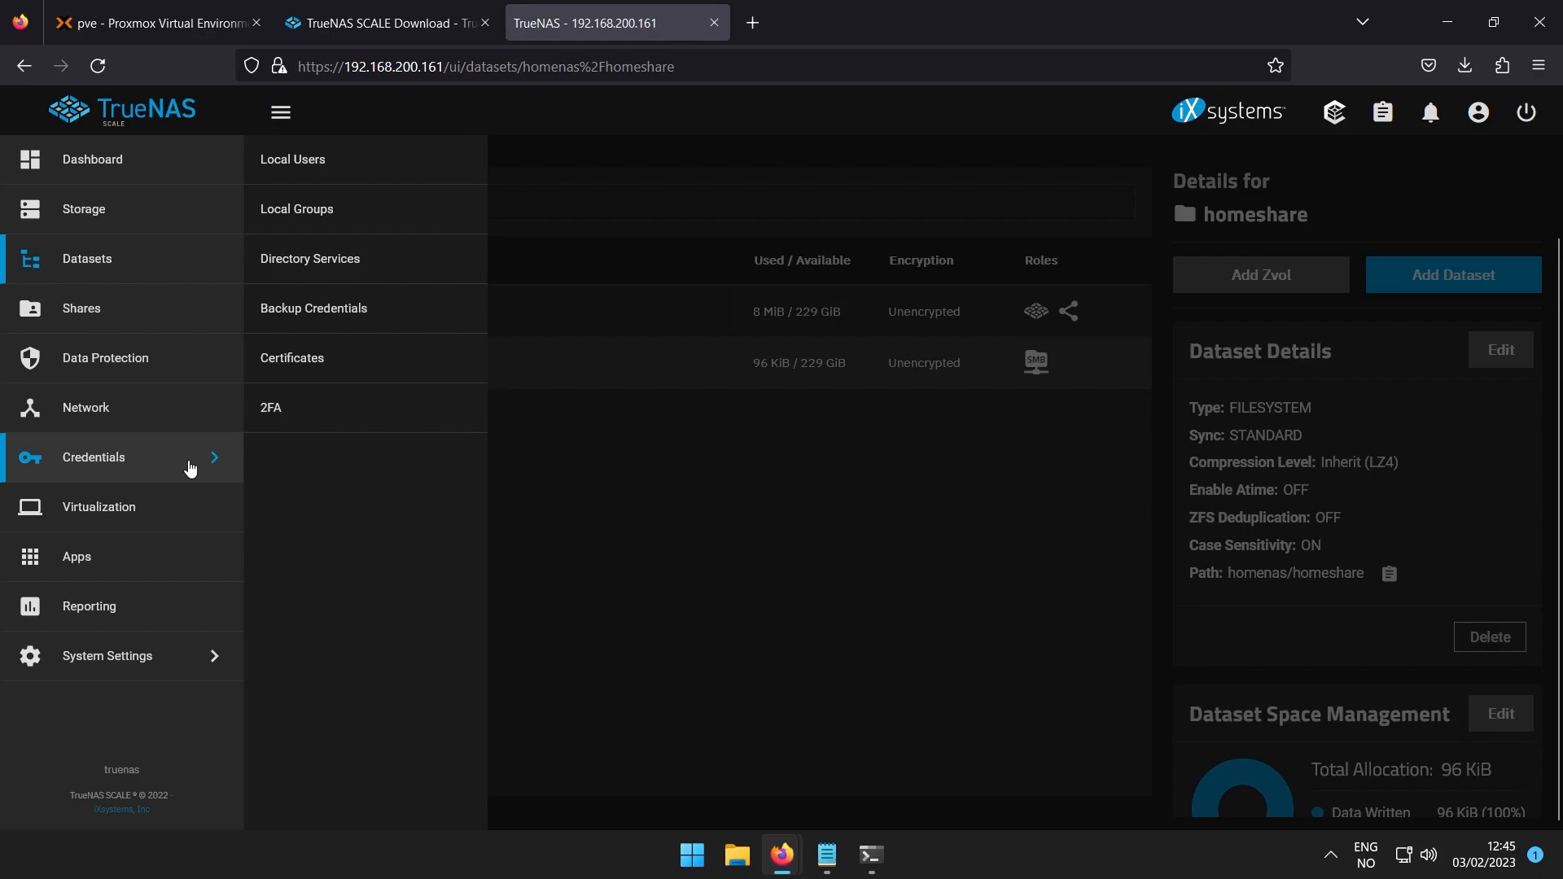
click(293, 160)
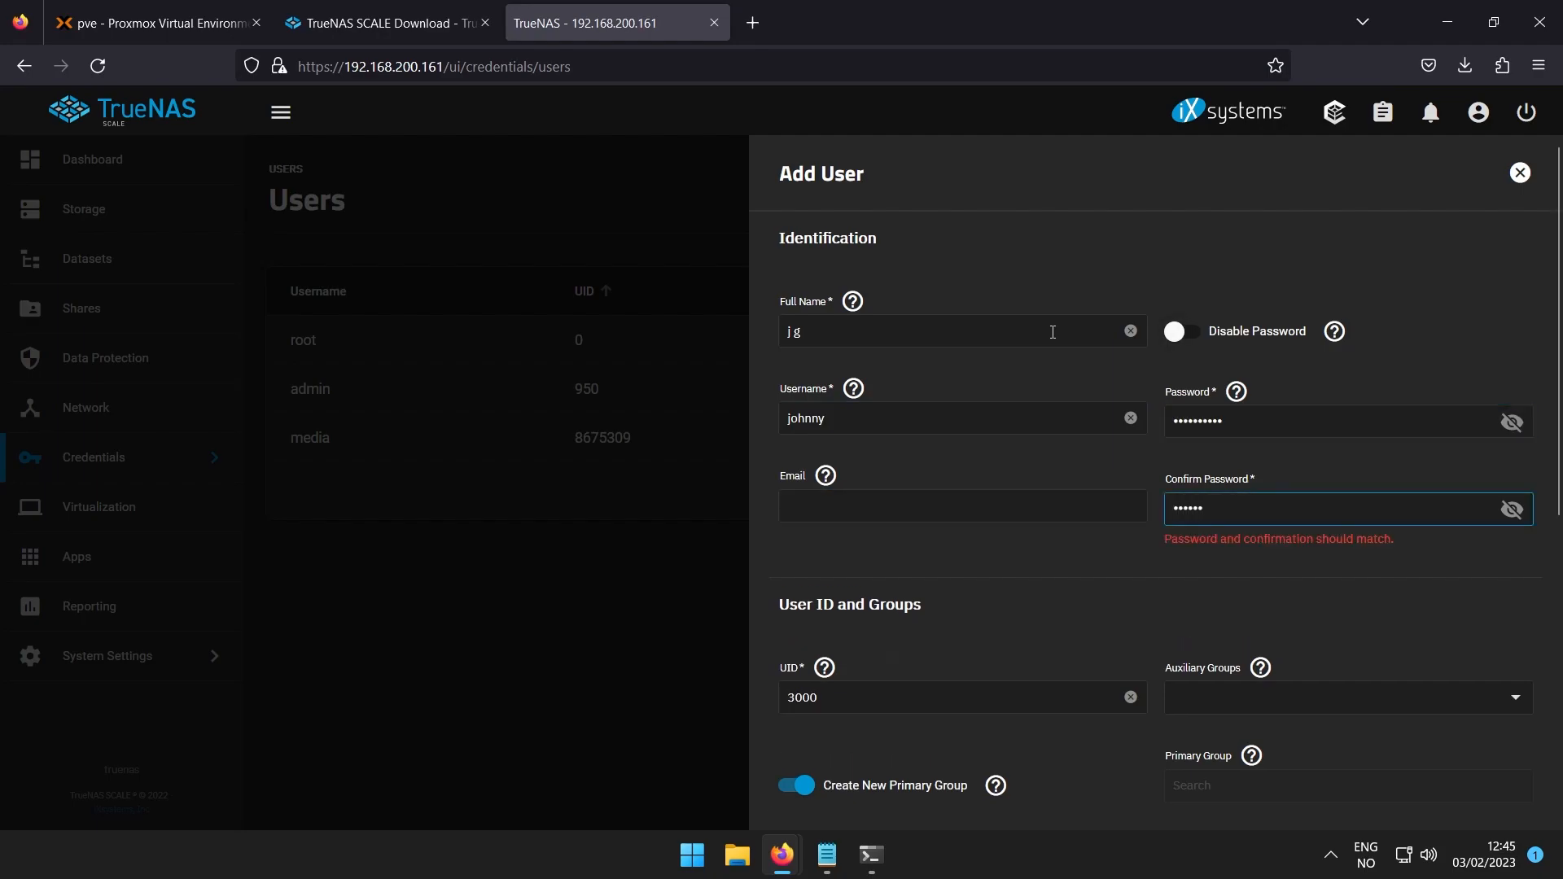
scroll(down, 3)
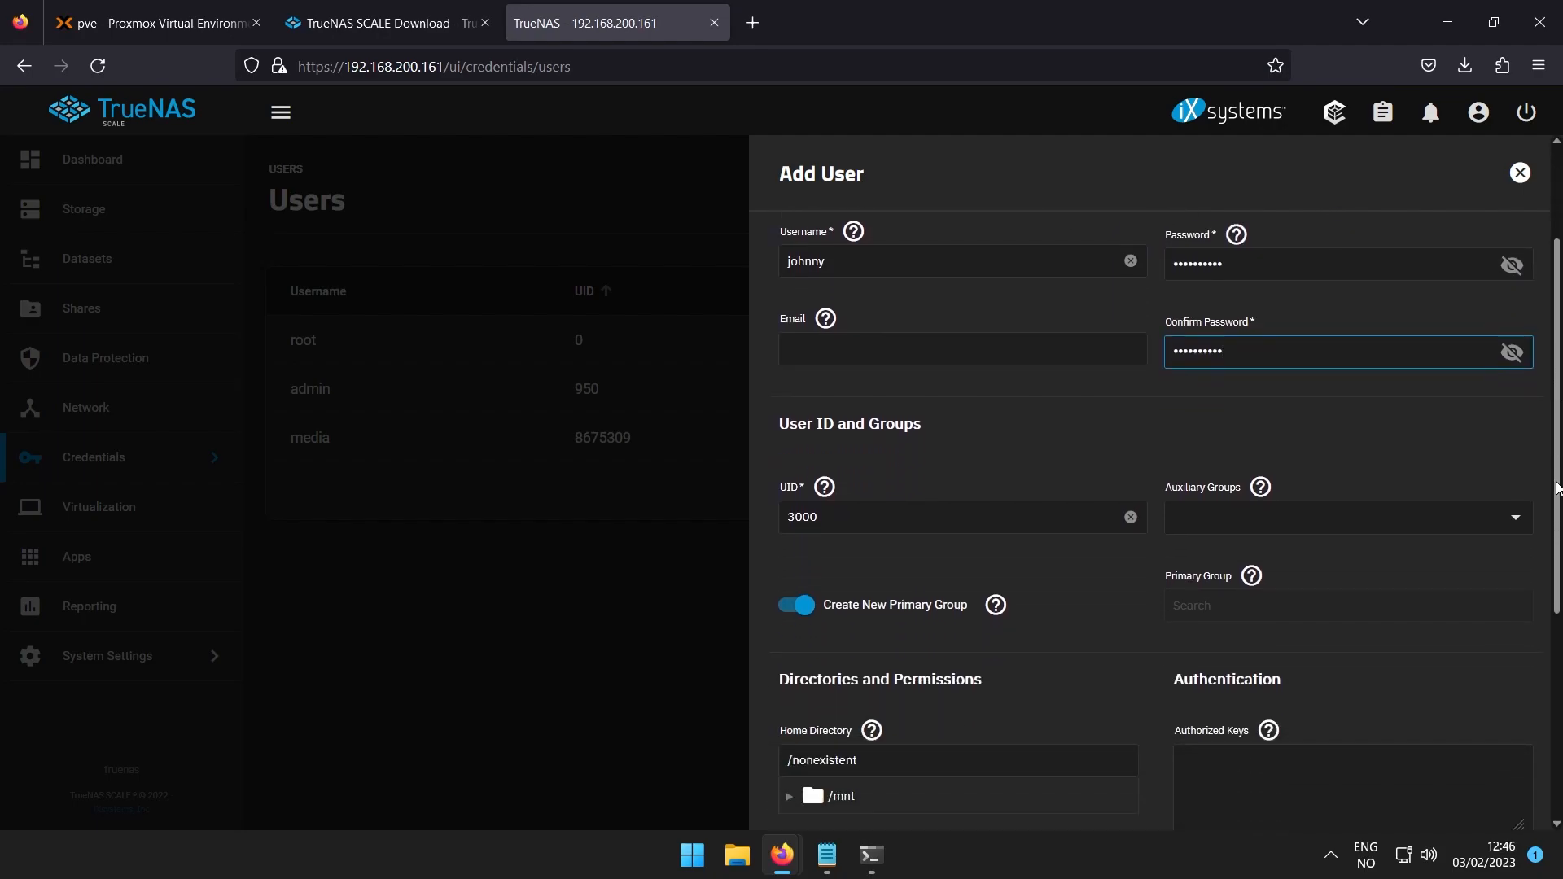
scroll(down, 3)
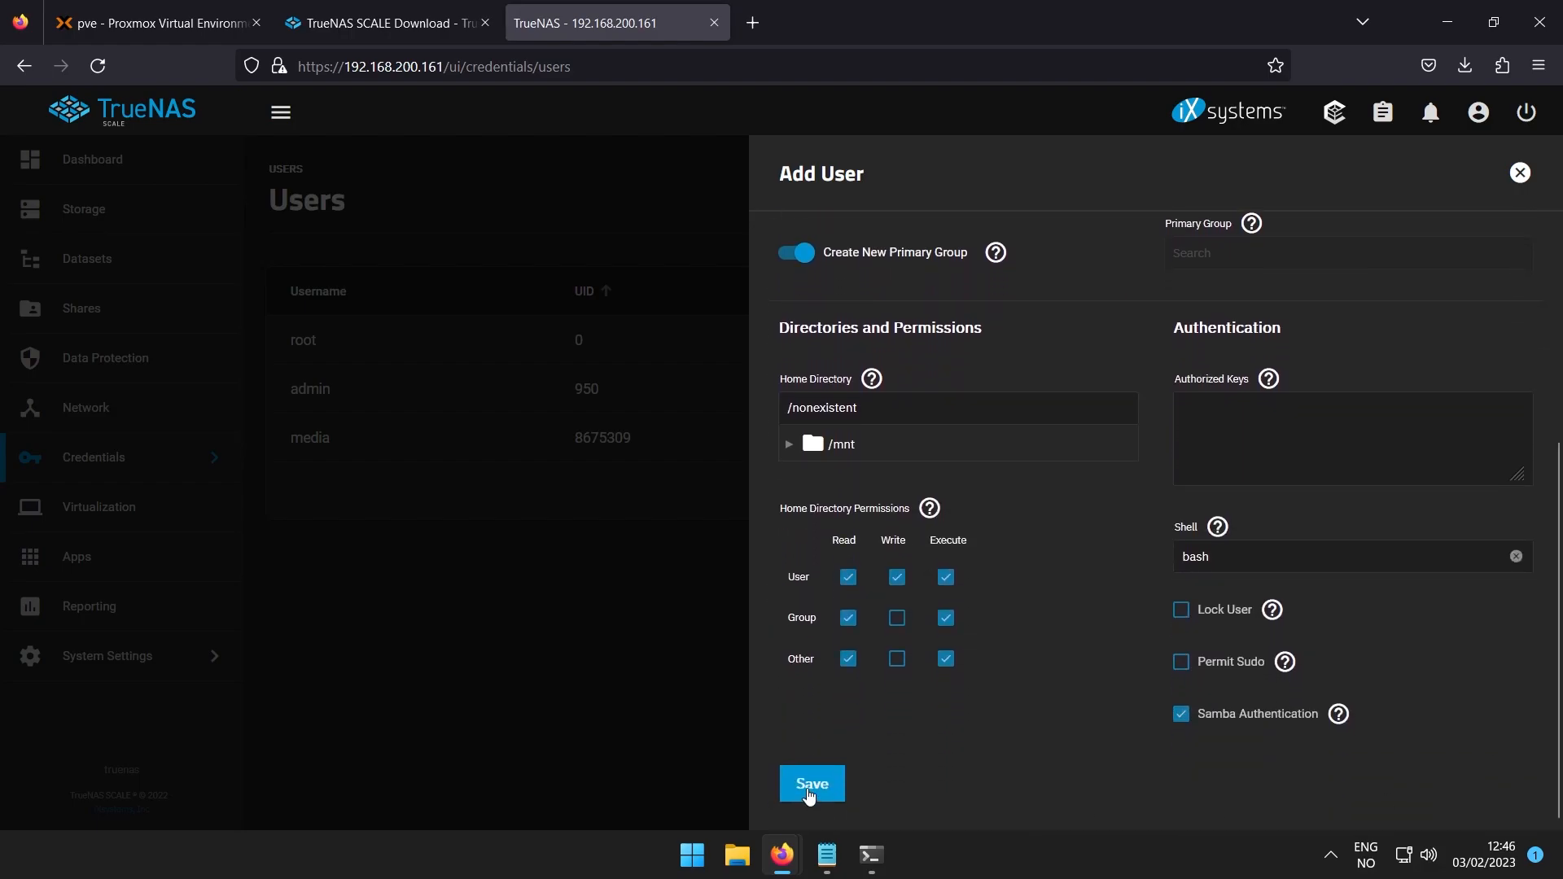
click(811, 783)
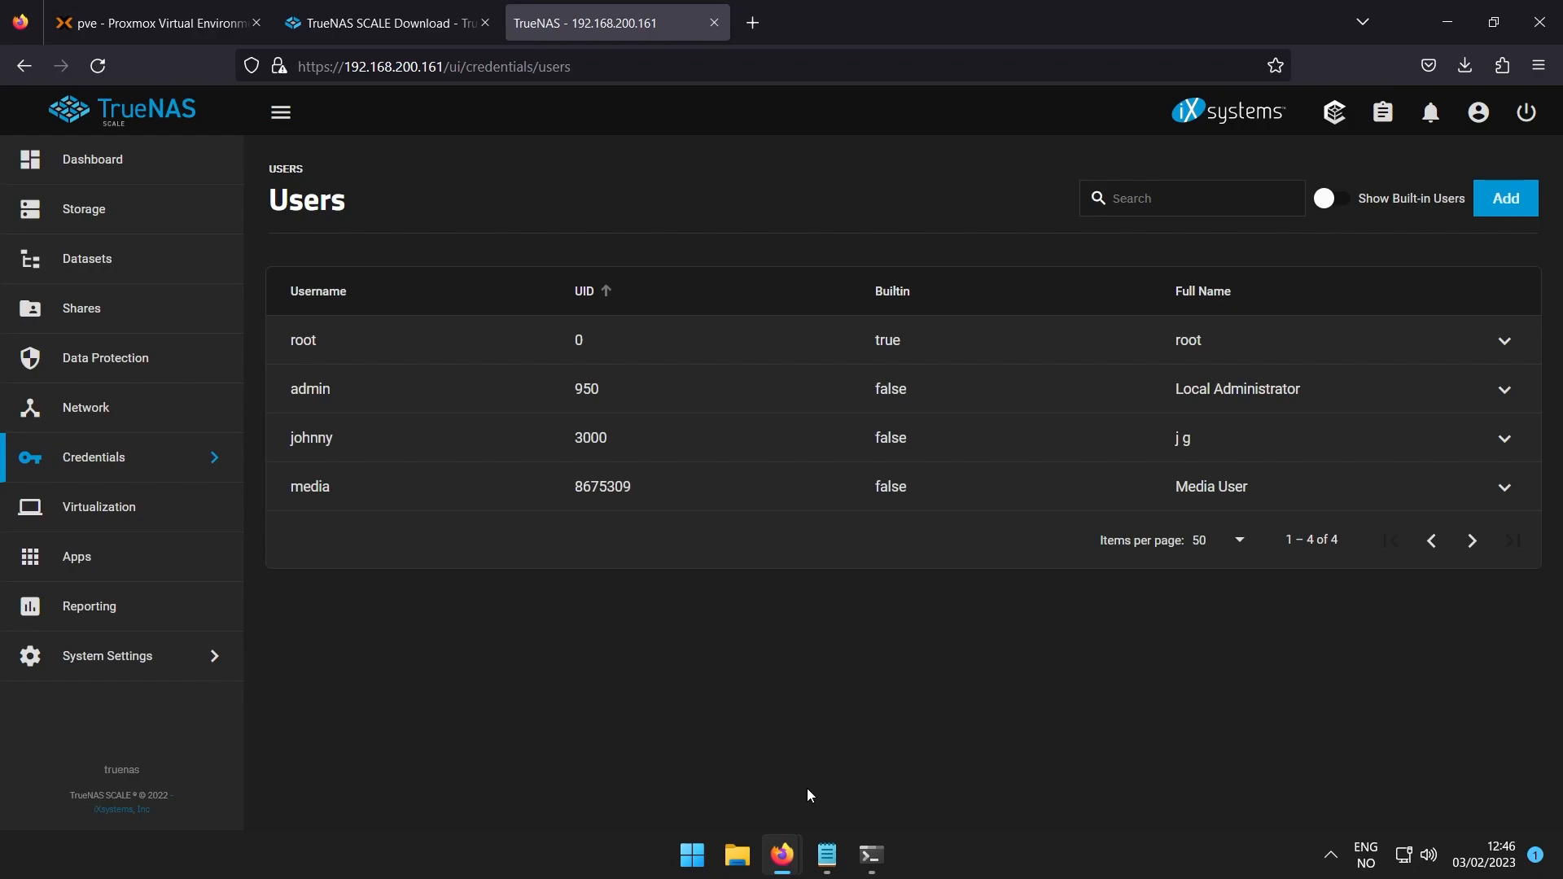
Step: Open File Explorer on This PC and bring up the context menu in empty space
click(736, 857)
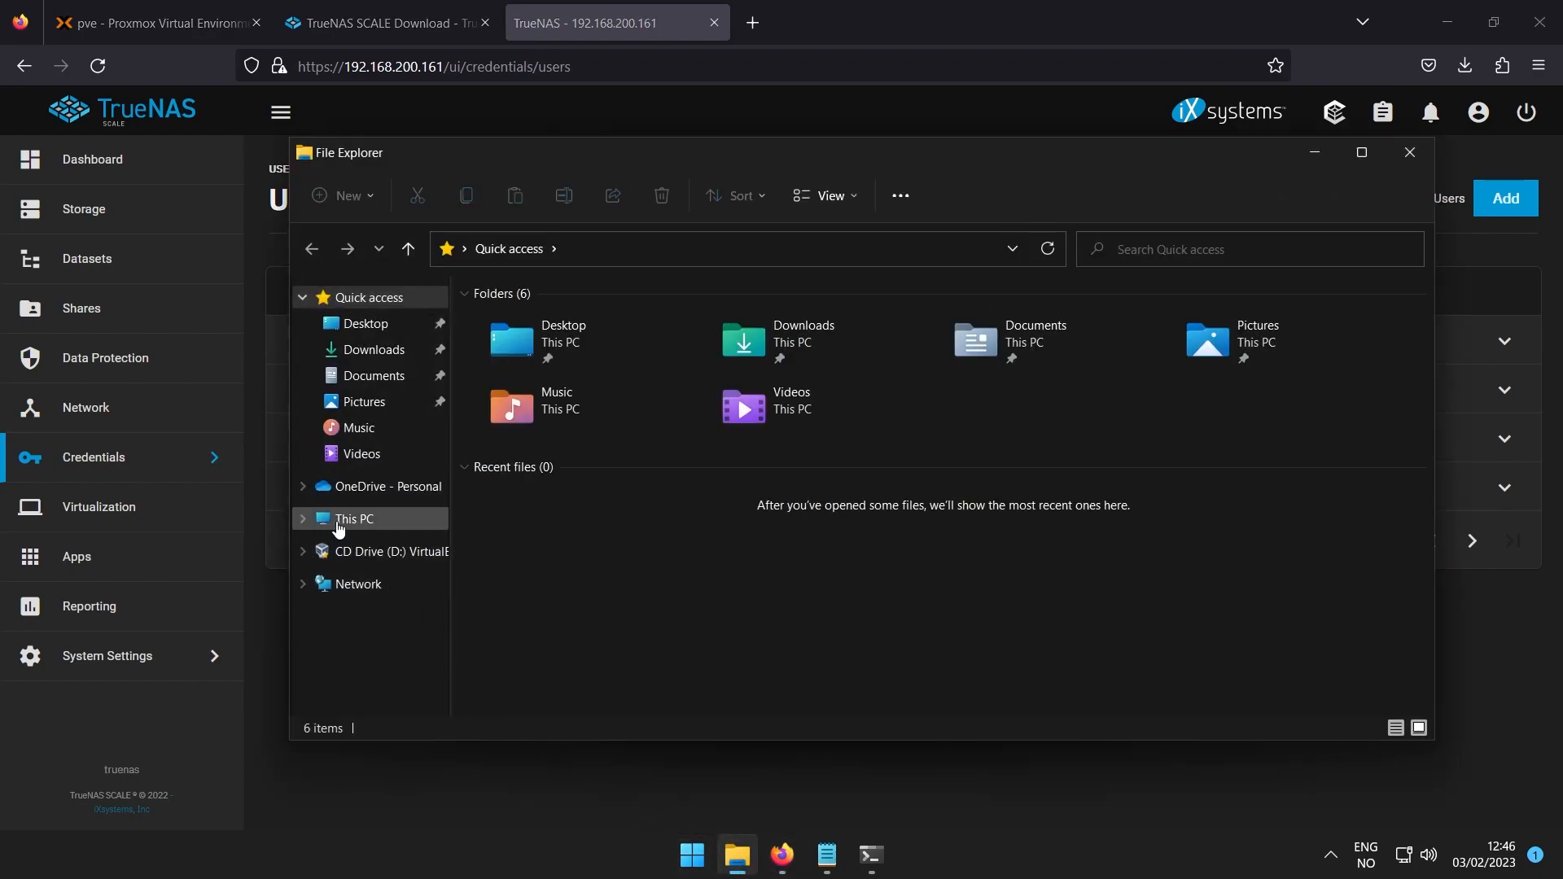
right_click(565, 554)
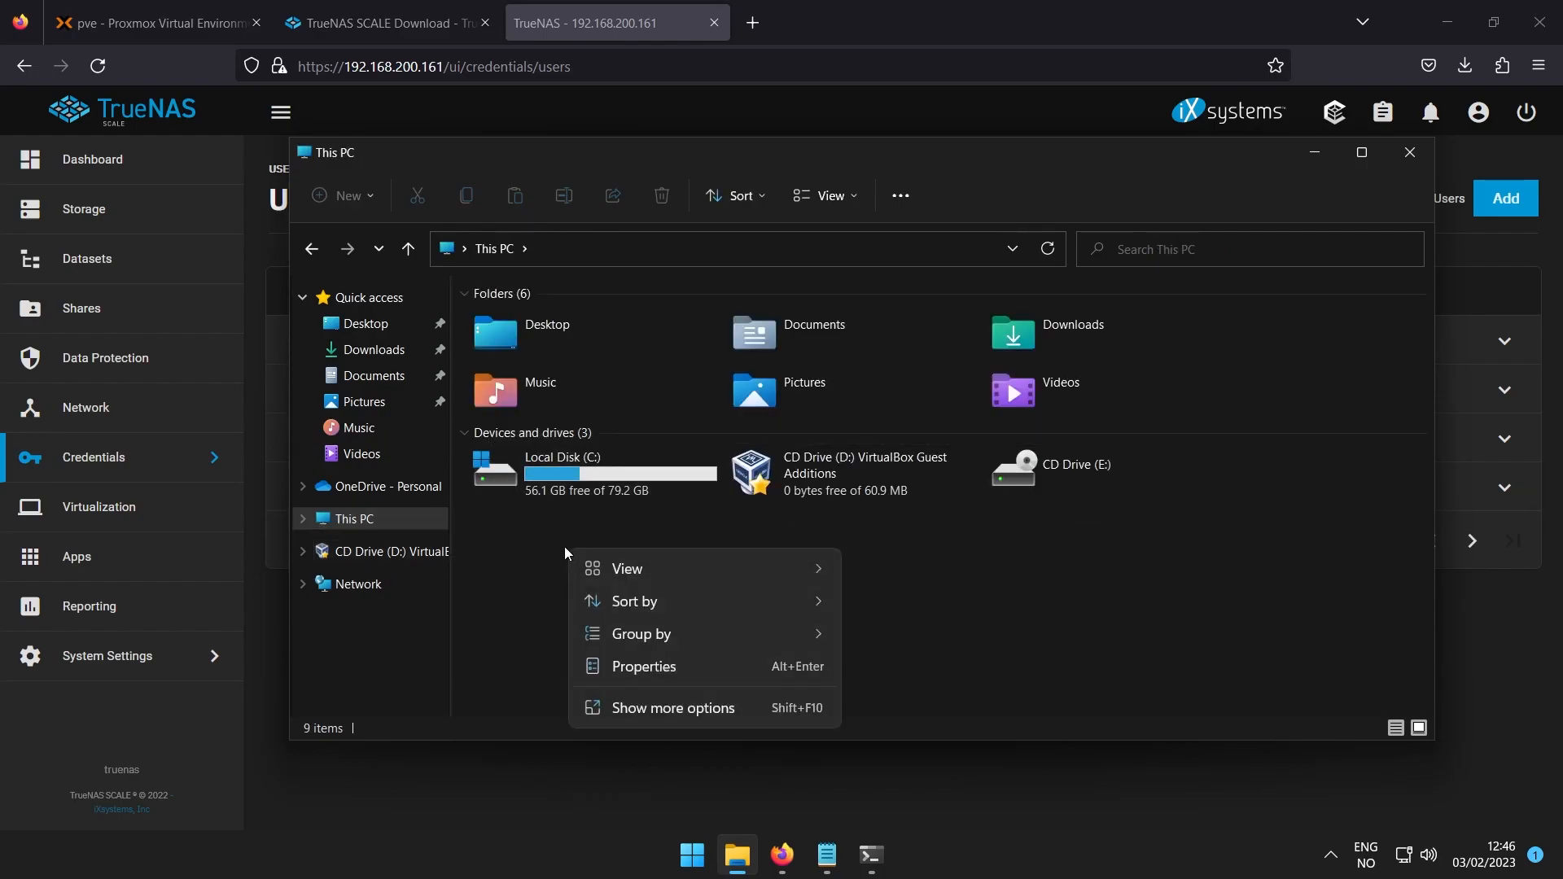
mouse_move(677, 644)
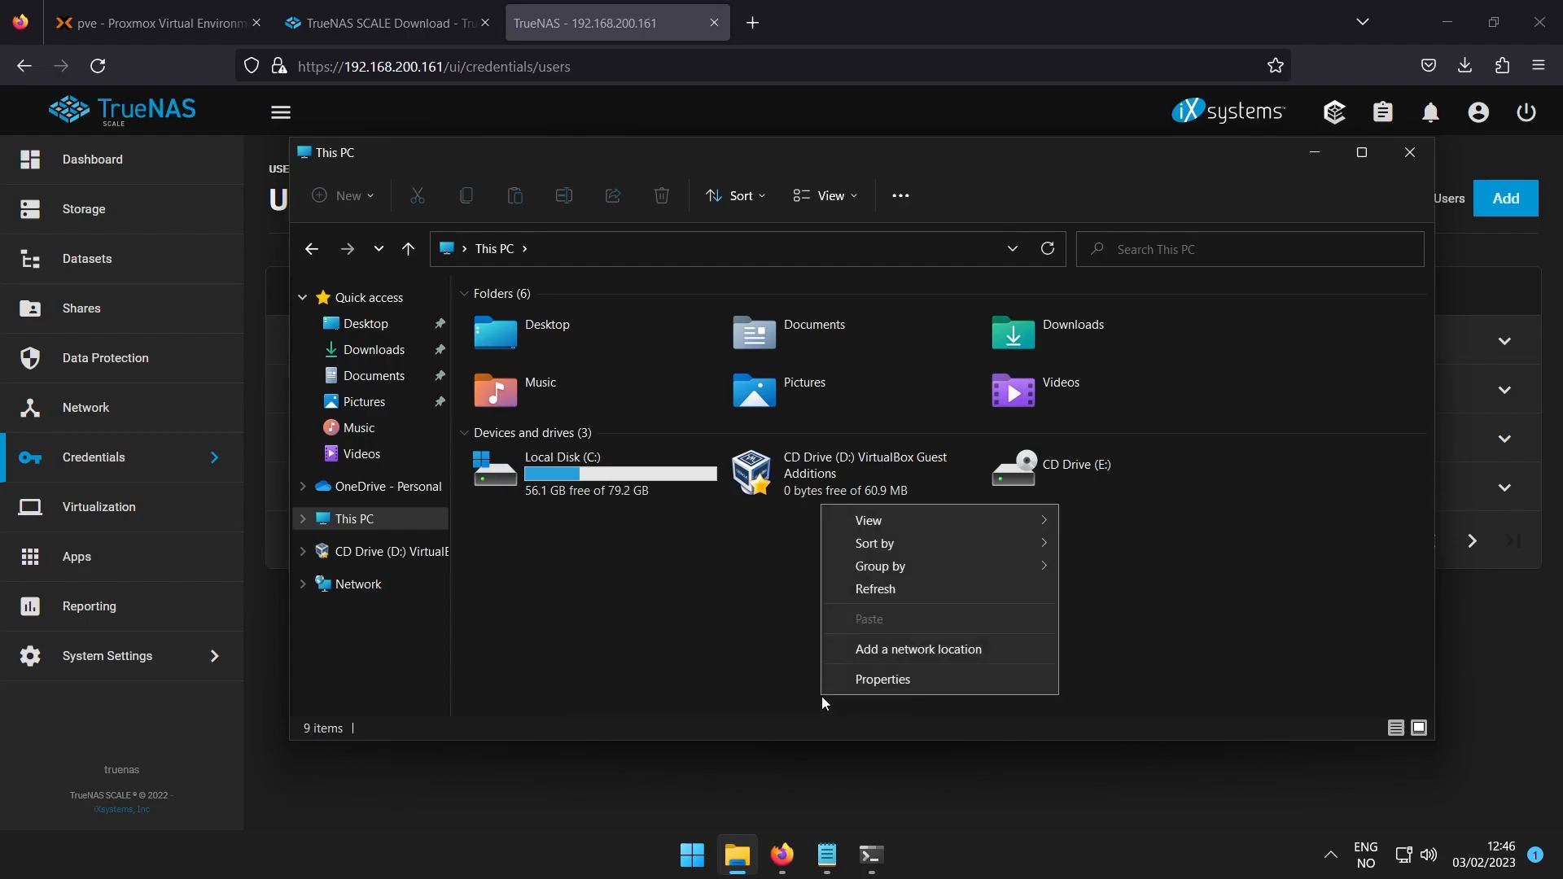
mouse_move(878, 658)
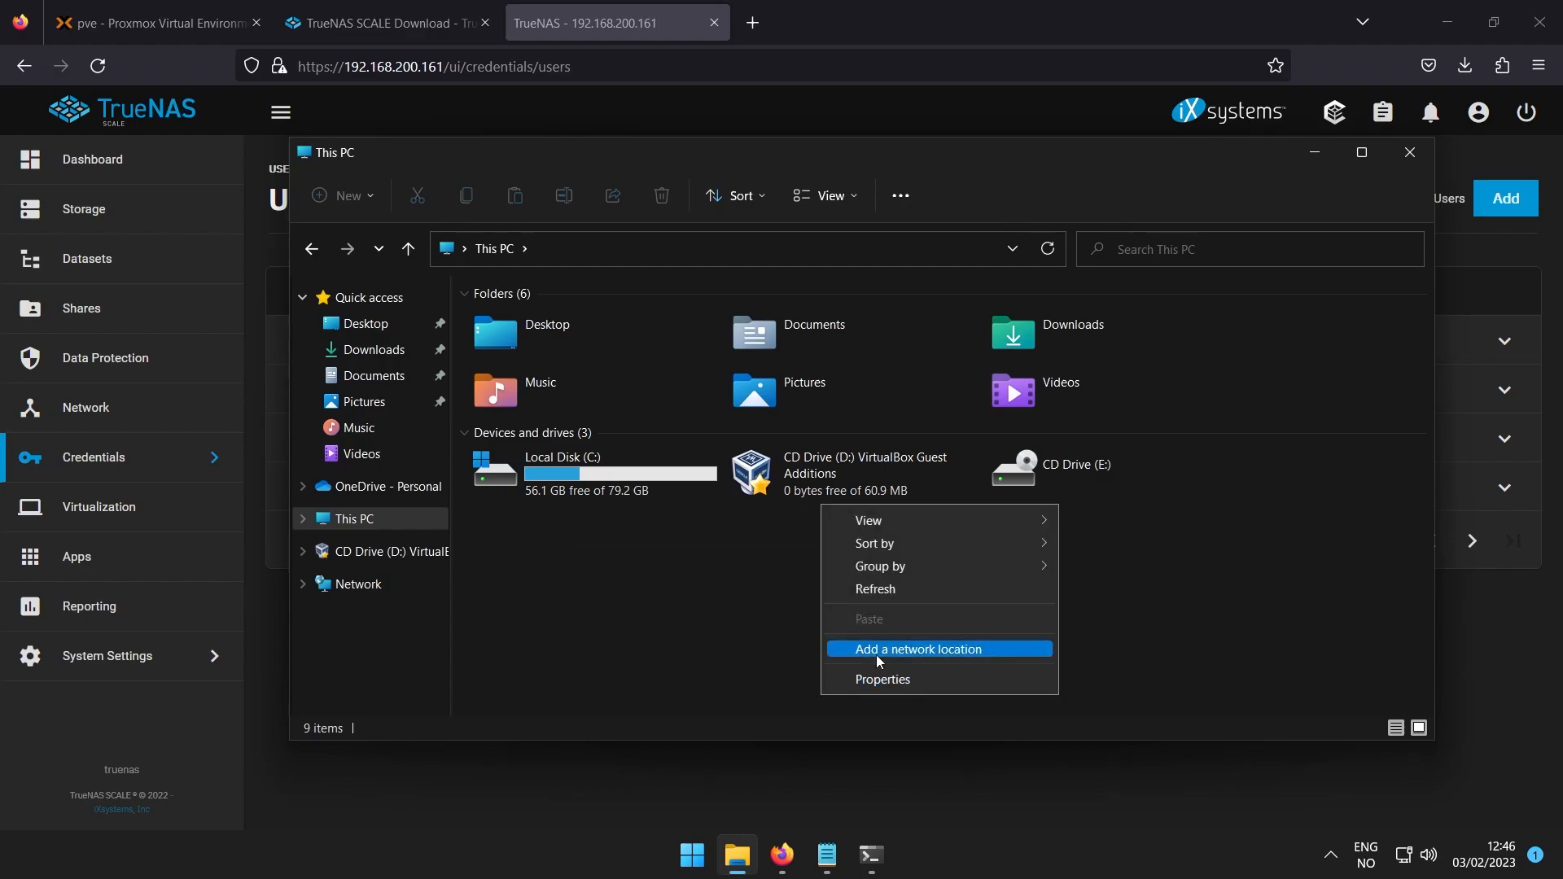
Step: Start the Add Network Location wizard with server \\192.168.200.161 and browse its shares
click(918, 649)
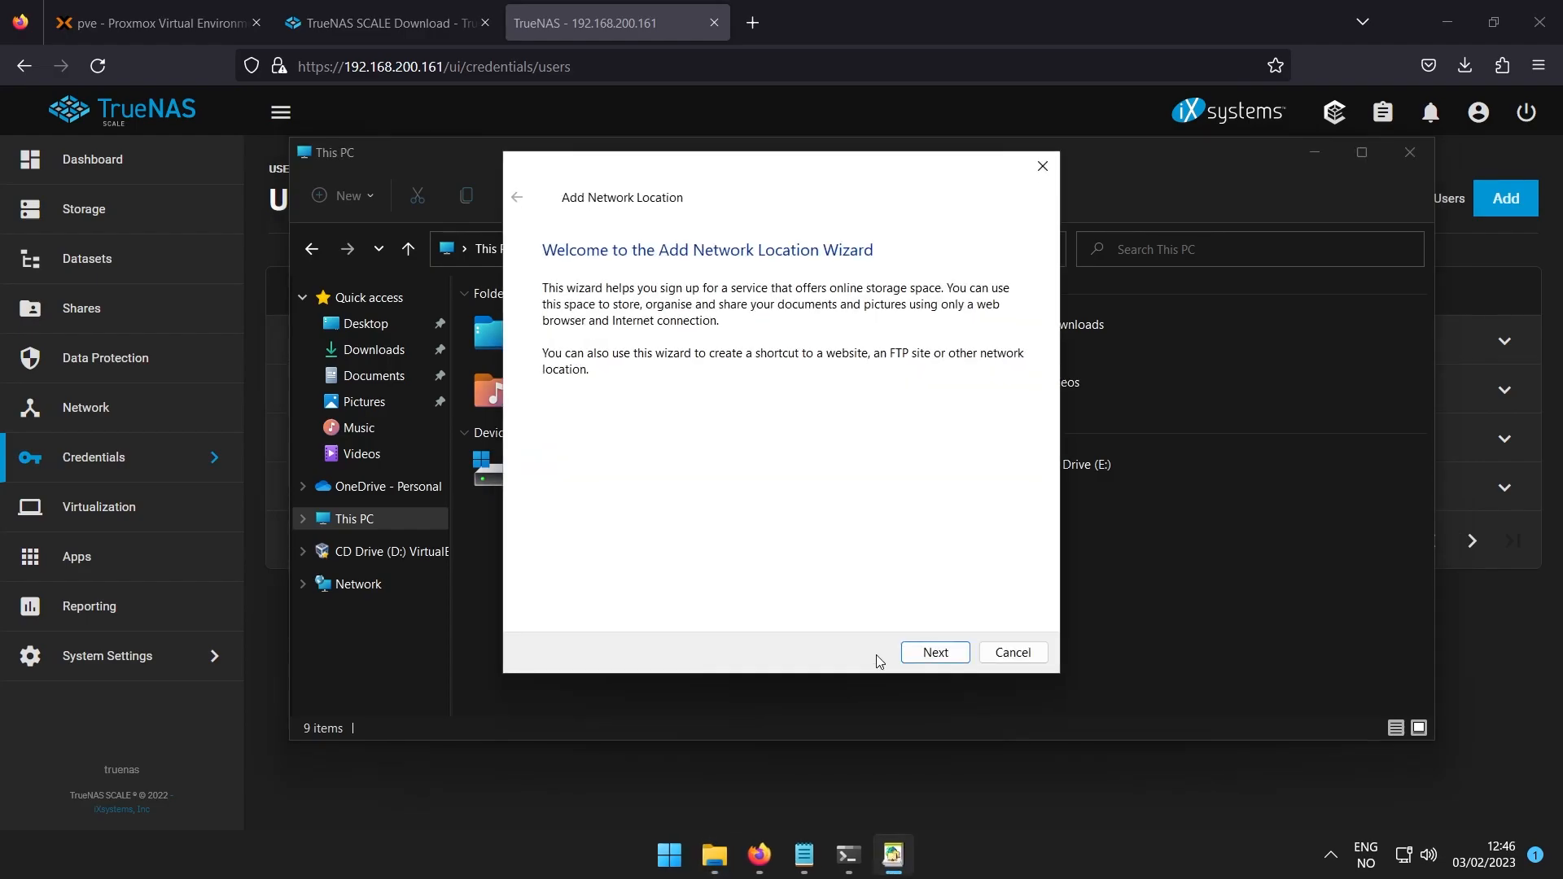
click(937, 652)
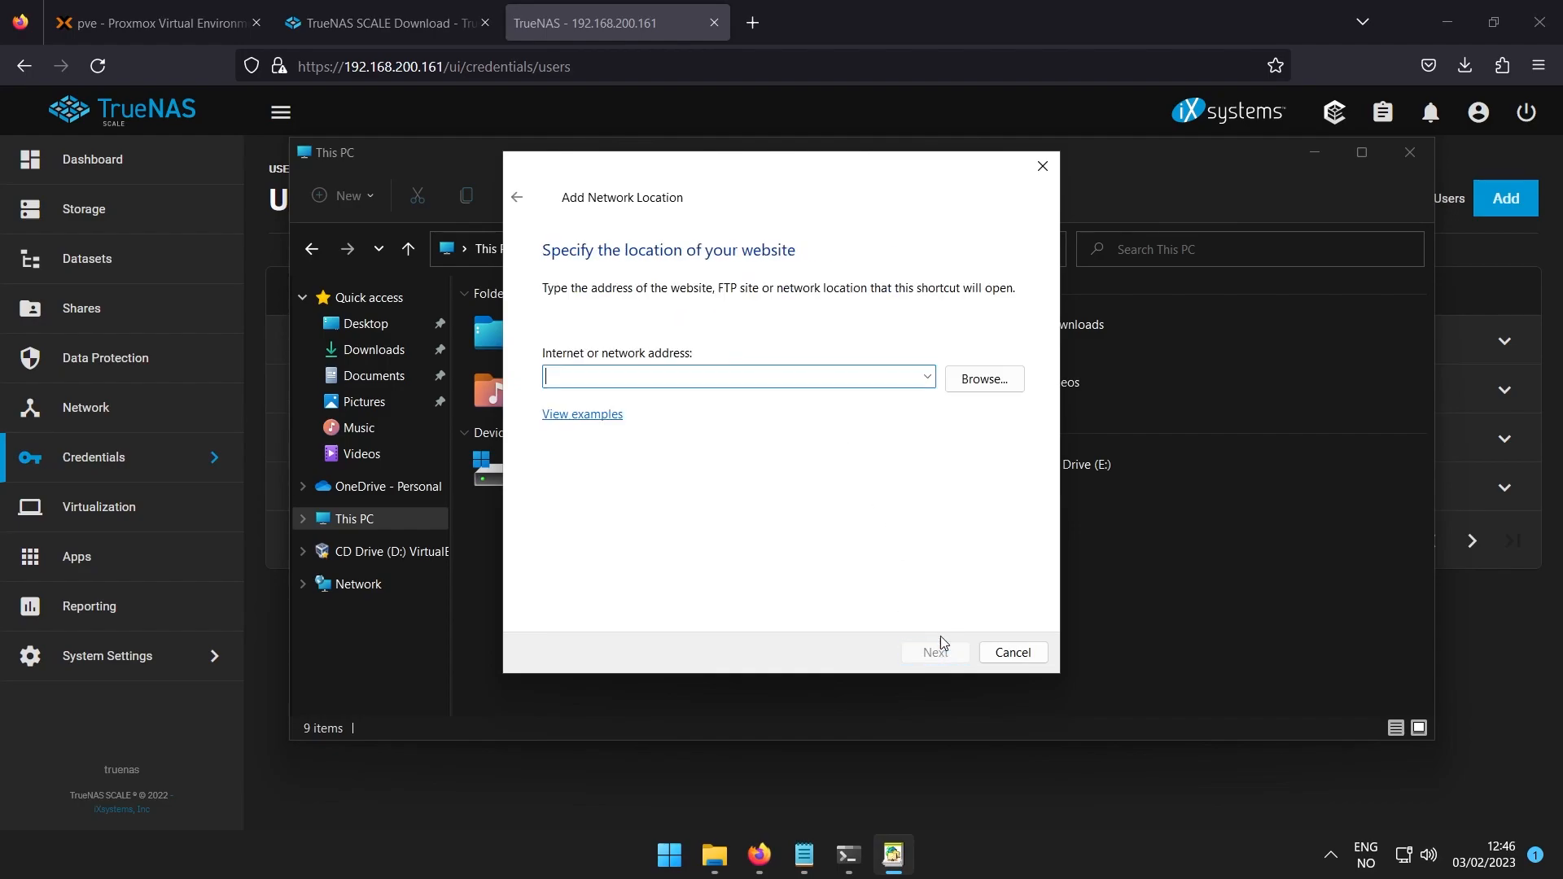
text(\\192.16)
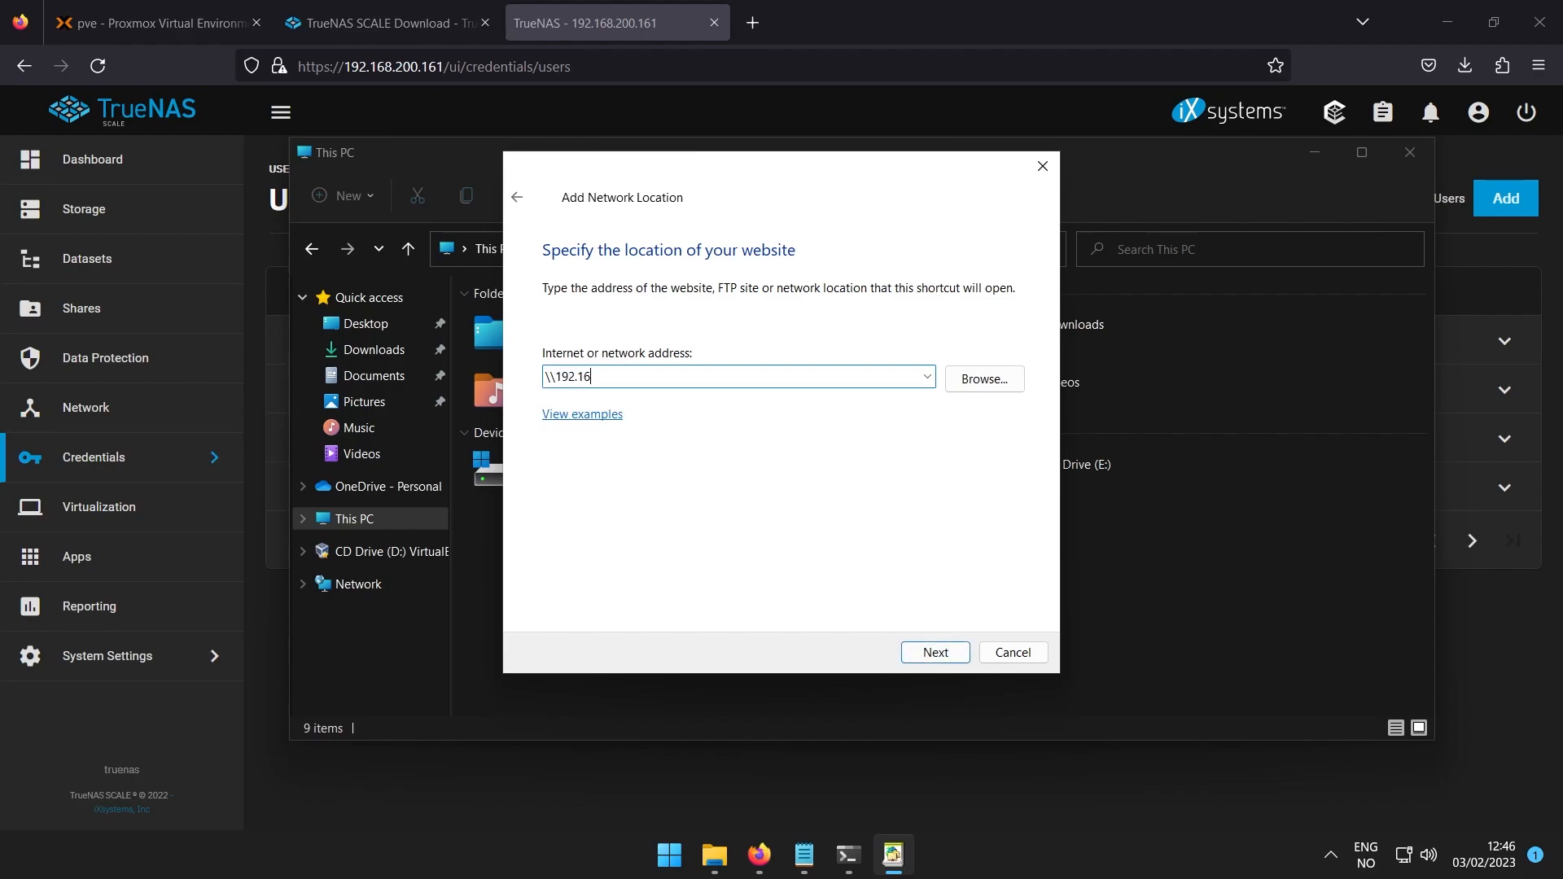
text(8.200.161\)
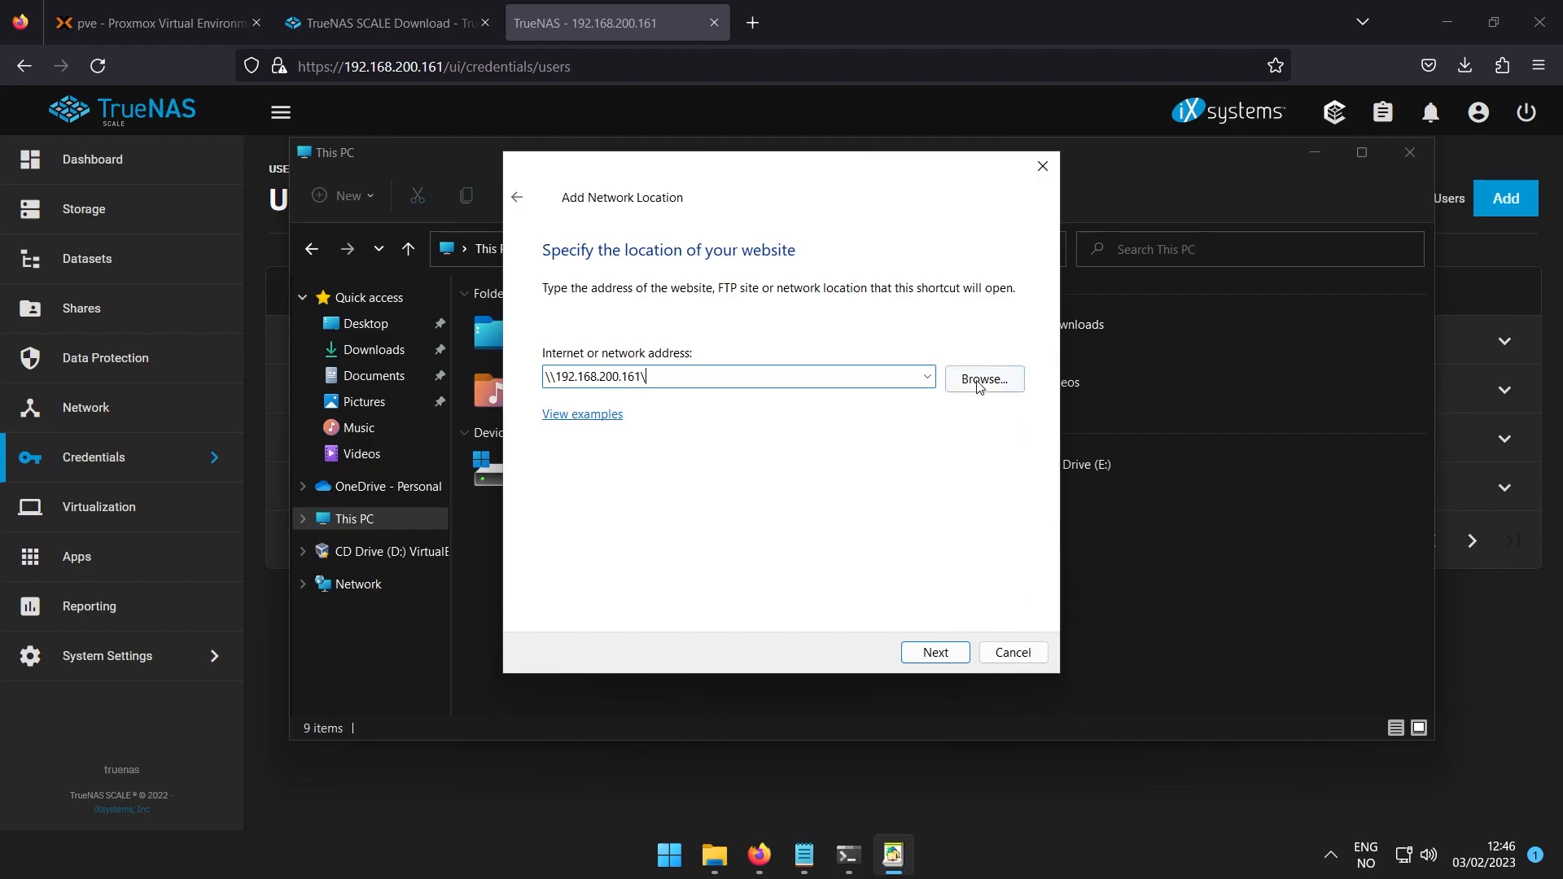
click(985, 378)
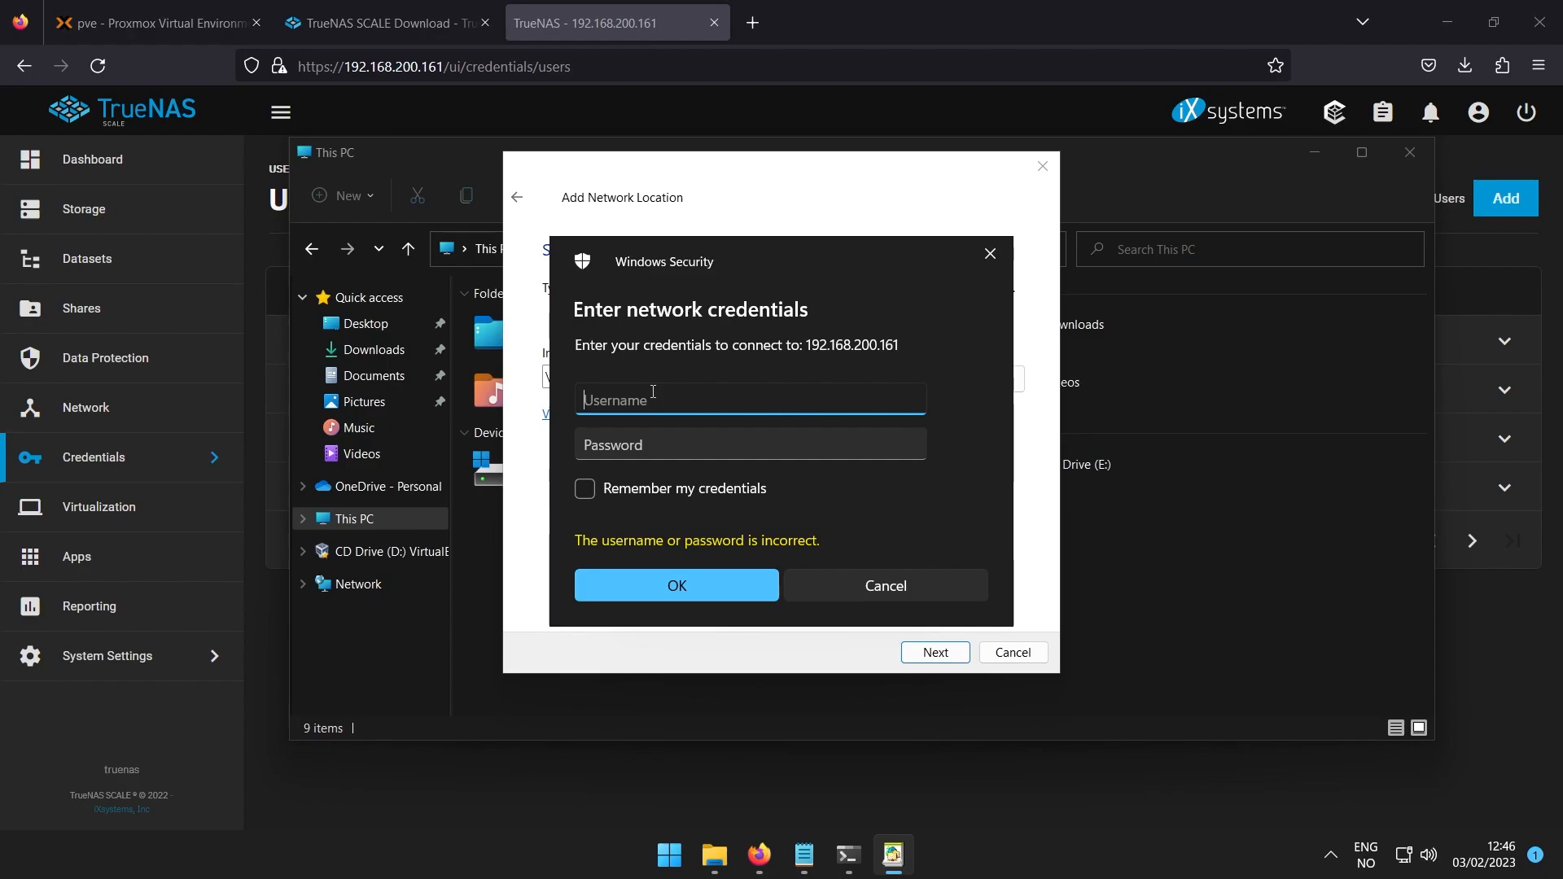
Step: Authenticate as johnny with credentials remembered and choose homeshare as the location, accepting the suggested name
text(johnny)
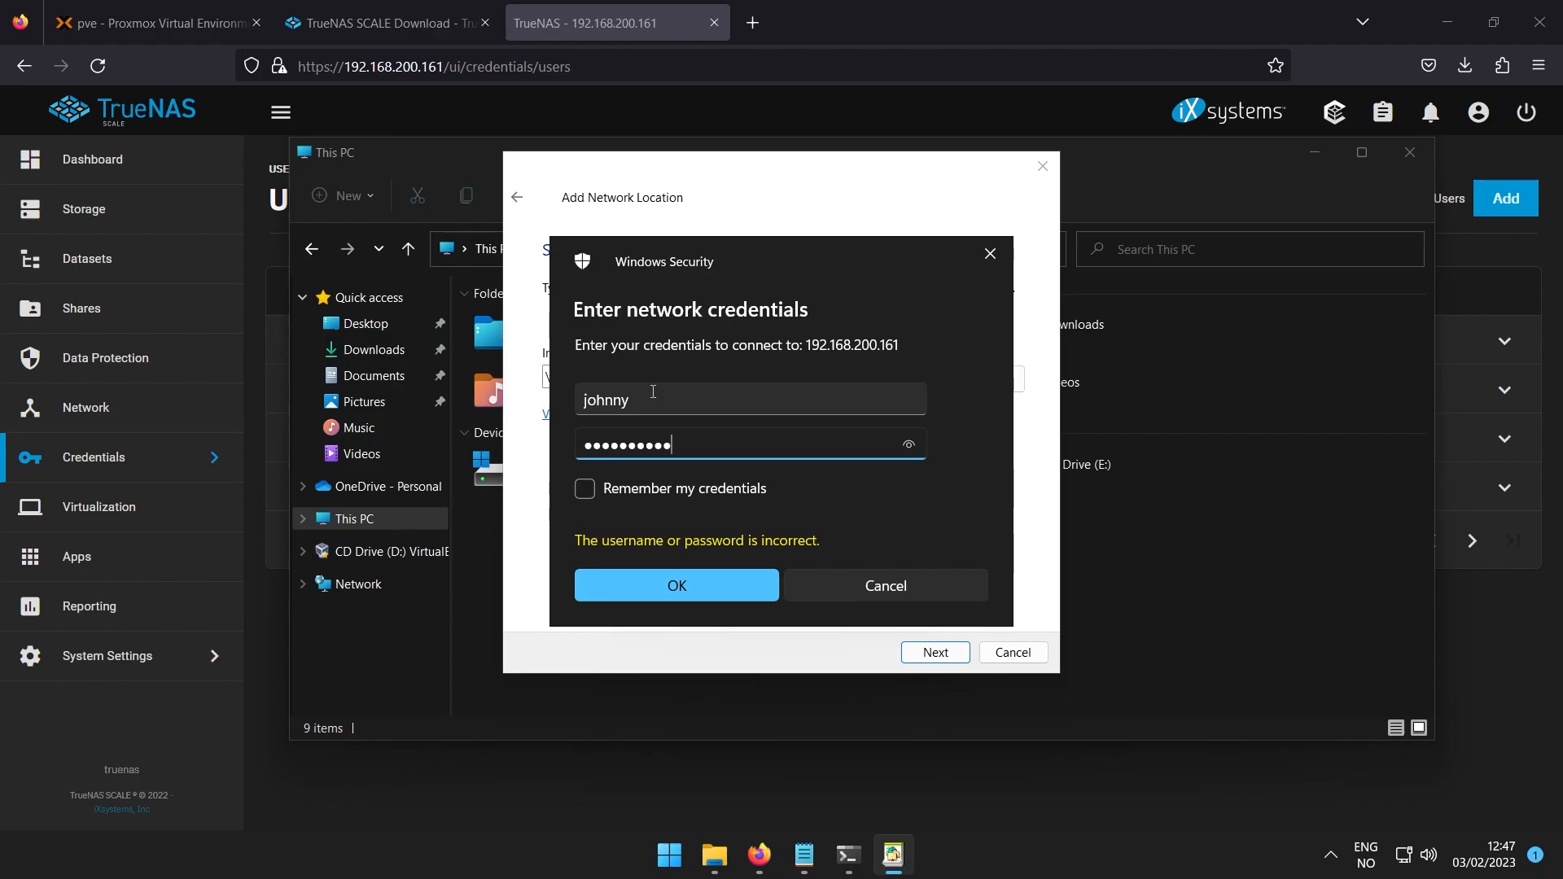
click(584, 489)
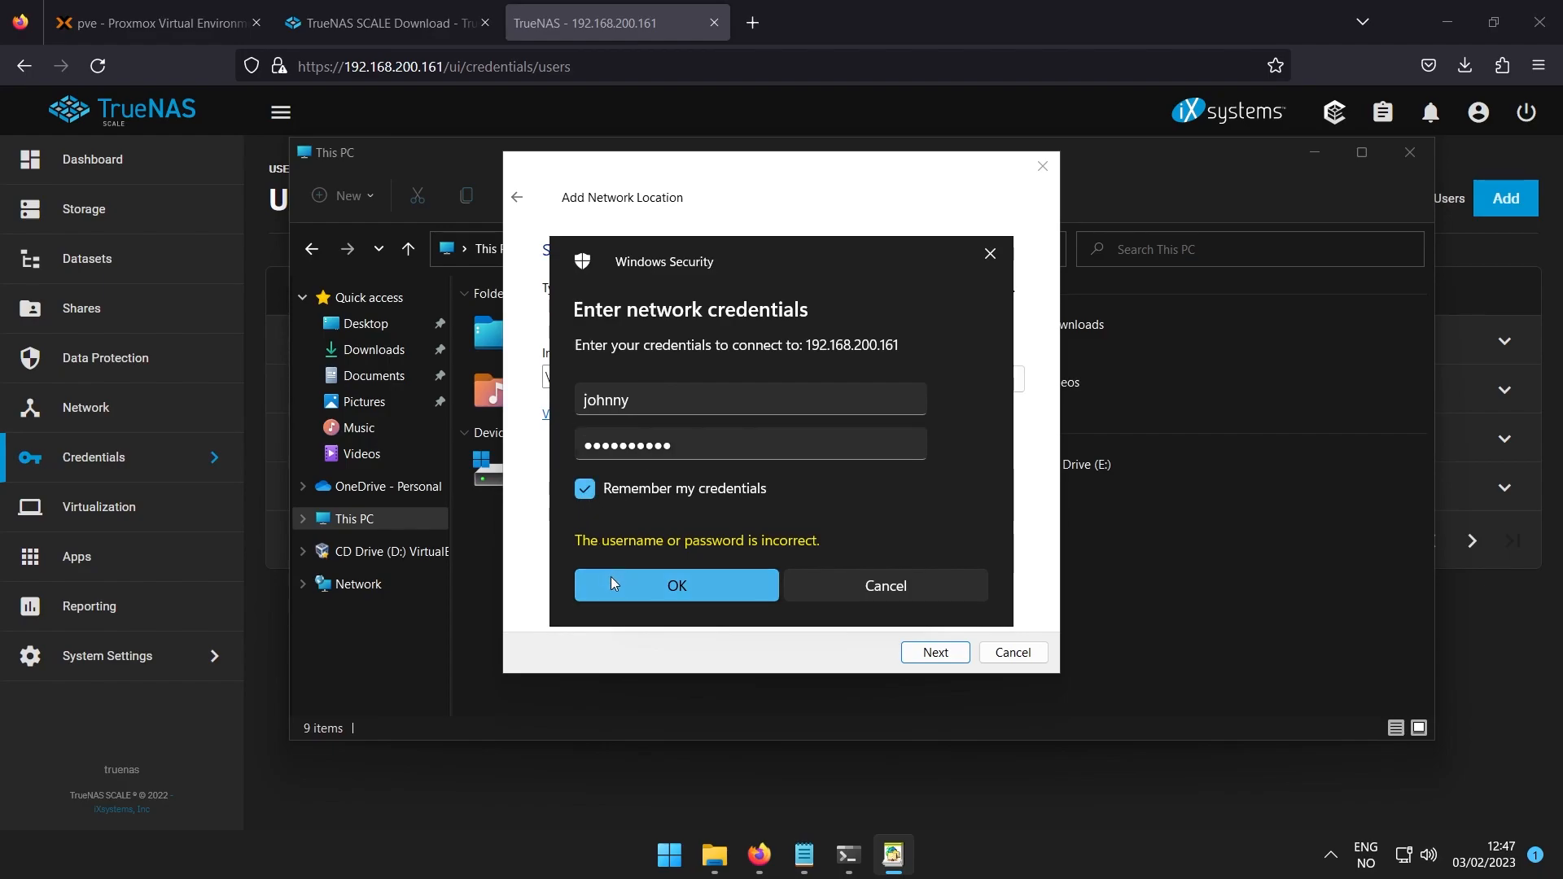
click(677, 585)
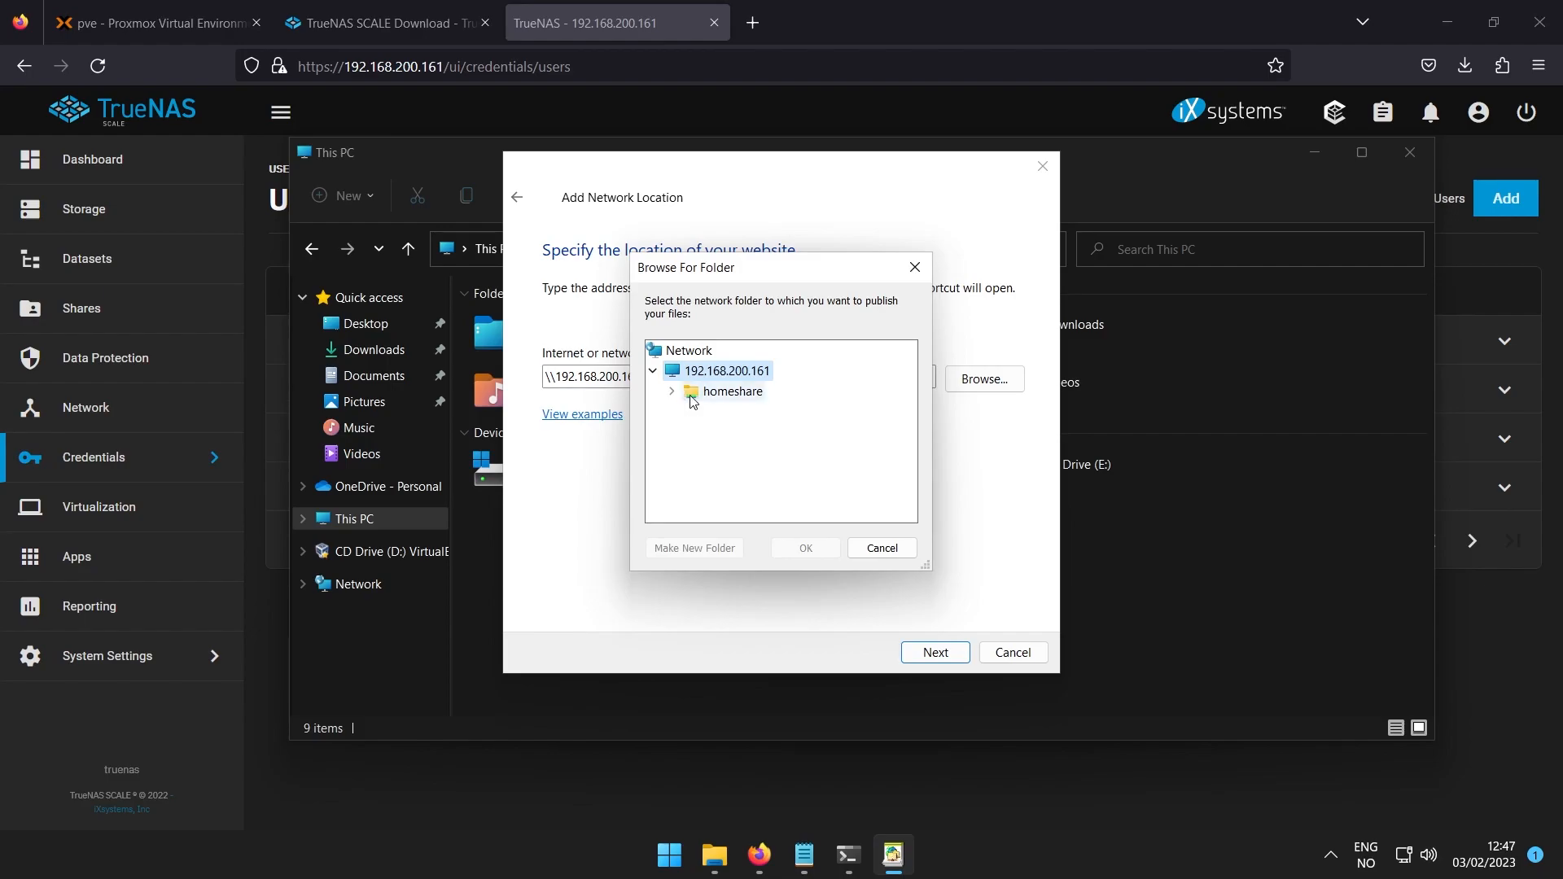
click(805, 547)
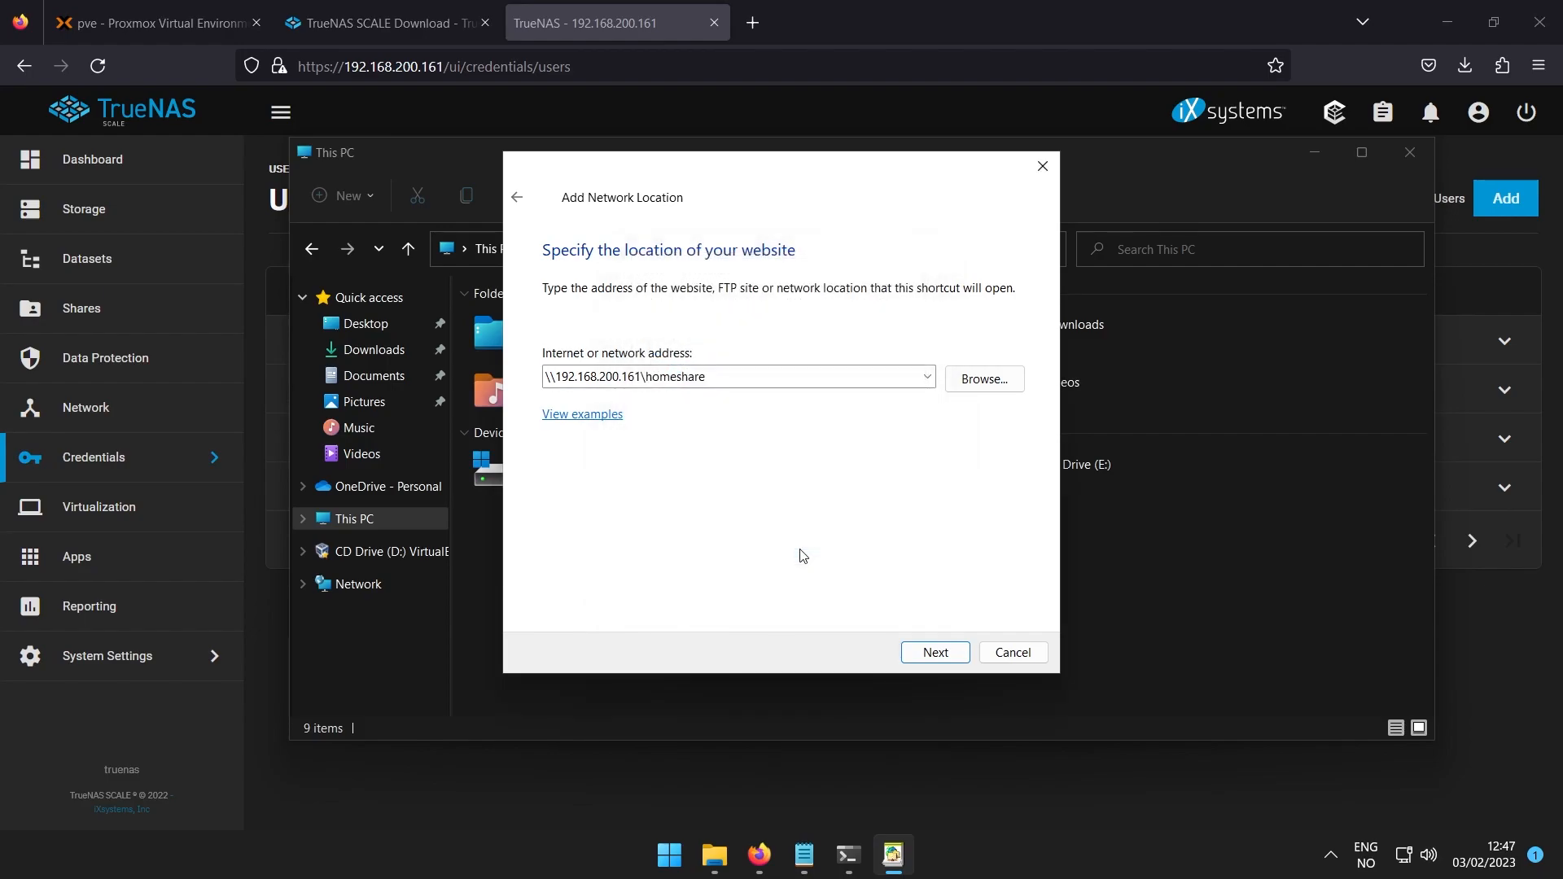
click(936, 651)
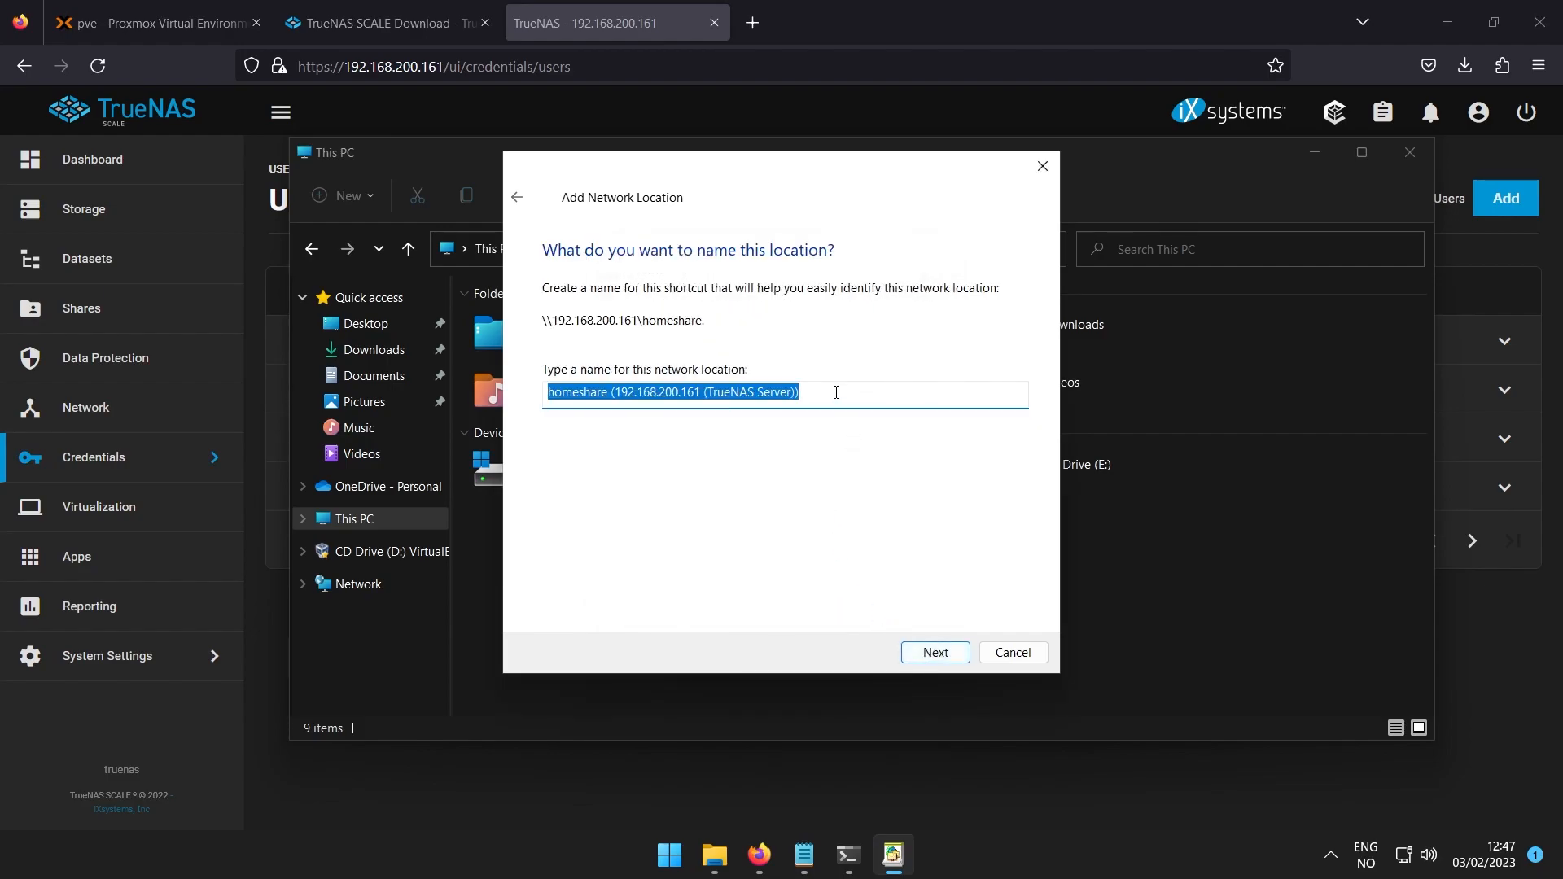
click(935, 651)
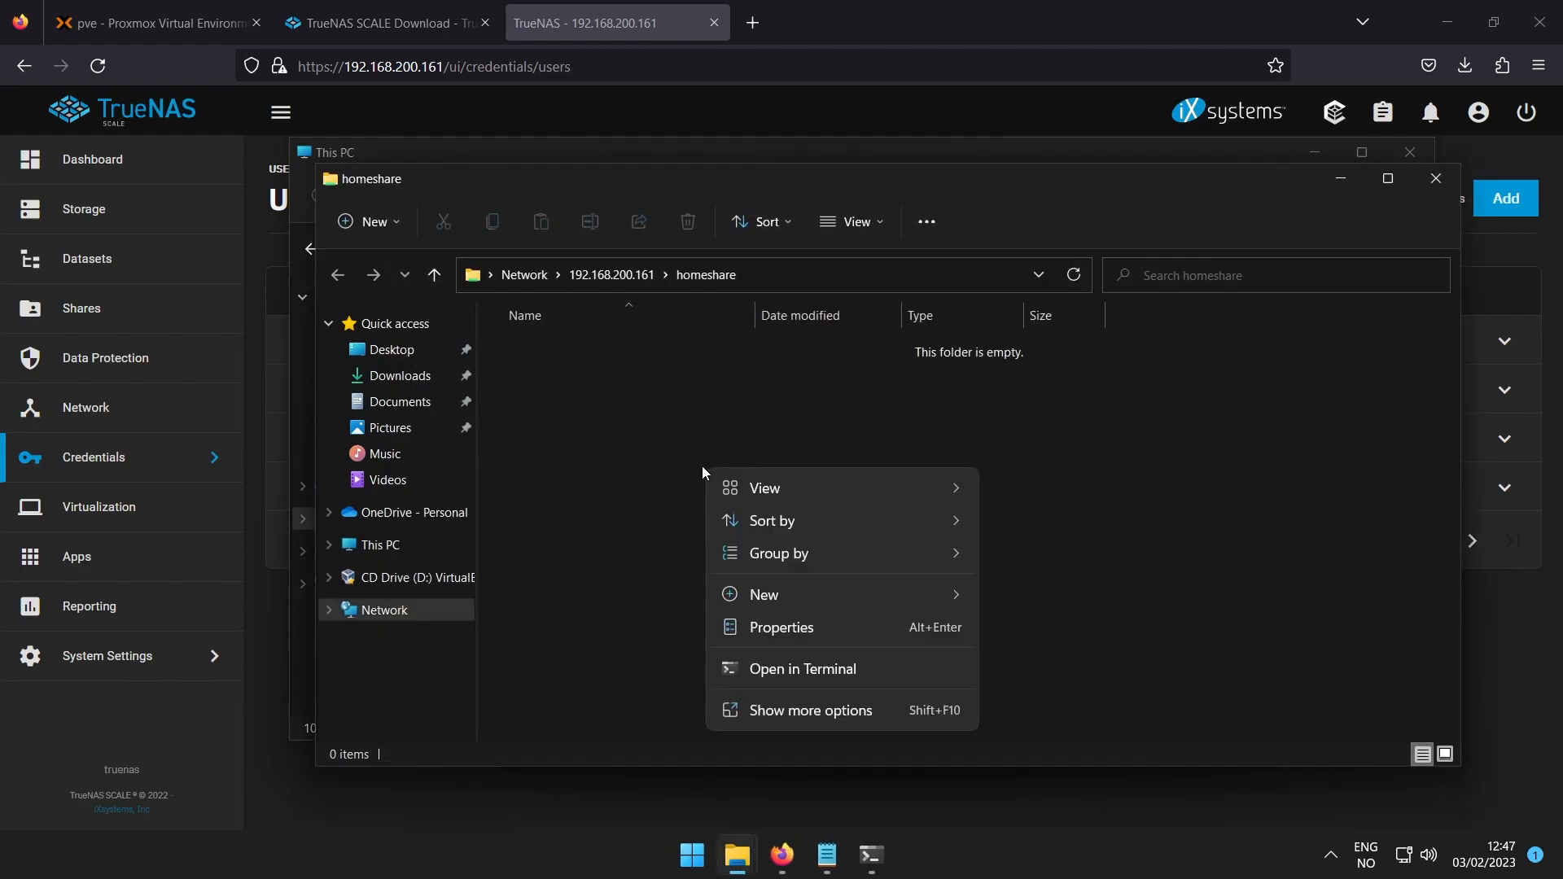
Step: Create a new folder named 'my stuff!' inside the homeshare network location
click(766, 595)
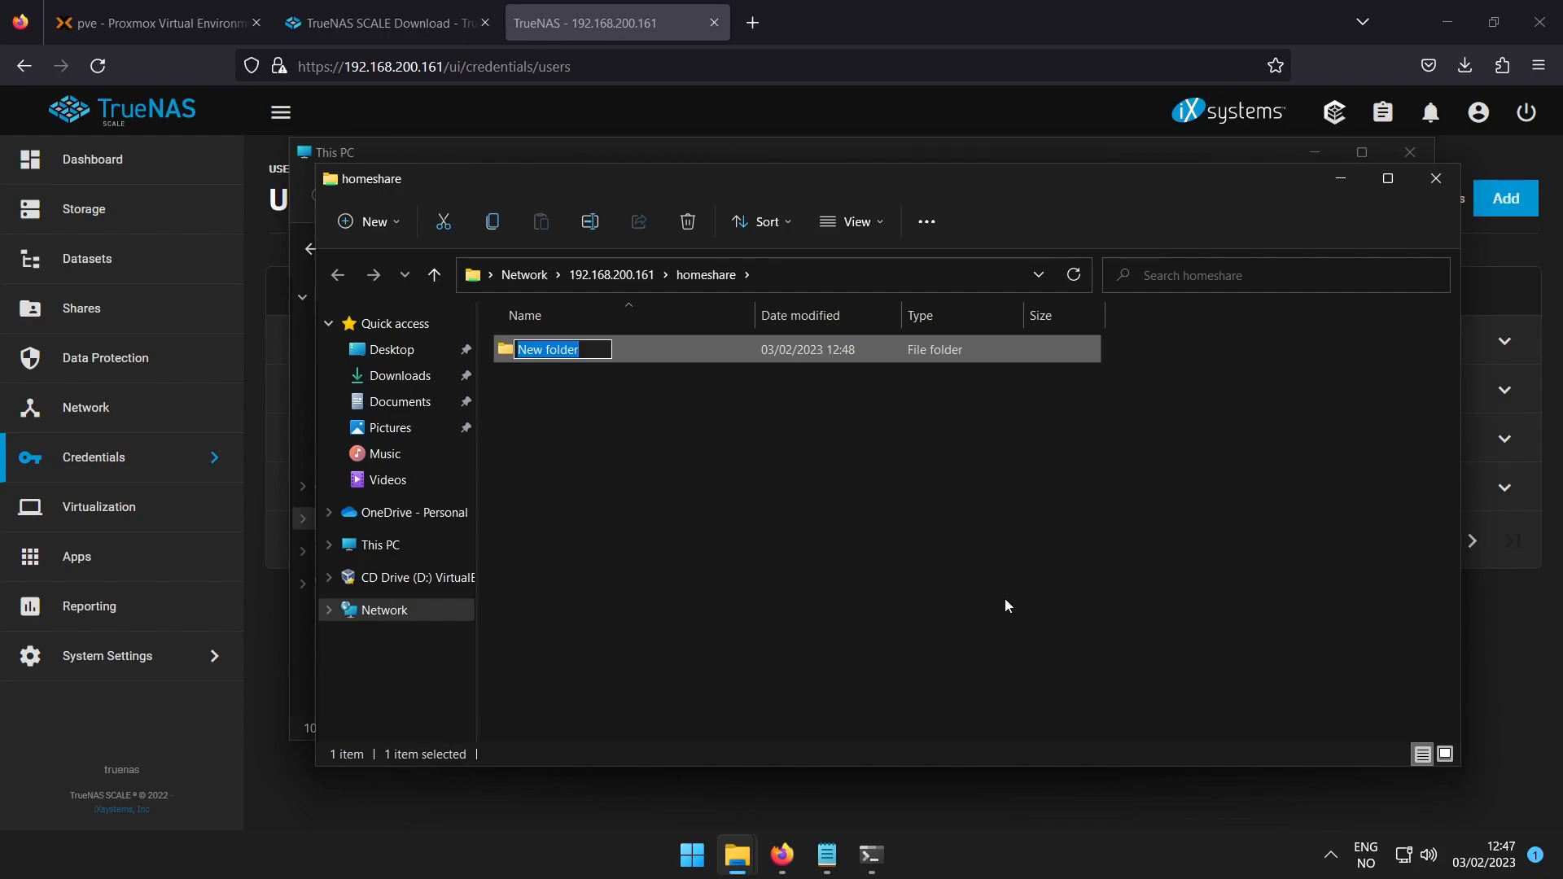
text(my stuff!)
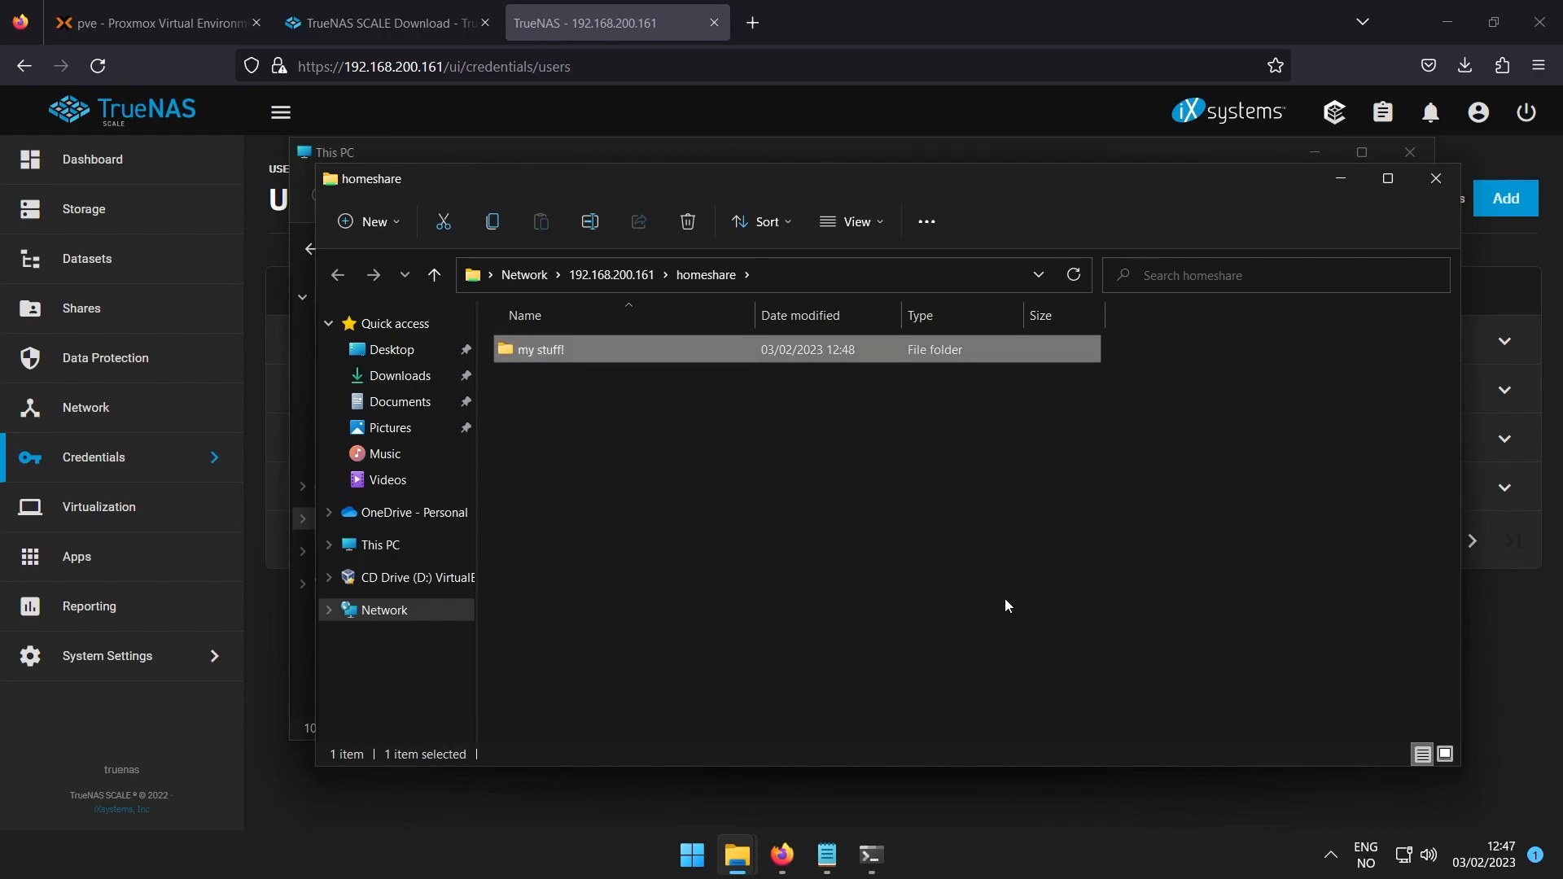
mouse_move(554, 365)
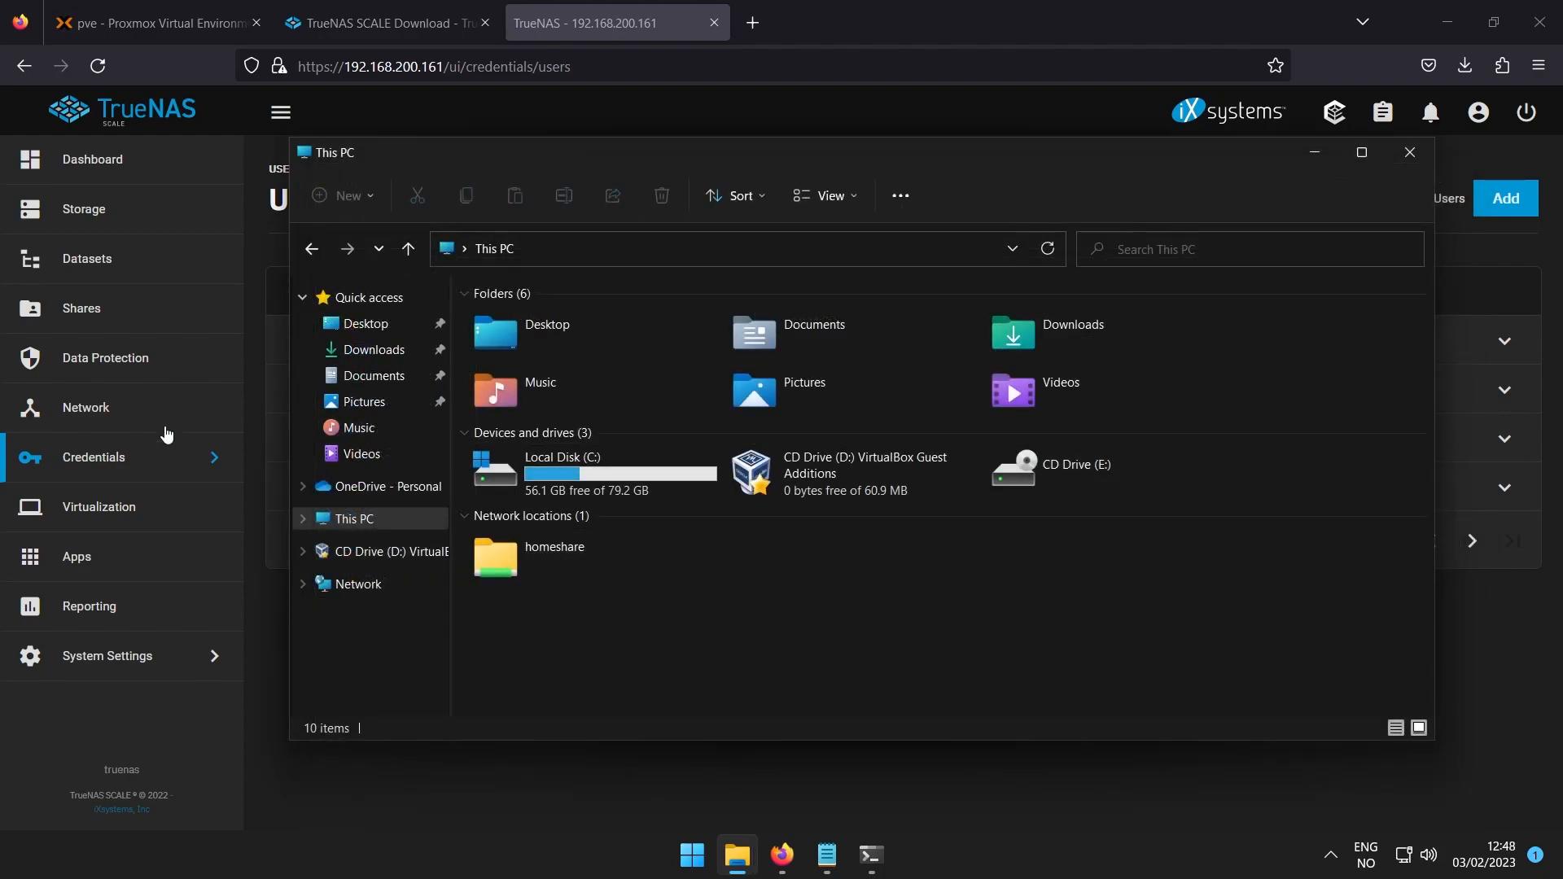
Step: Edit interface ens18: turn off DHCP and add the static alias 192.168.200.50/24
click(84, 407)
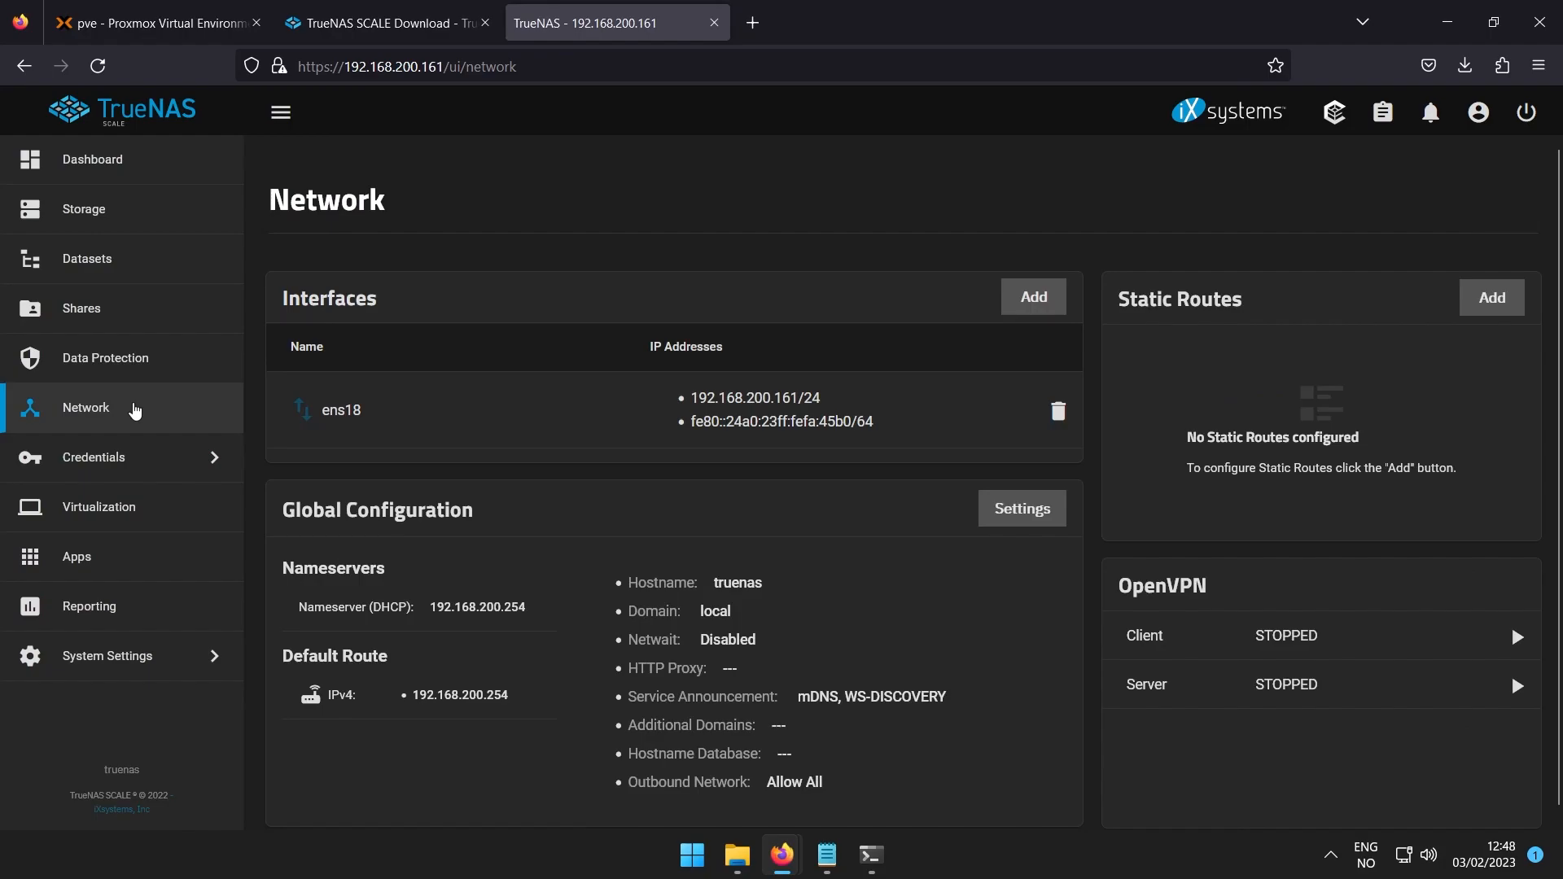
click(352, 410)
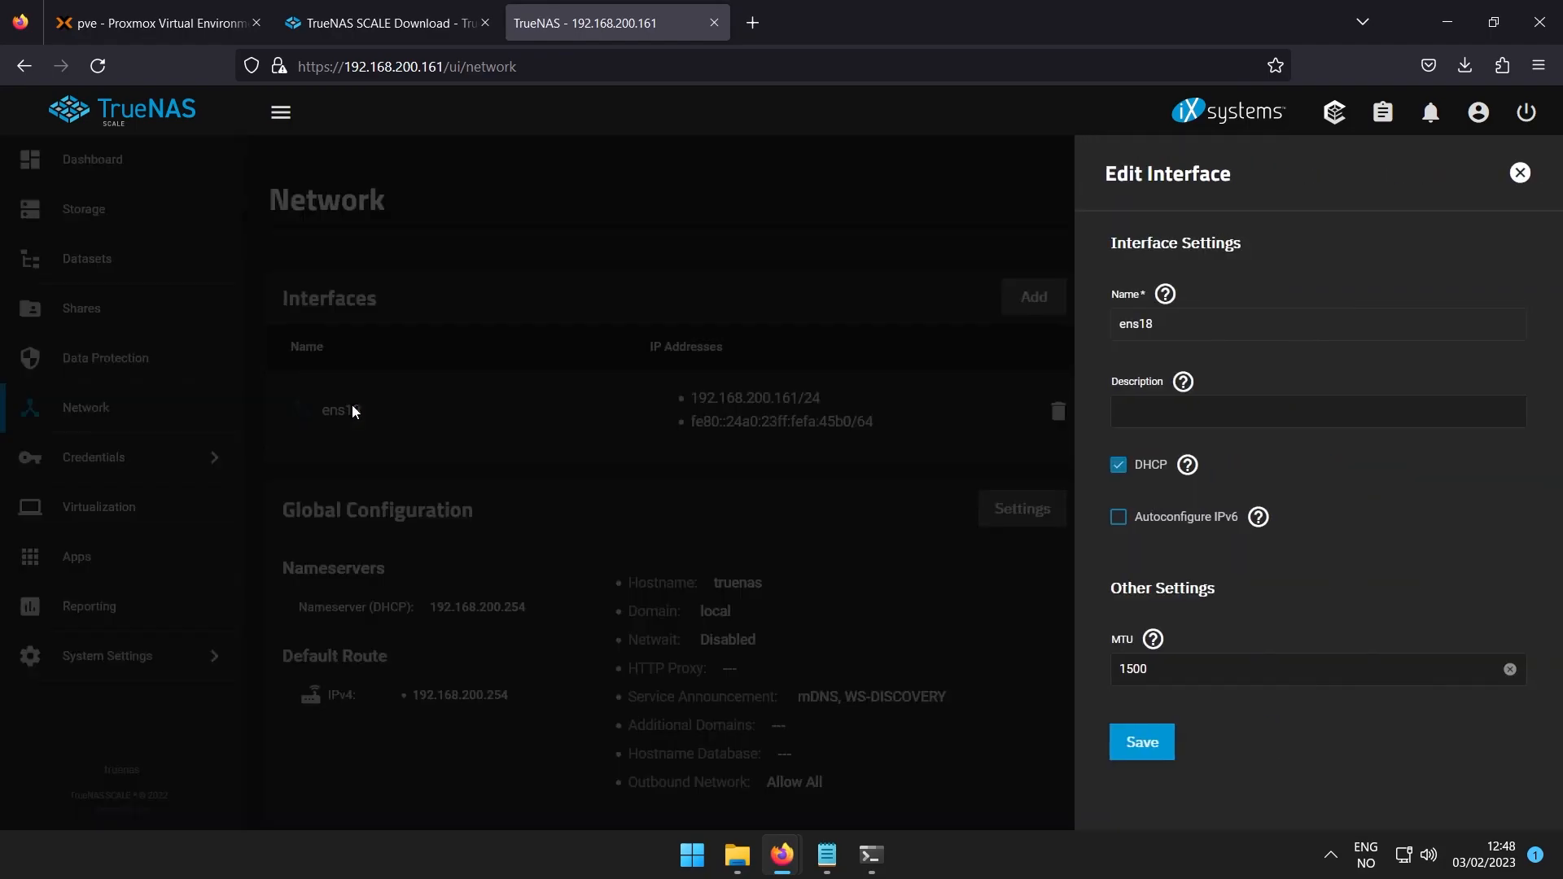
mouse_move(985, 486)
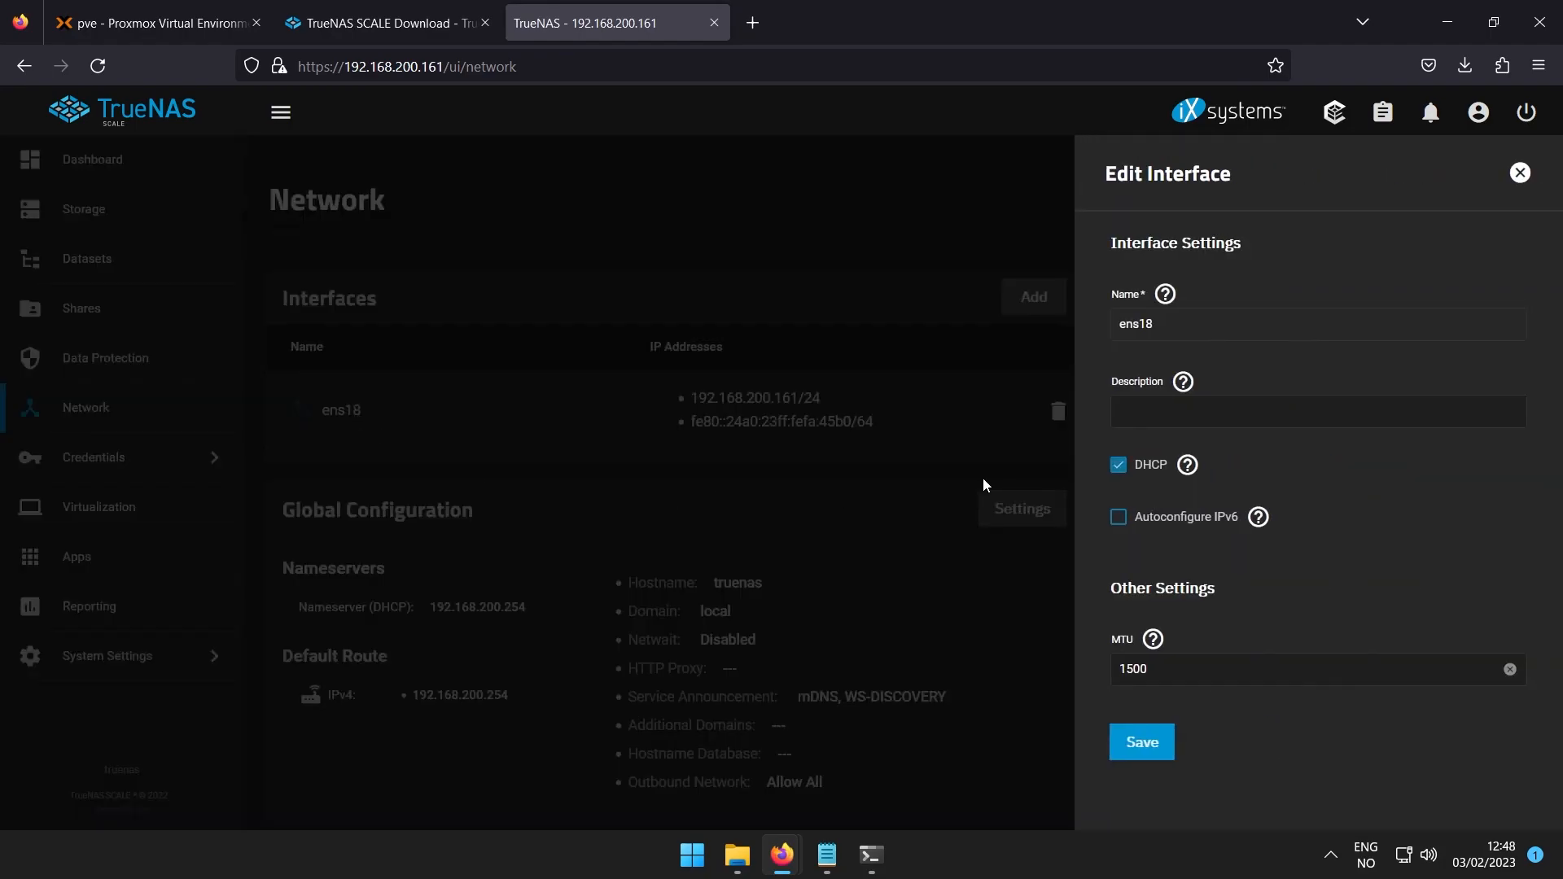
click(1117, 464)
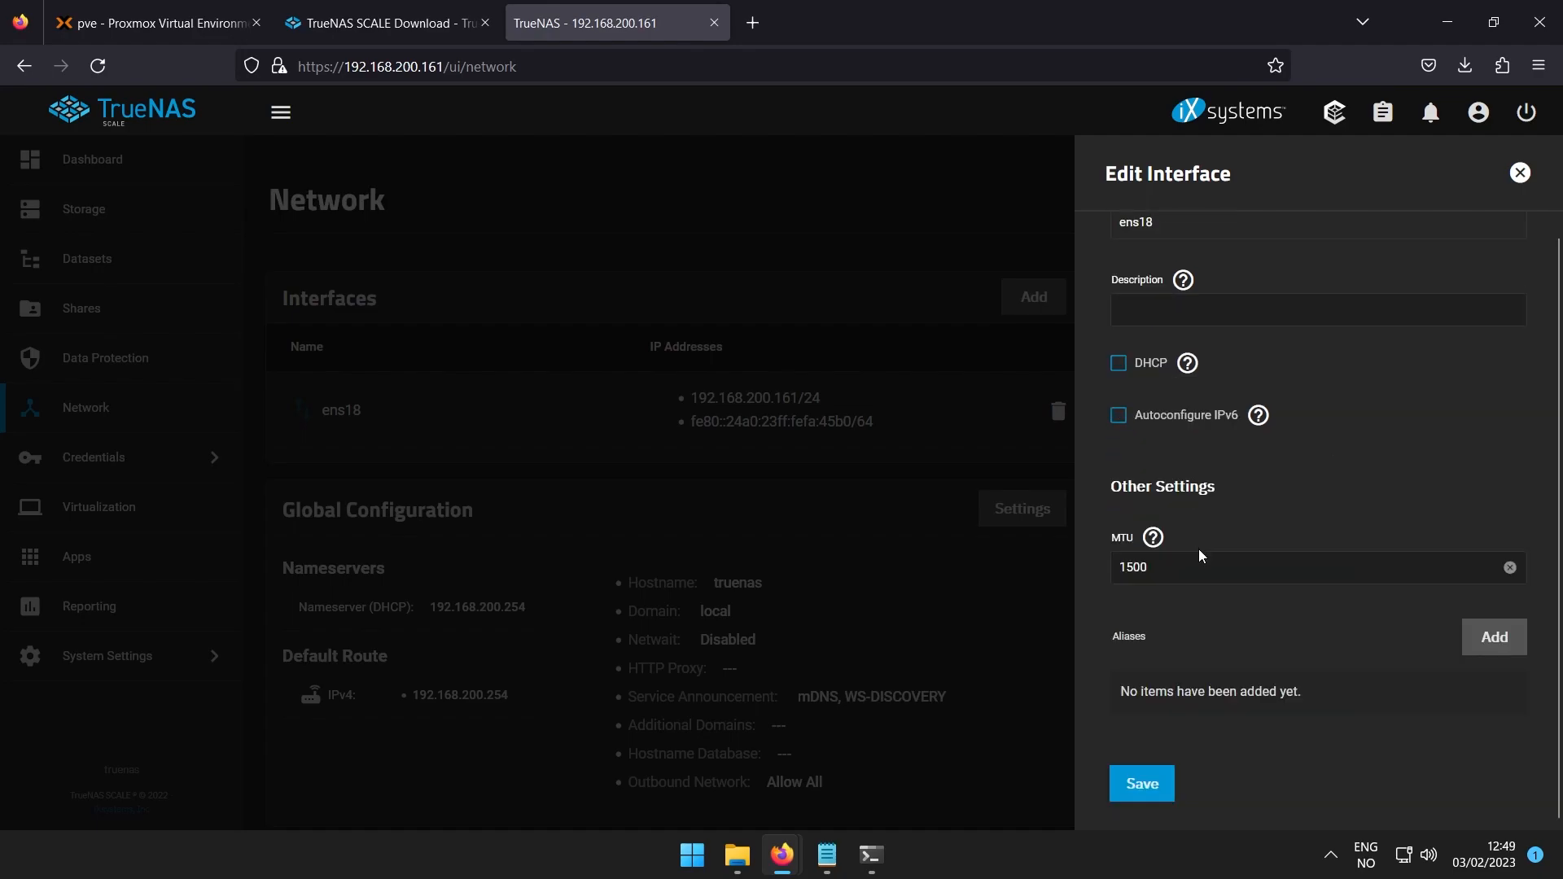
click(1495, 636)
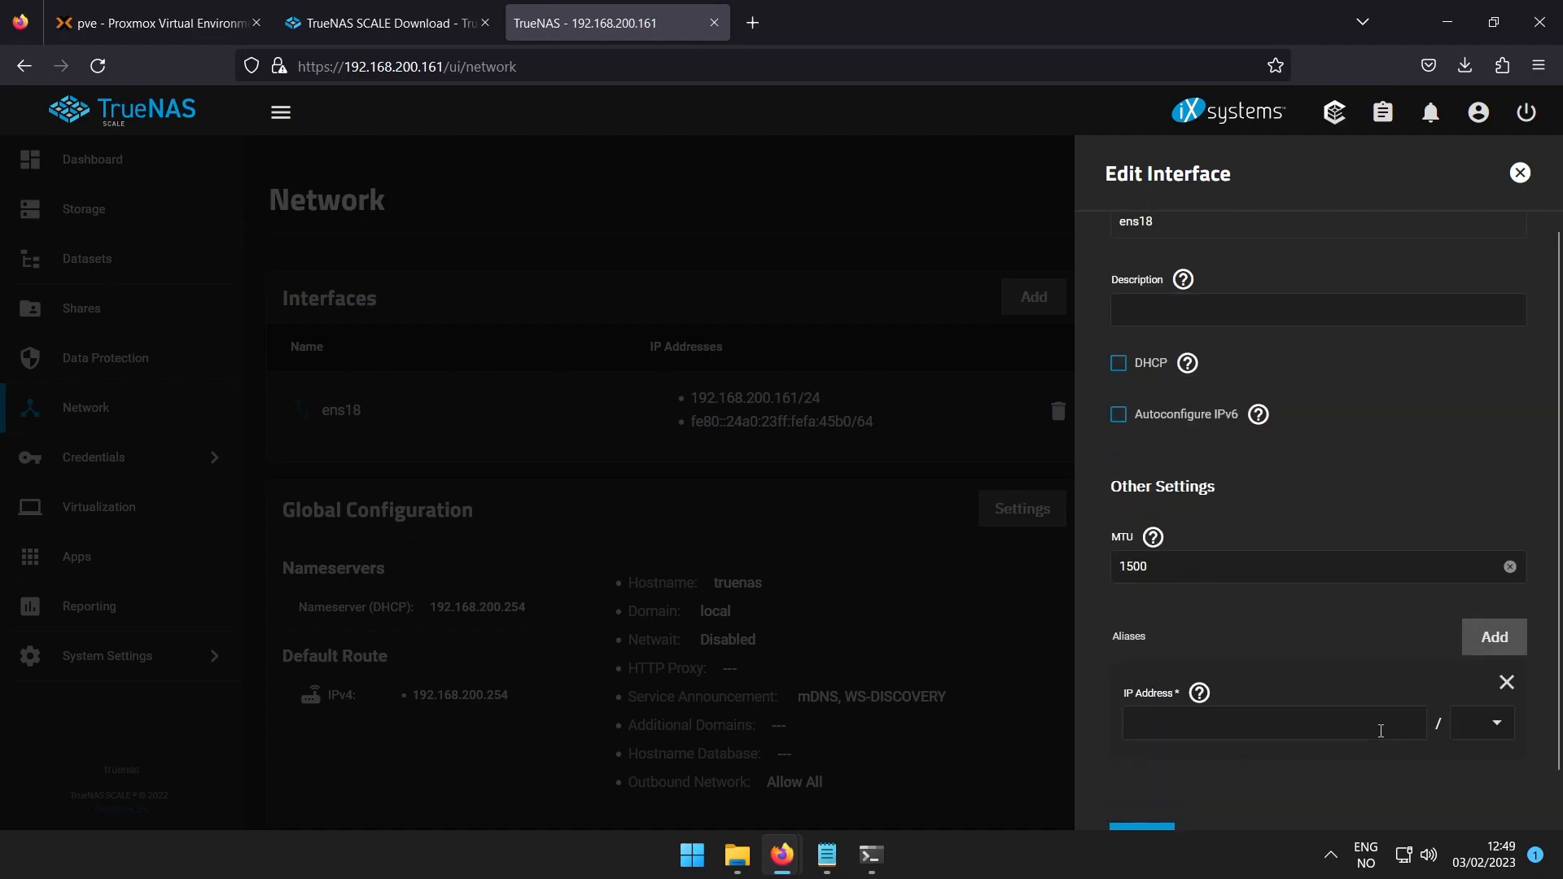
text(192.168.200.50)
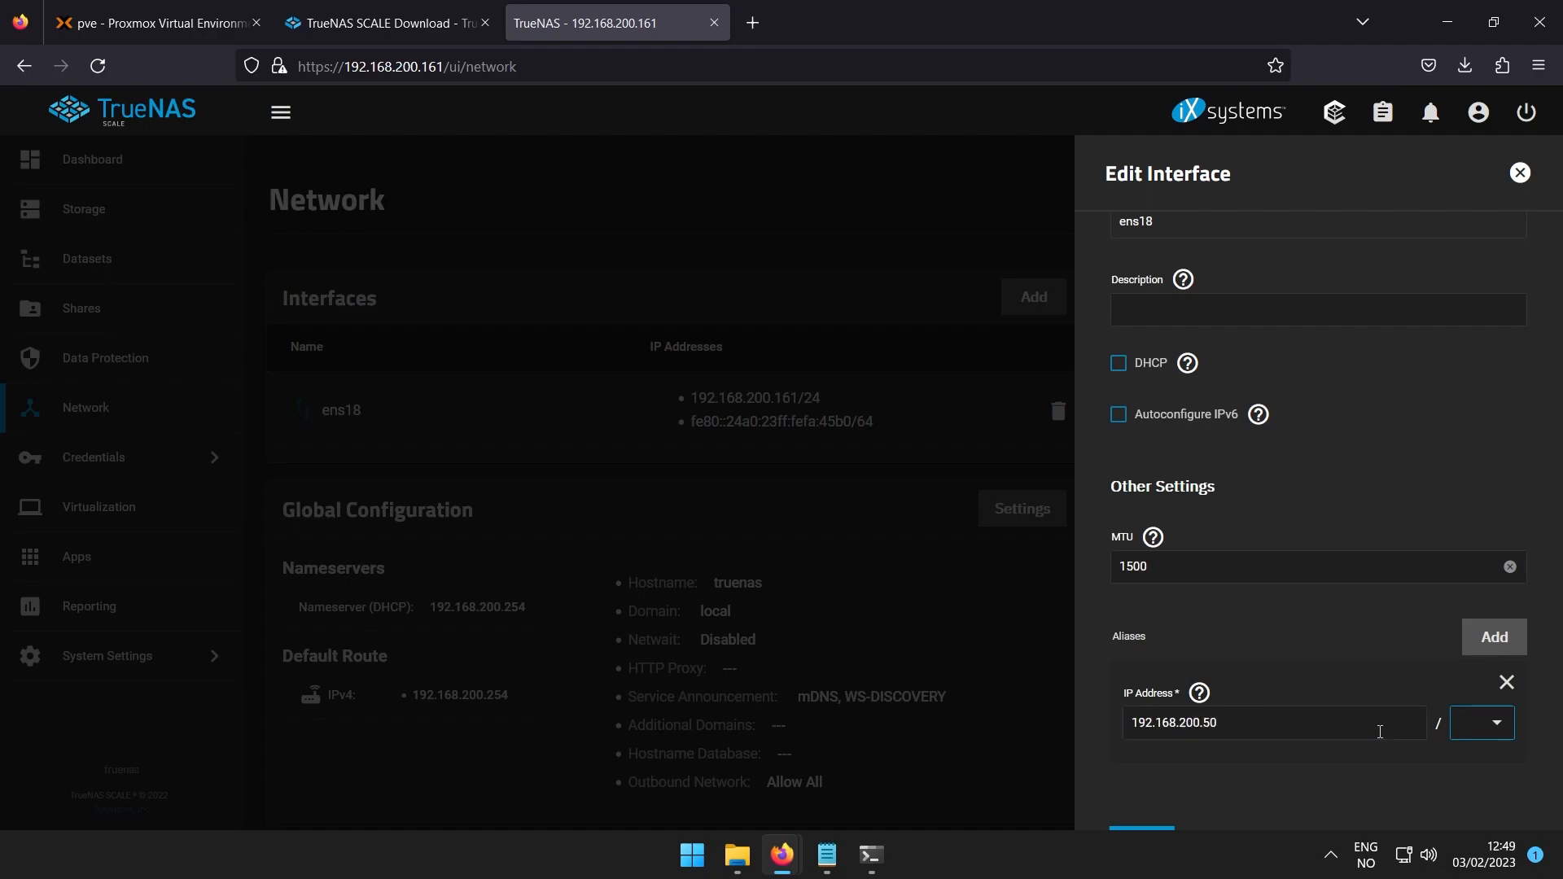
click(1482, 723)
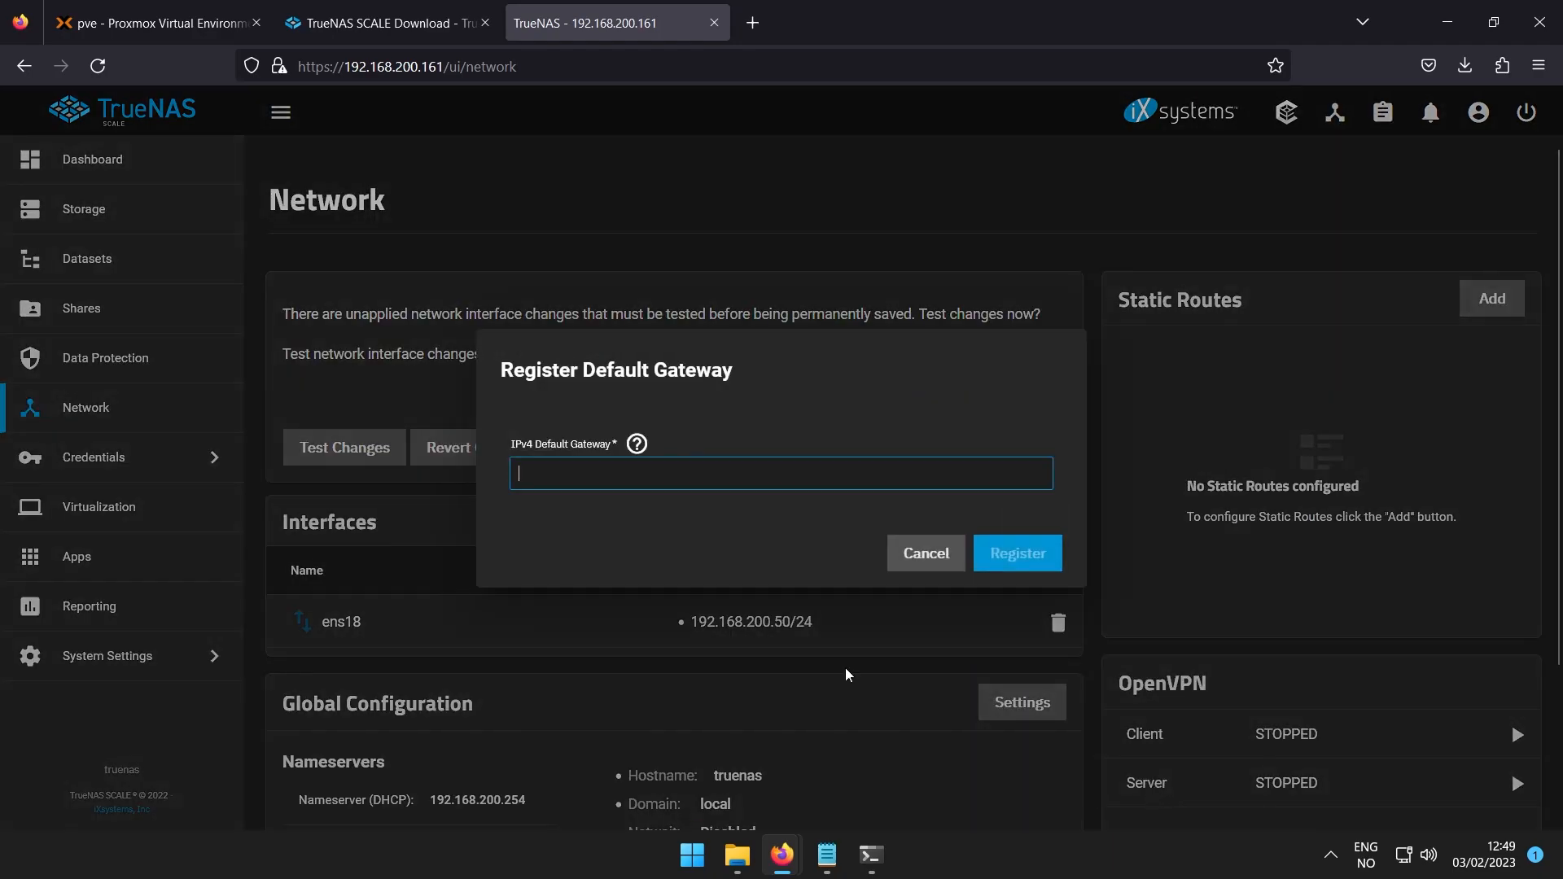
Step: Register the IPv4 default gateway for the new static configuration
text(192.168.2)
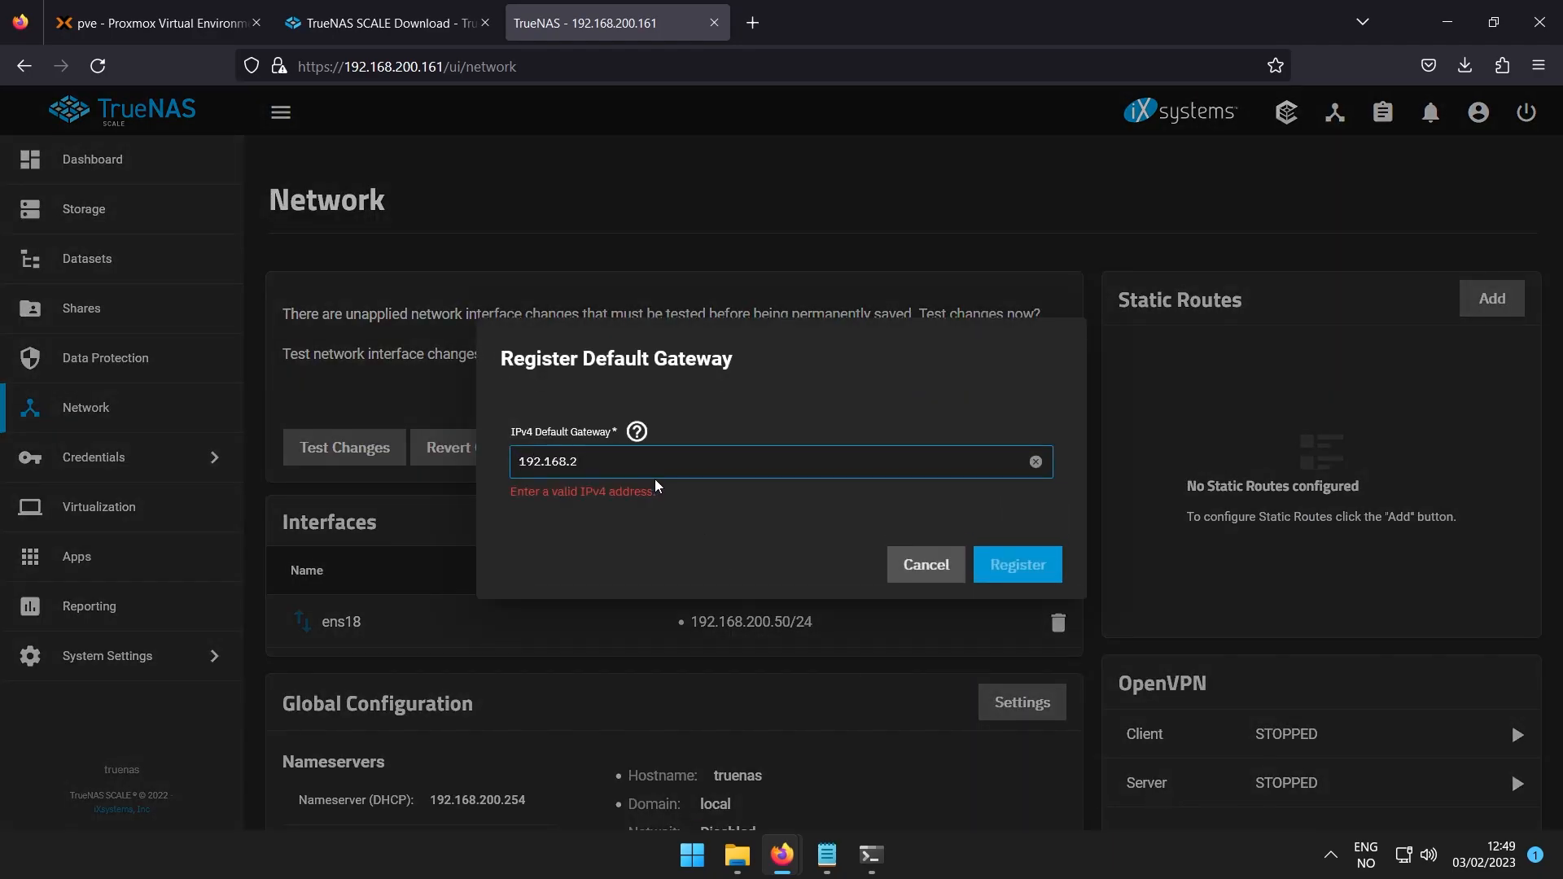
click(925, 564)
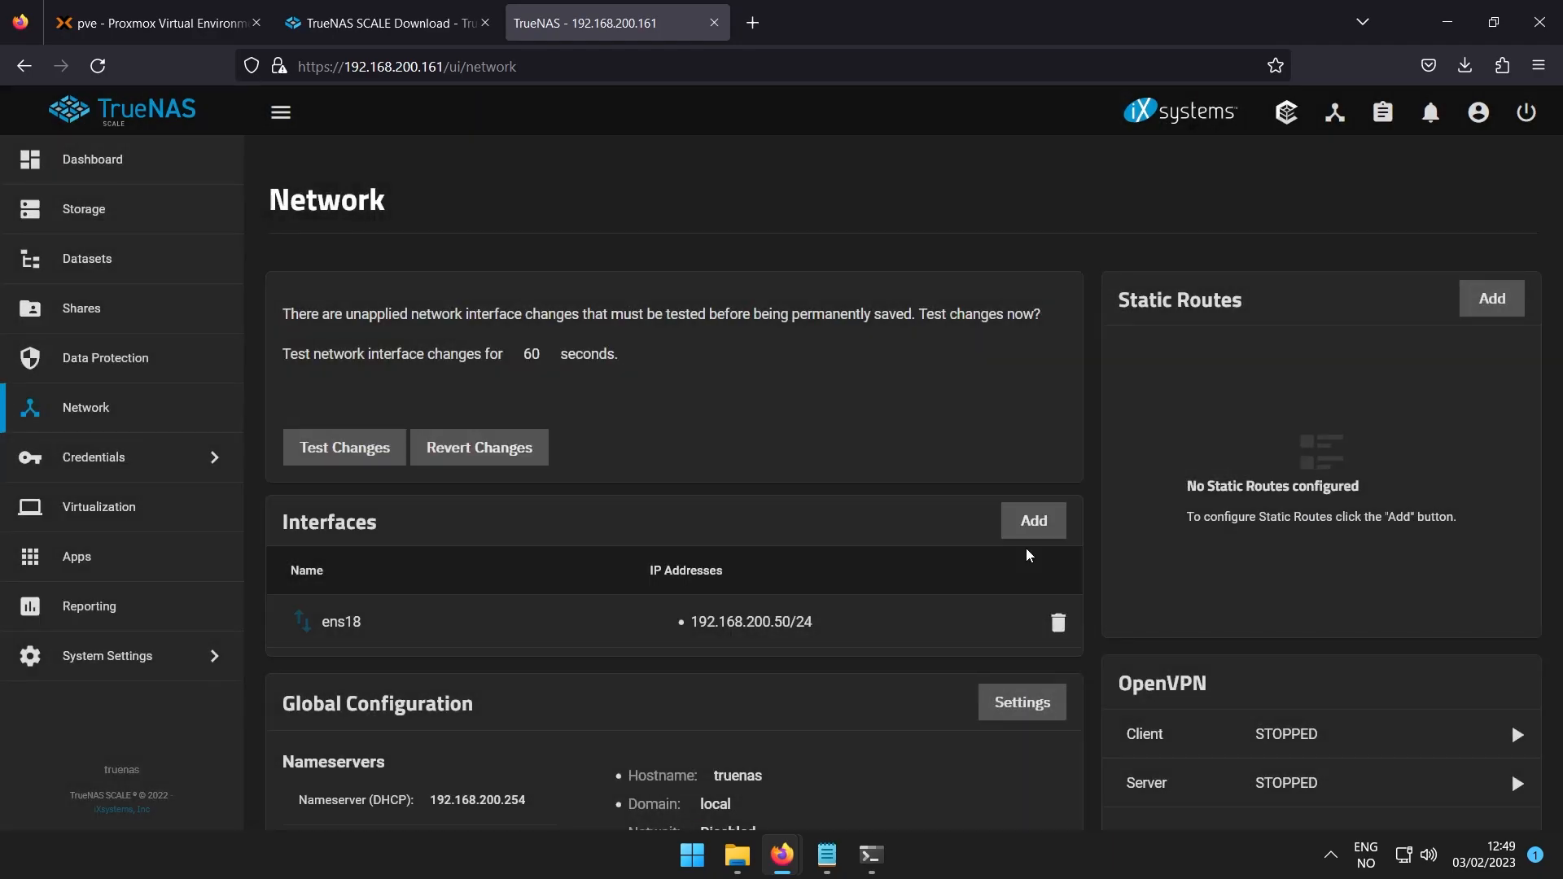
scroll(down, 3)
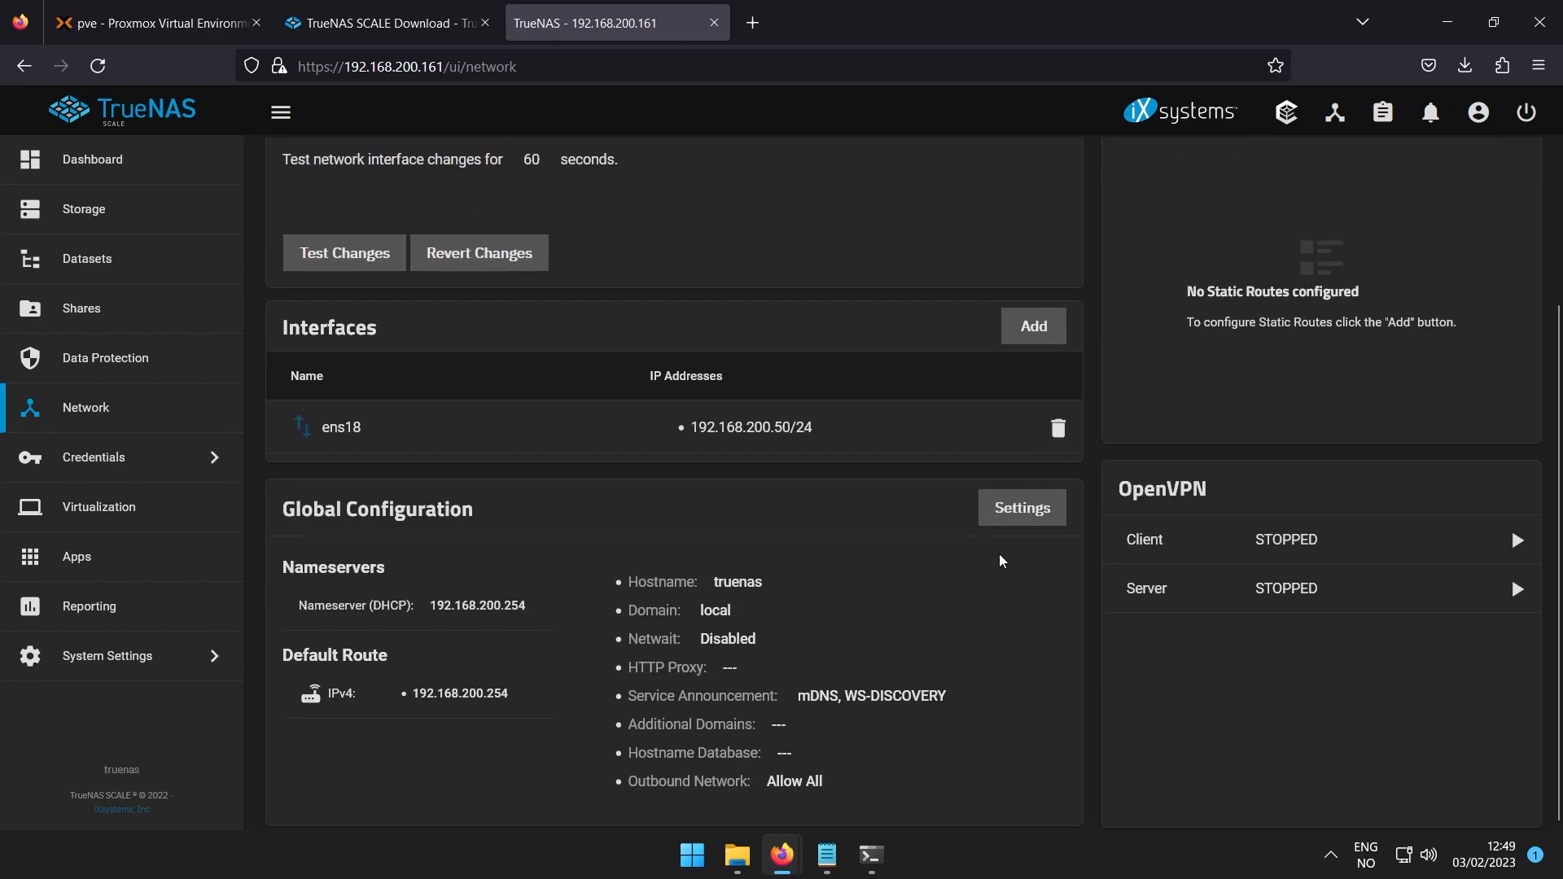
Step: Test the interface changes, confirming connectivity may be interrupted
click(344, 252)
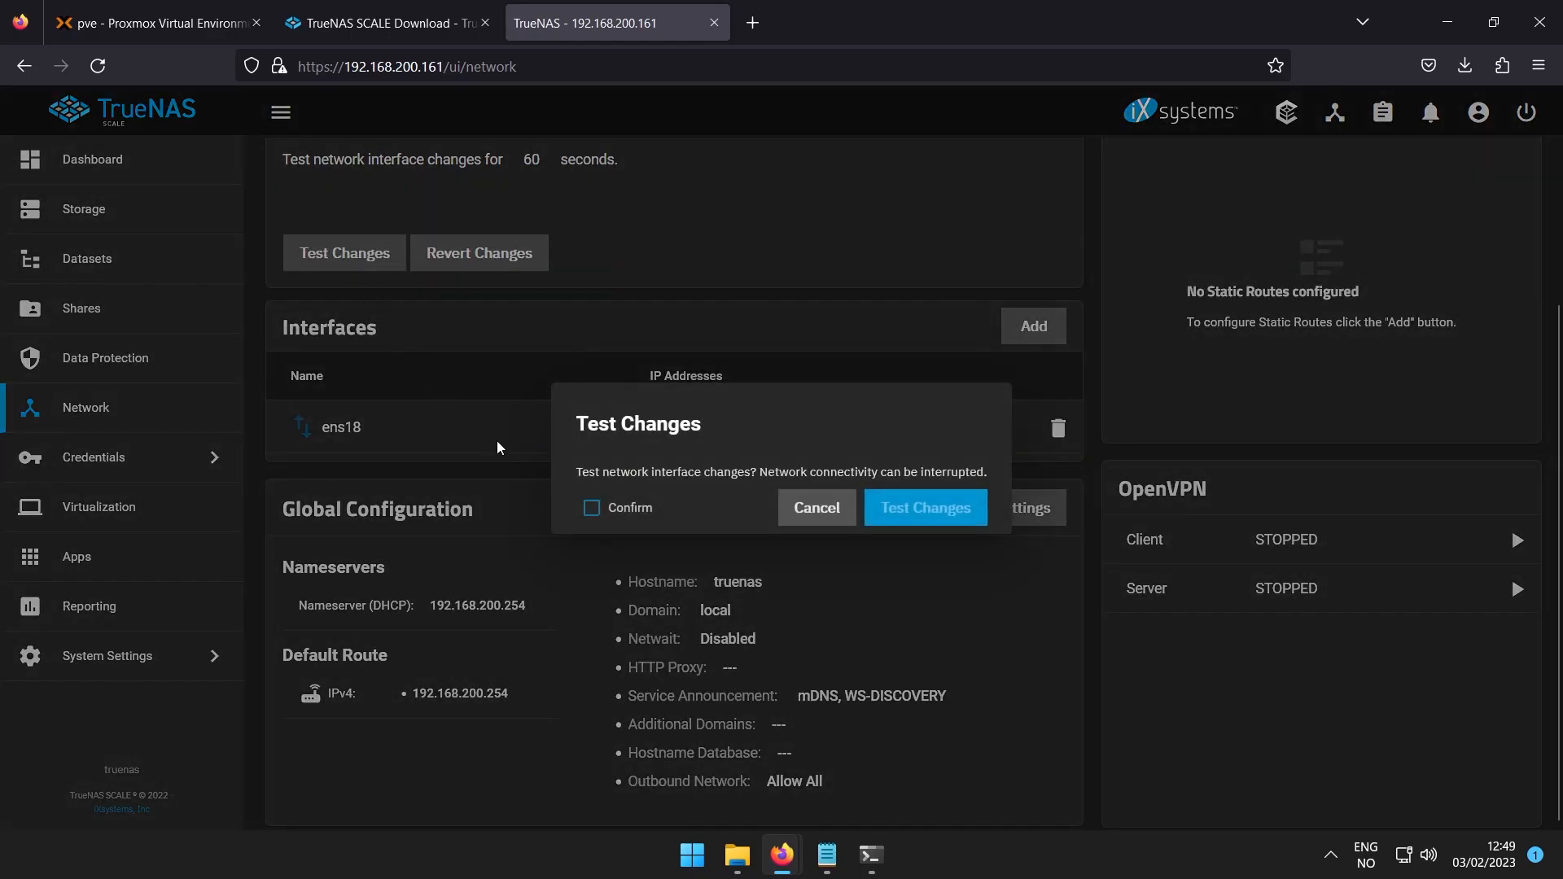
click(592, 509)
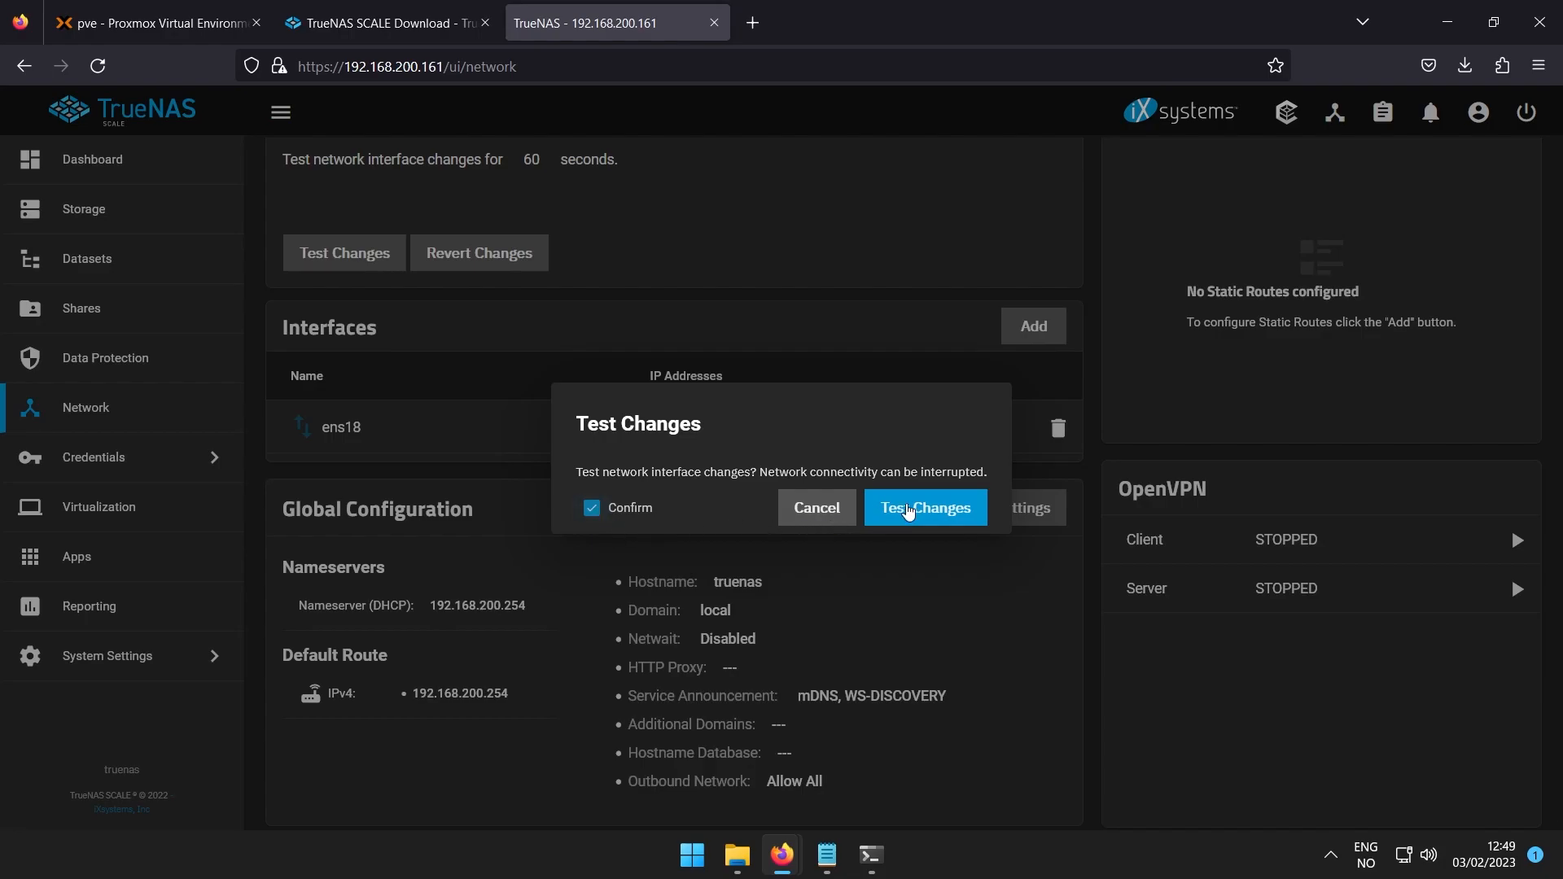
click(925, 508)
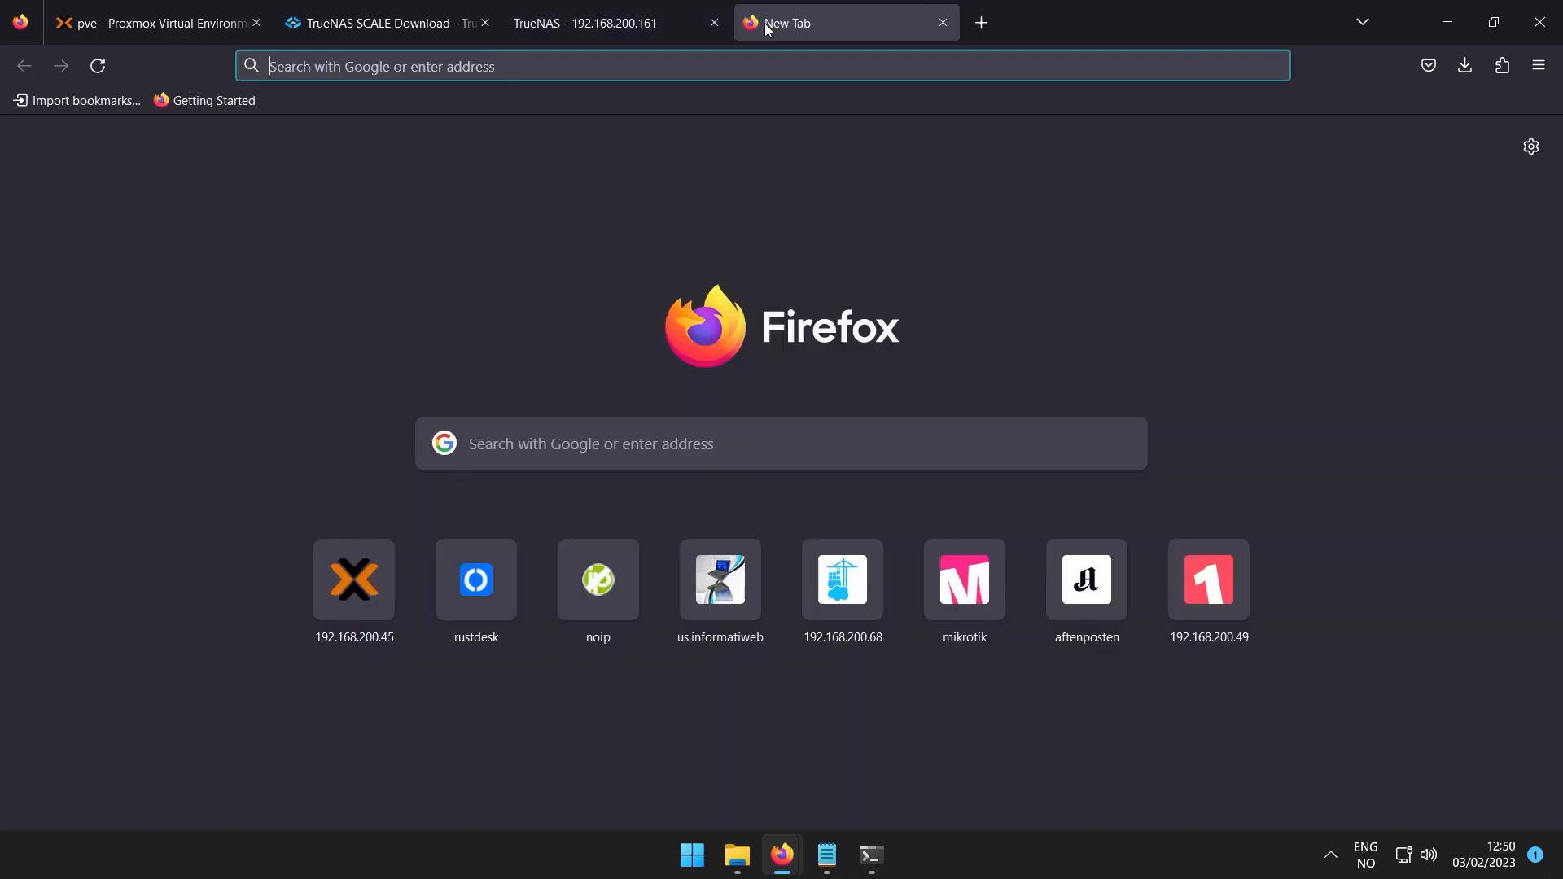
text(https://192.168.200.50/ui/sessions/signin)
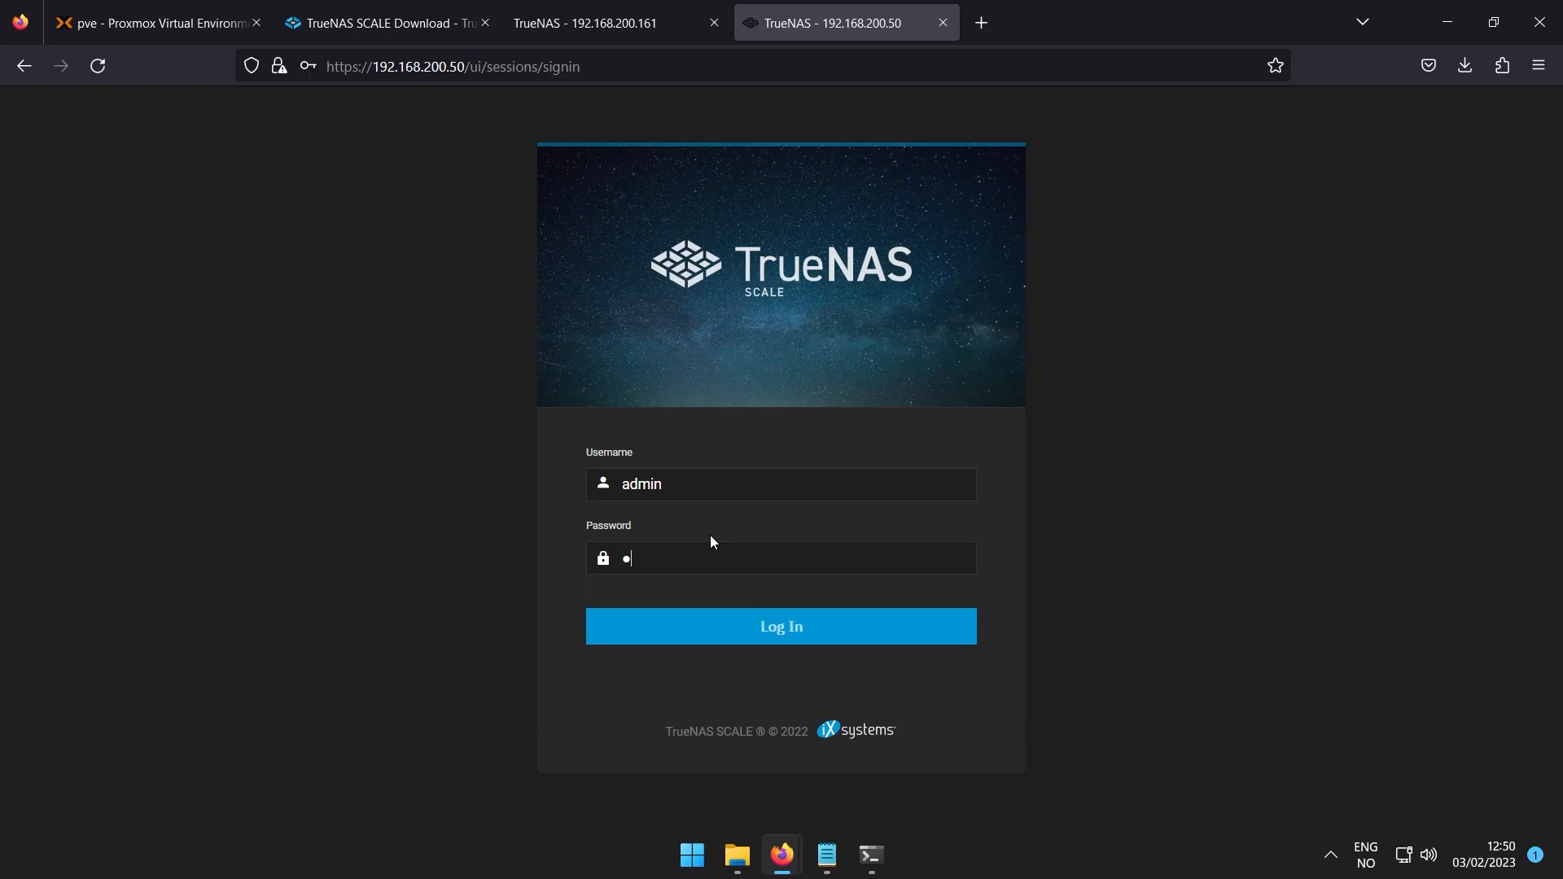
click(782, 625)
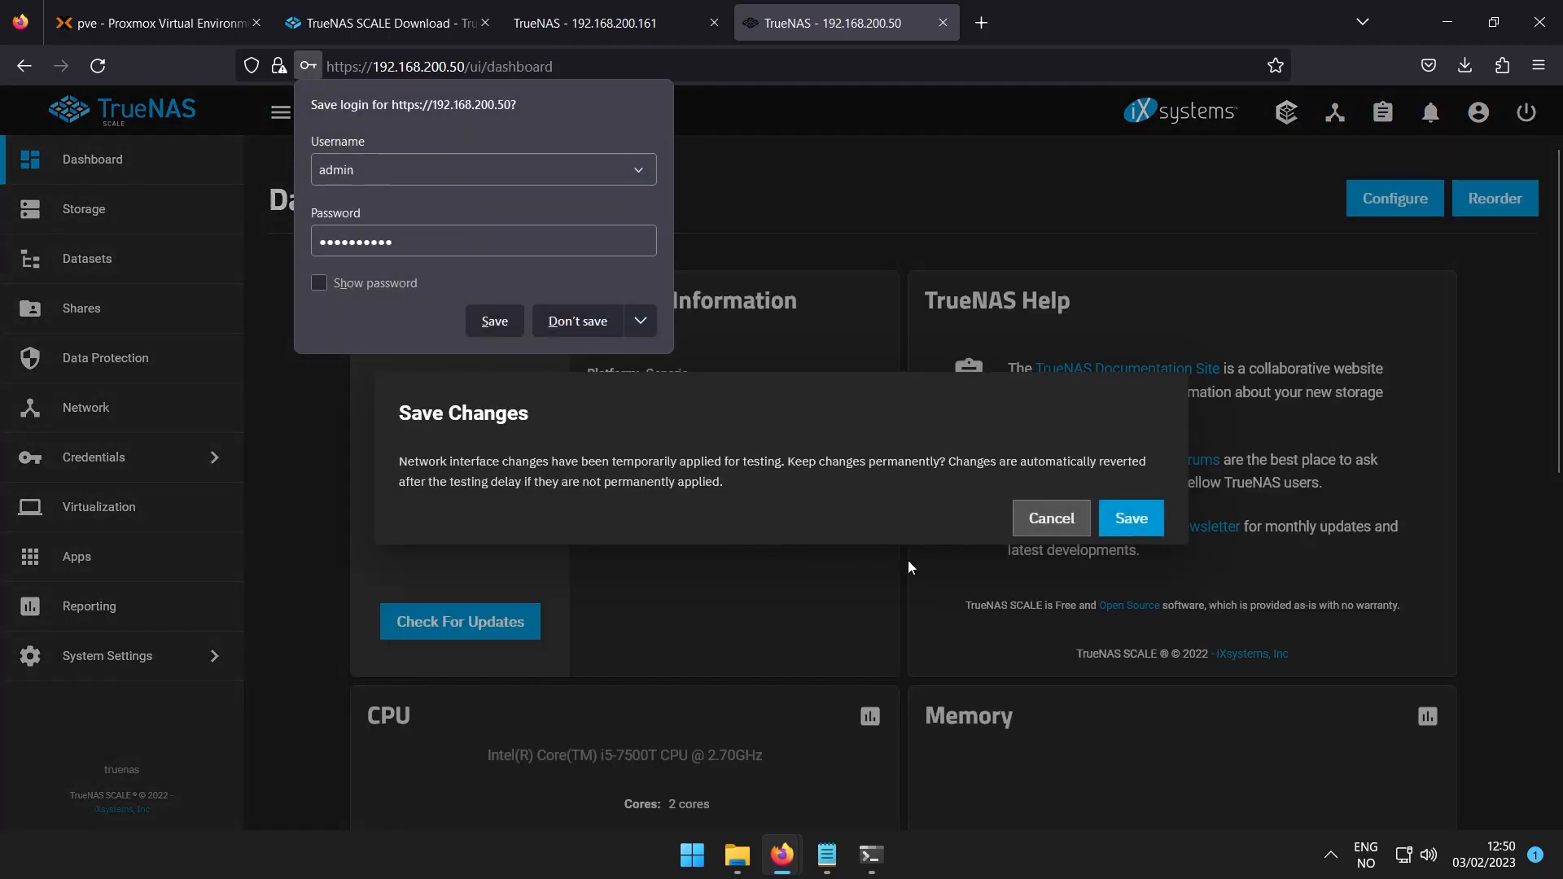
click(1130, 518)
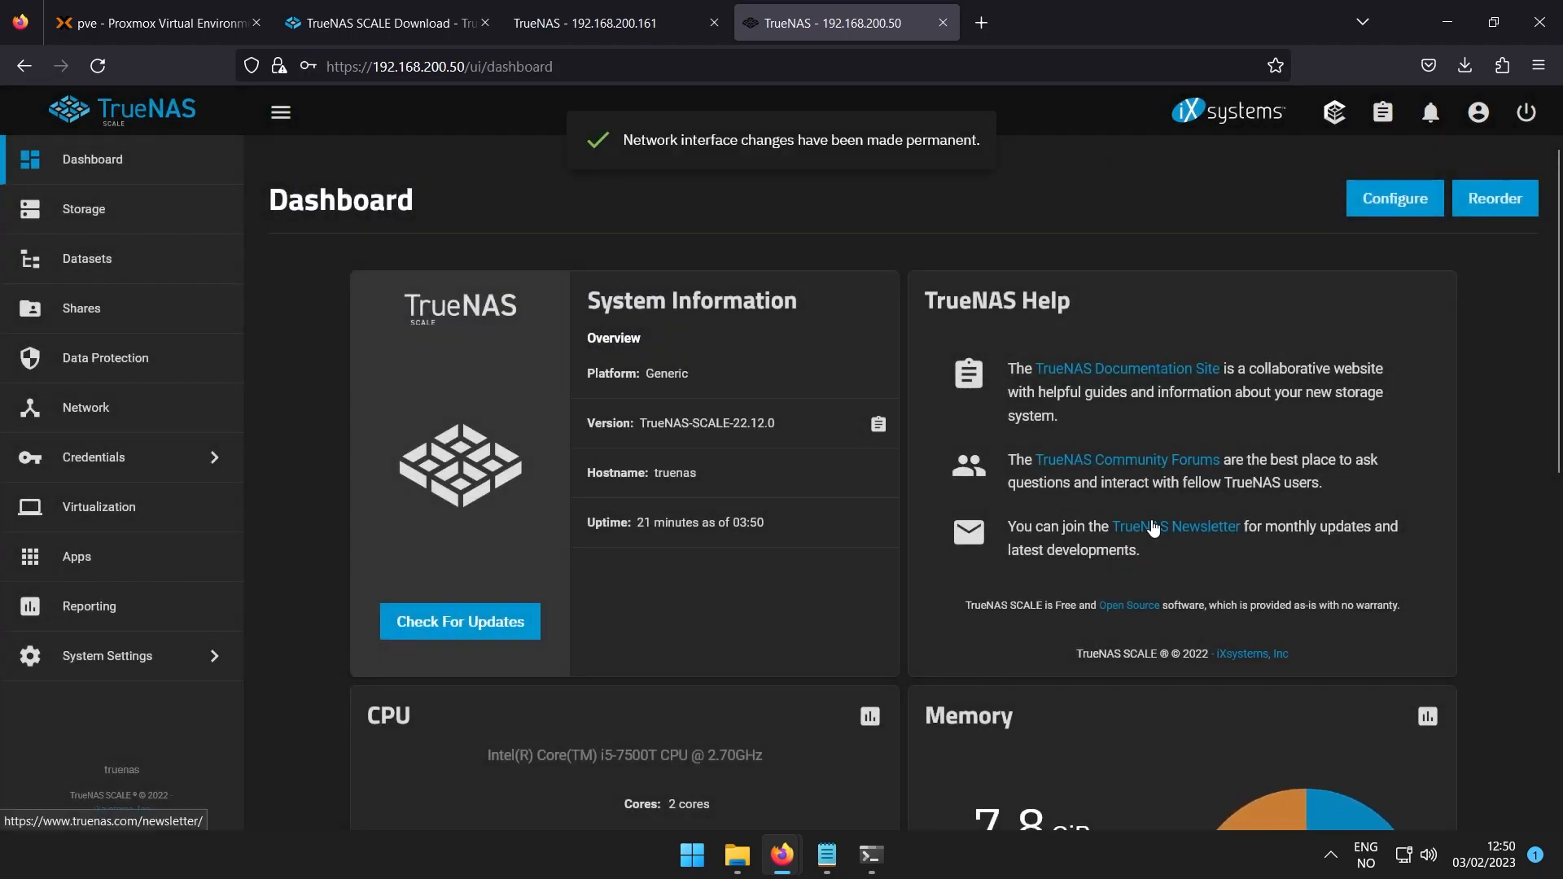